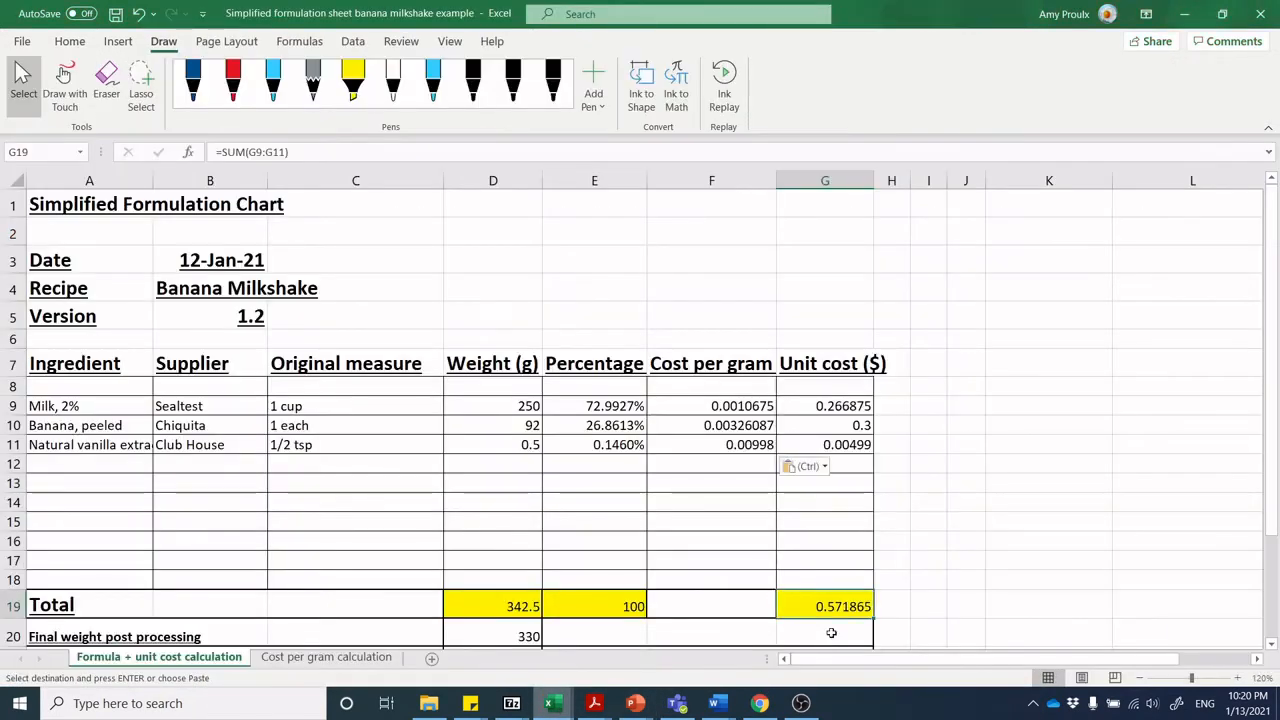
mouse_move(1068, 458)
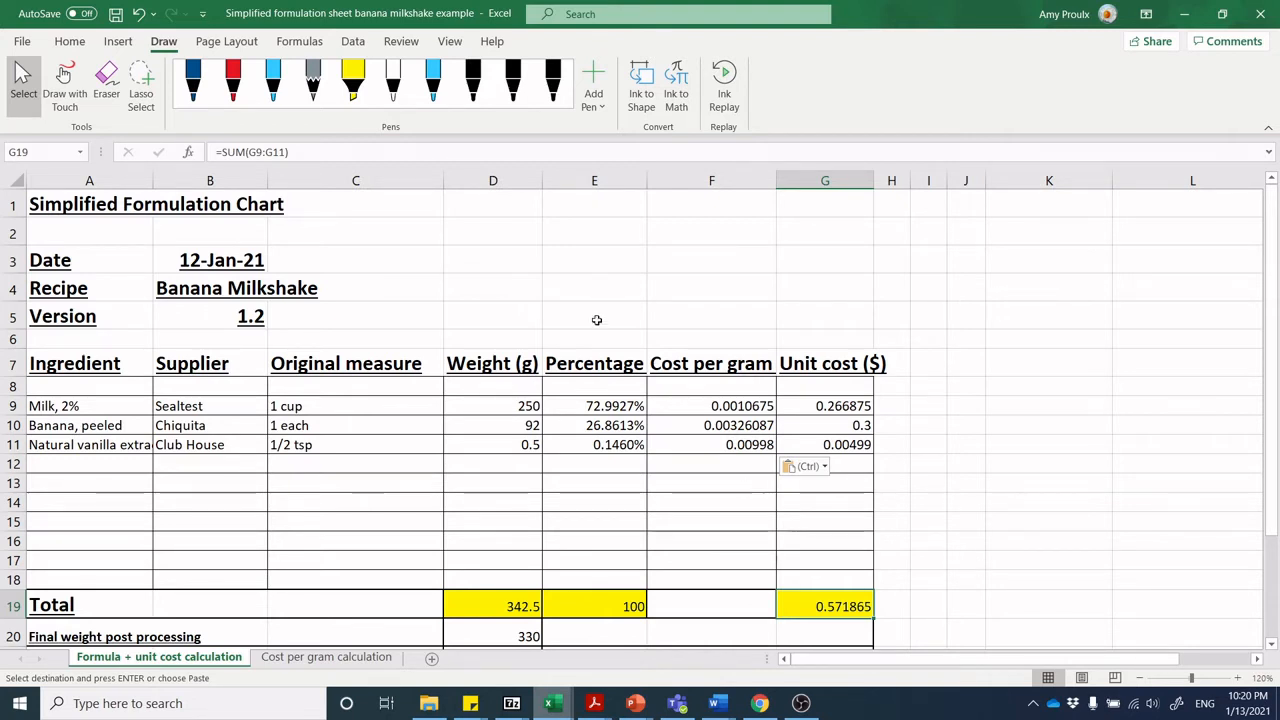
mouse_move(1206, 332)
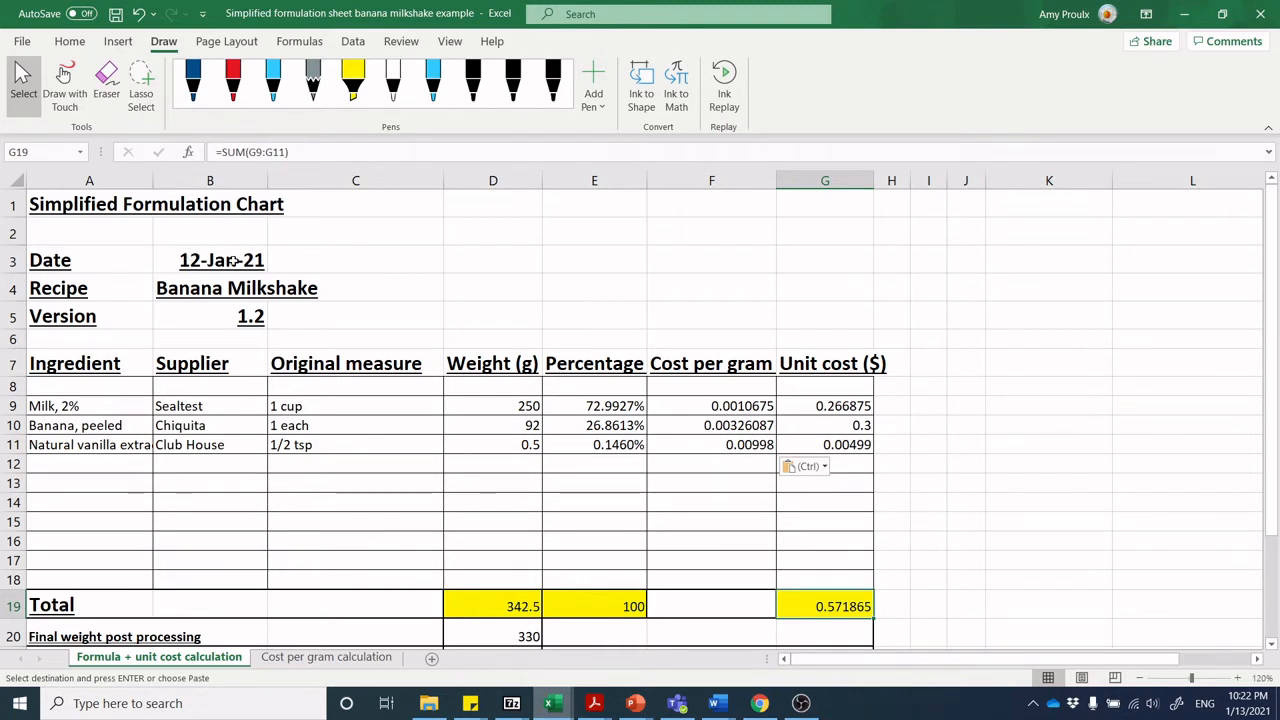
mouse_move(288, 258)
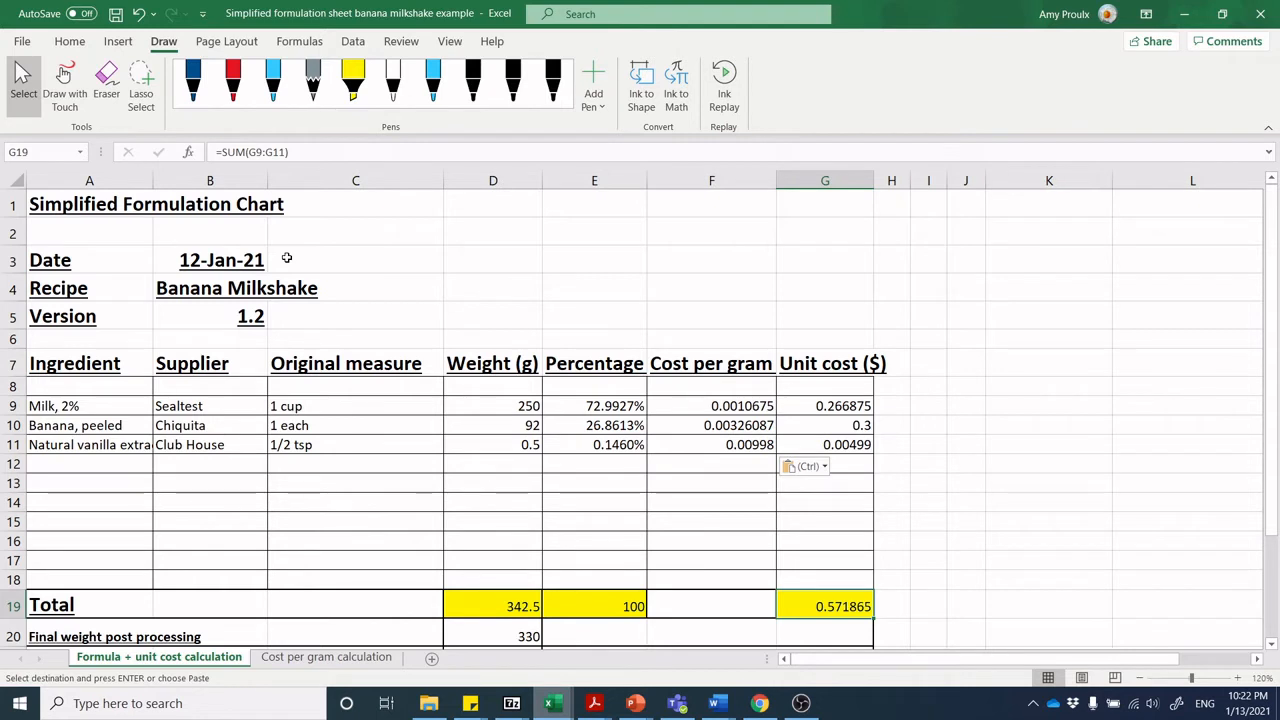
Edit the recipe version value by adding '.2', checking the unit cost total formula along the way
click(210, 316)
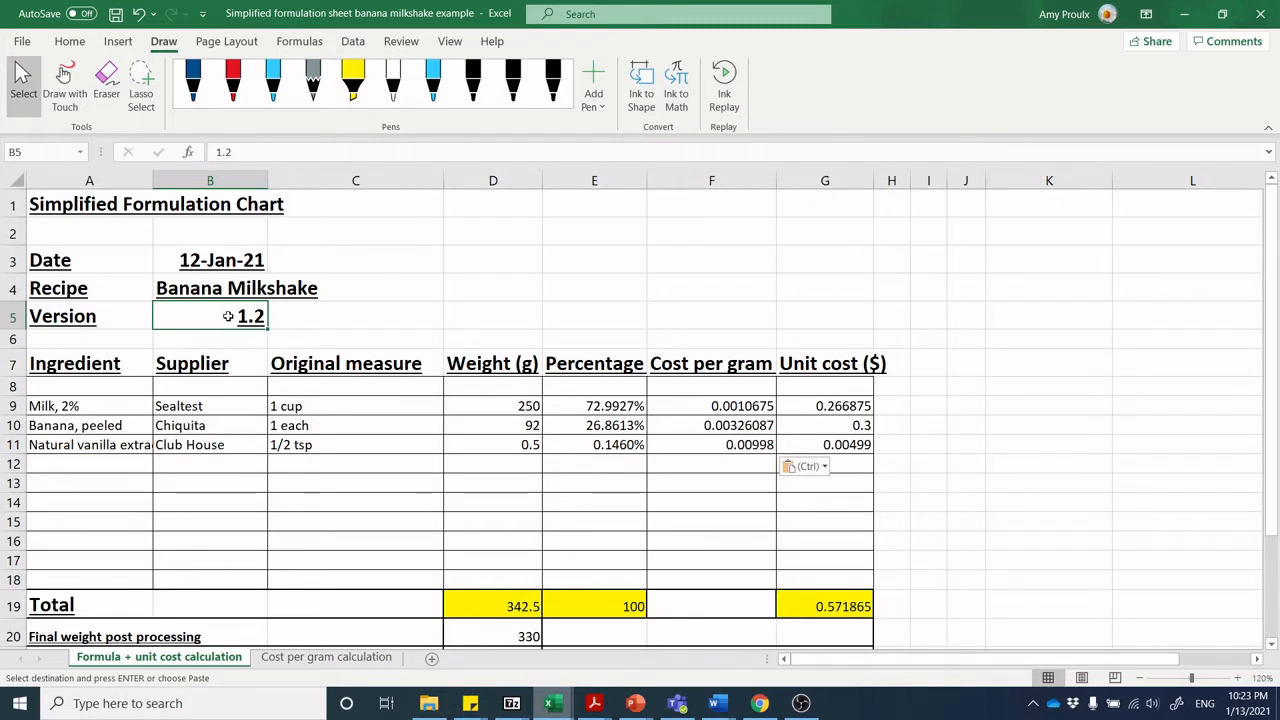
mouse_move(224, 316)
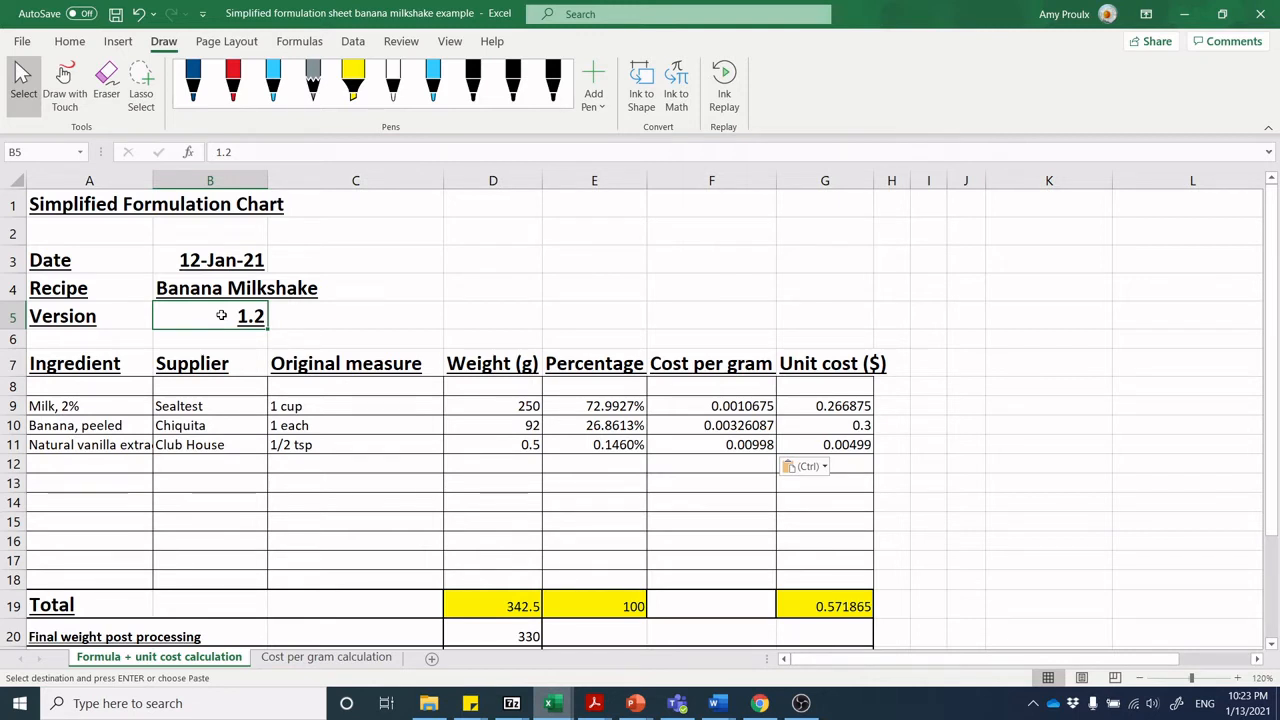
mouse_move(280, 338)
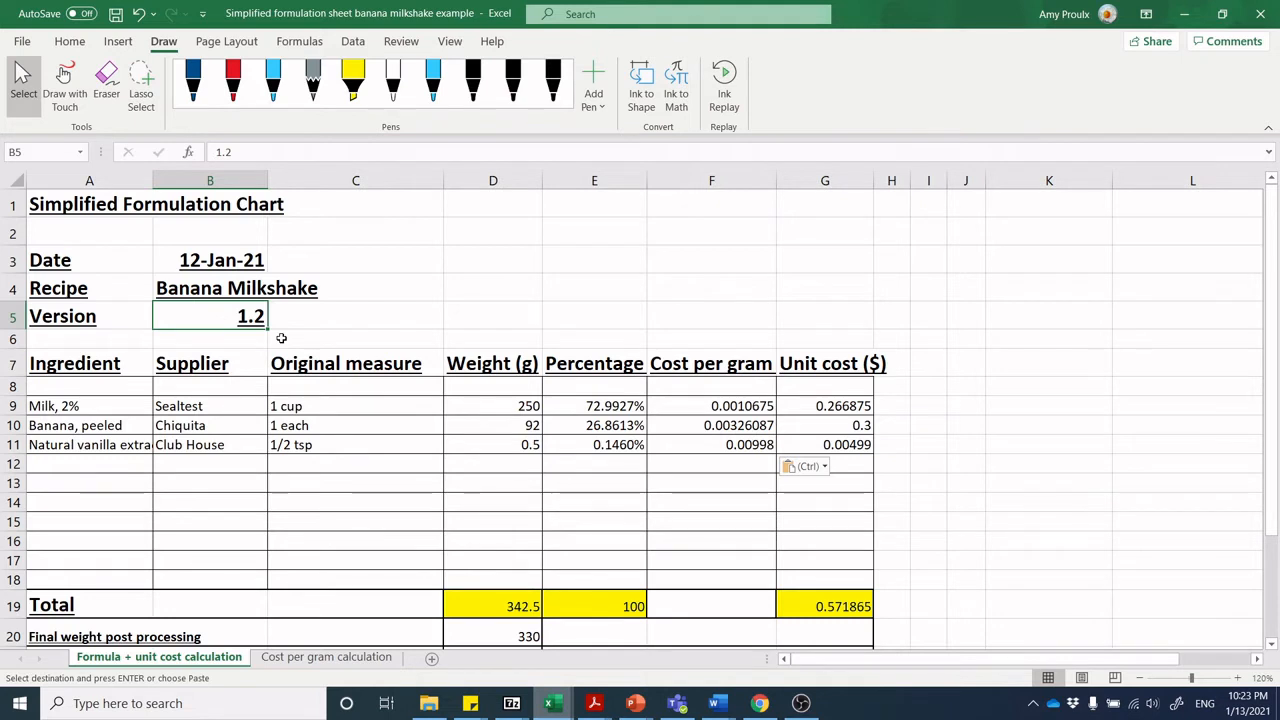
mouse_move(516, 404)
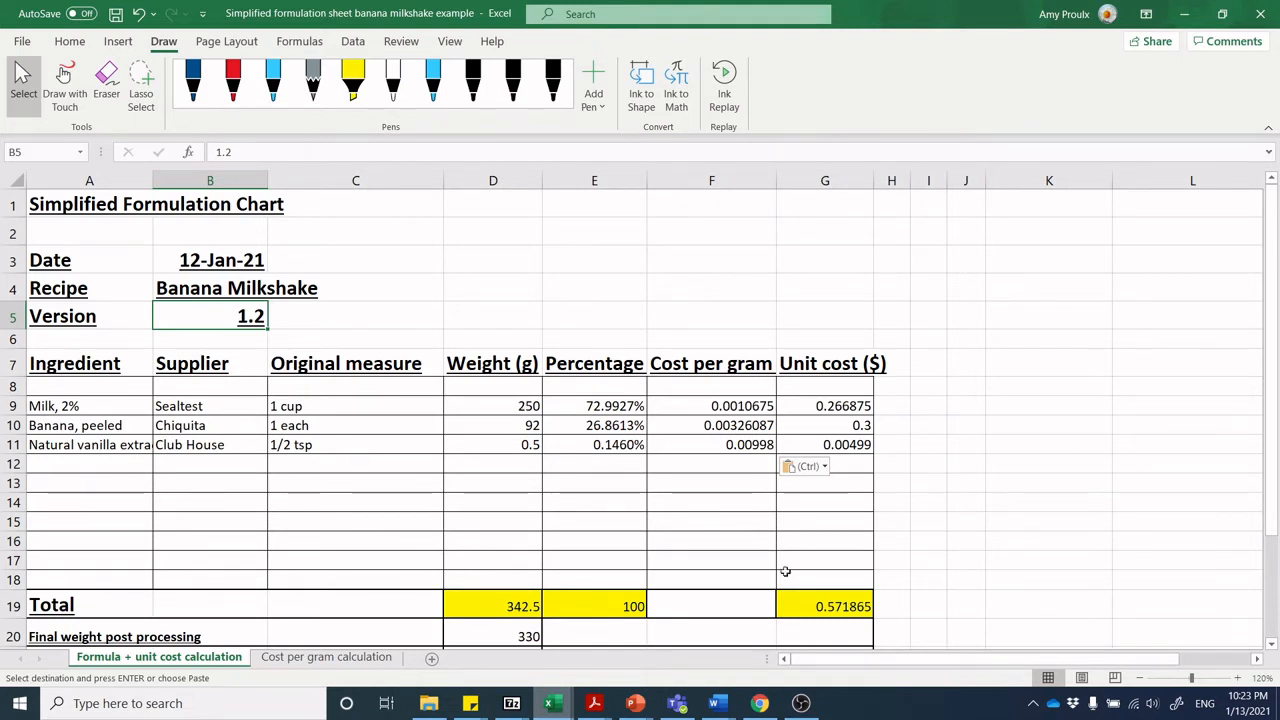
click(836, 606)
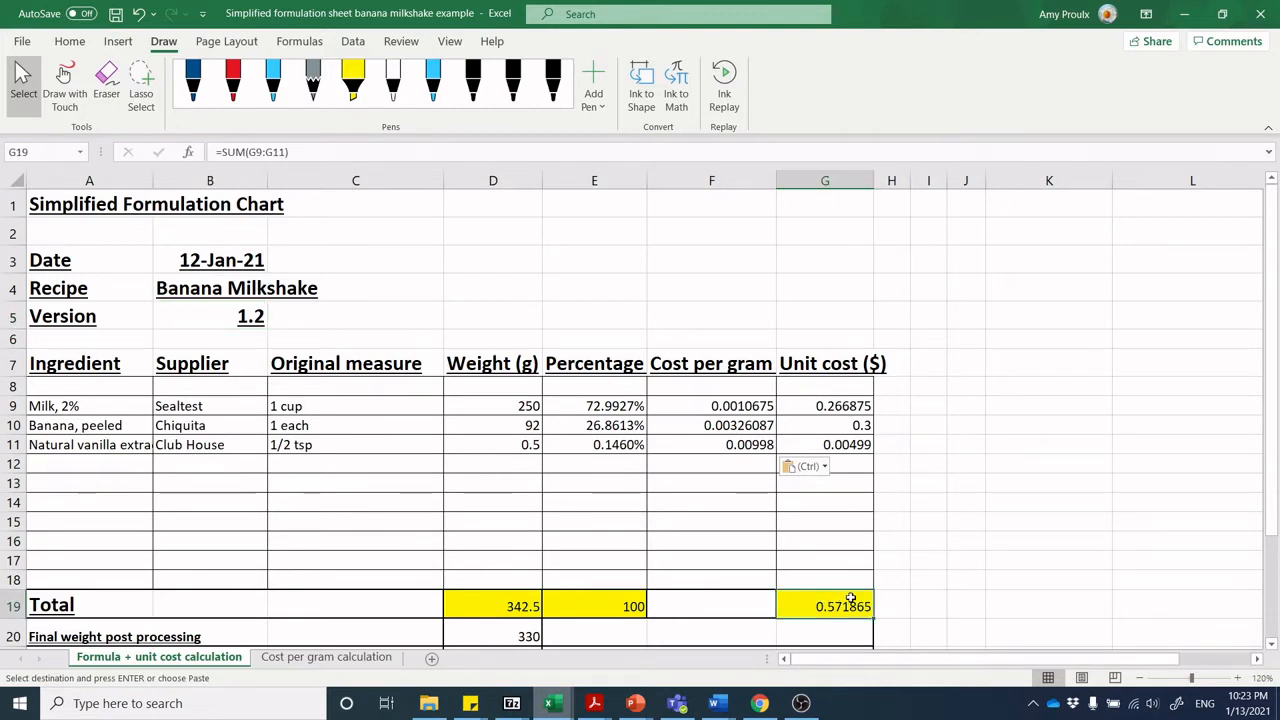
mouse_move(844, 600)
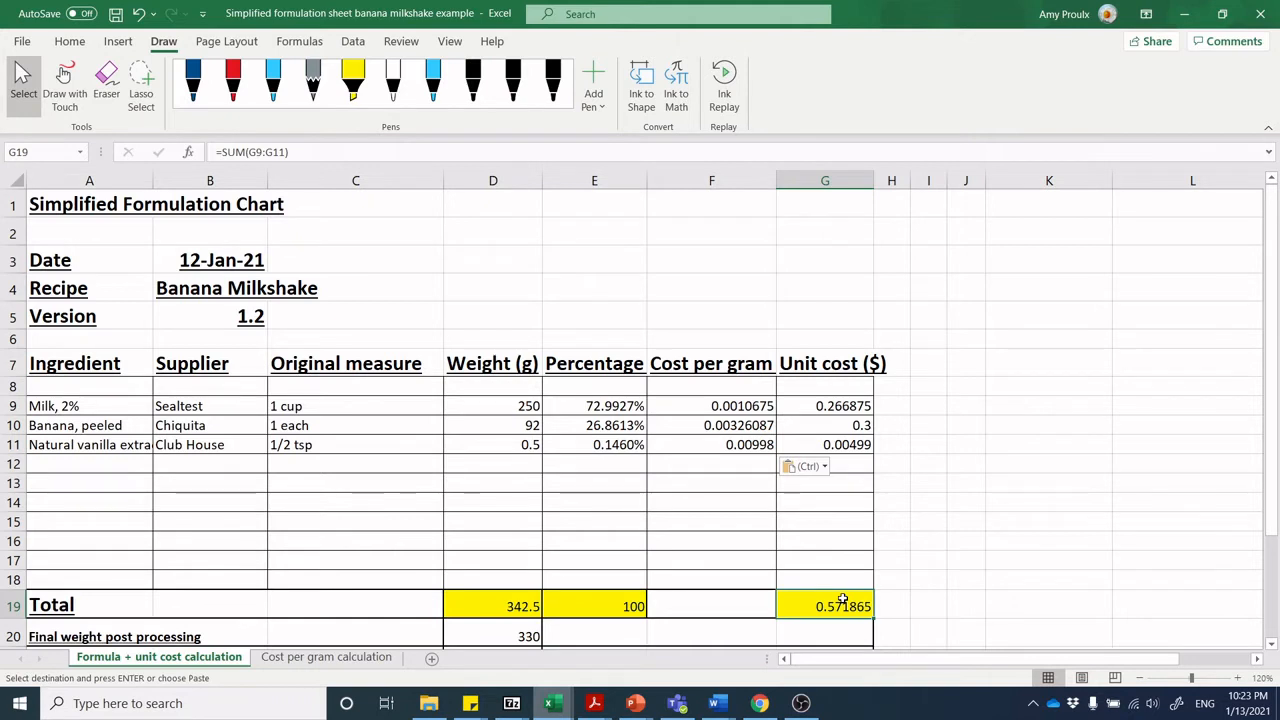
mouse_move(344, 318)
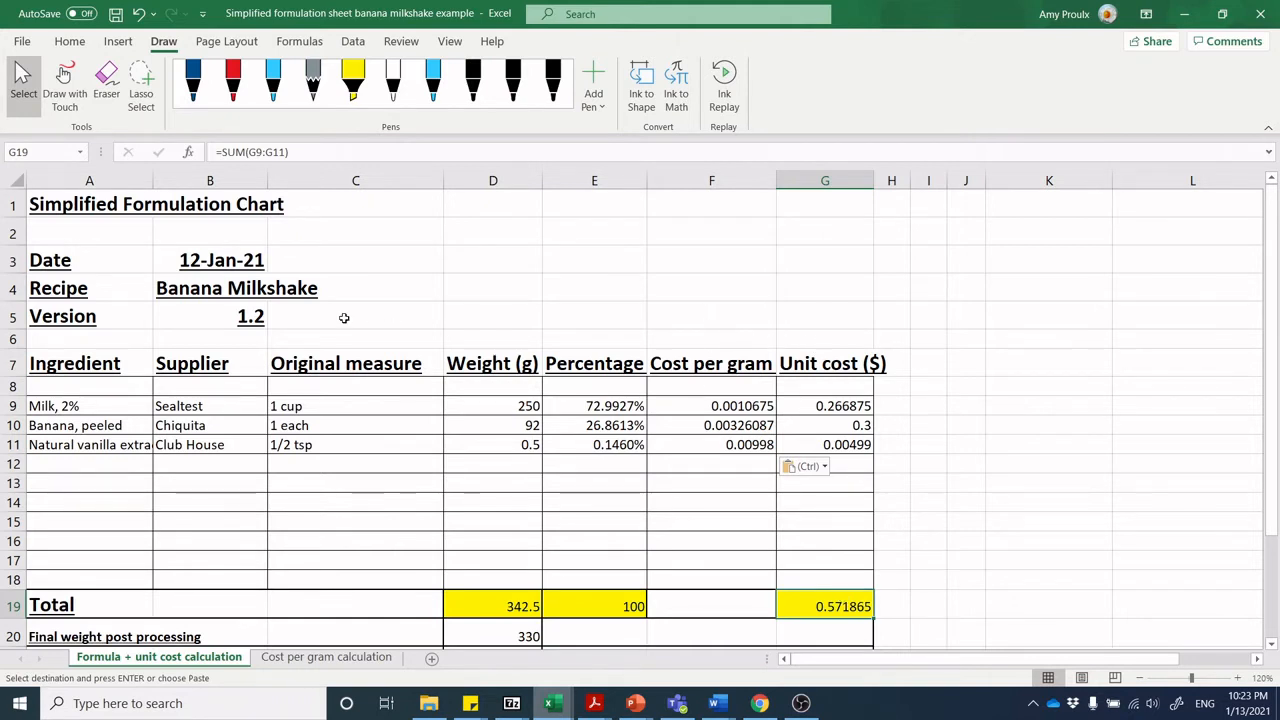
click(210, 316)
text(1)
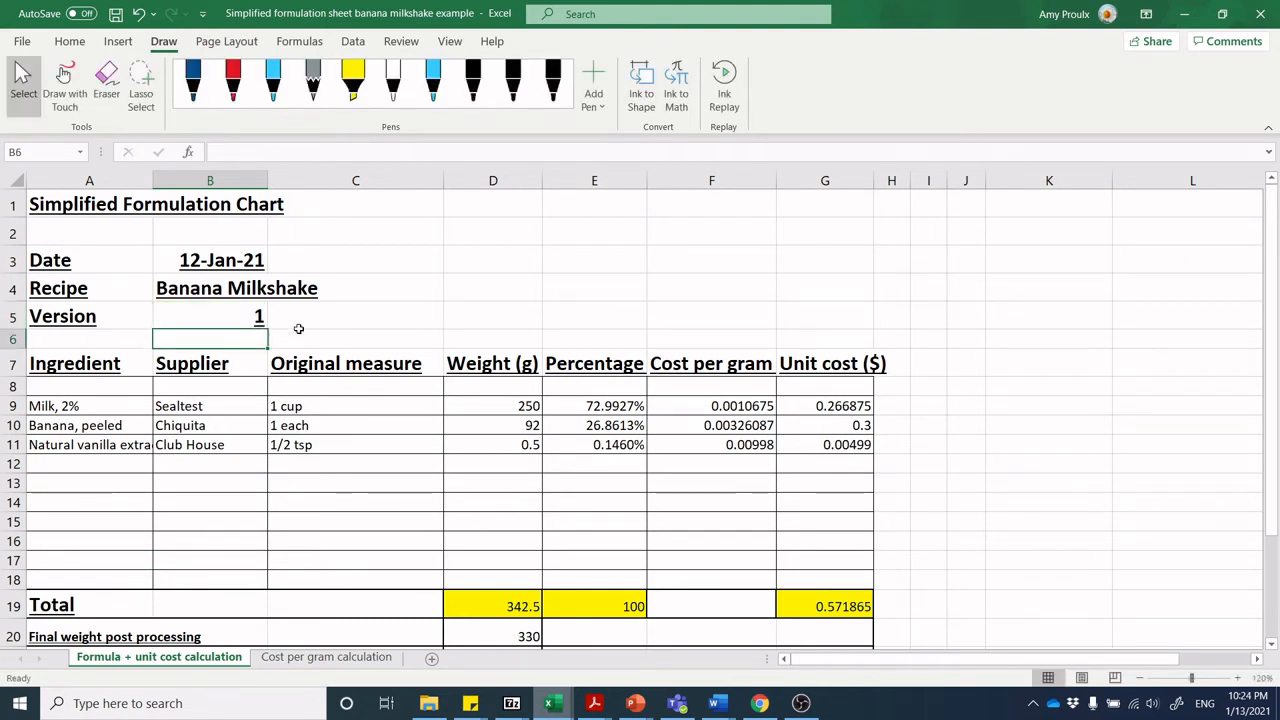
mouse_move(626, 382)
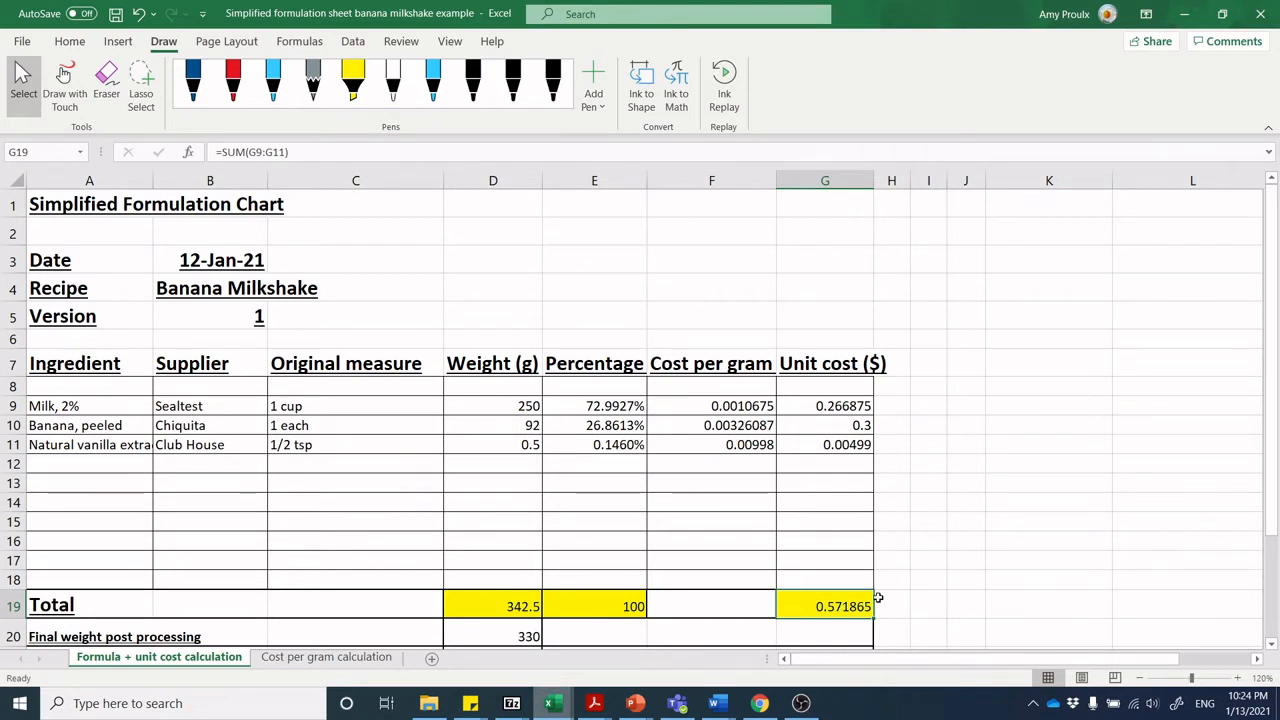
mouse_move(856, 608)
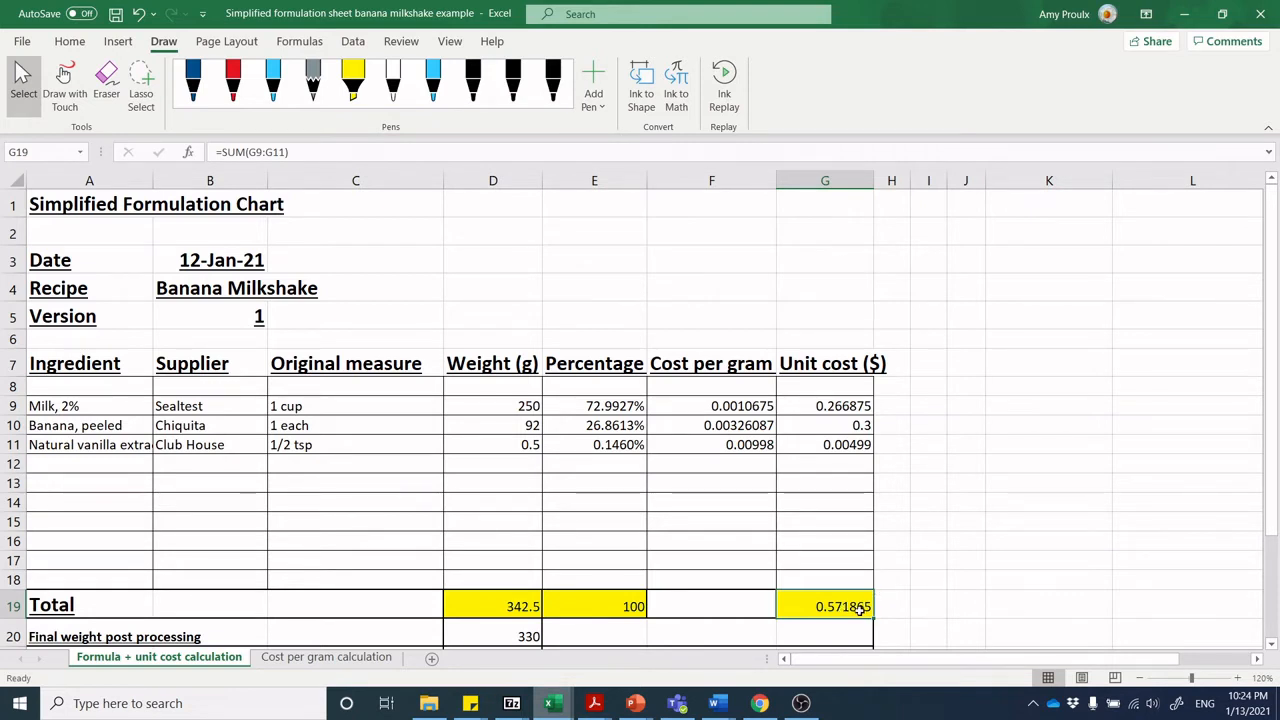
mouse_move(820, 412)
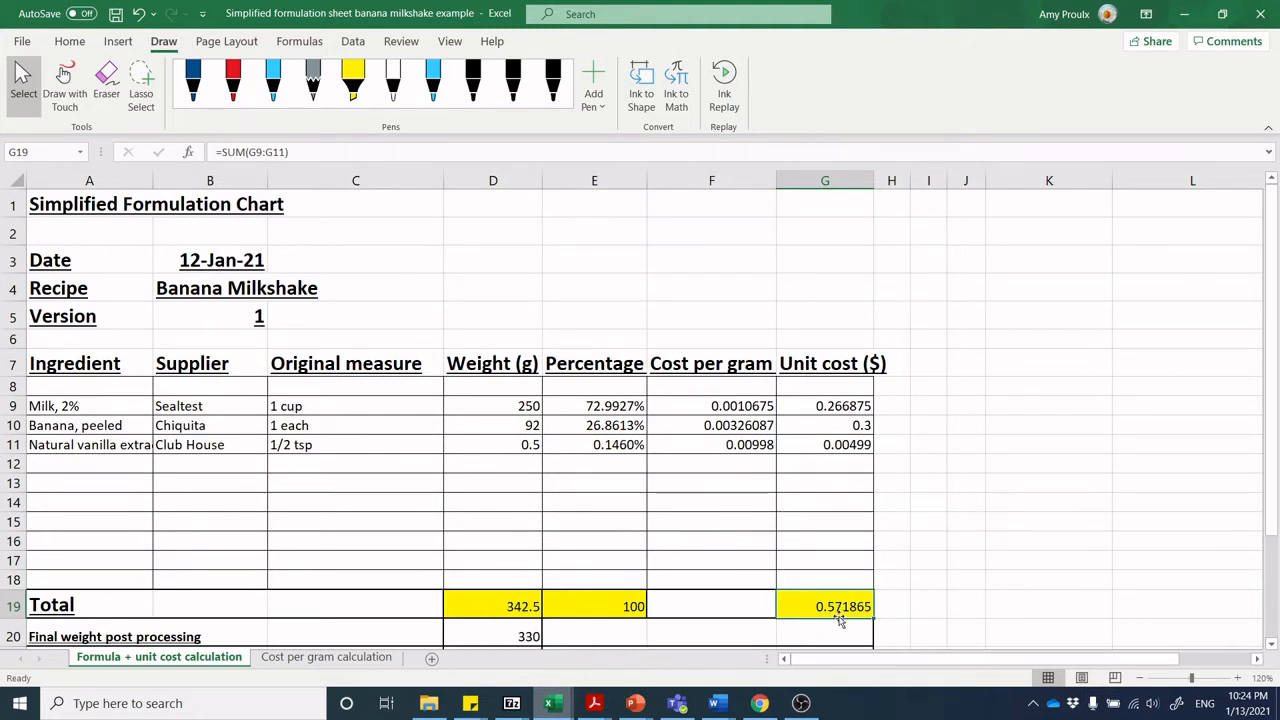
mouse_move(332, 304)
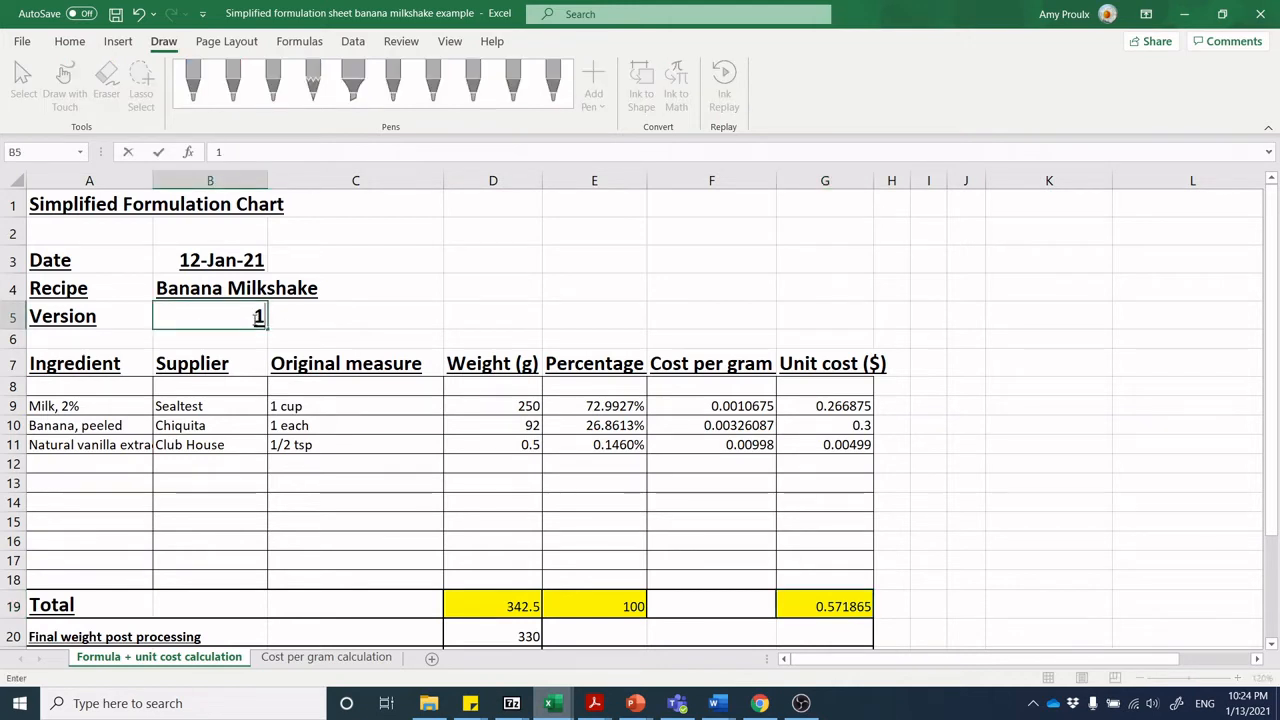
text(.2)
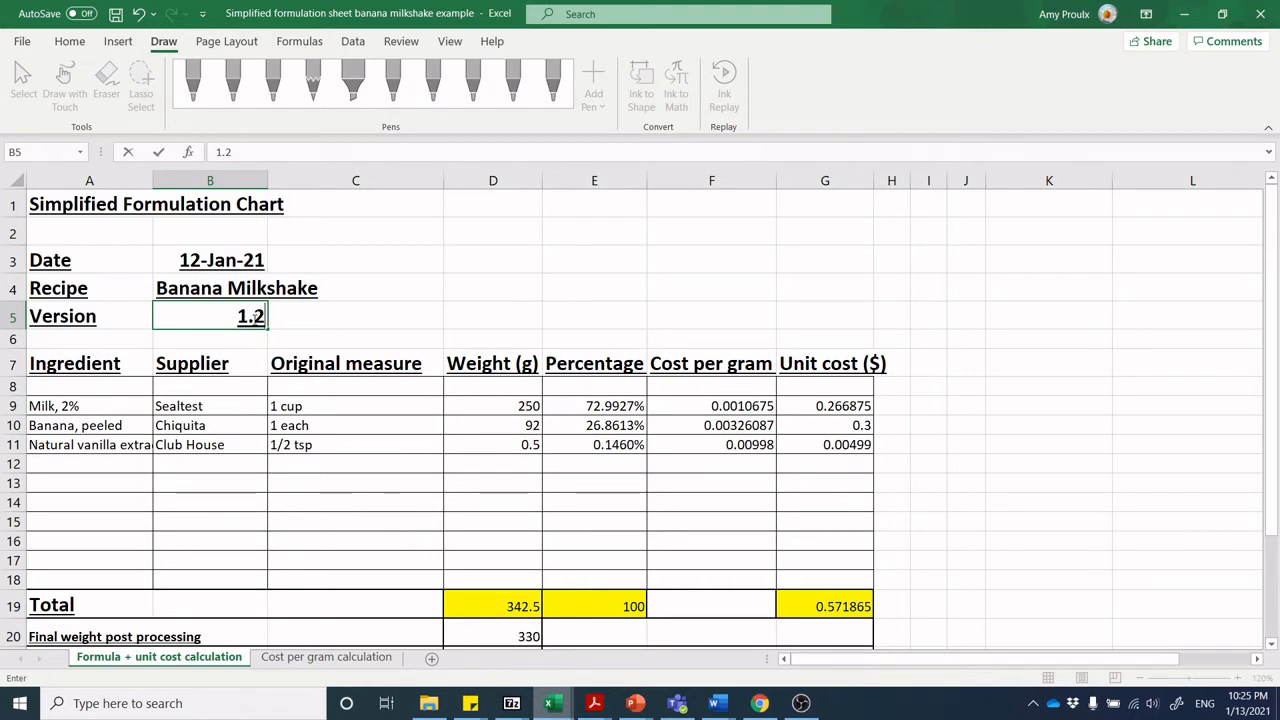
mouse_move(158, 364)
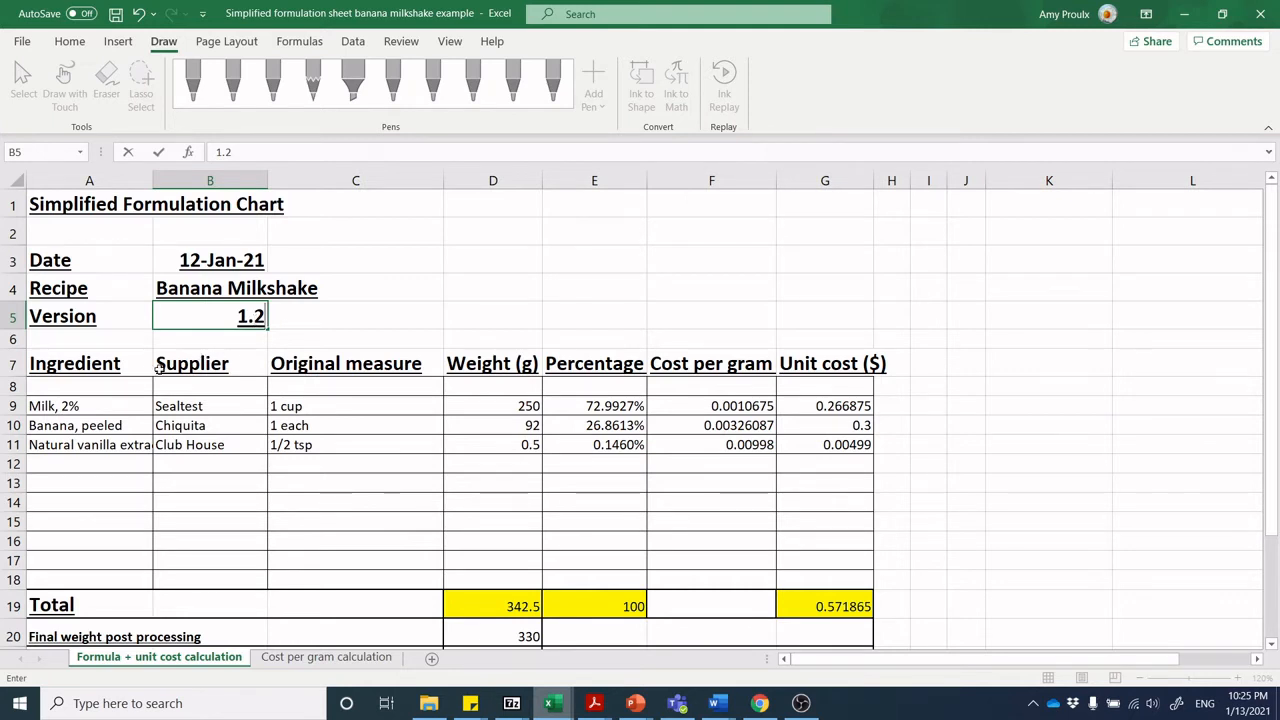
mouse_move(88, 378)
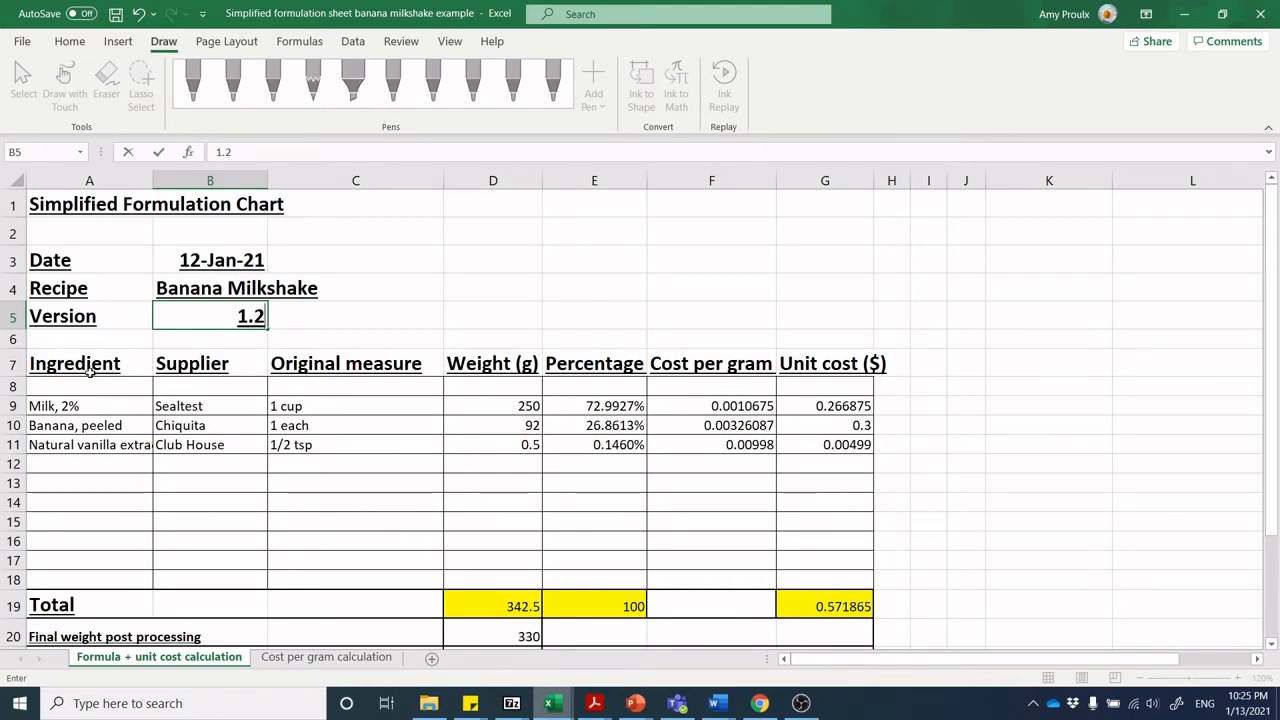
mouse_move(64, 456)
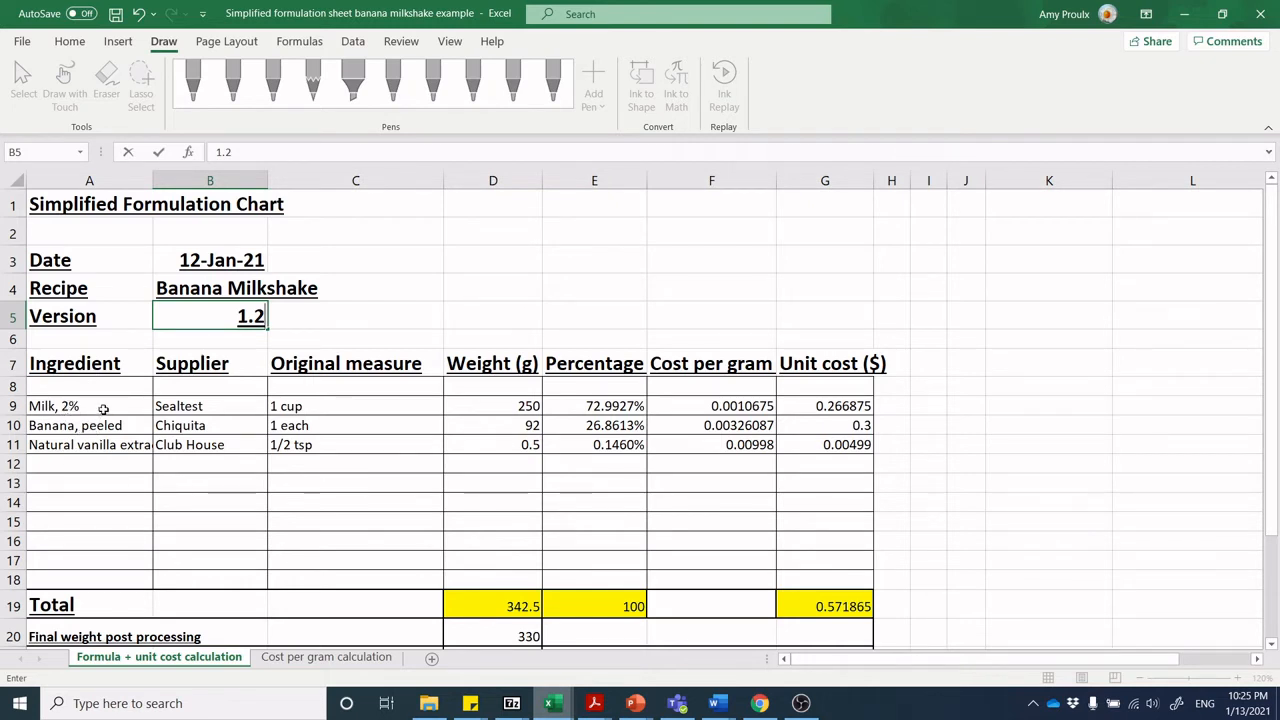
click(76, 406)
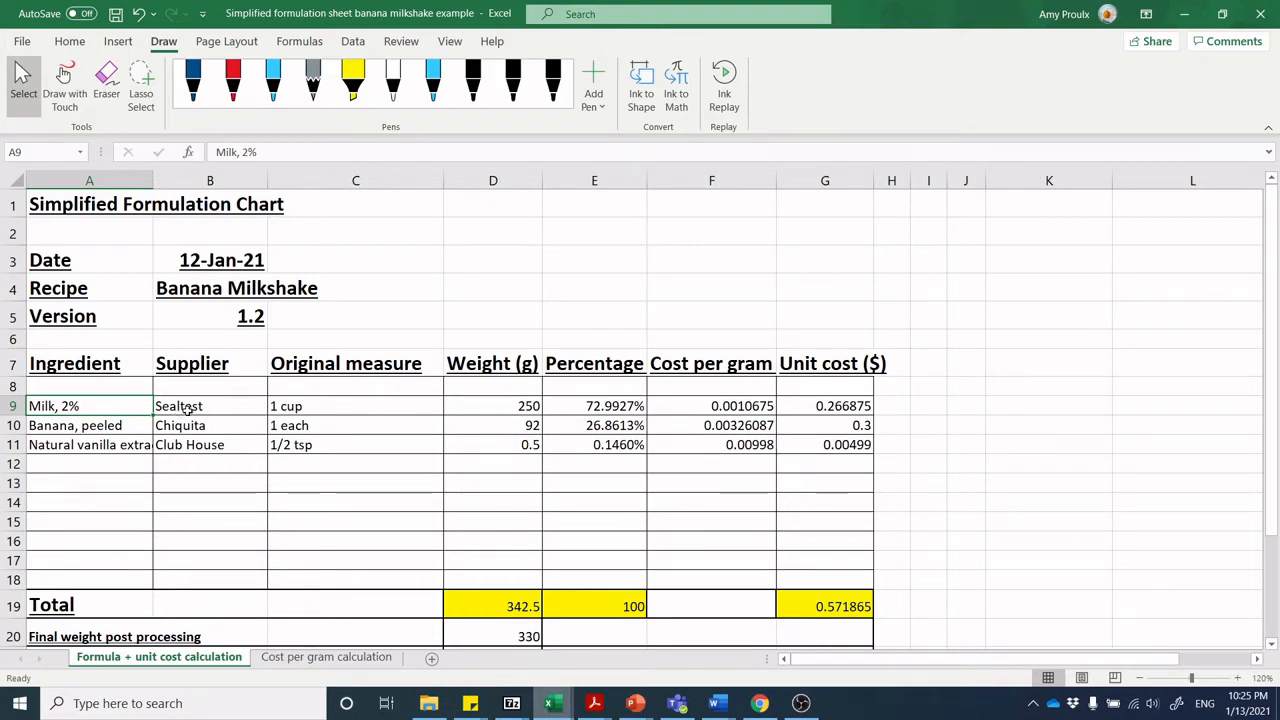
Review the ingredient rows: Milk 2% from Sealtest, peeled banana from Chiquita, natural vanilla extract from Club House
click(210, 406)
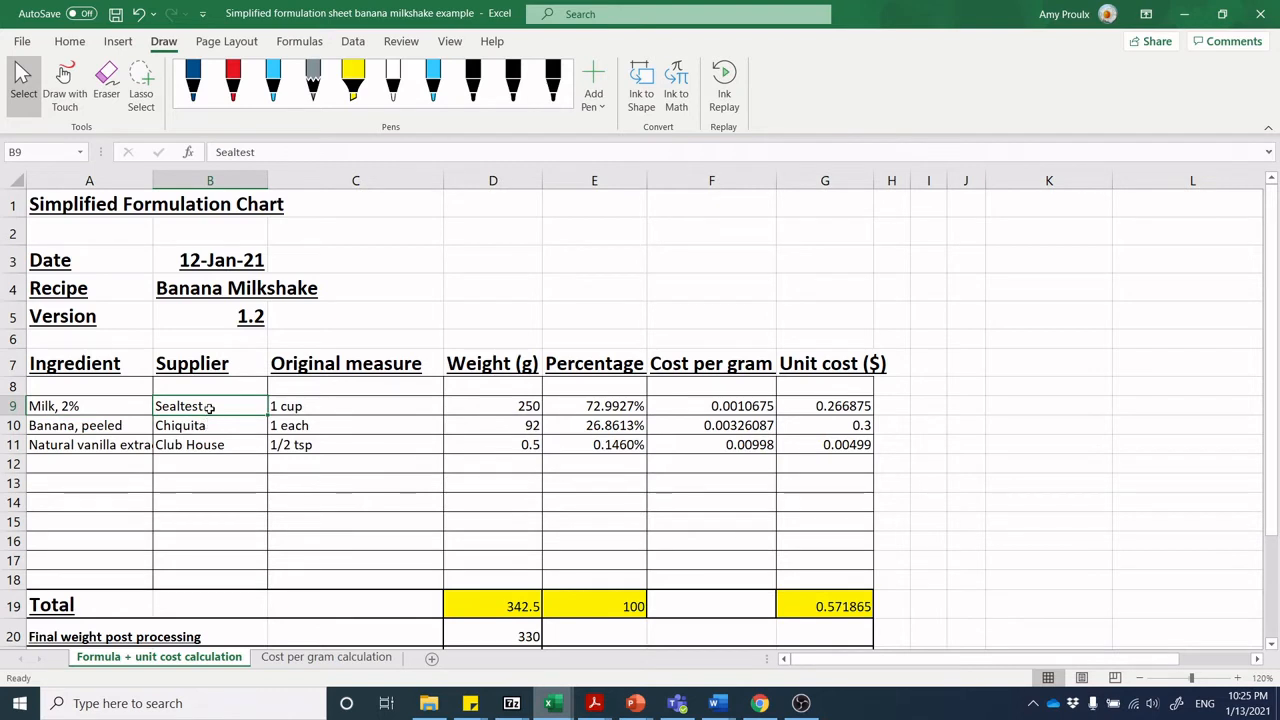
click(88, 424)
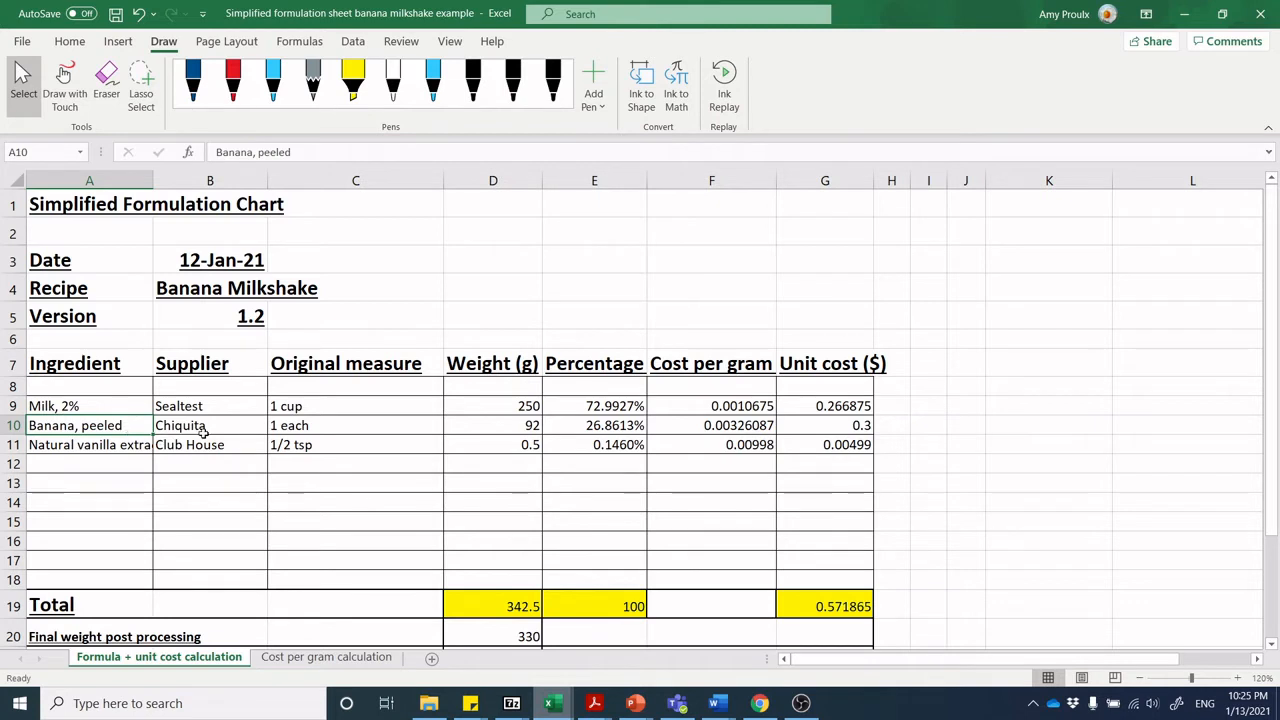
click(180, 424)
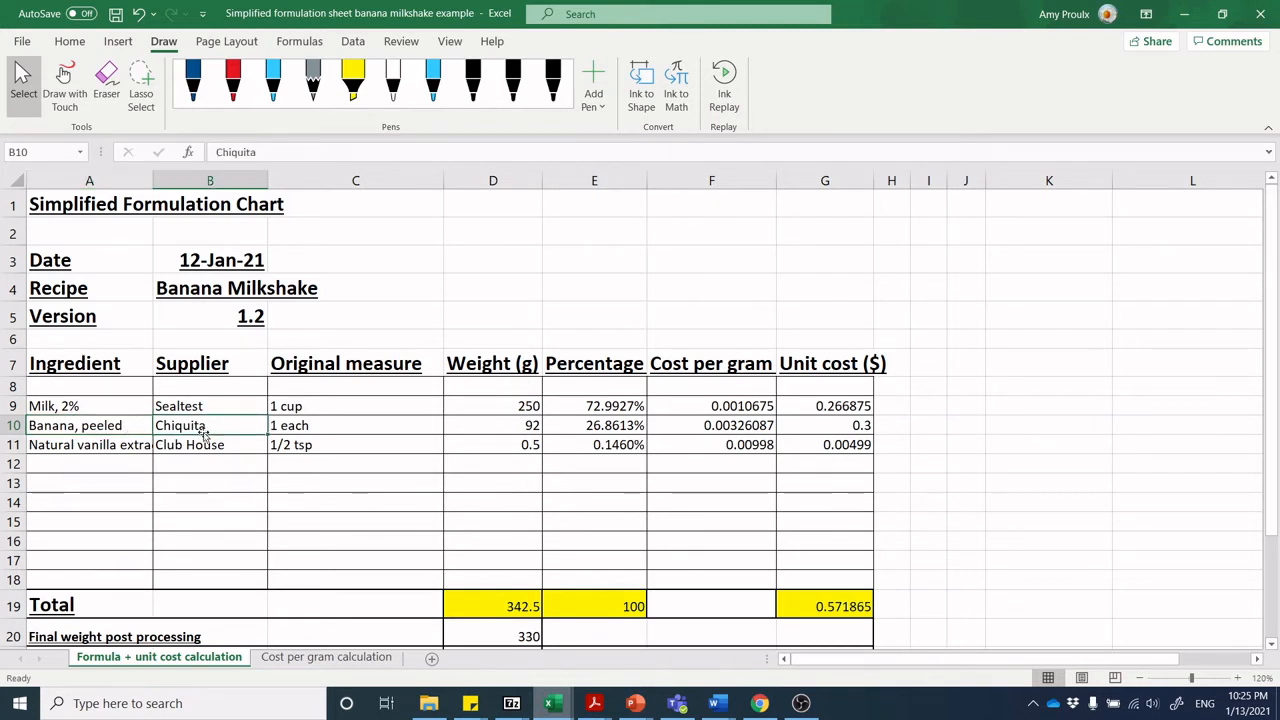
mouse_move(184, 424)
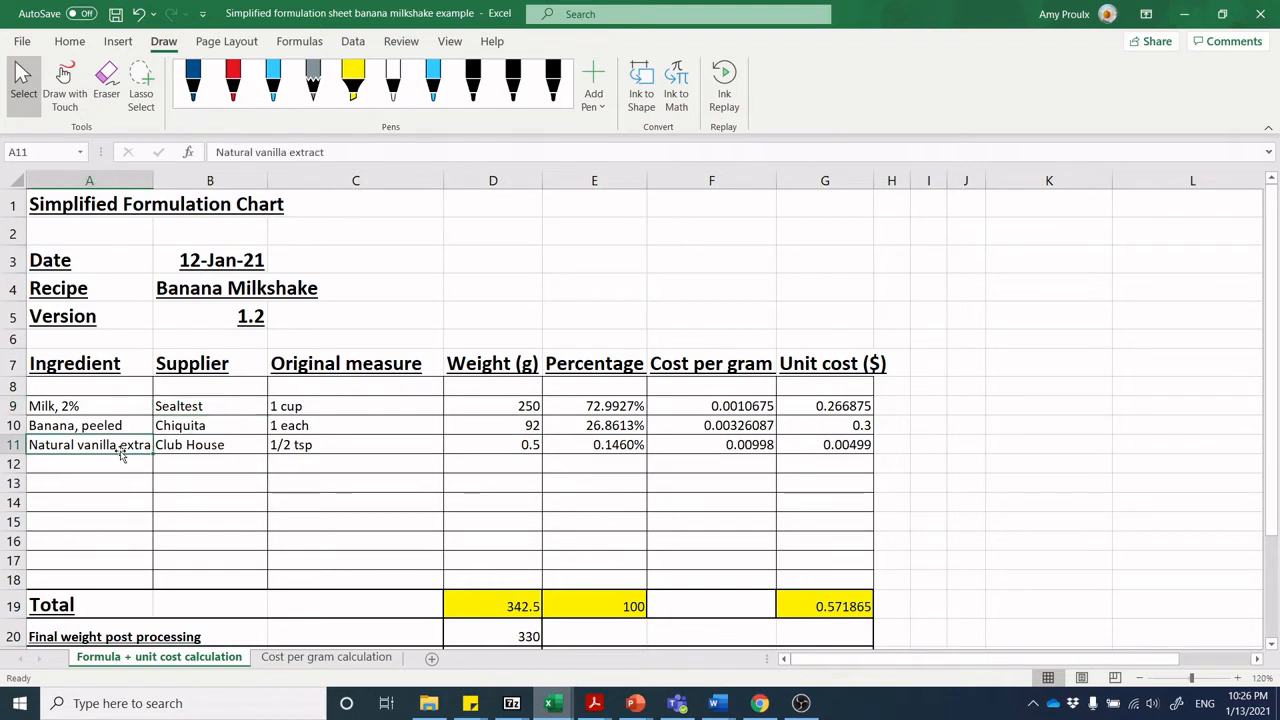
mouse_move(128, 440)
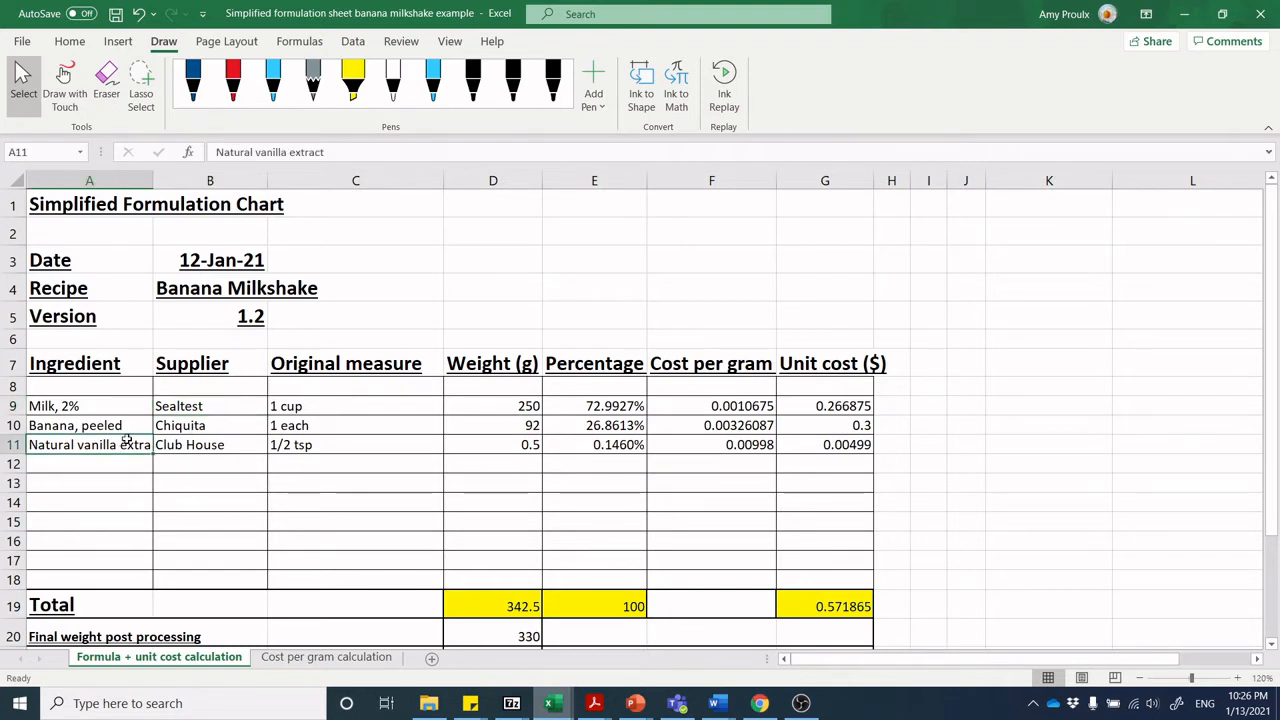
click(200, 444)
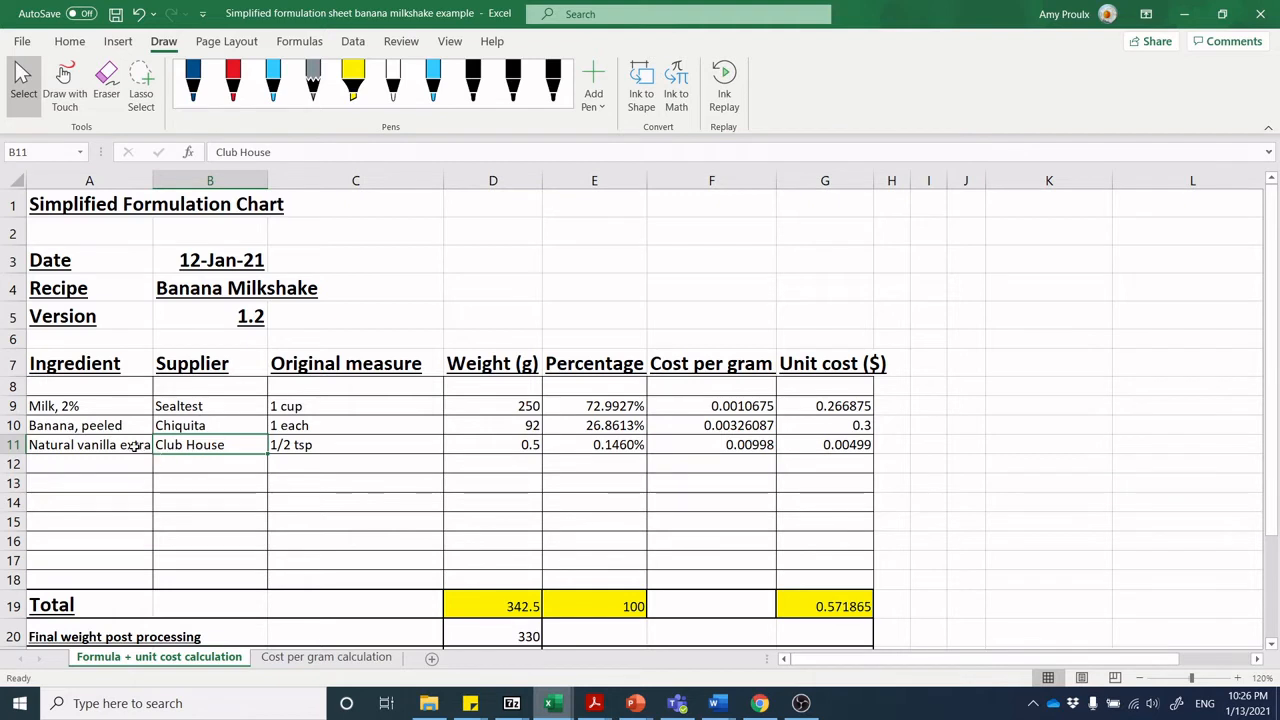
click(88, 444)
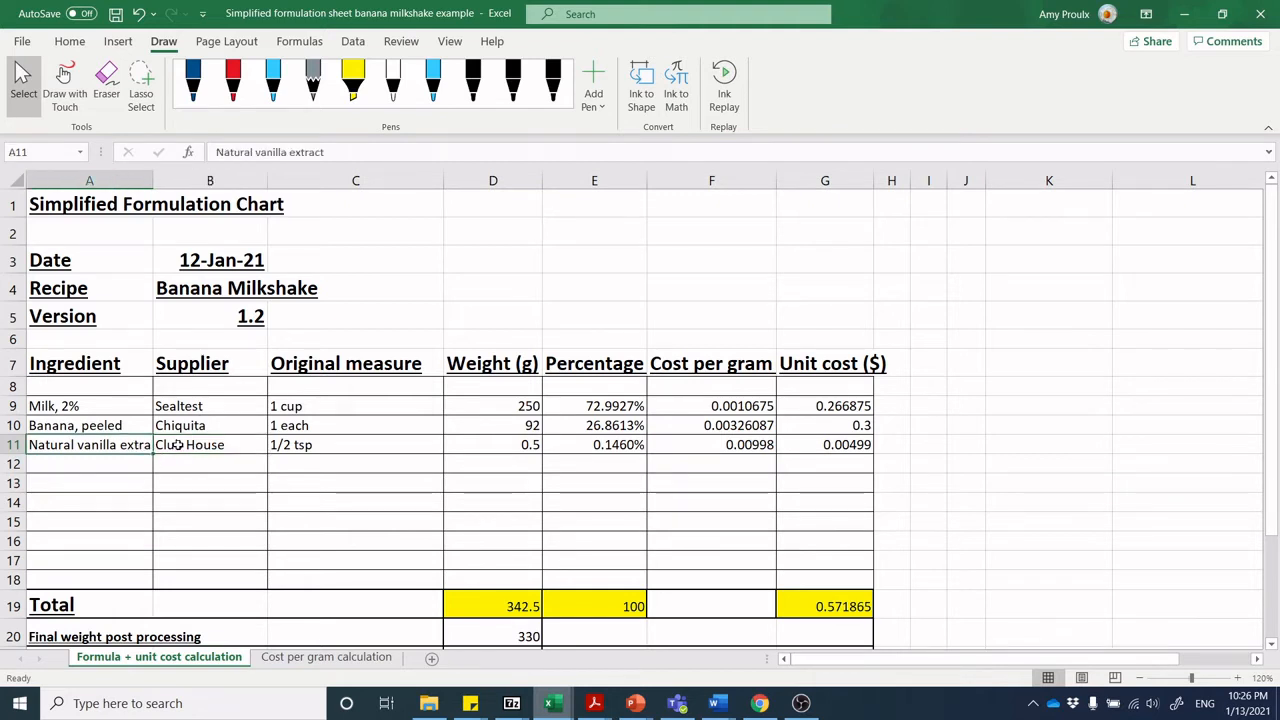
click(208, 444)
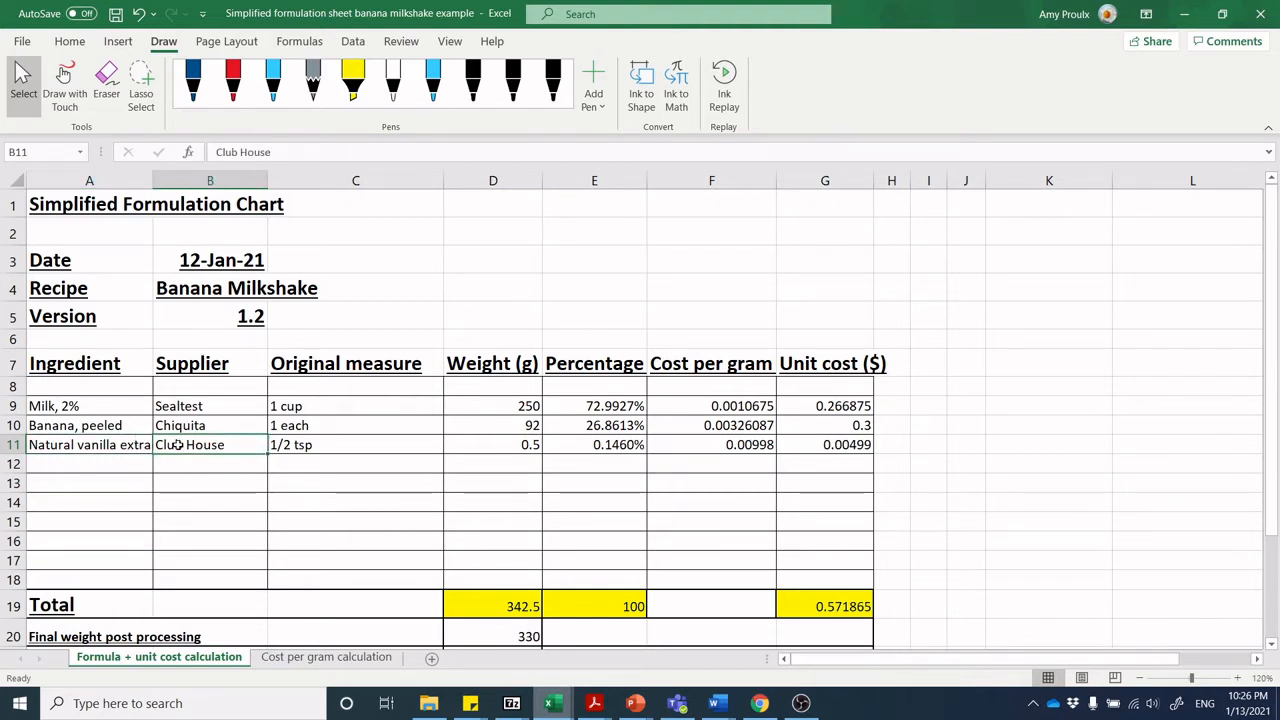
click(88, 444)
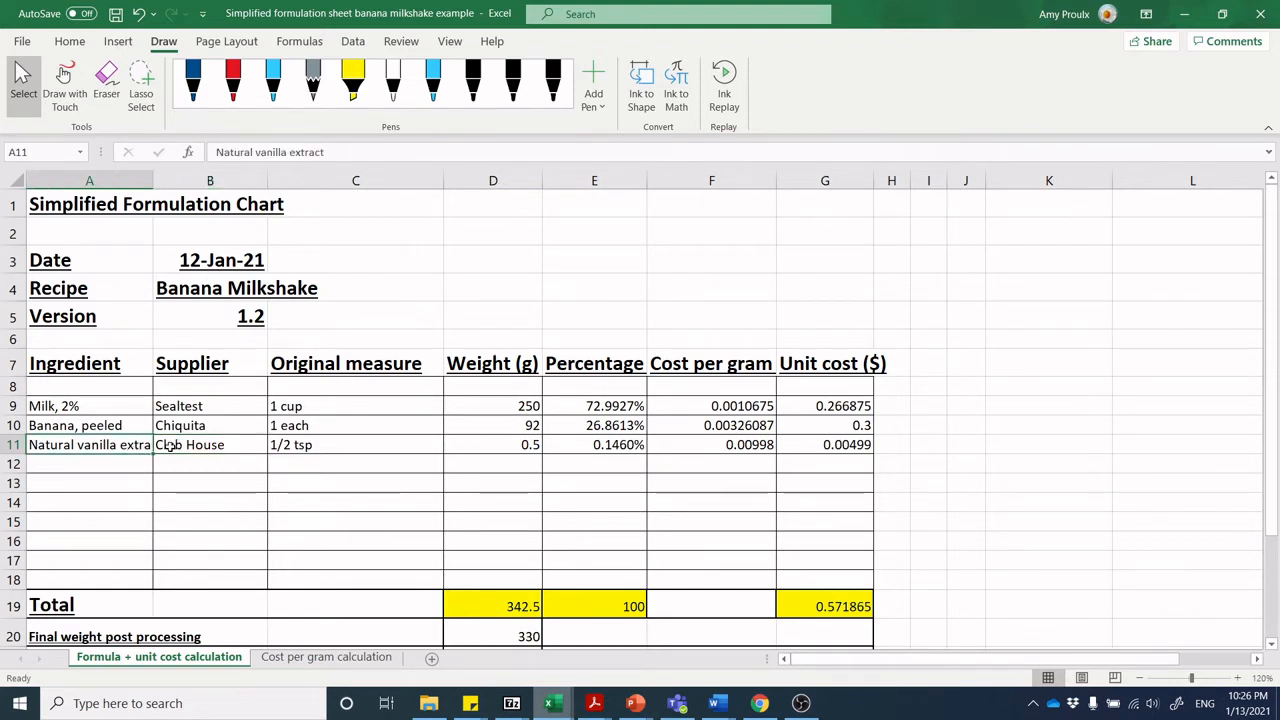
click(188, 444)
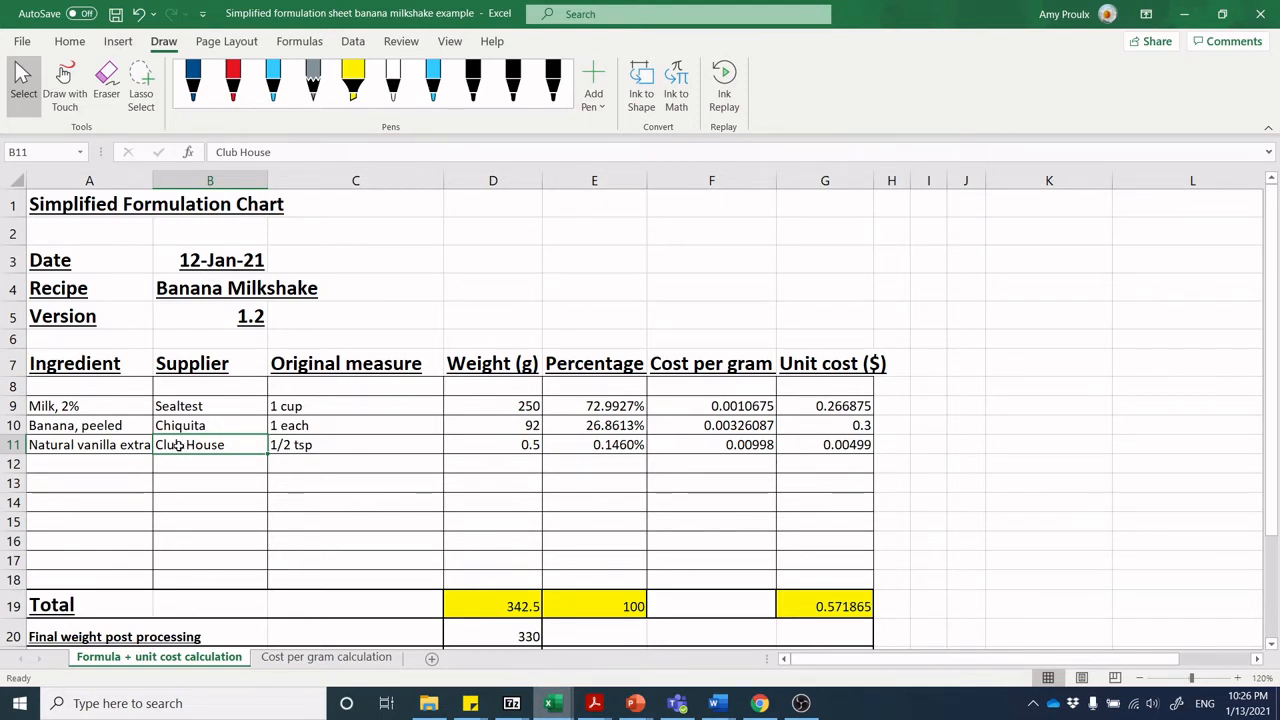
mouse_move(136, 436)
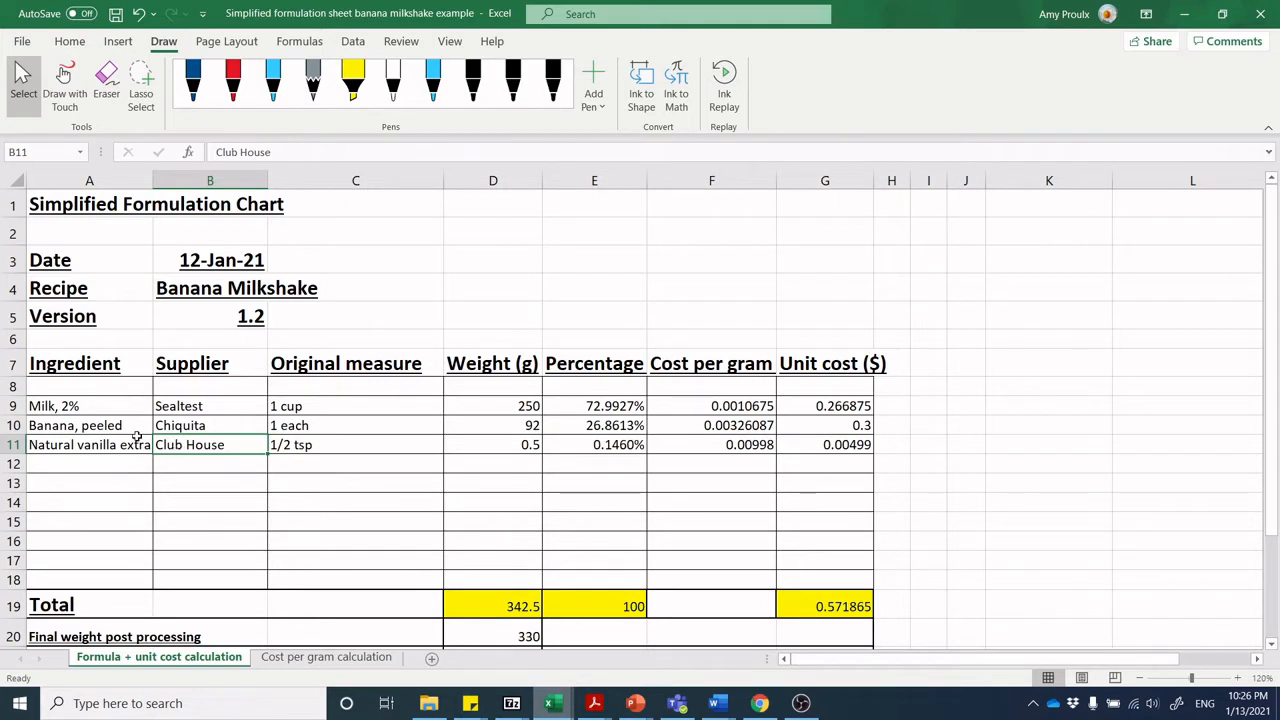
mouse_move(226, 440)
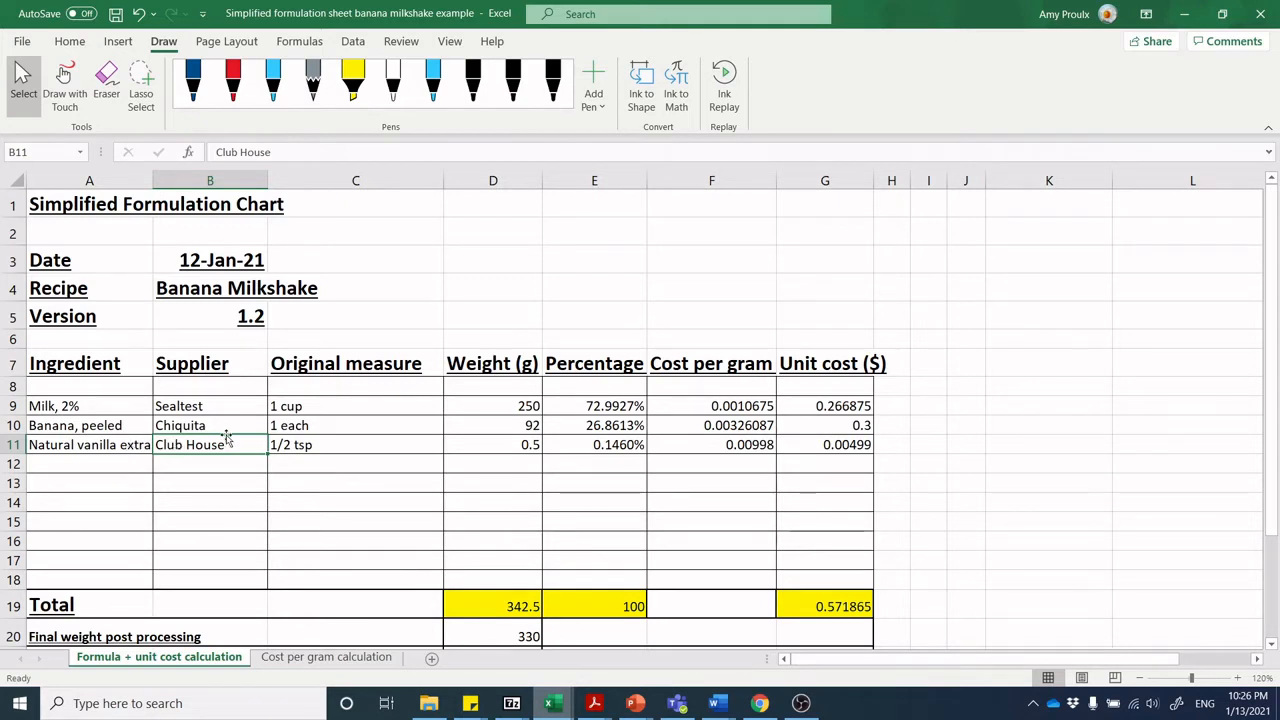
mouse_move(232, 412)
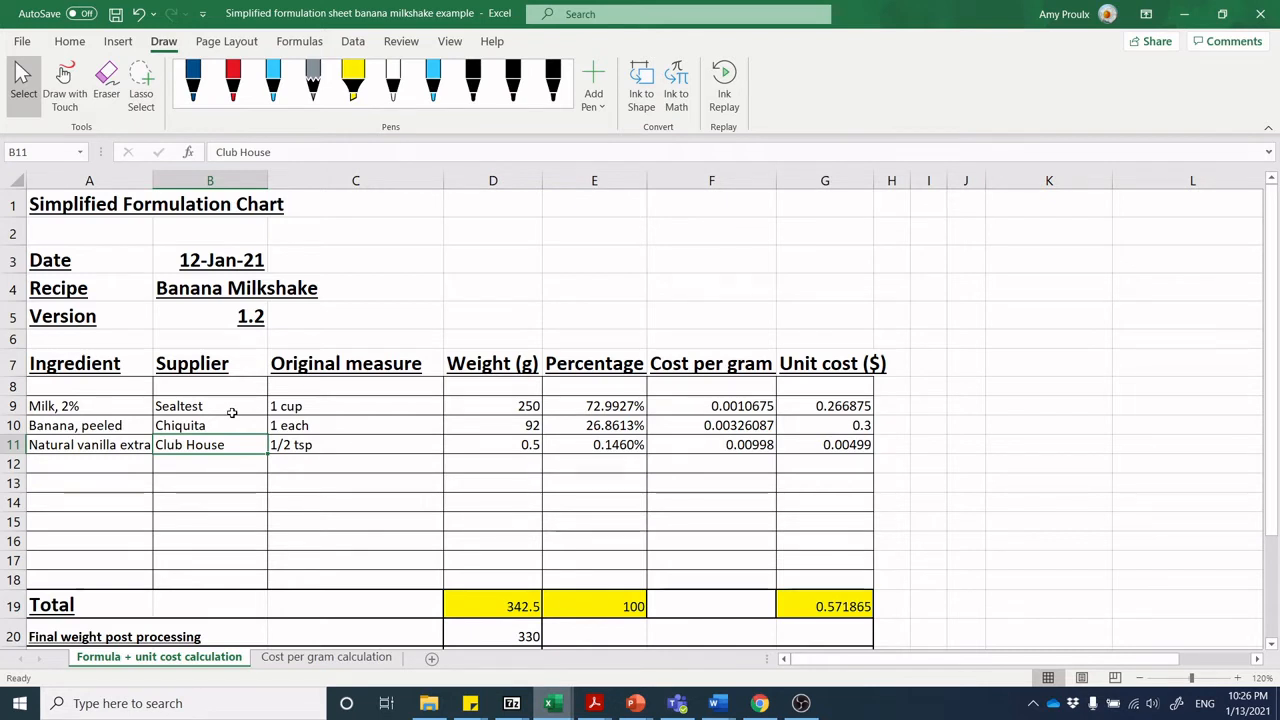
mouse_move(224, 424)
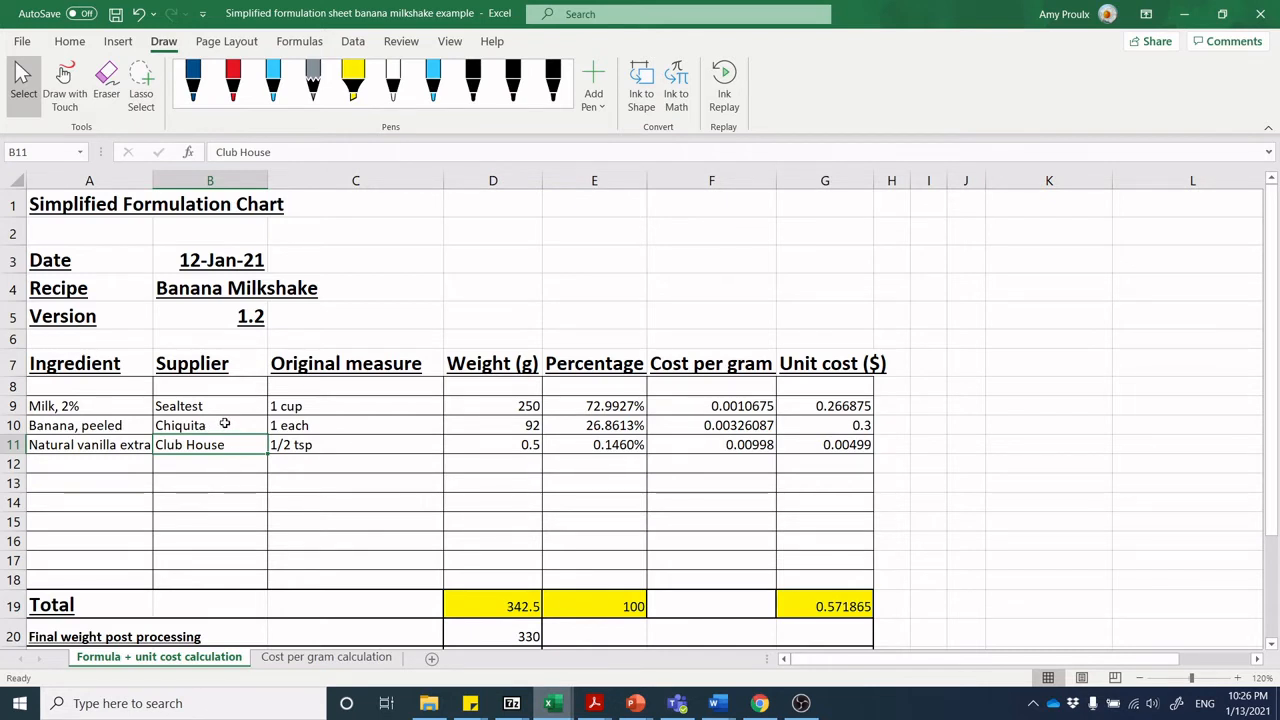
mouse_move(244, 420)
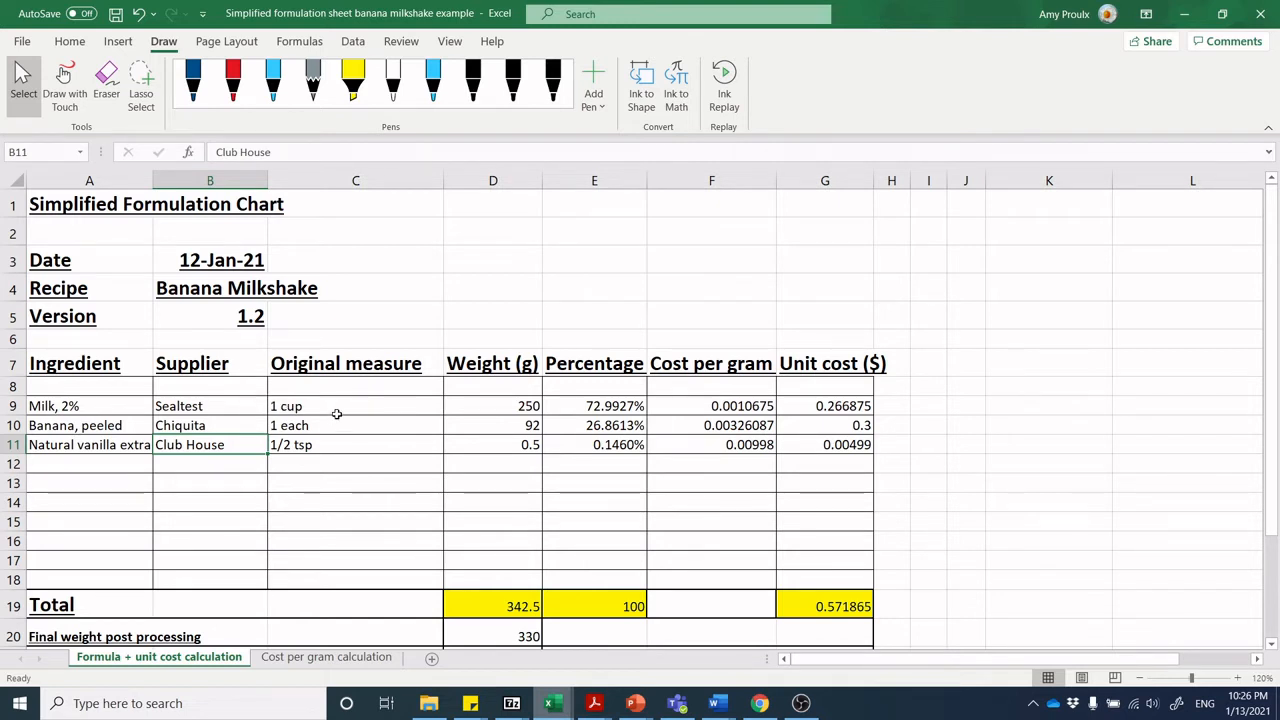
Check the original measures and gram weights for milk and vanilla and how the total weight is summed
click(338, 406)
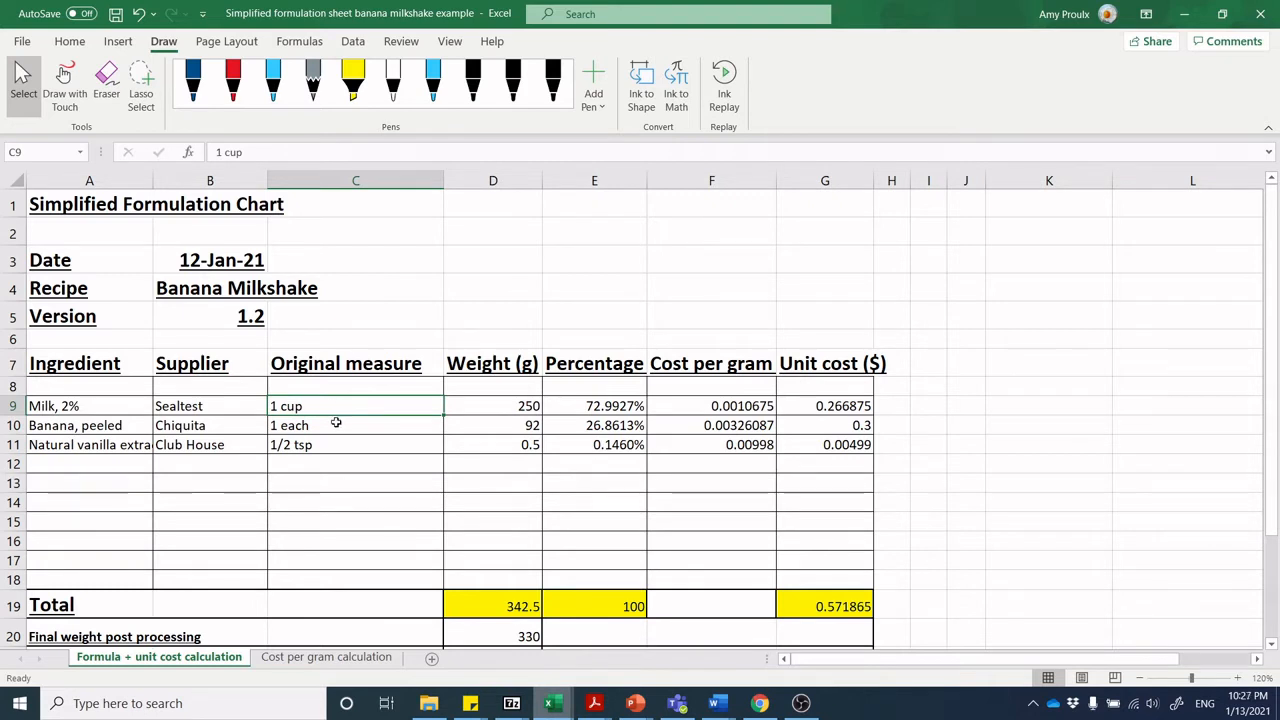
click(356, 444)
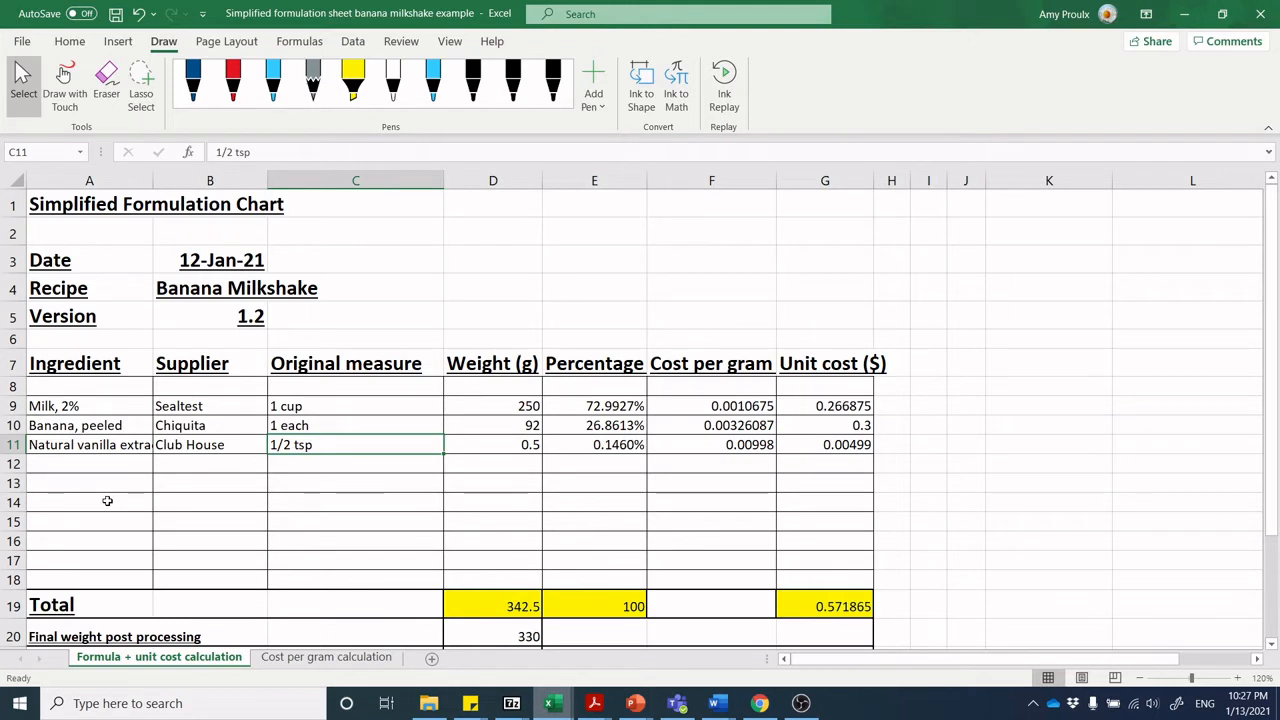
mouse_move(302, 444)
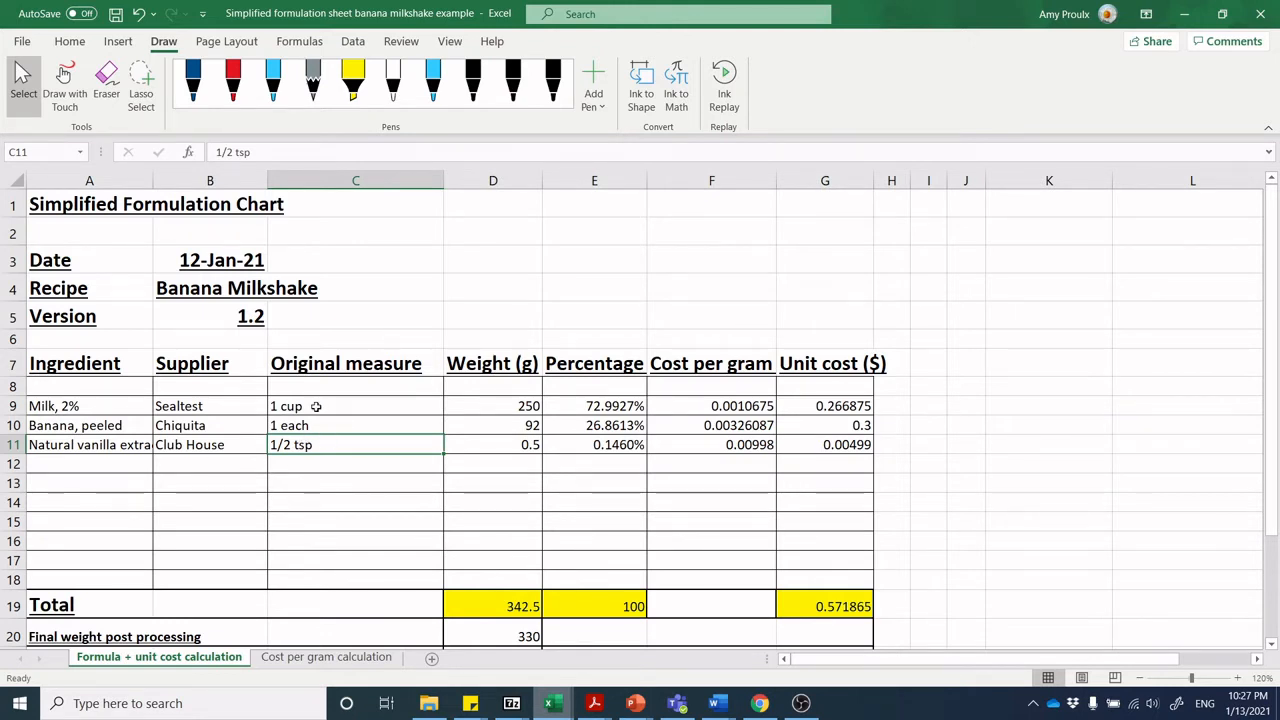
mouse_move(504, 406)
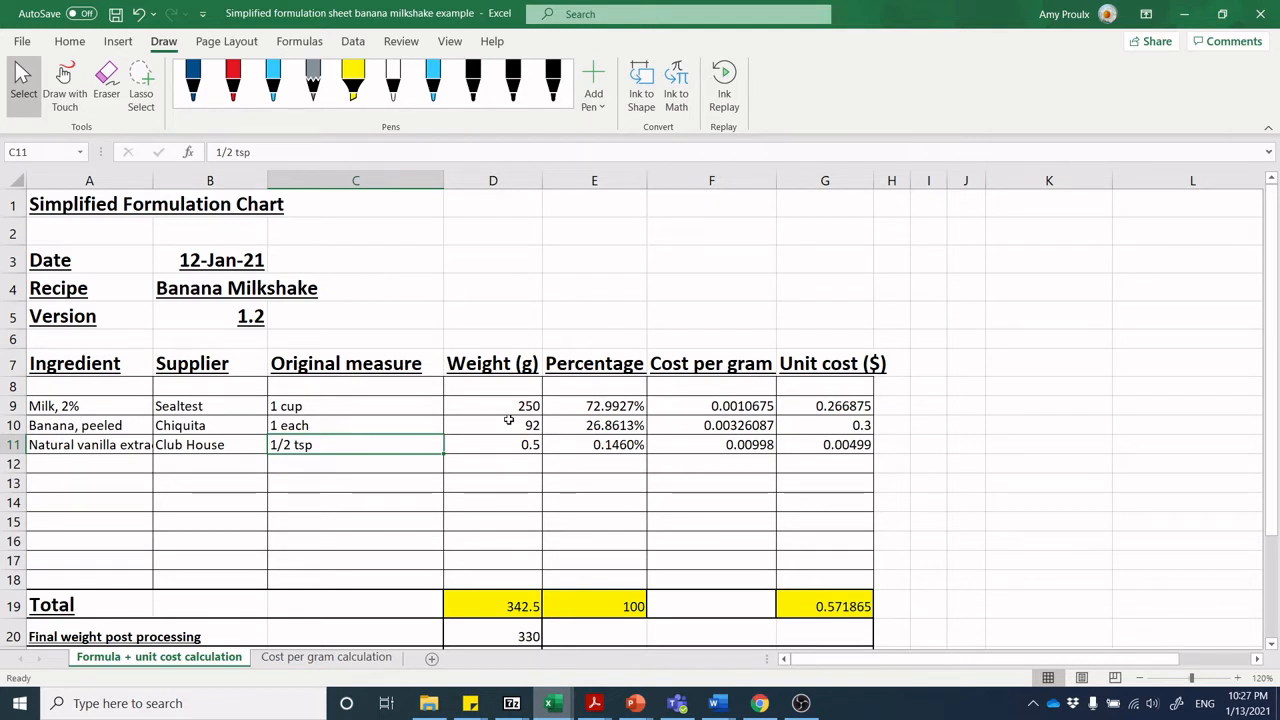
mouse_move(510, 428)
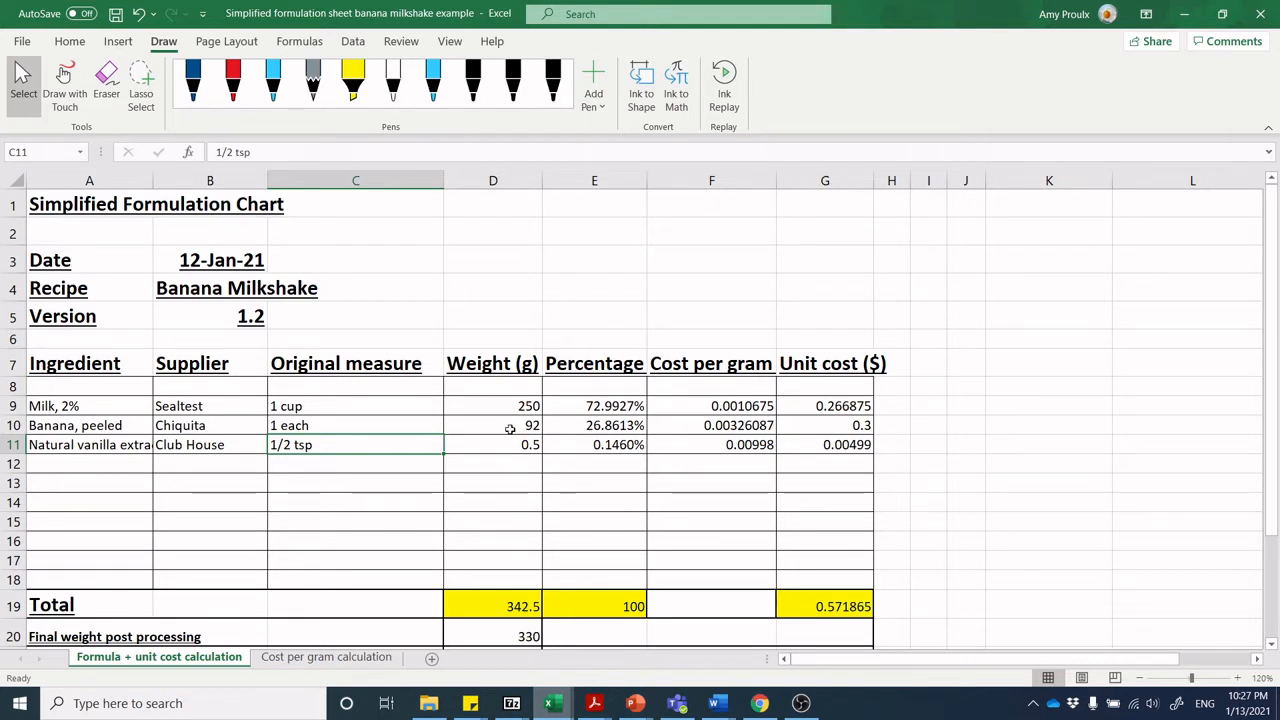
mouse_move(512, 444)
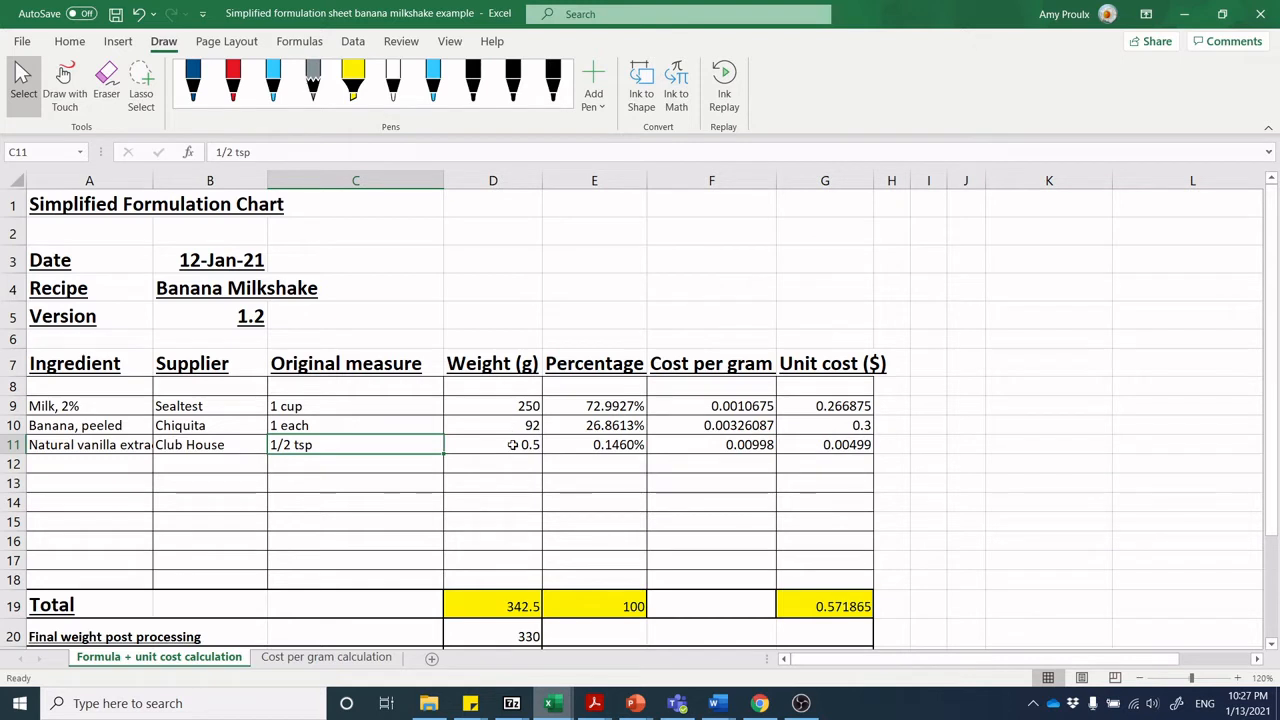
click(508, 444)
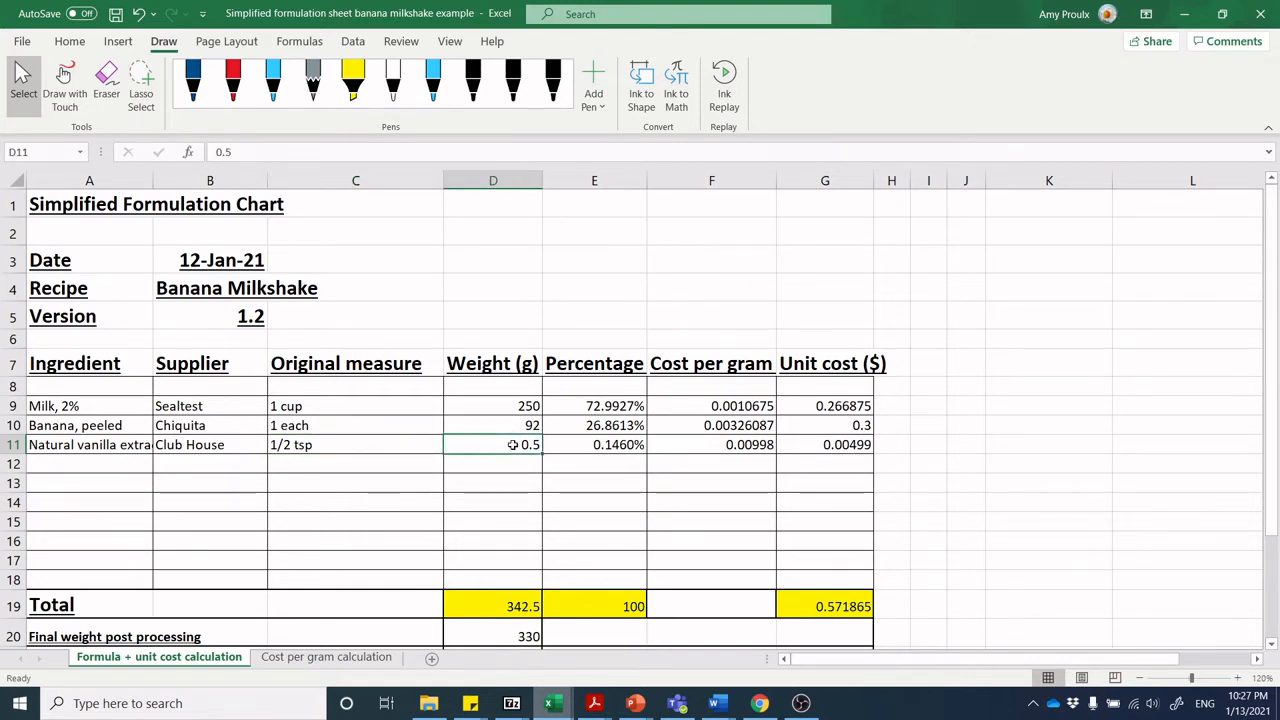
scroll(down, 3)
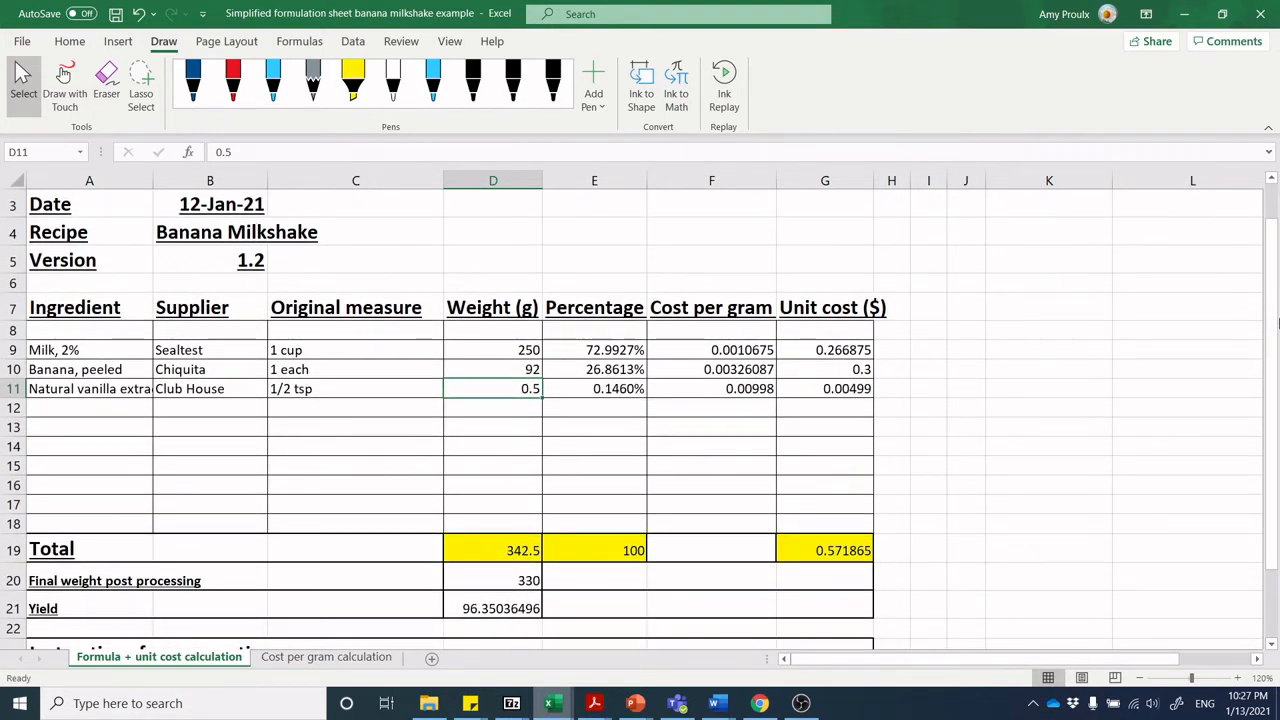
scroll(down, 3)
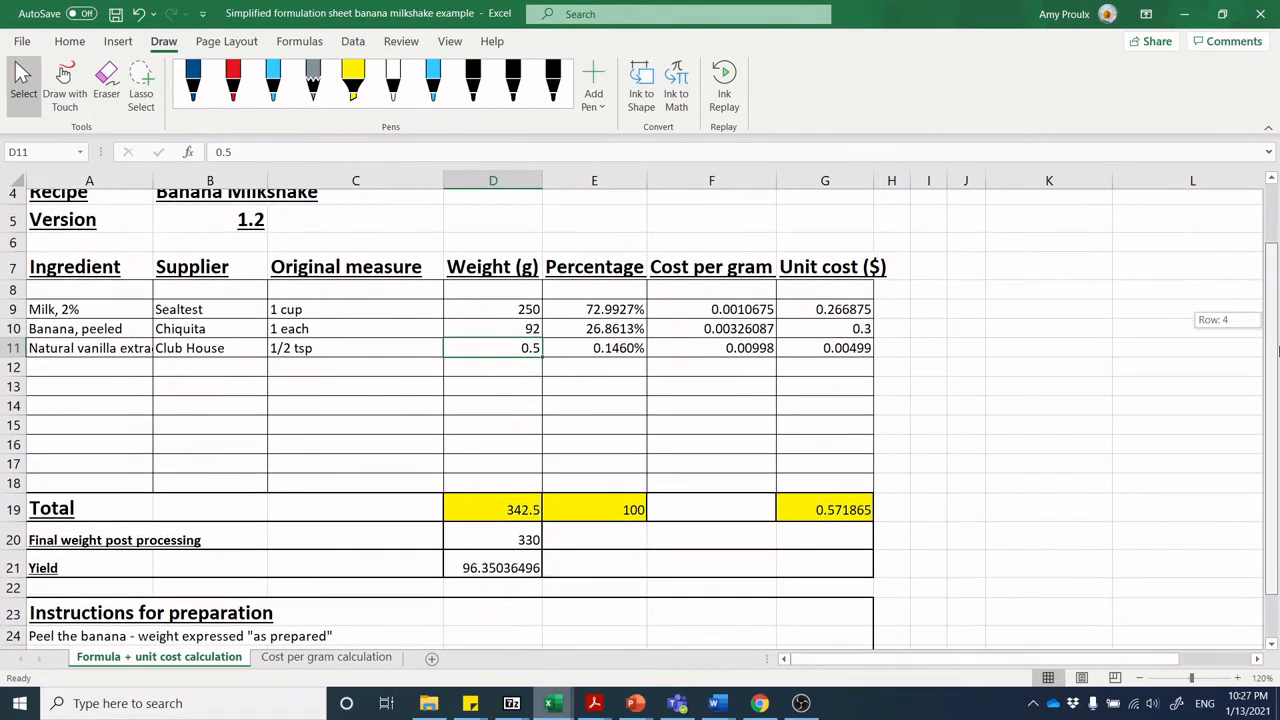
scroll(down, 3)
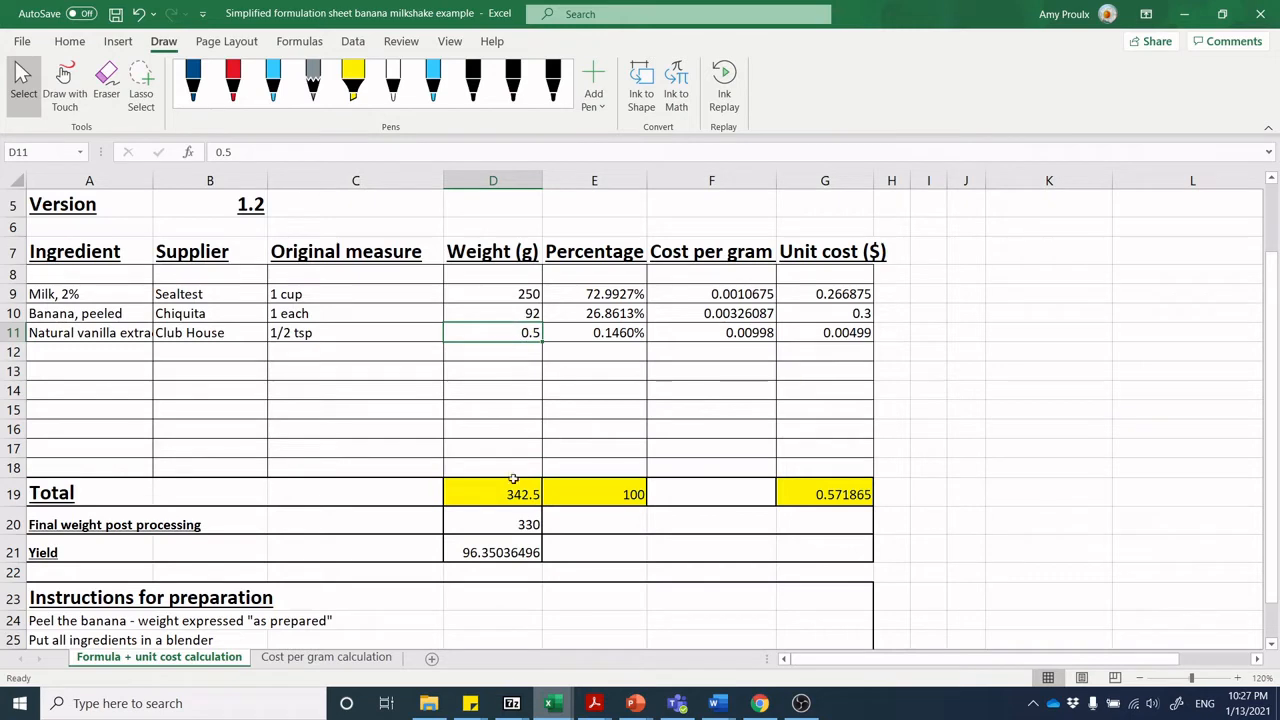
click(492, 492)
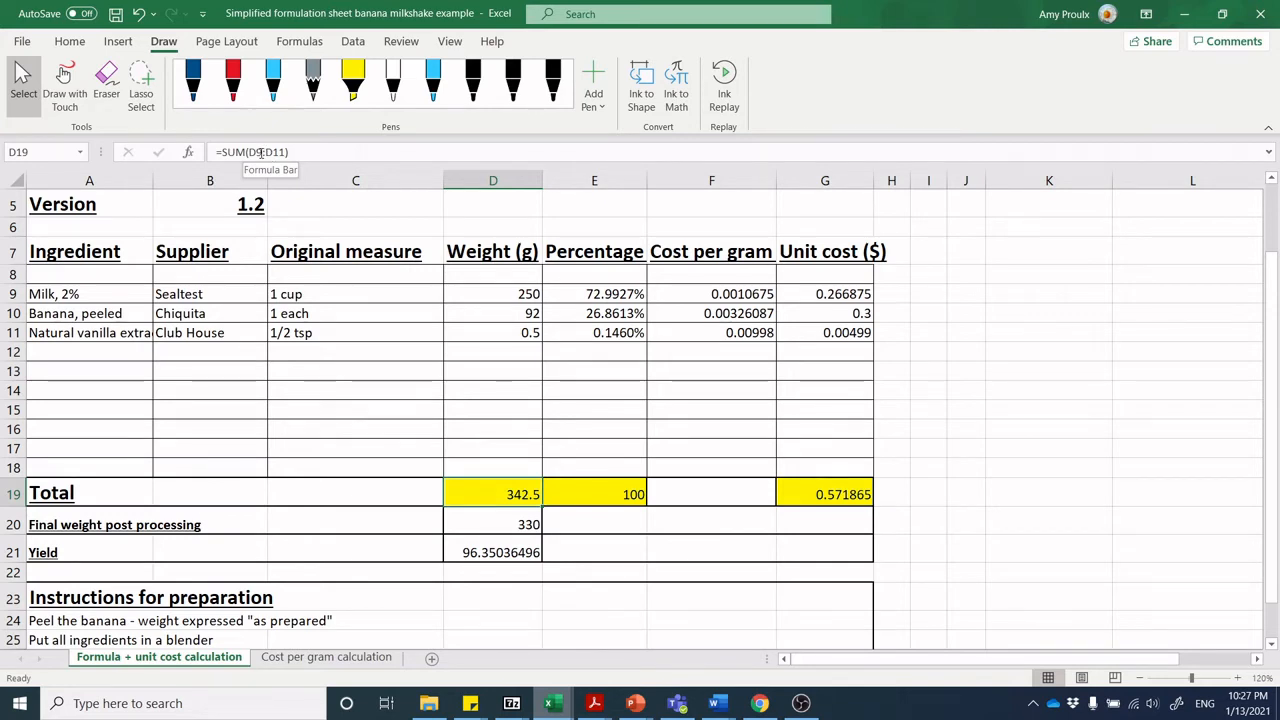
mouse_move(512, 288)
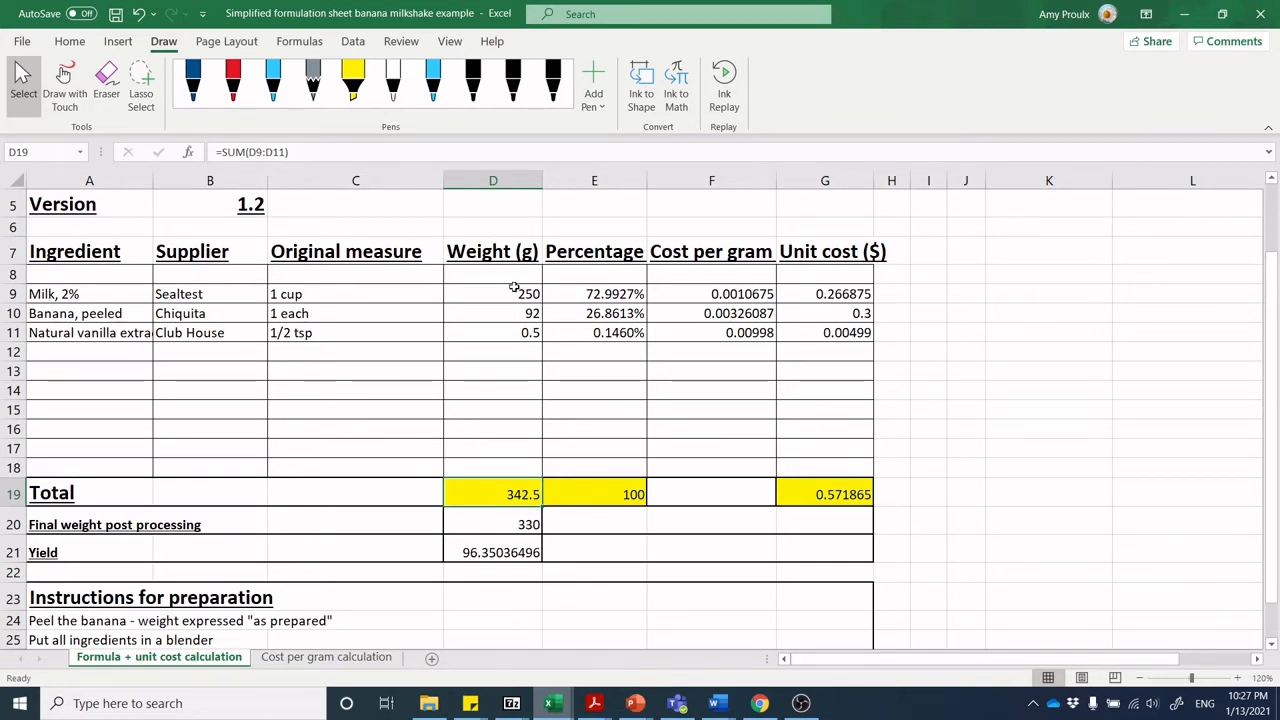
click(516, 292)
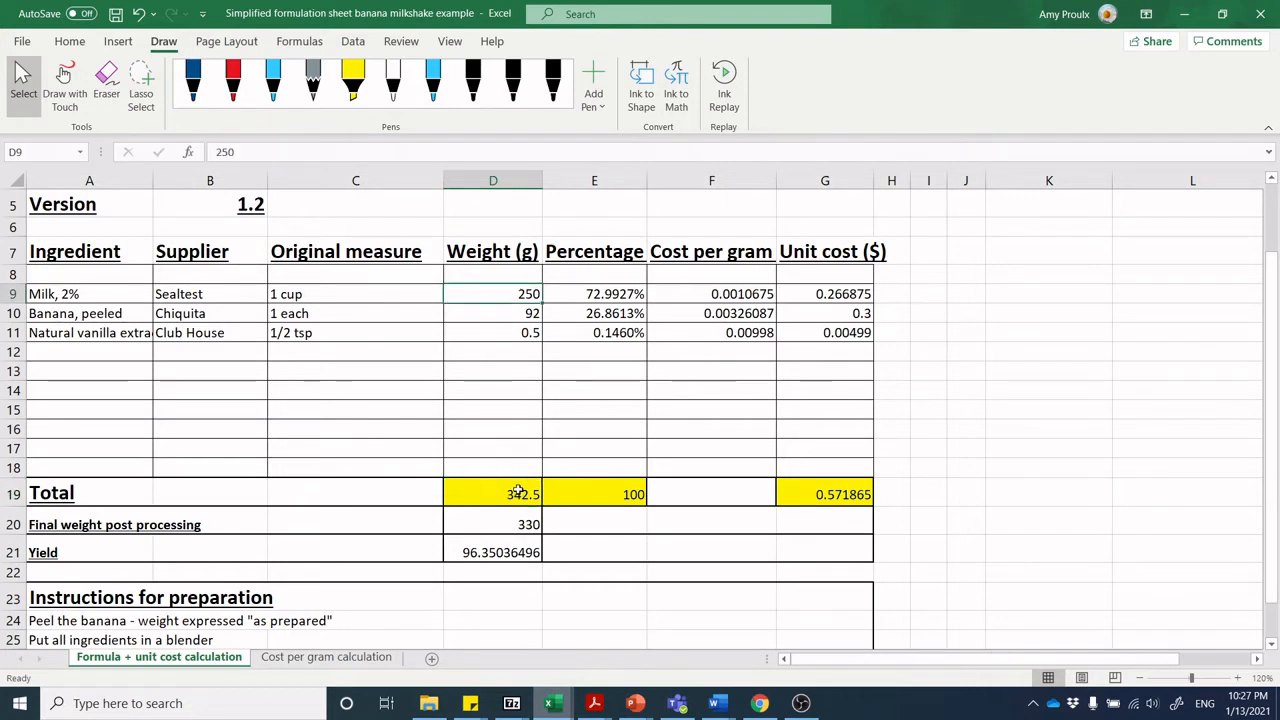
click(510, 492)
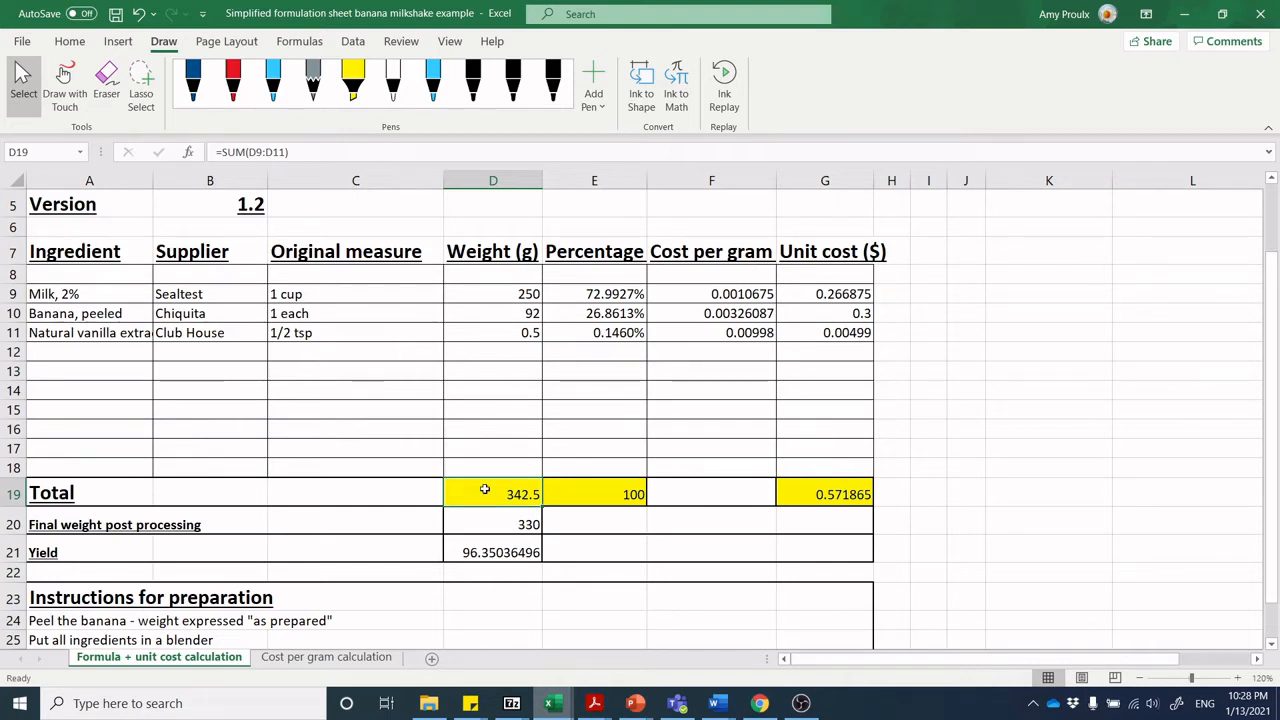
mouse_move(516, 510)
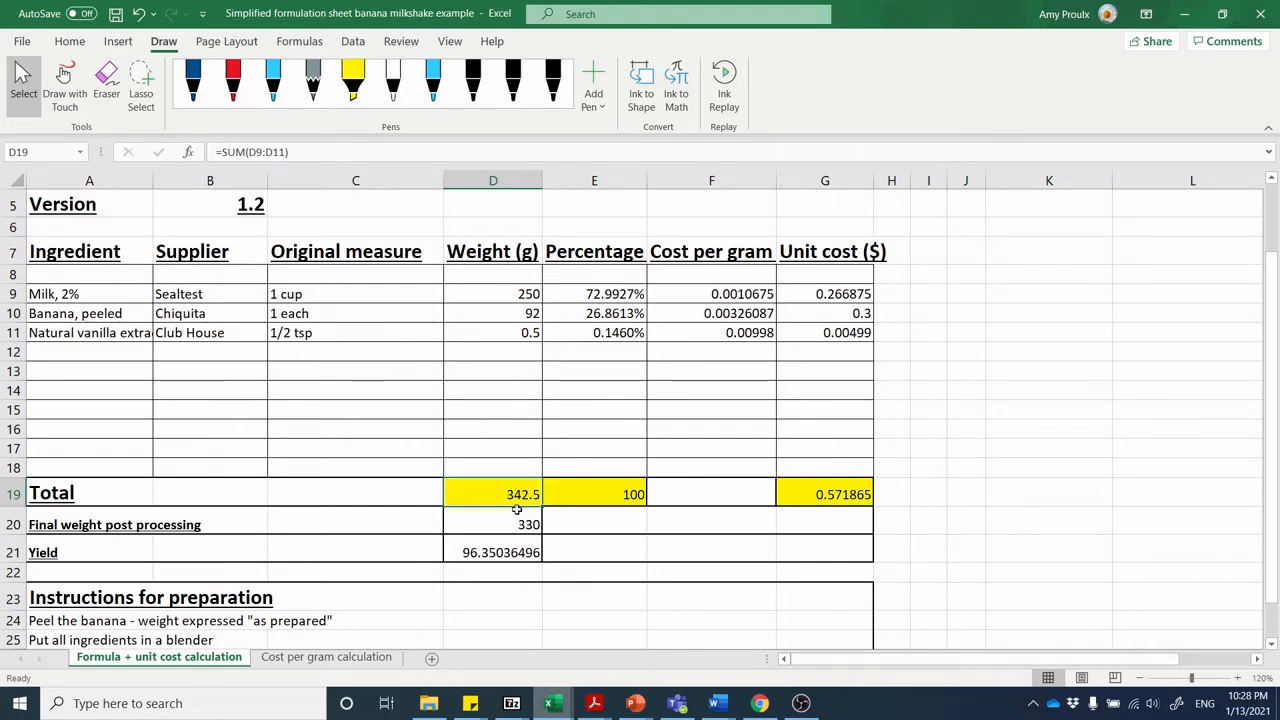
mouse_move(524, 510)
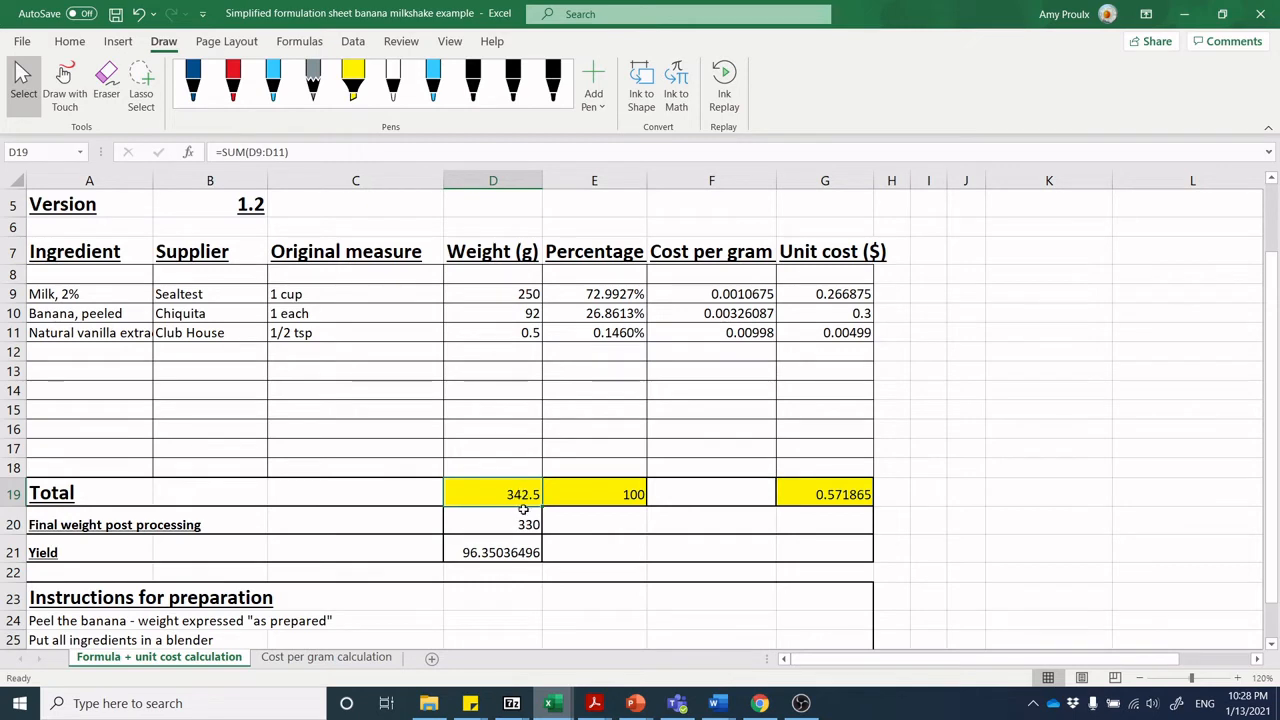
Inspect the final post-processing weight and the yield formula derived from the total weight
click(492, 522)
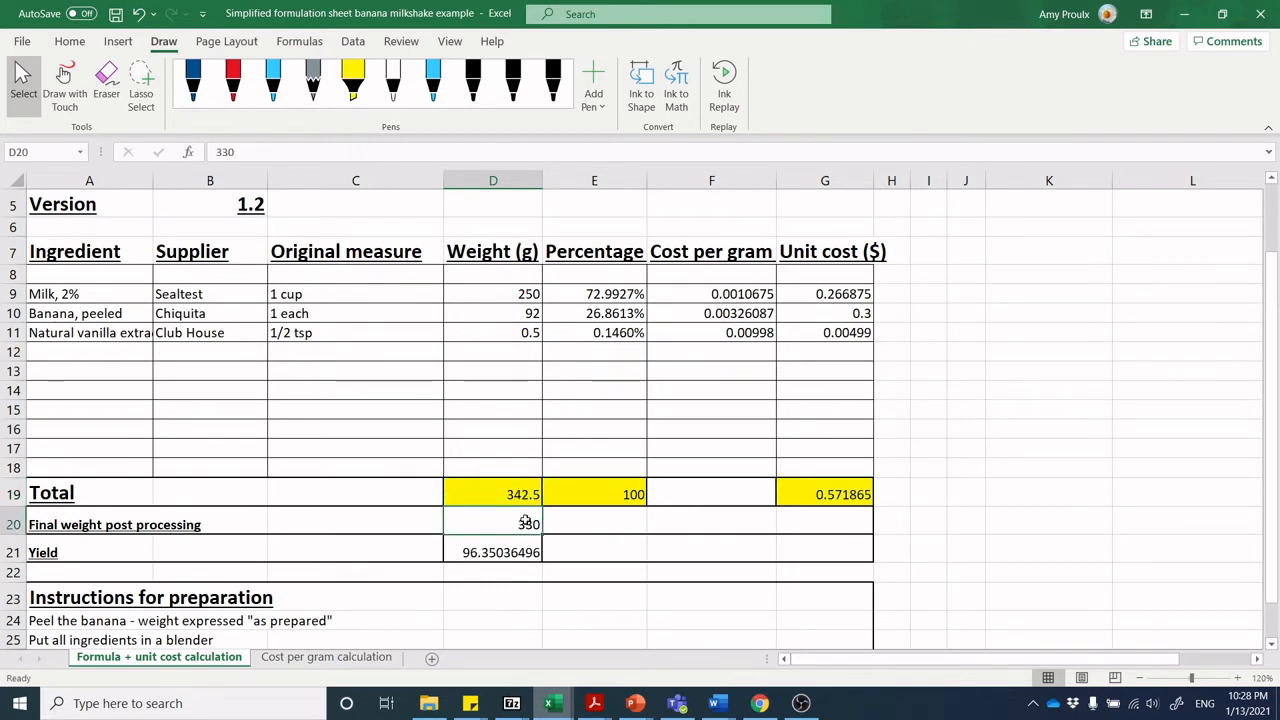
click(508, 492)
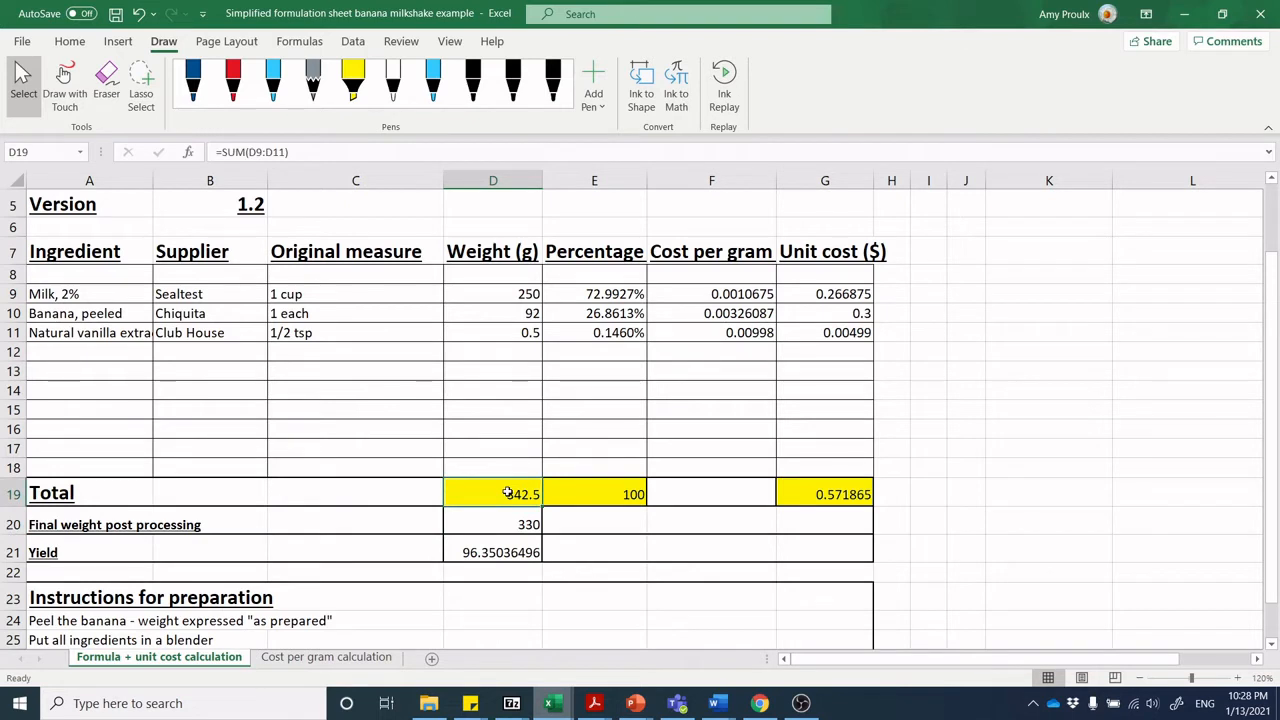
click(492, 524)
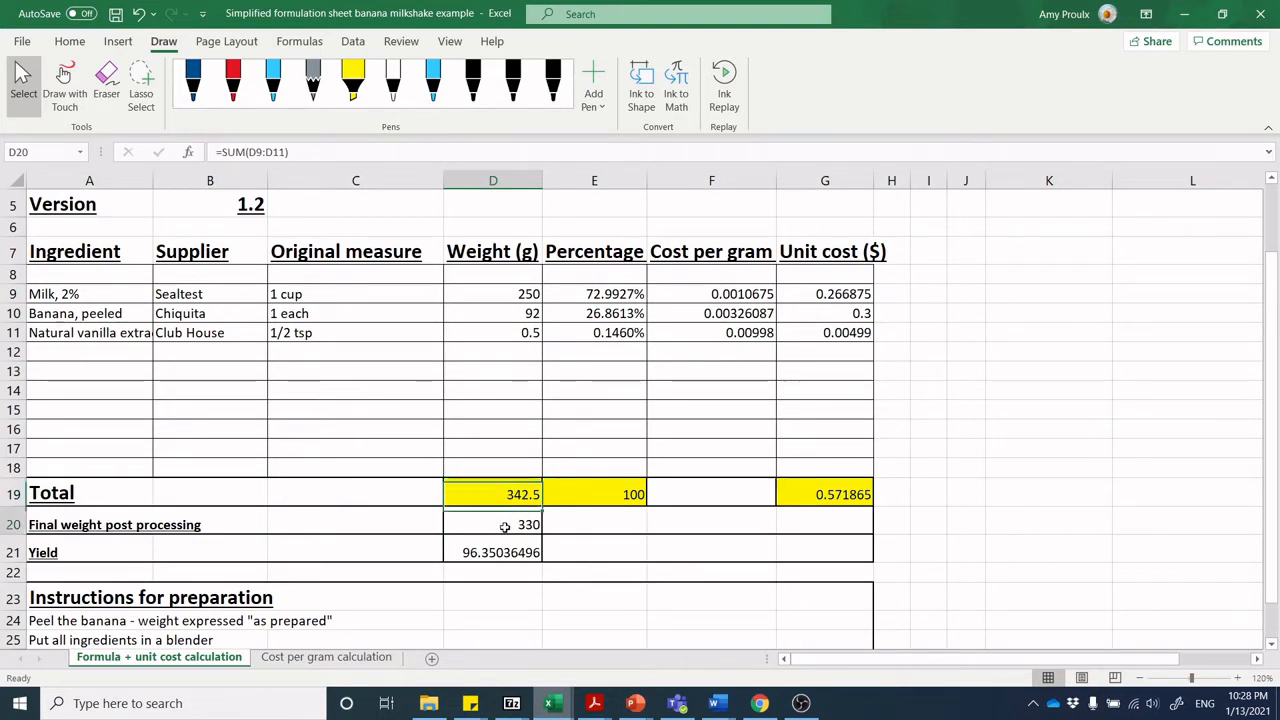
click(492, 524)
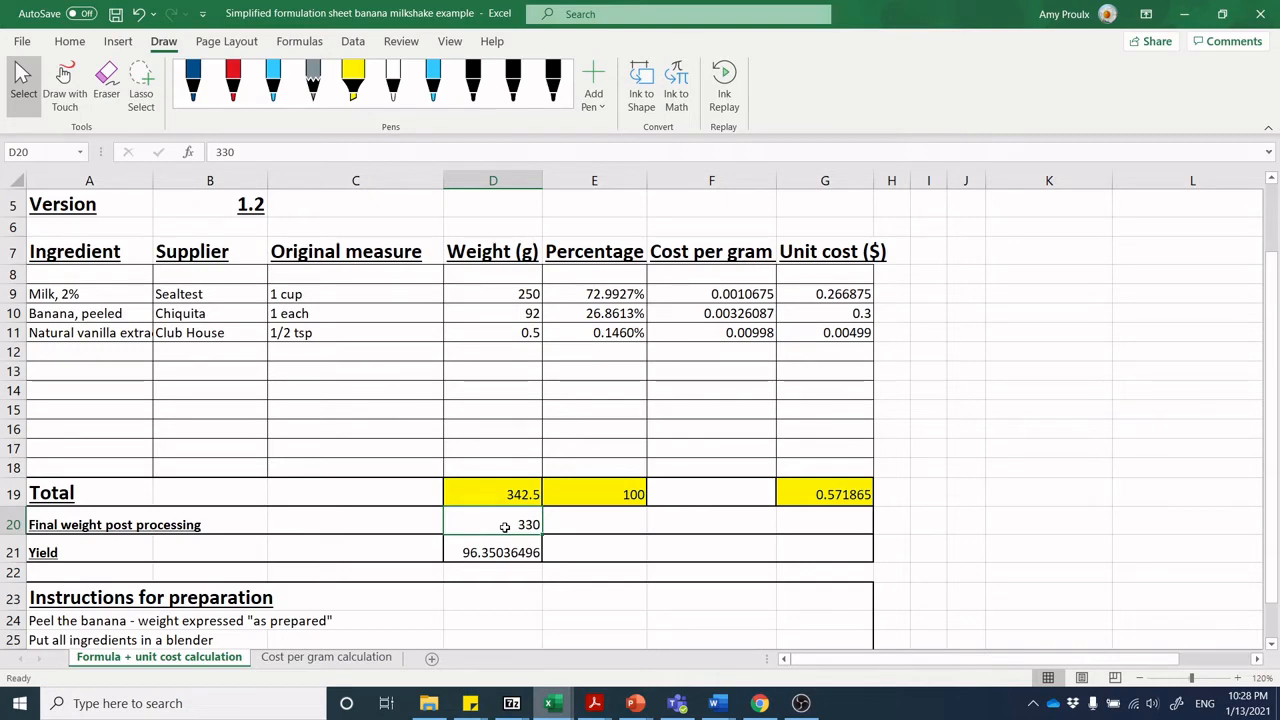
mouse_move(476, 530)
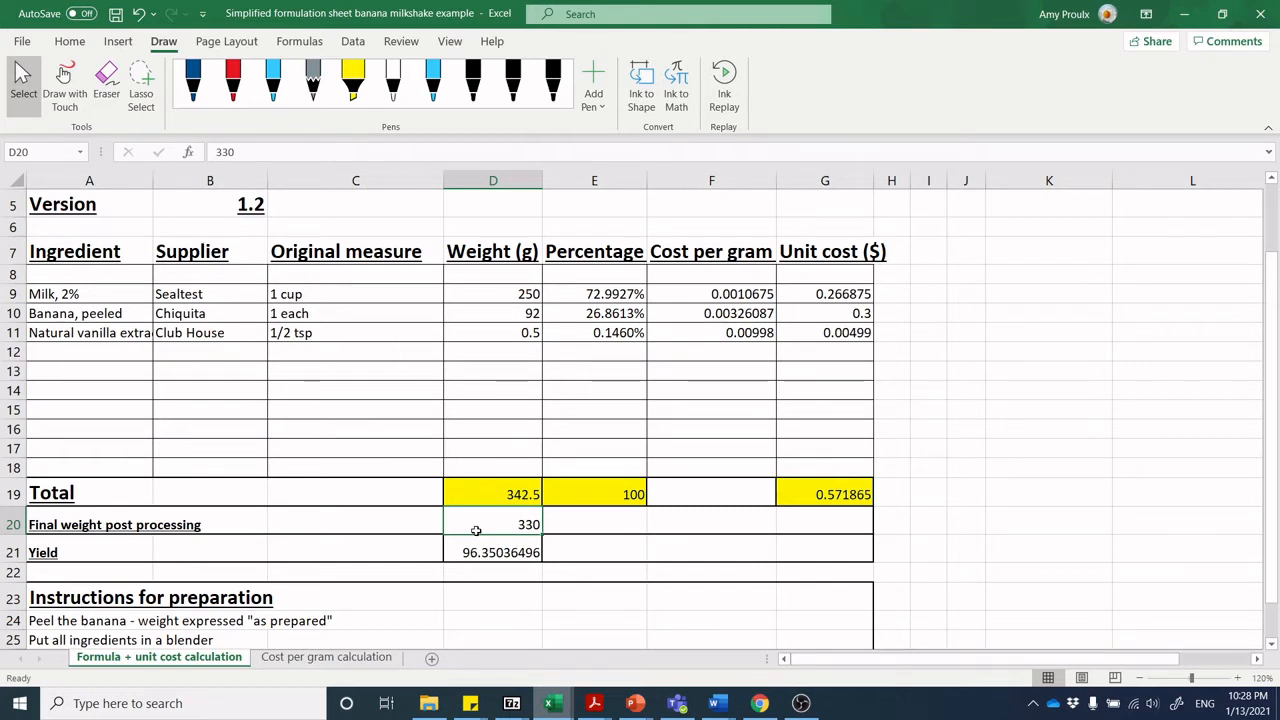
mouse_move(492, 516)
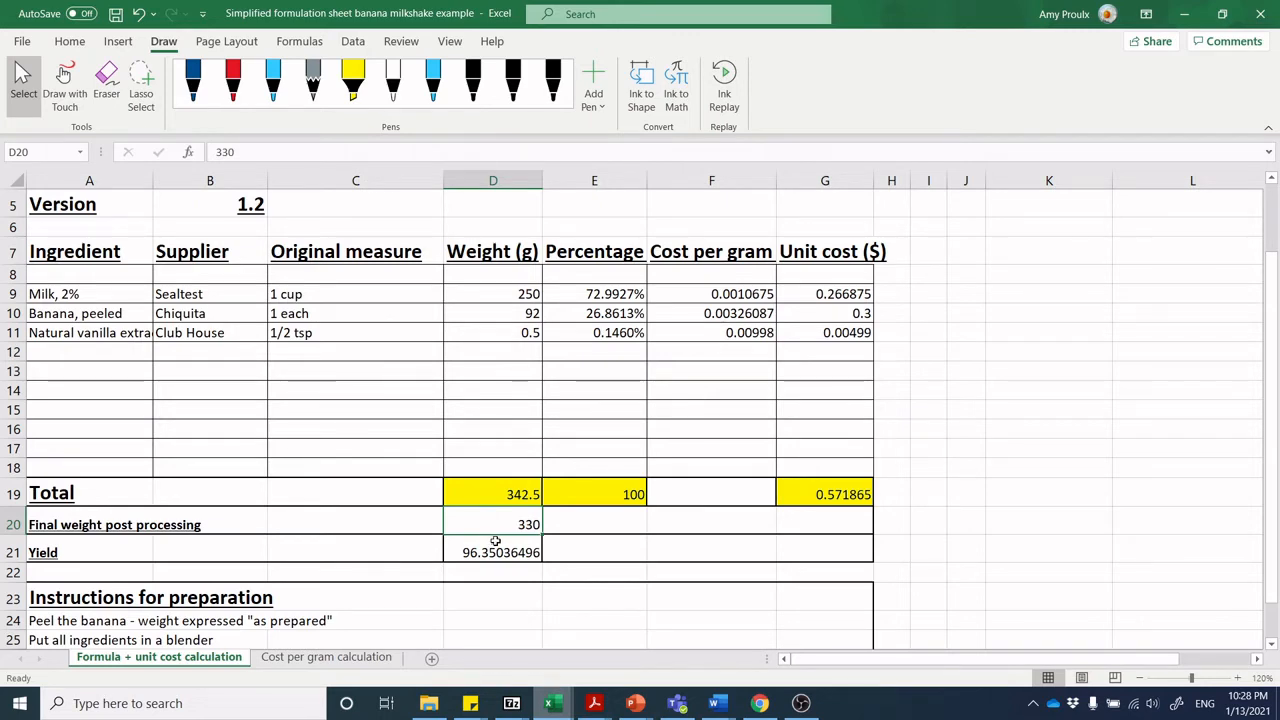
click(494, 550)
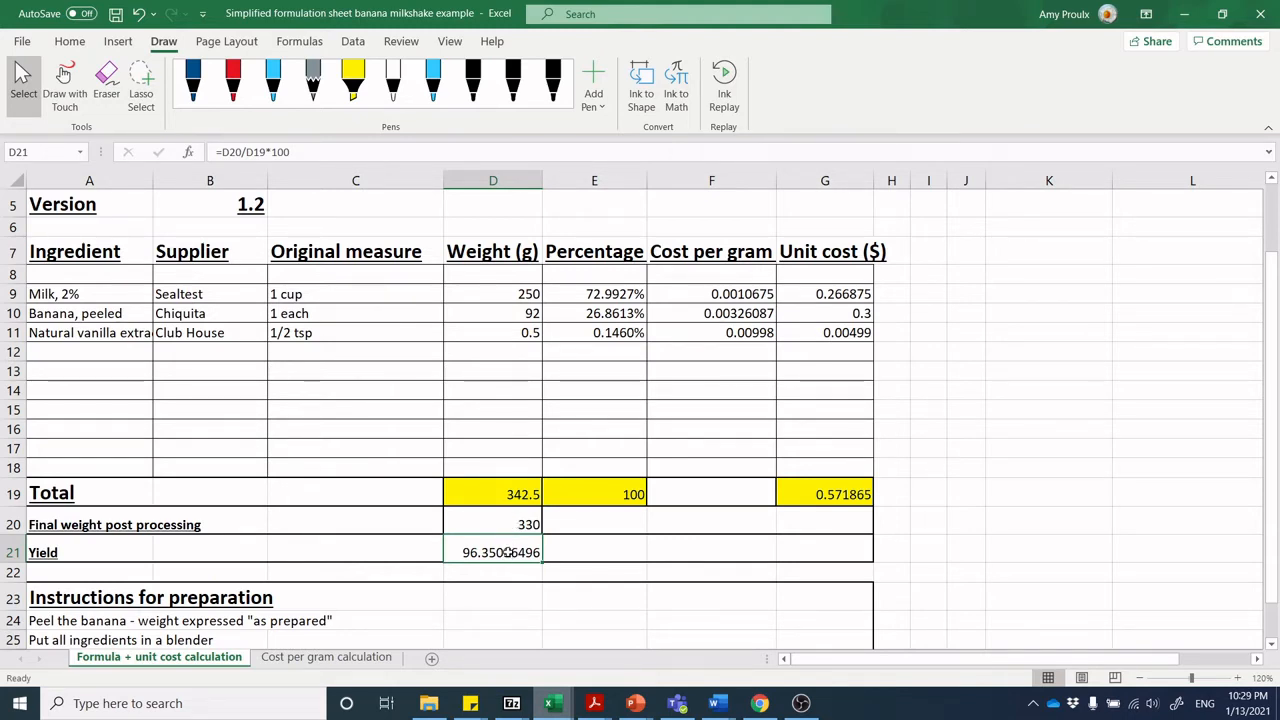
mouse_move(520, 420)
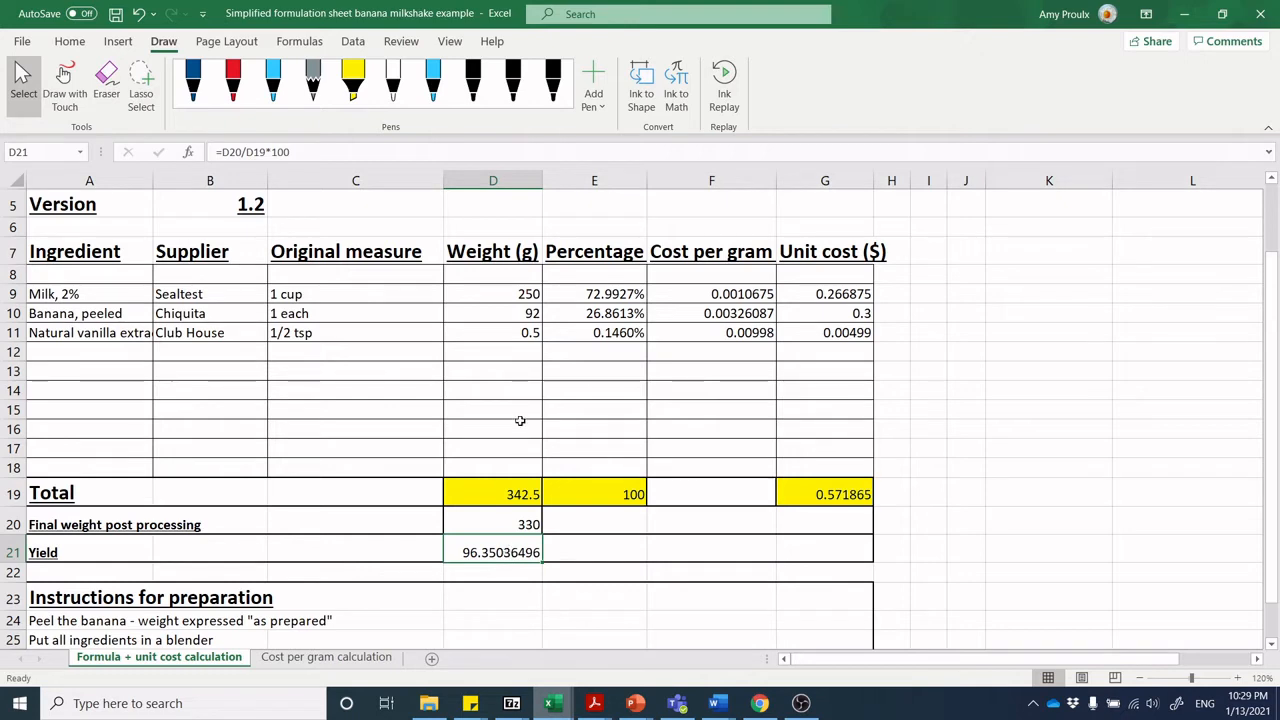
click(492, 524)
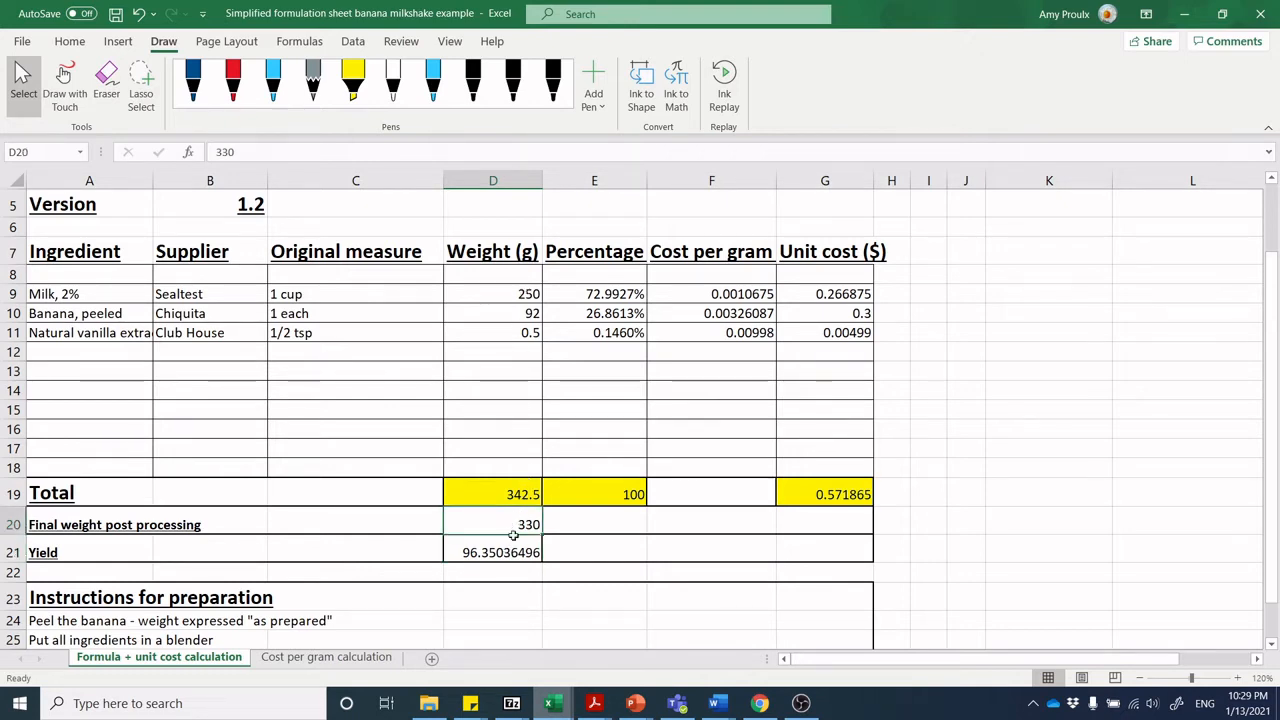
click(492, 550)
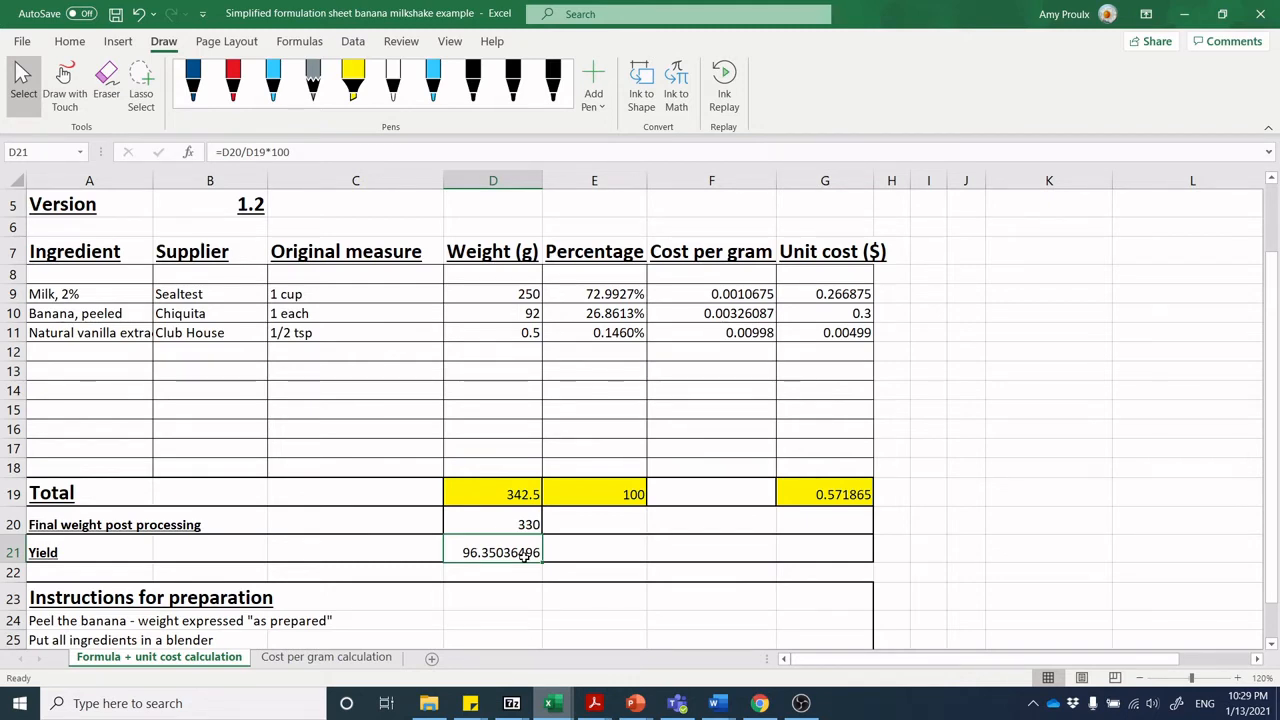
mouse_move(430, 482)
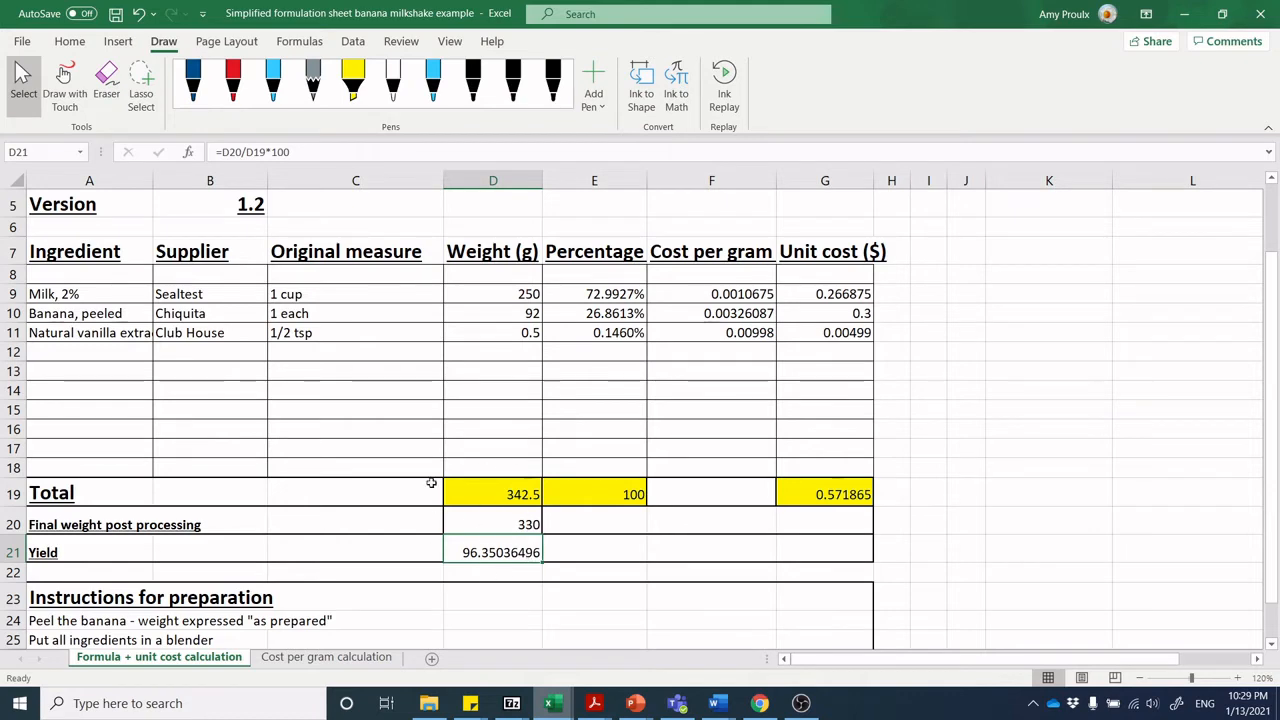
mouse_move(508, 552)
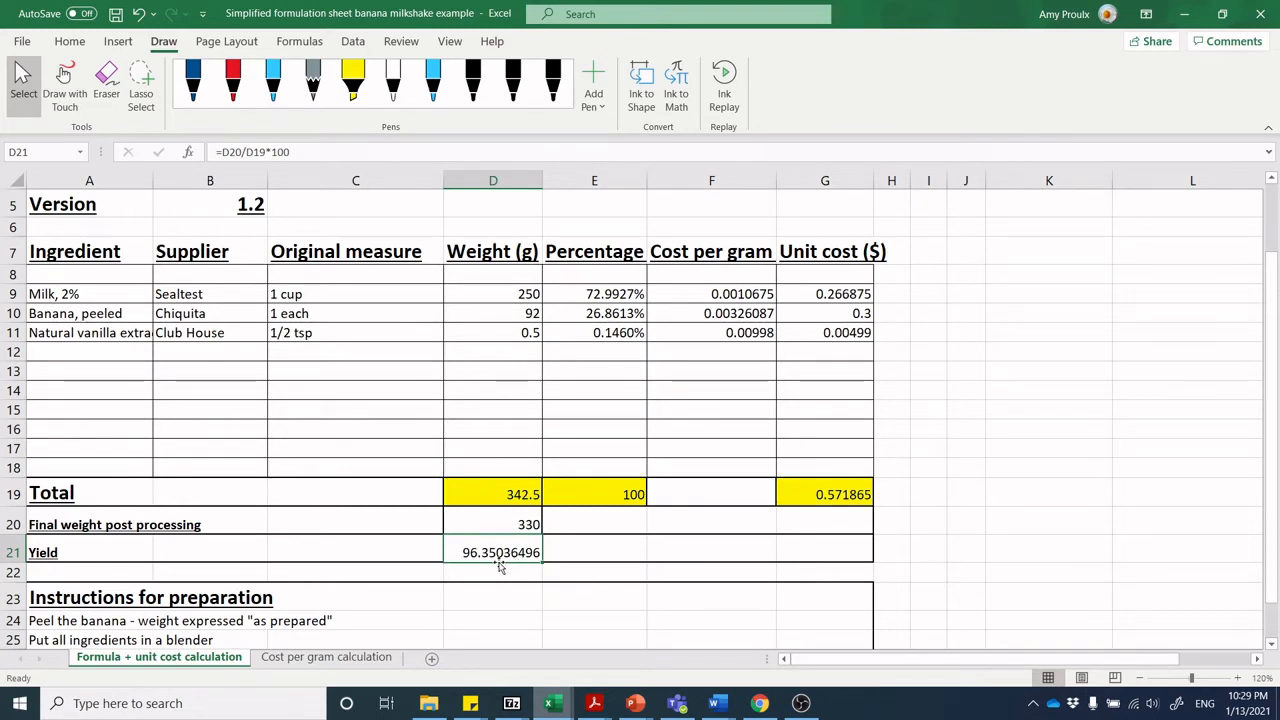
mouse_move(608, 280)
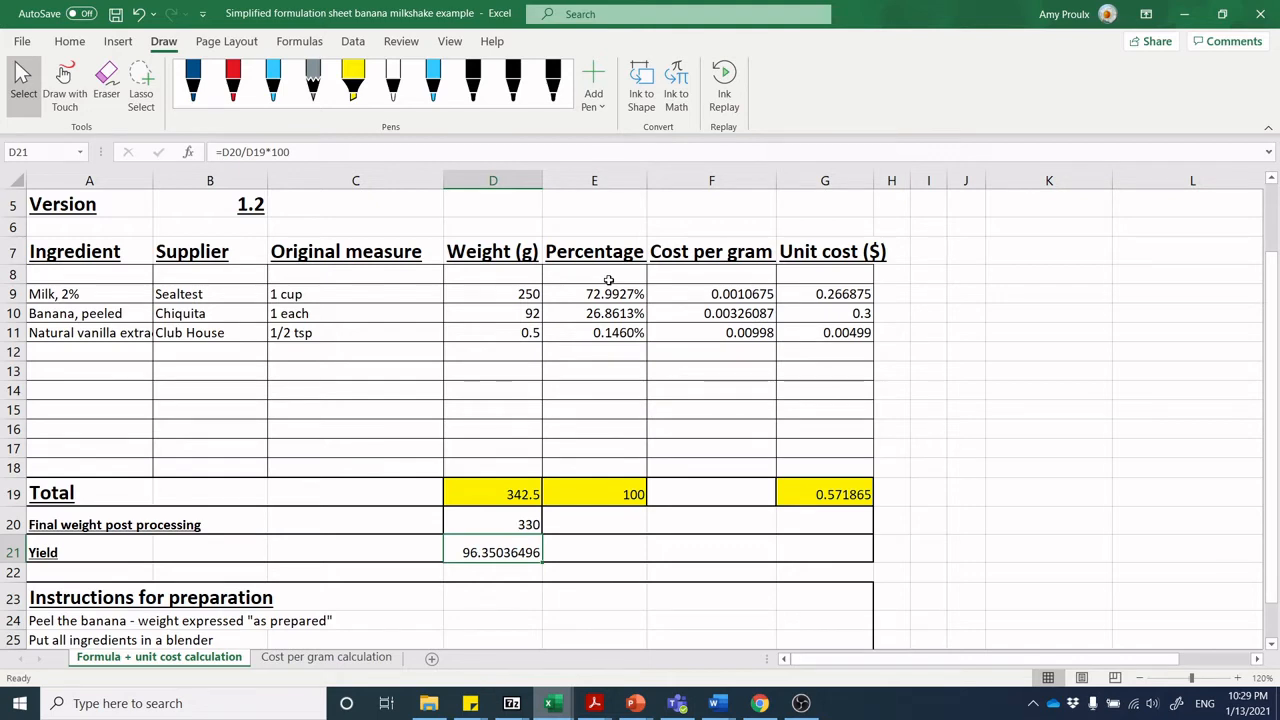
mouse_move(540, 468)
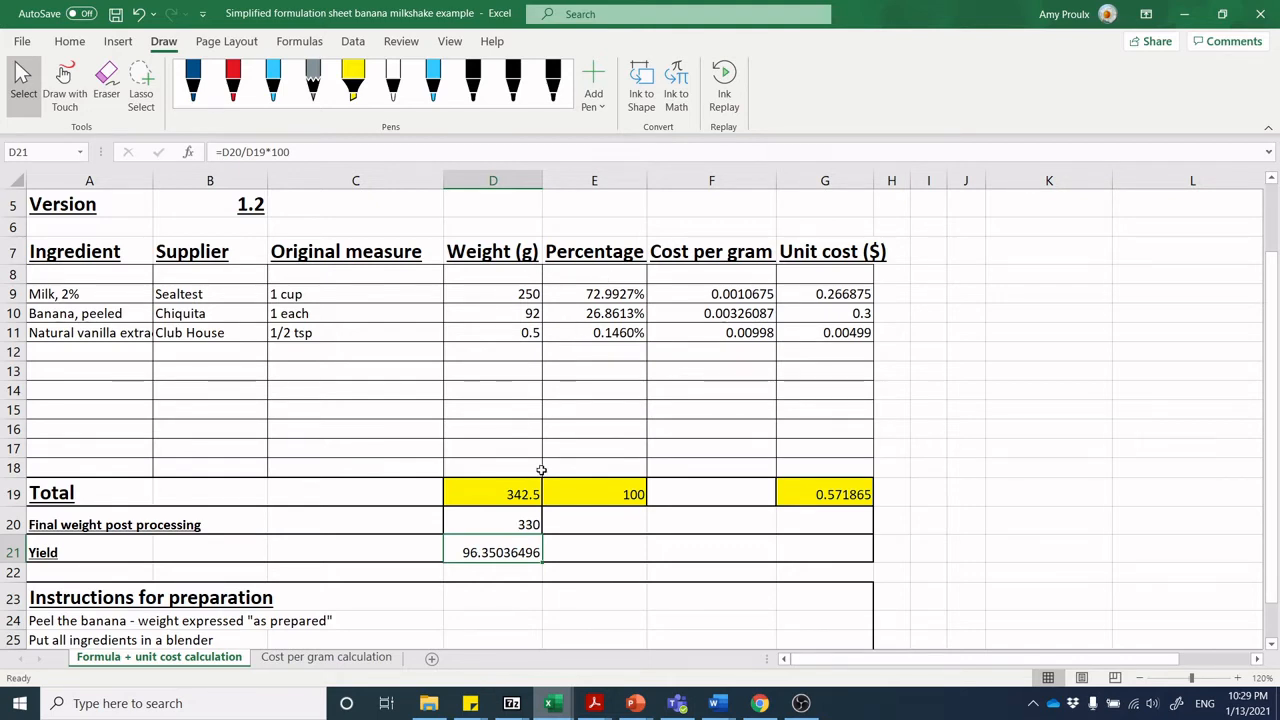
mouse_move(520, 312)
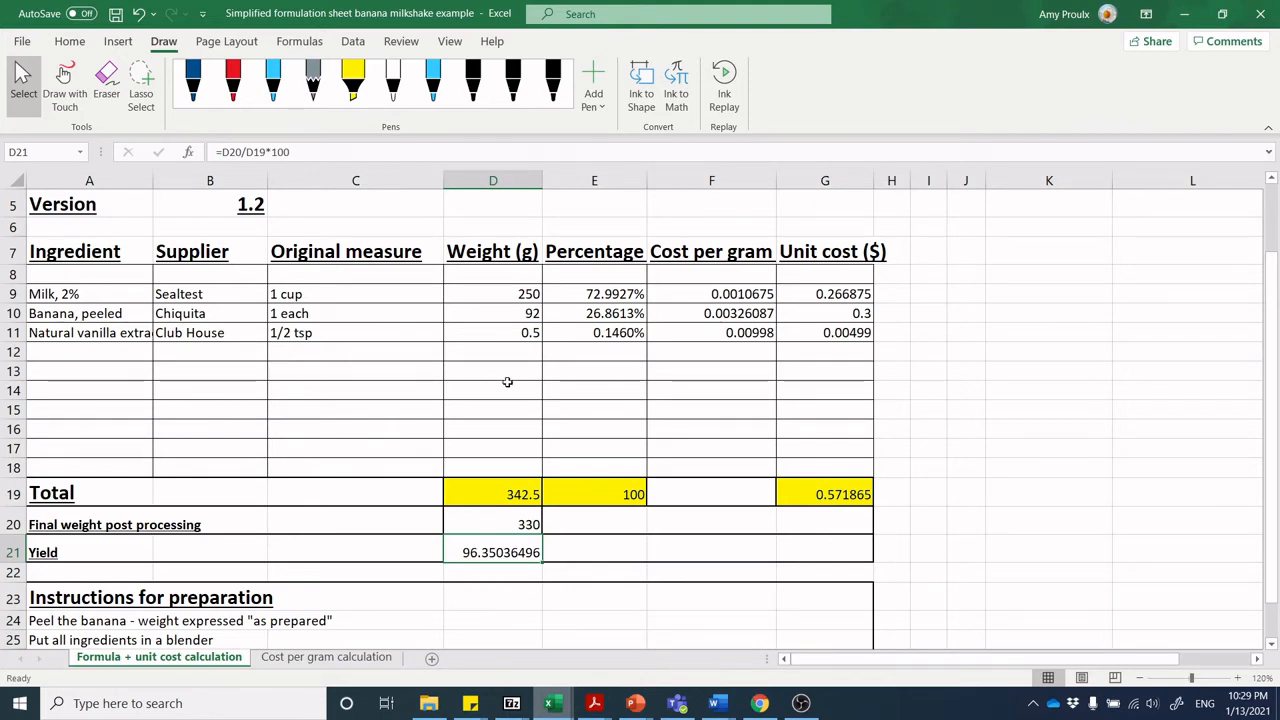
mouse_move(520, 396)
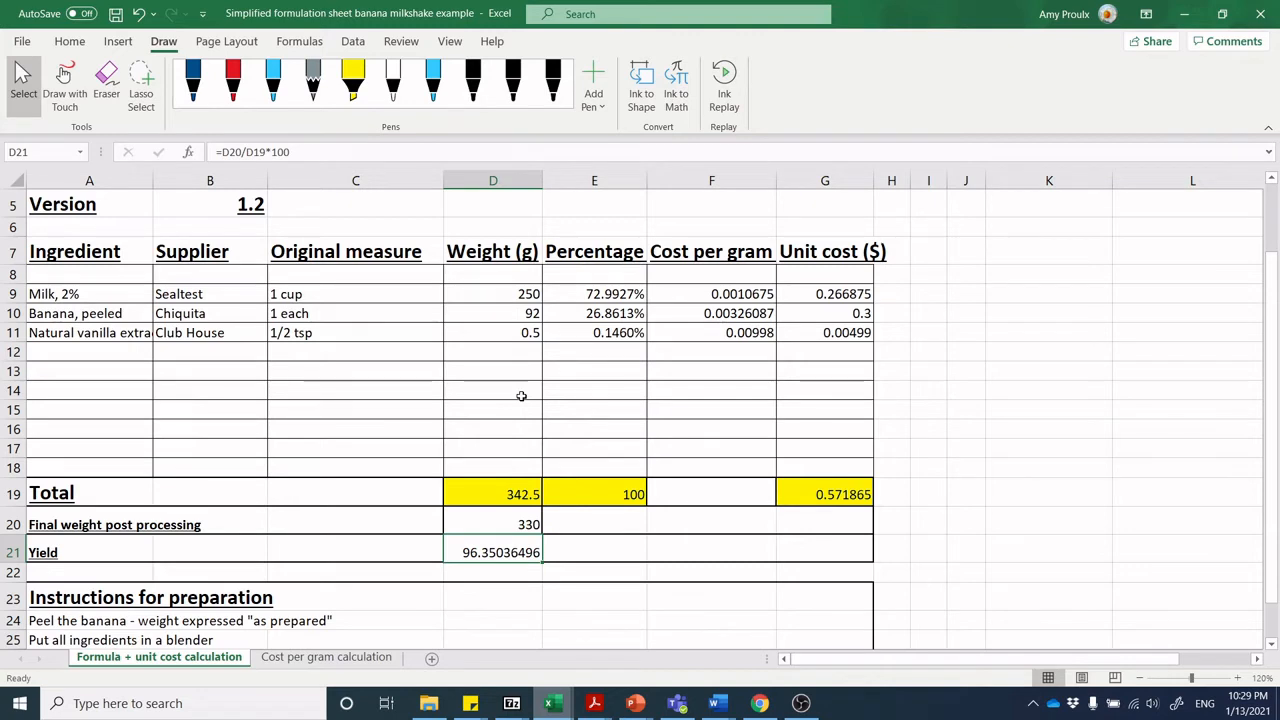
mouse_move(548, 392)
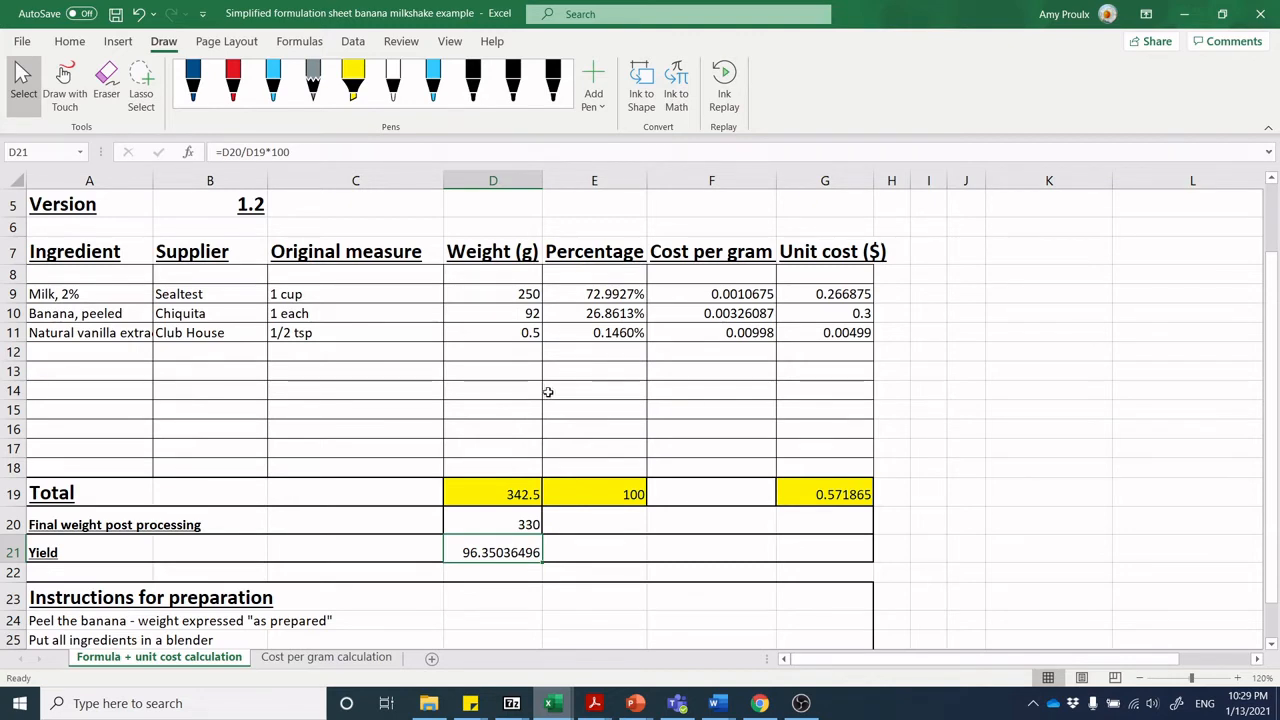
mouse_move(592, 328)
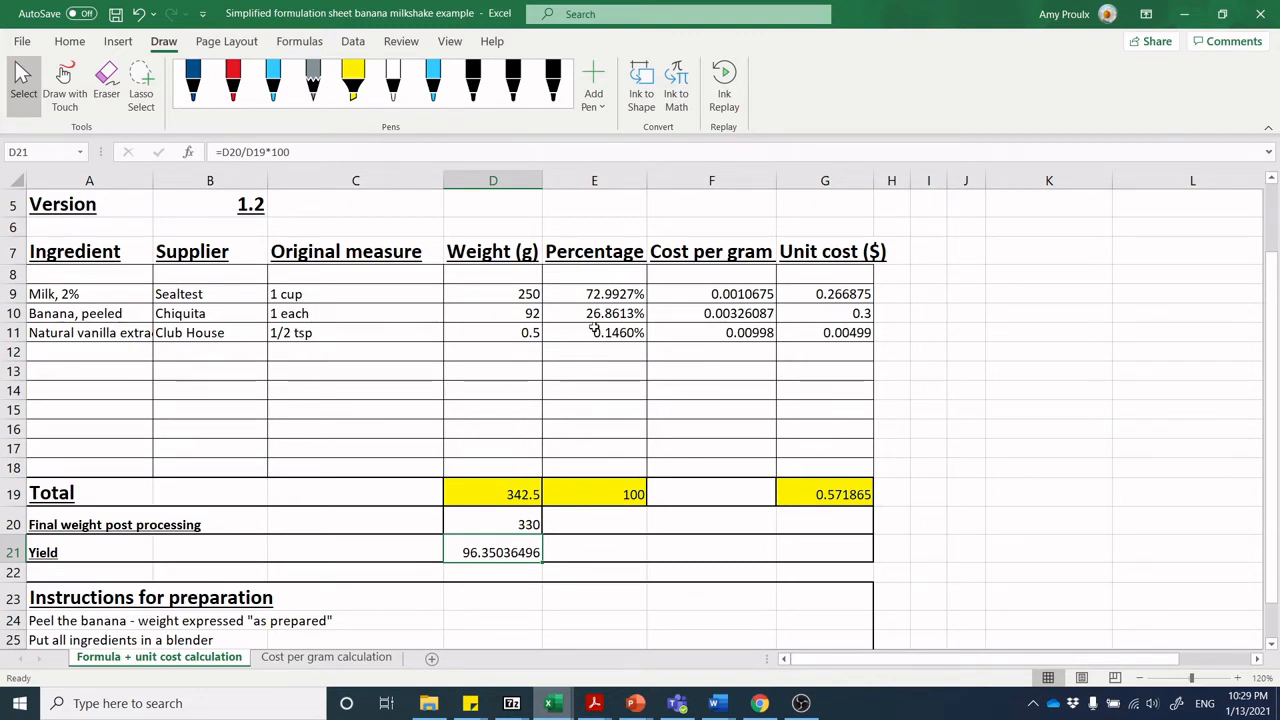
mouse_move(484, 294)
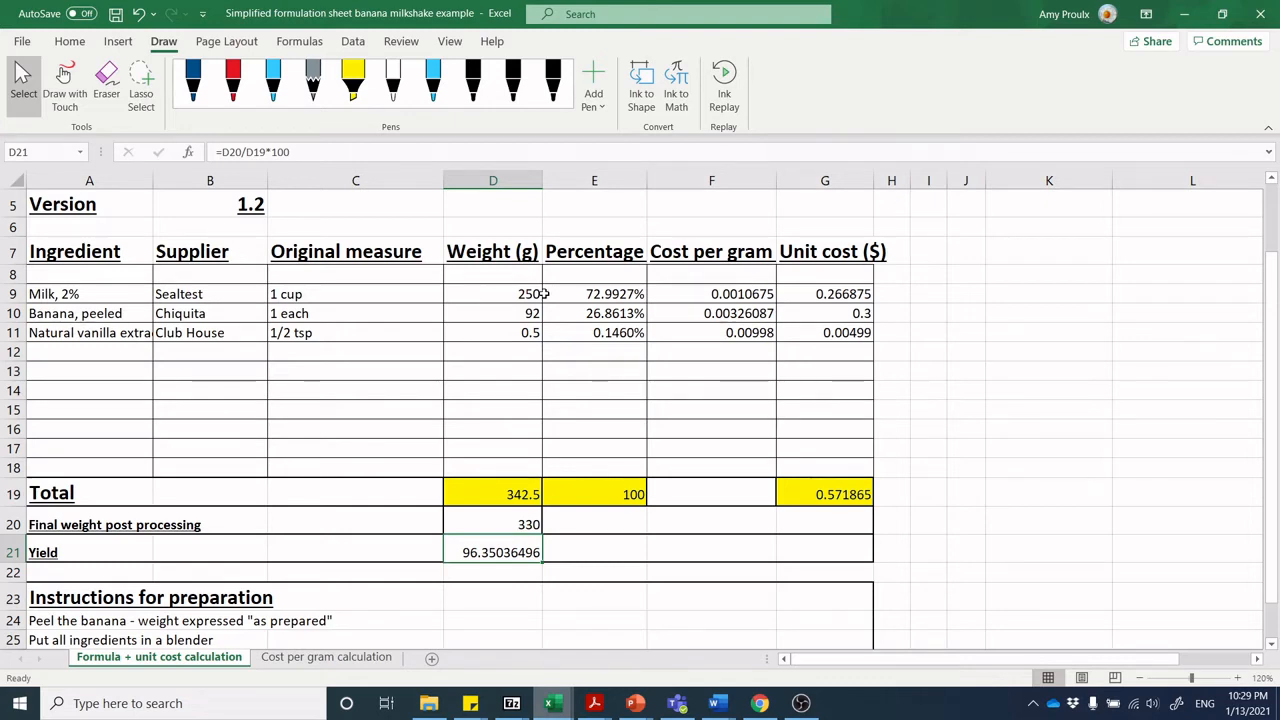
Paste the milk percentage formula (weight over 342.5 g total) into the banana and vanilla rows and confirm the total is 100
click(594, 292)
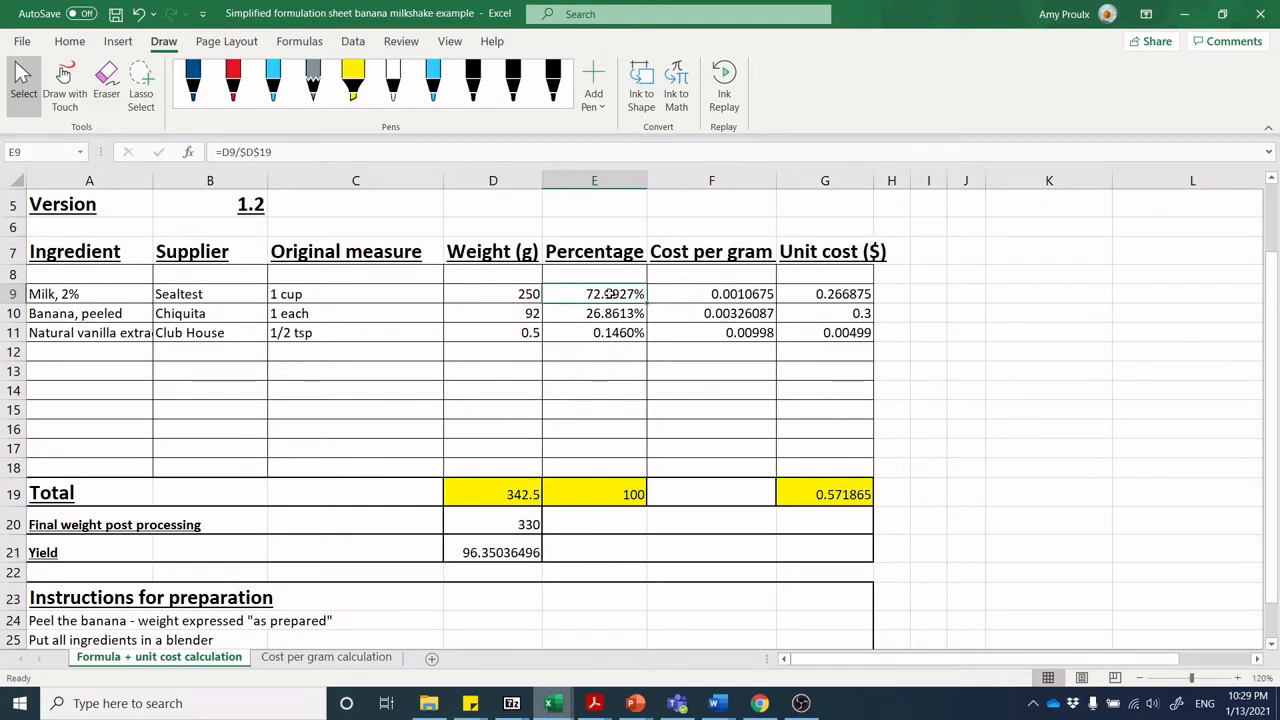
click(512, 292)
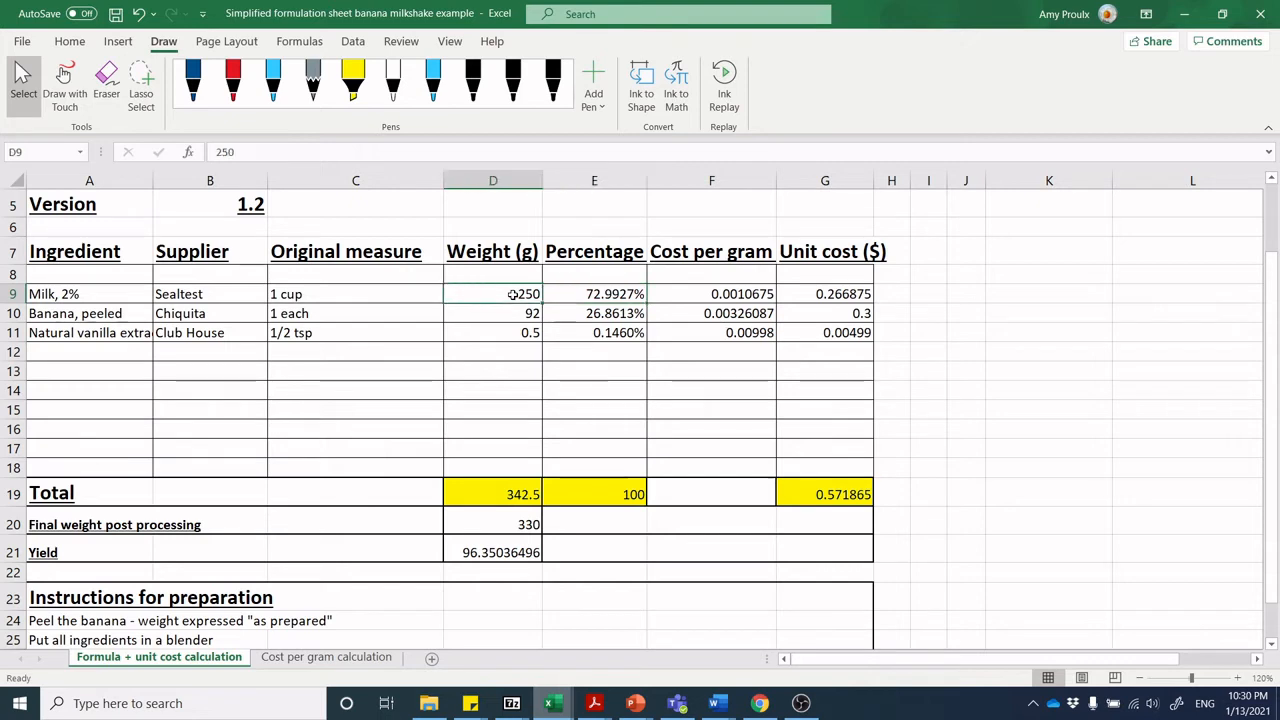
click(492, 492)
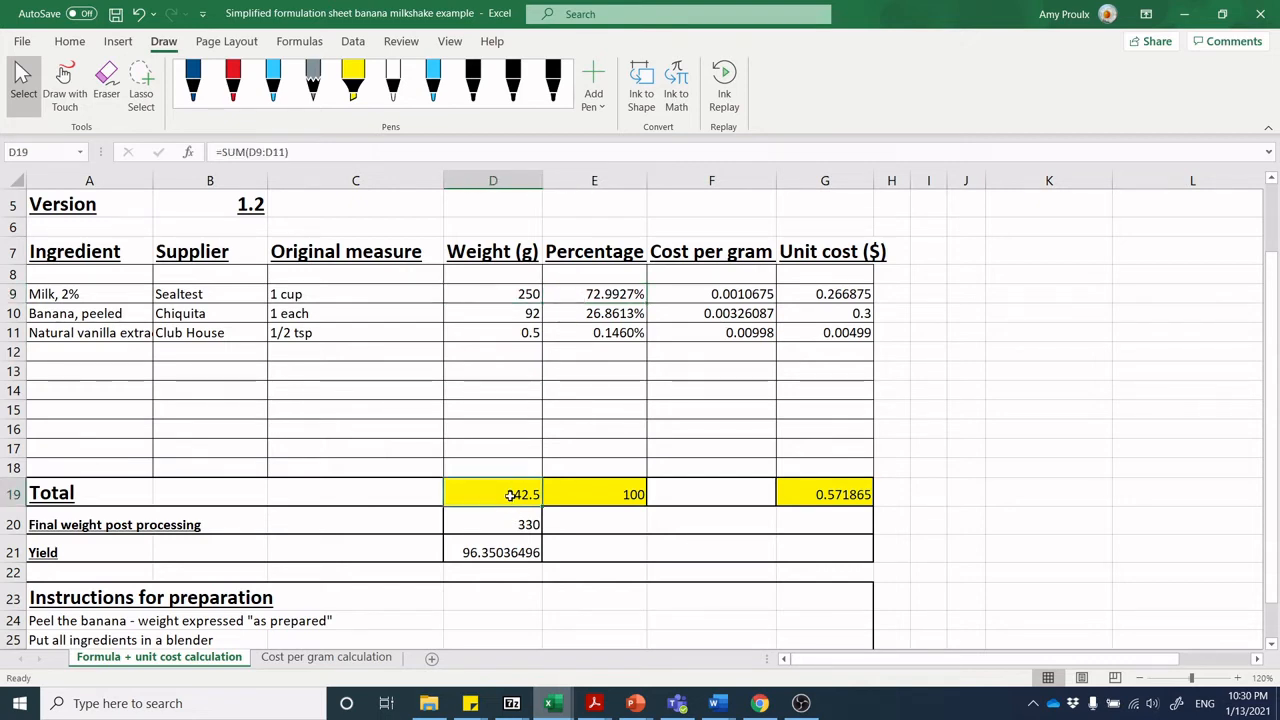
click(594, 292)
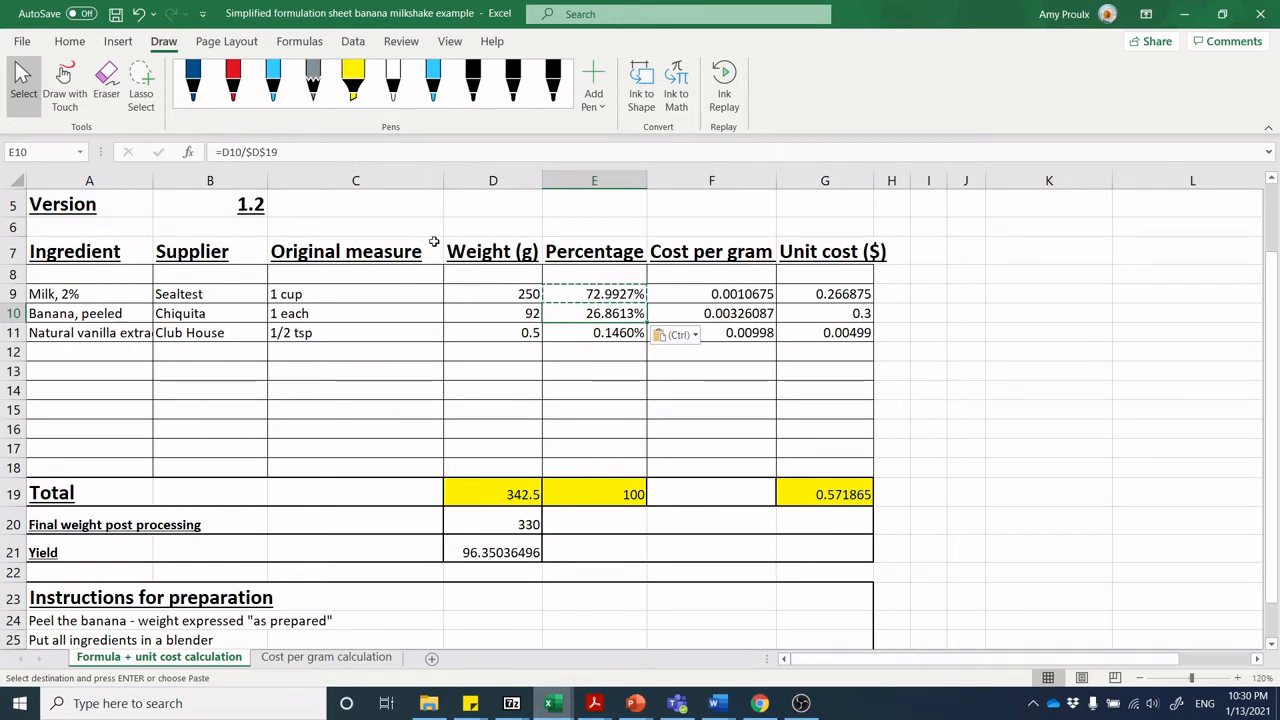
click(594, 332)
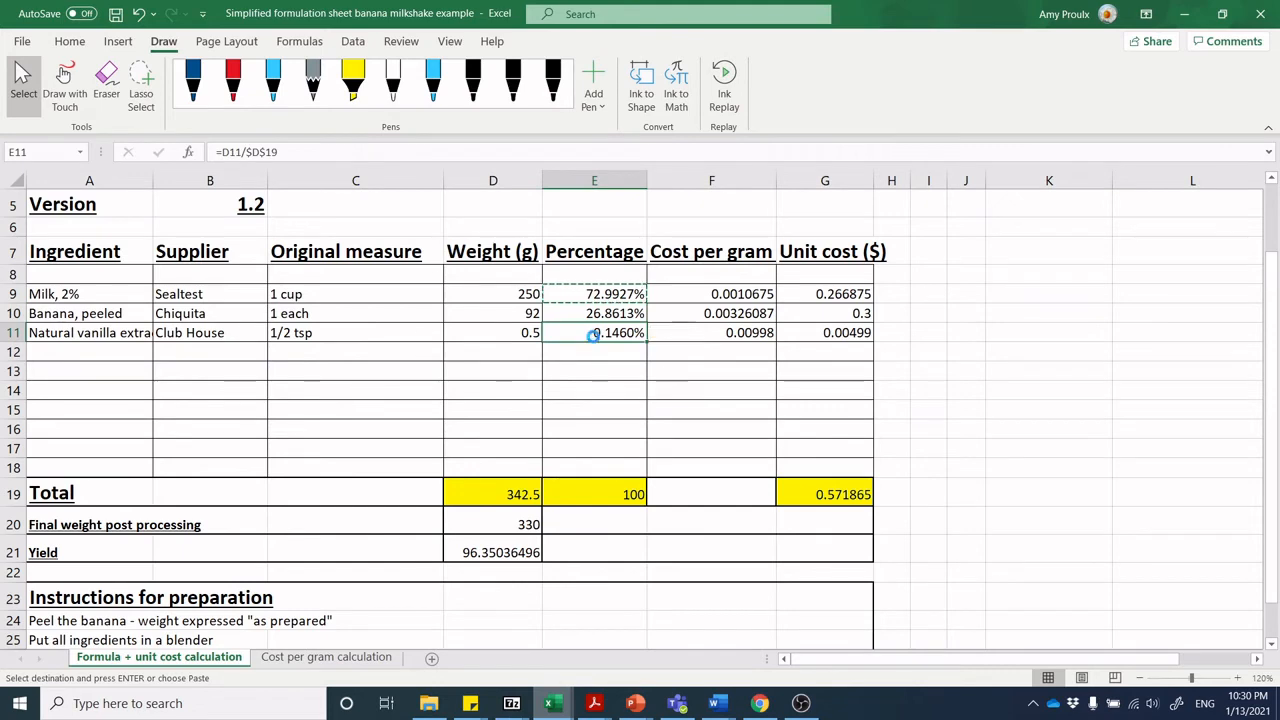
key(ctrl+v)
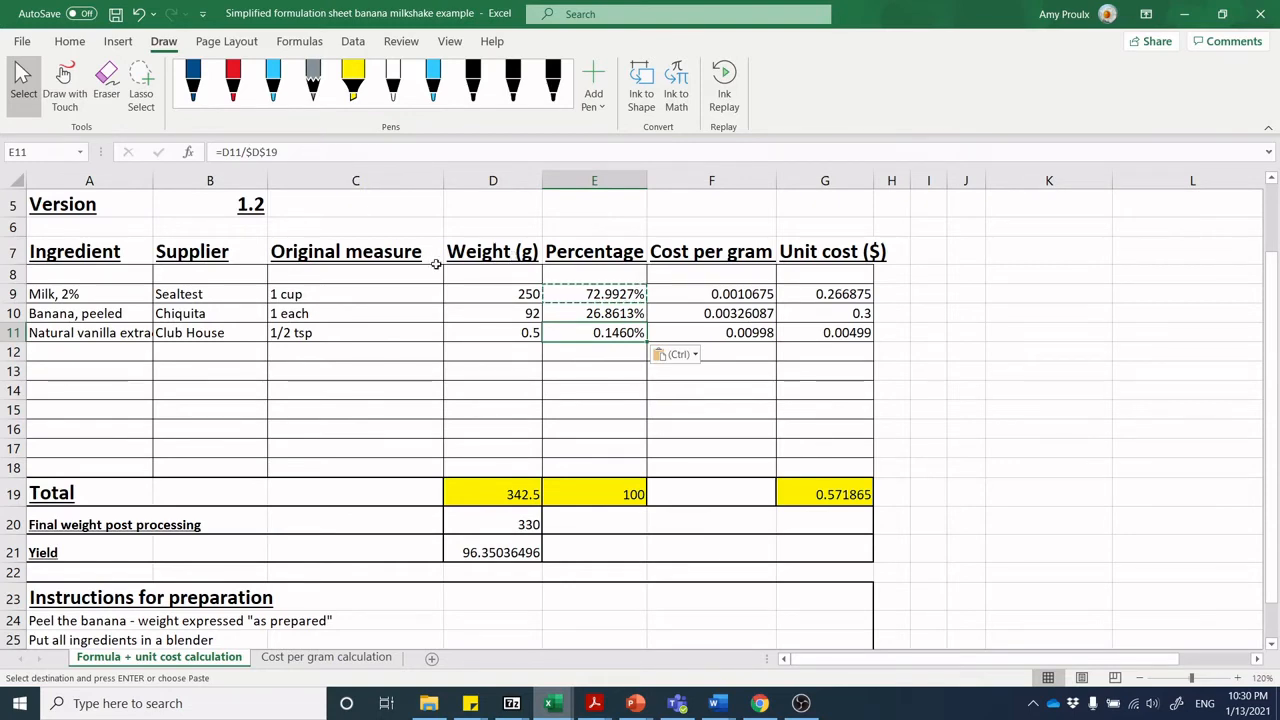
click(614, 492)
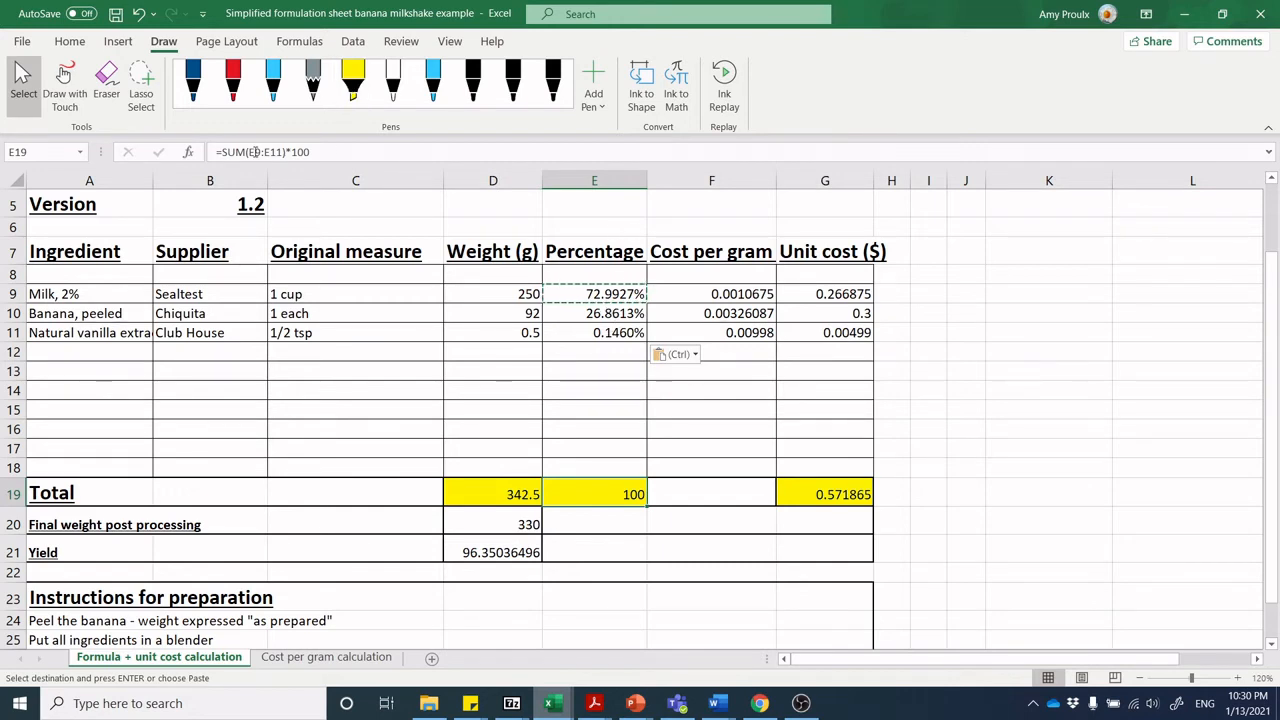
Show the Home ribbon and check the milk's cost per gram value of 0.0010675
click(594, 292)
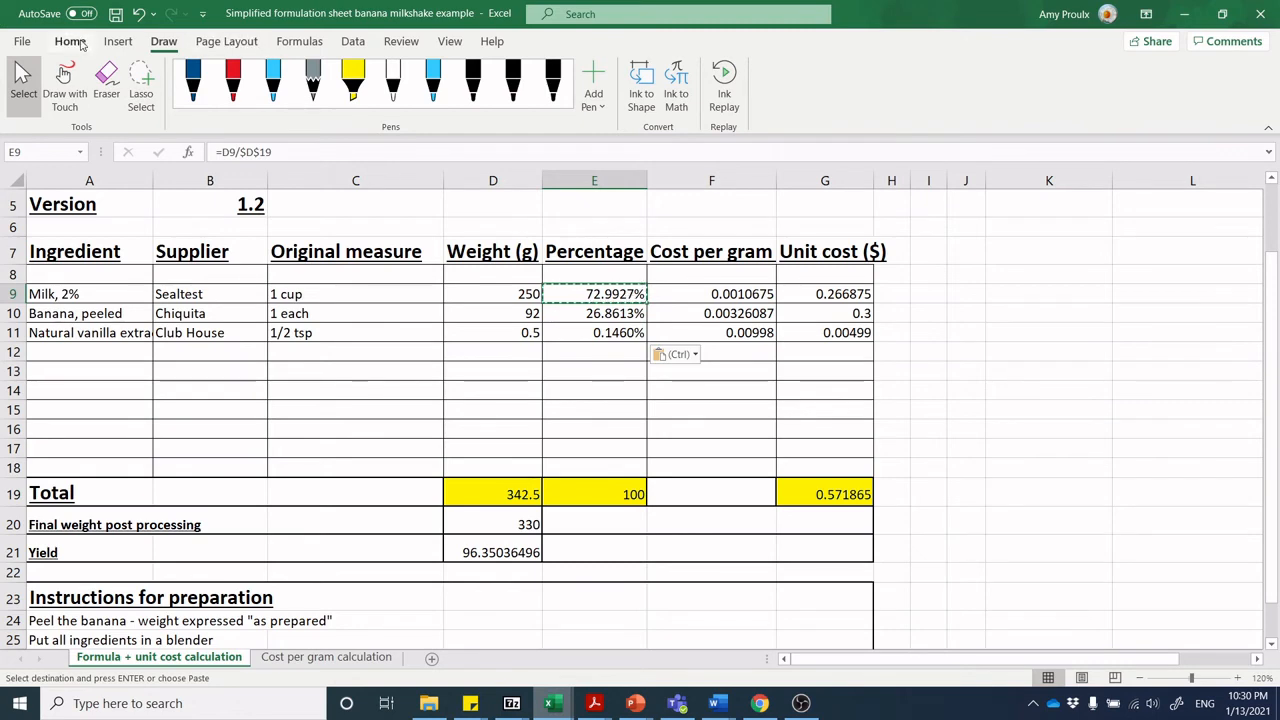
click(70, 40)
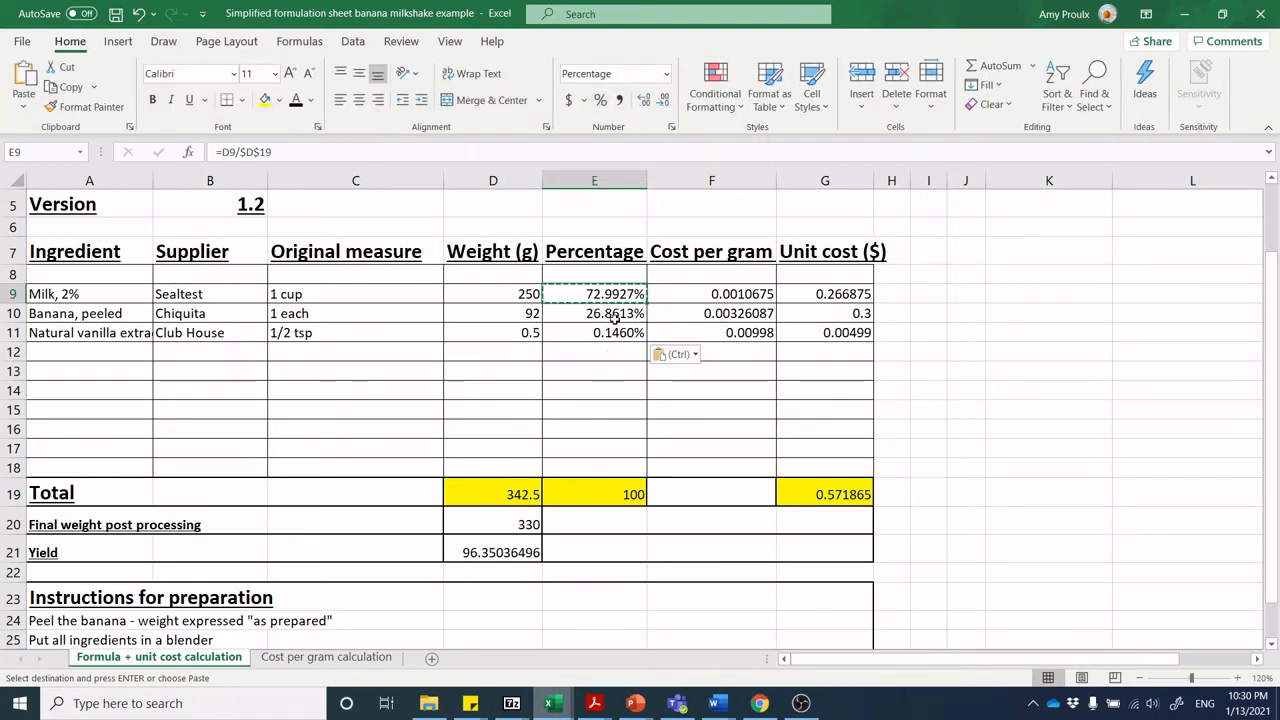
mouse_move(578, 312)
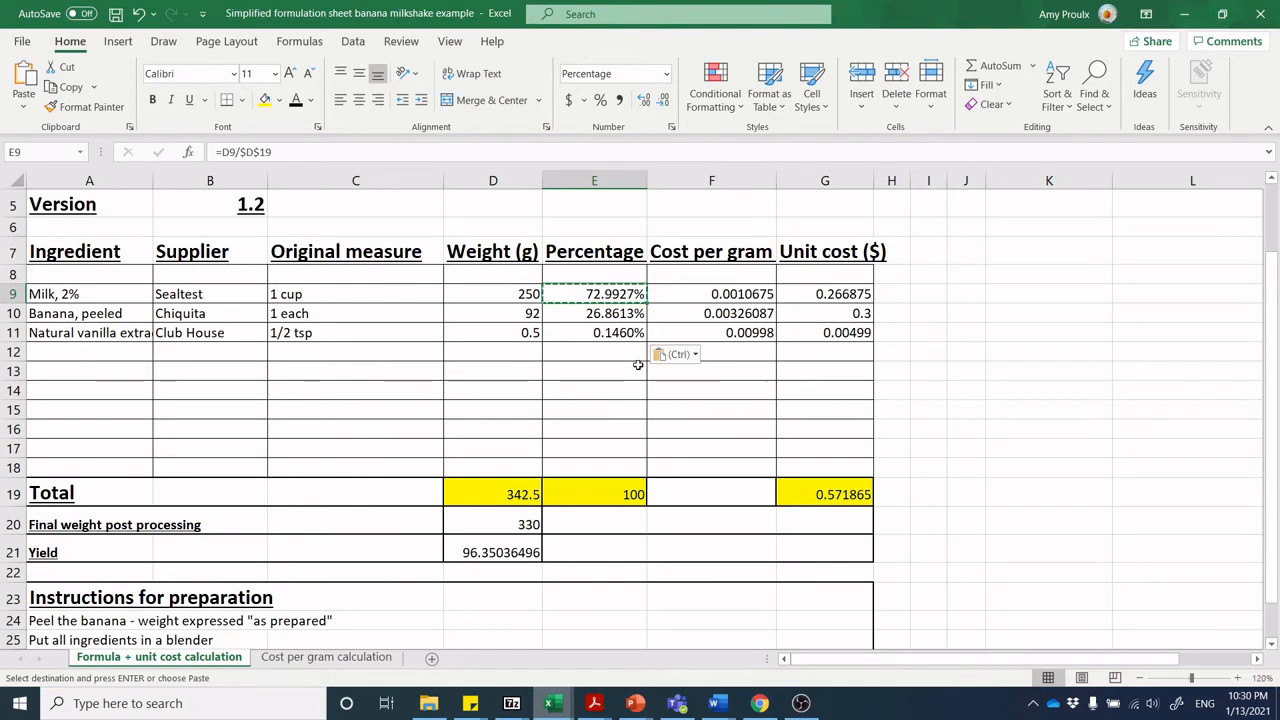
mouse_move(762, 292)
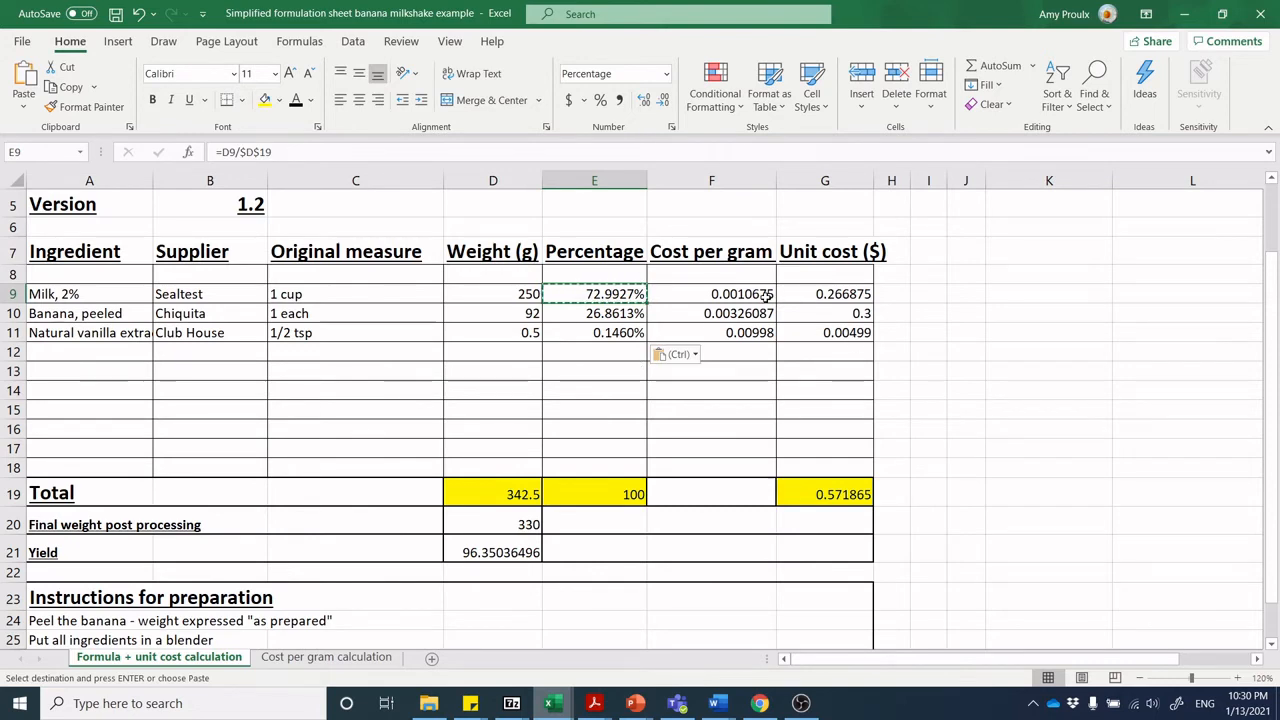
click(712, 292)
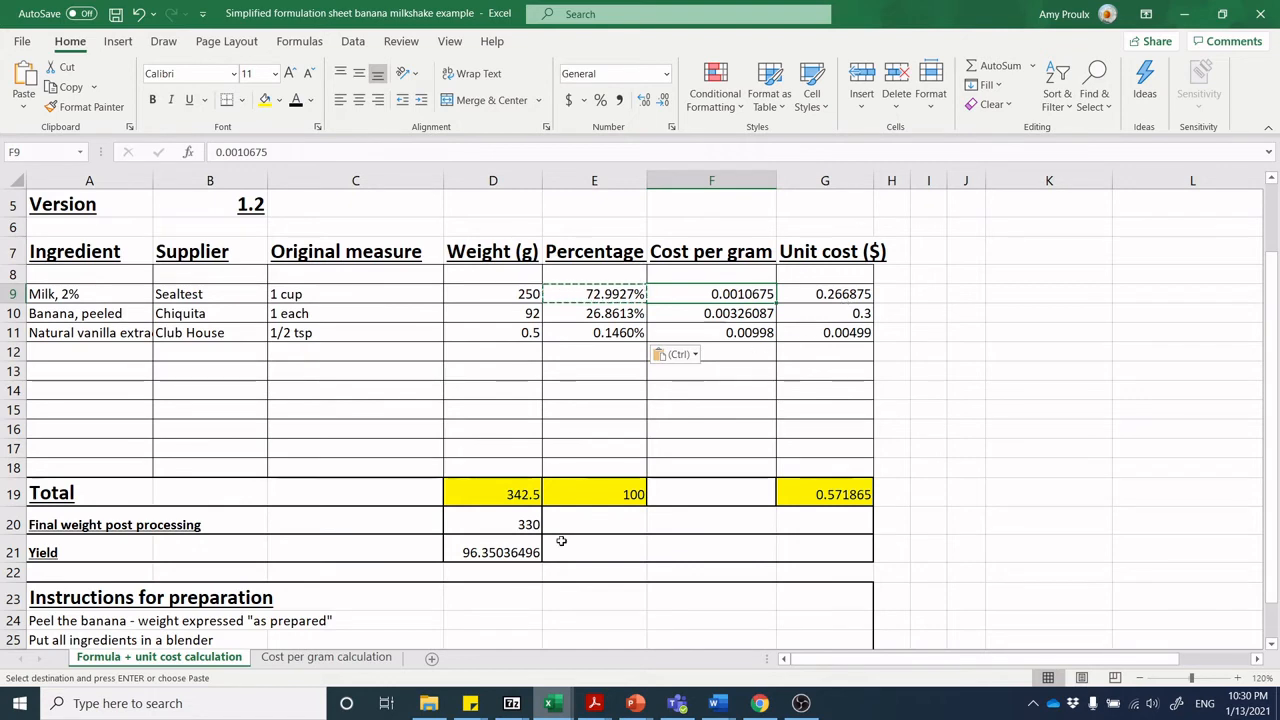
mouse_move(428, 556)
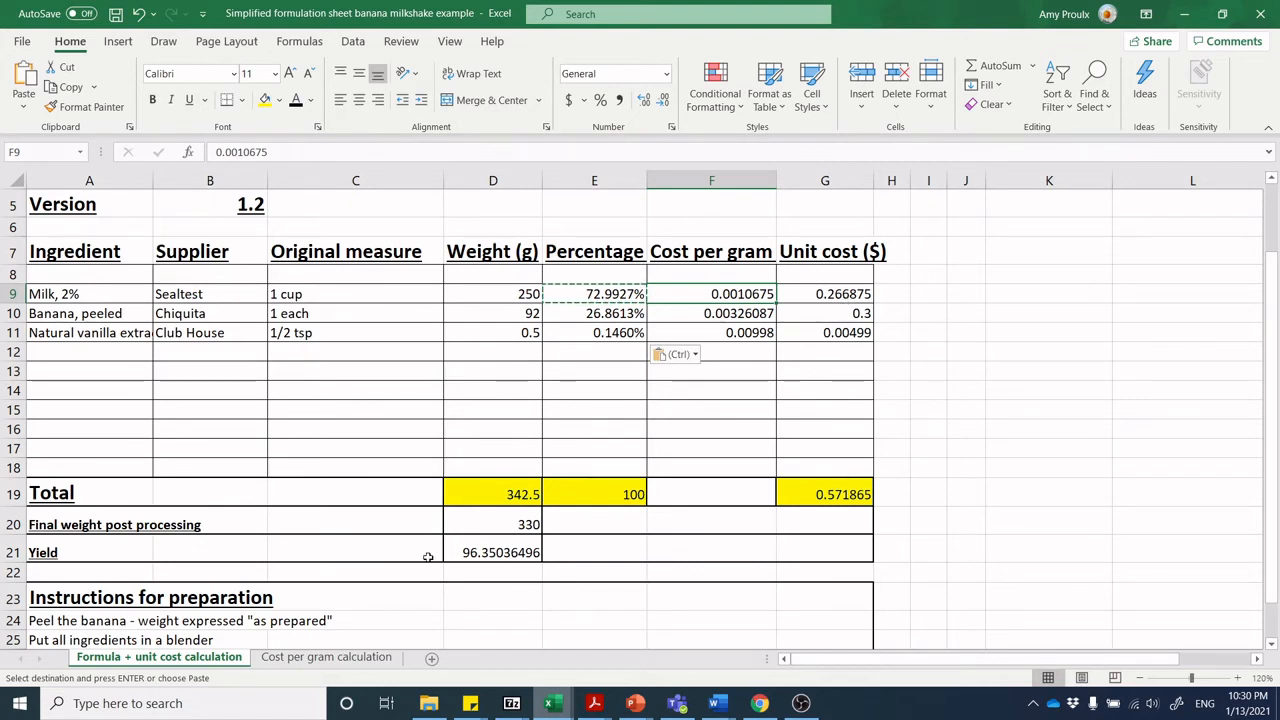
mouse_move(524, 506)
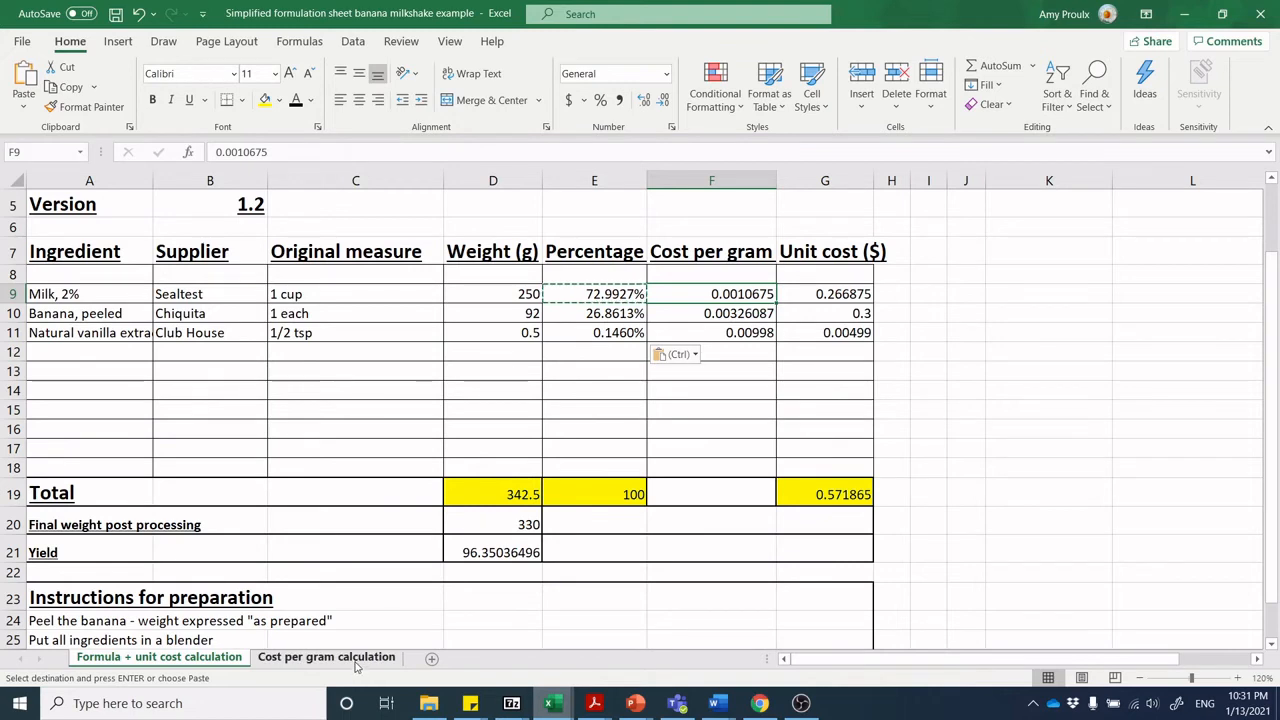
click(326, 656)
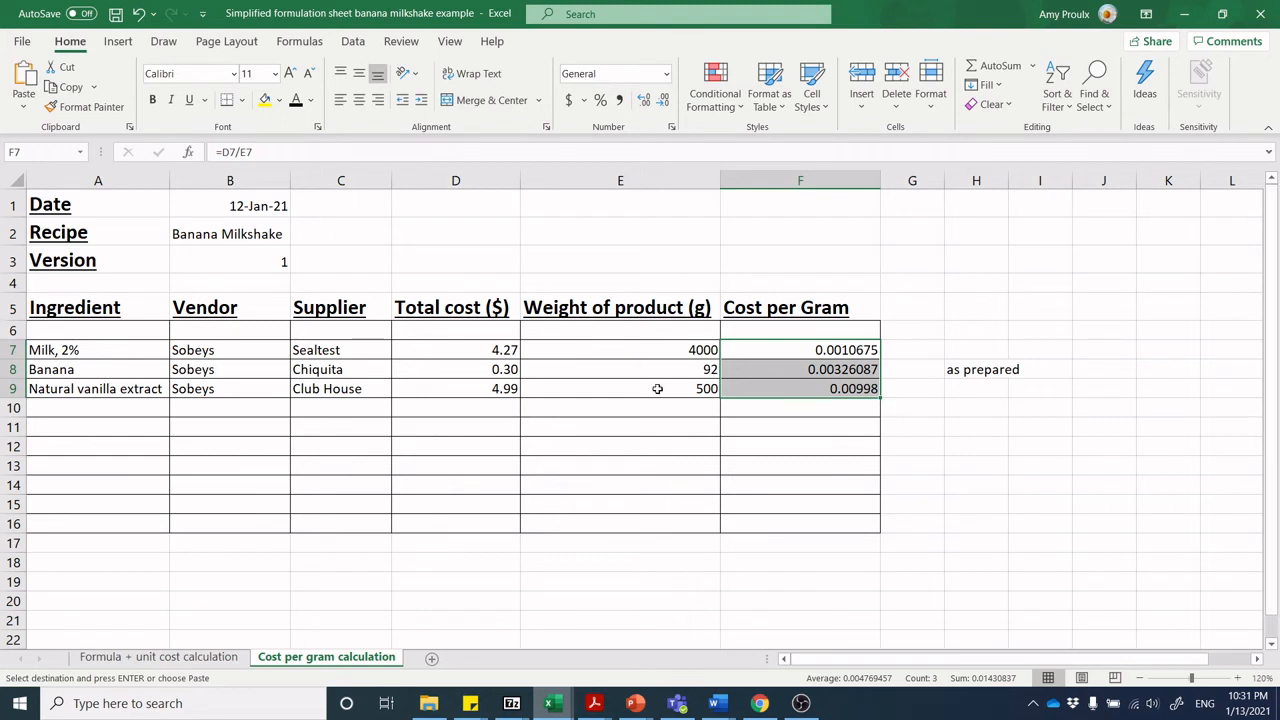
mouse_move(300, 292)
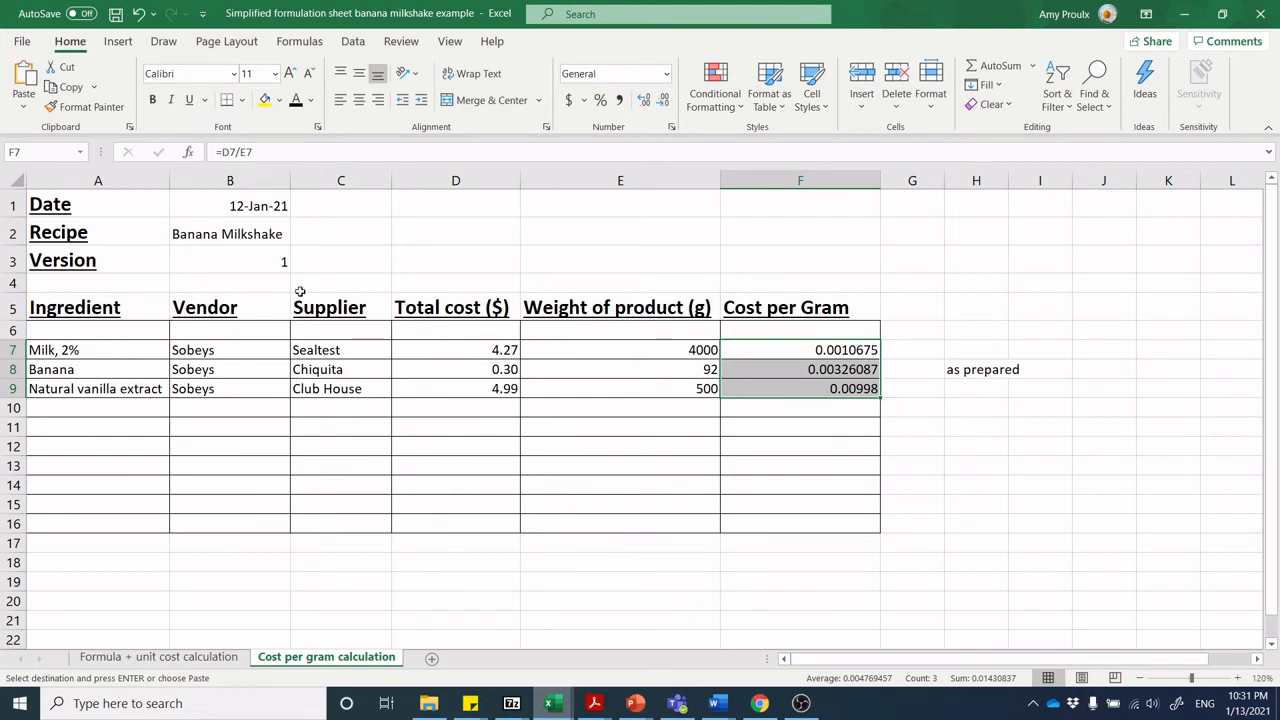
click(256, 204)
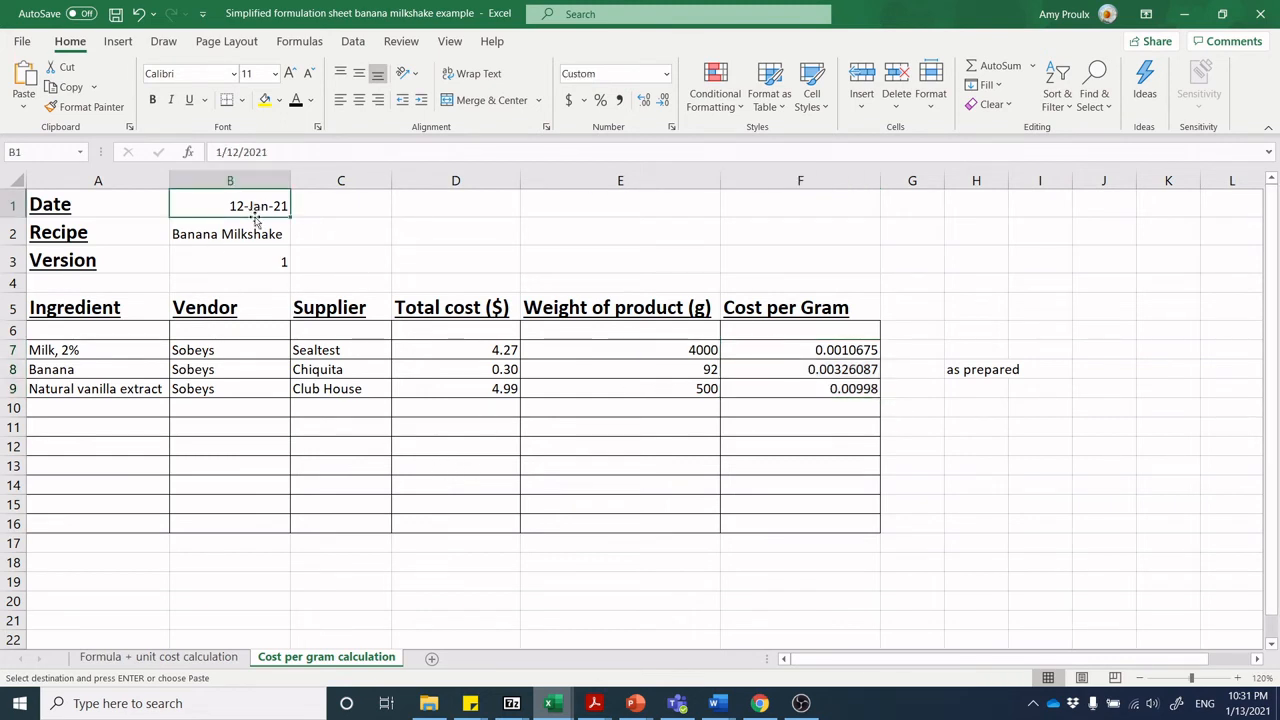
click(230, 260)
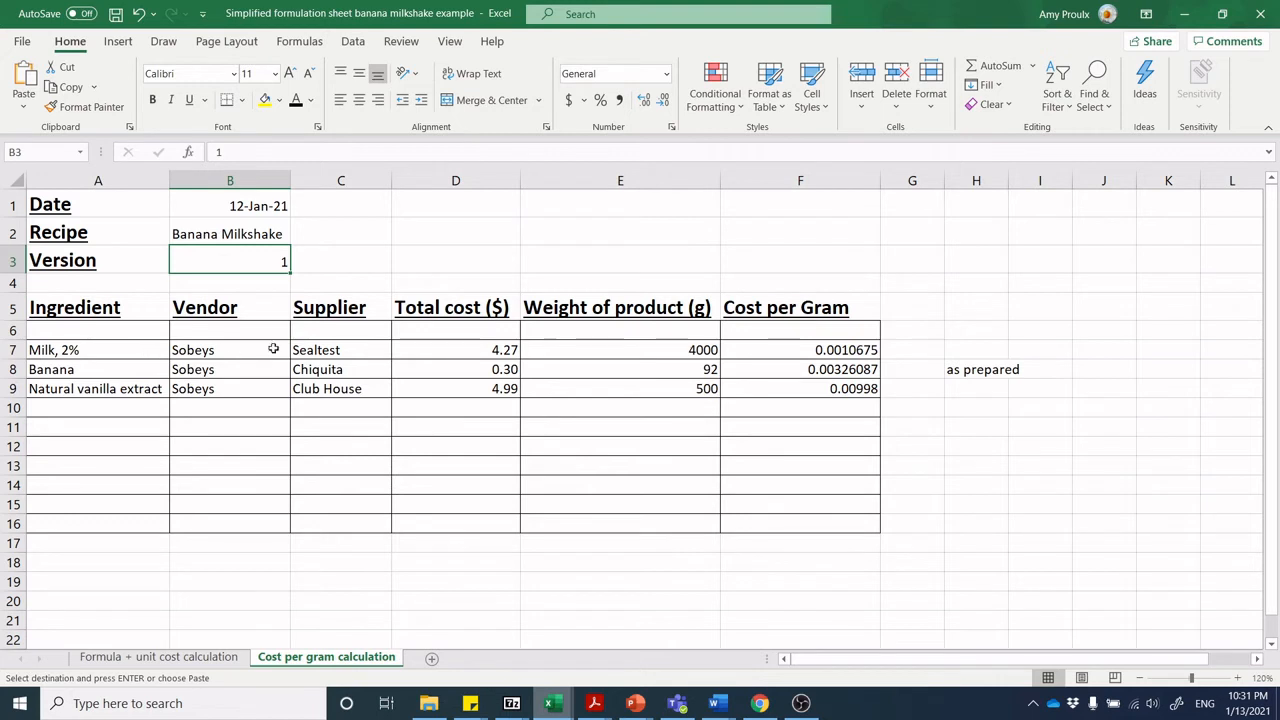
mouse_move(606, 494)
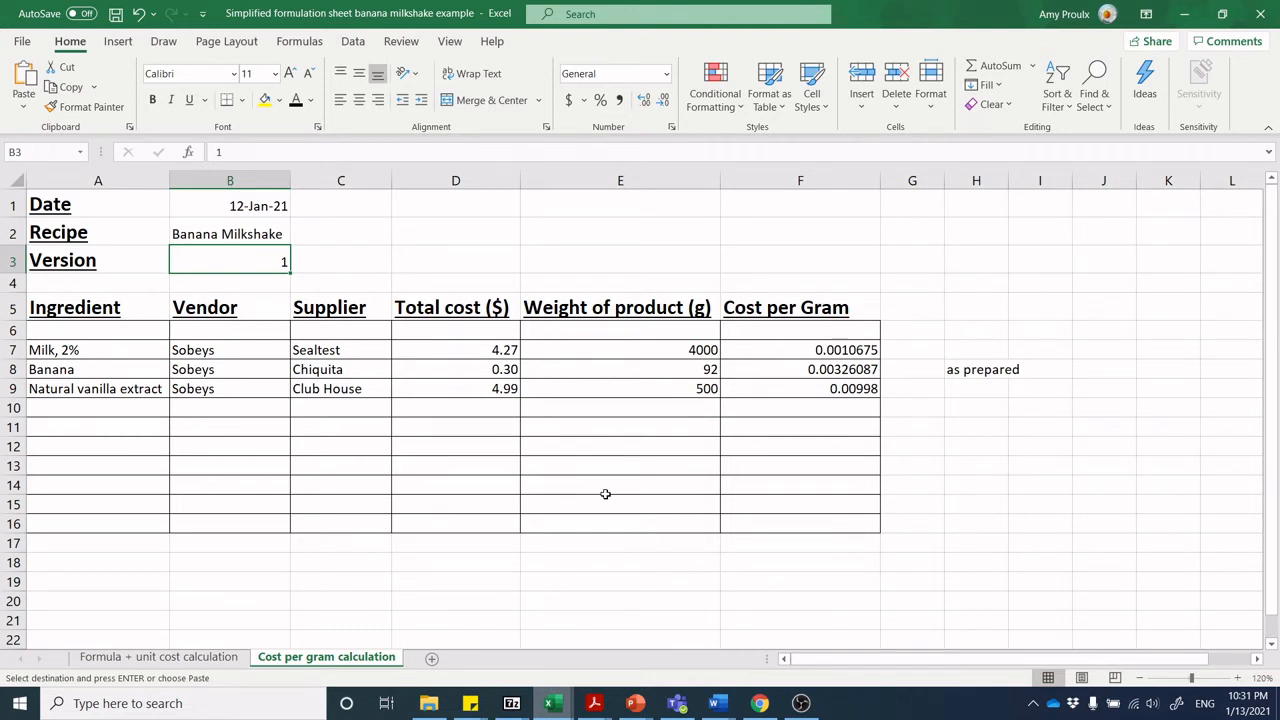
mouse_move(572, 636)
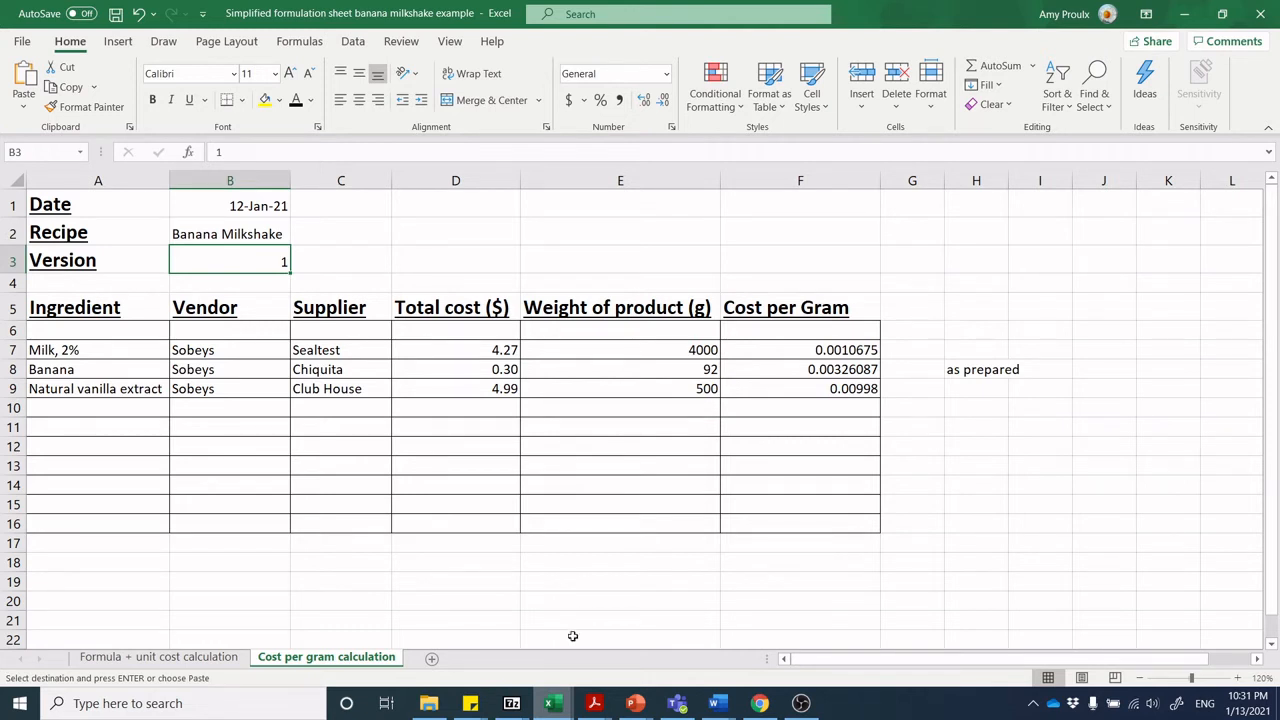
mouse_move(424, 474)
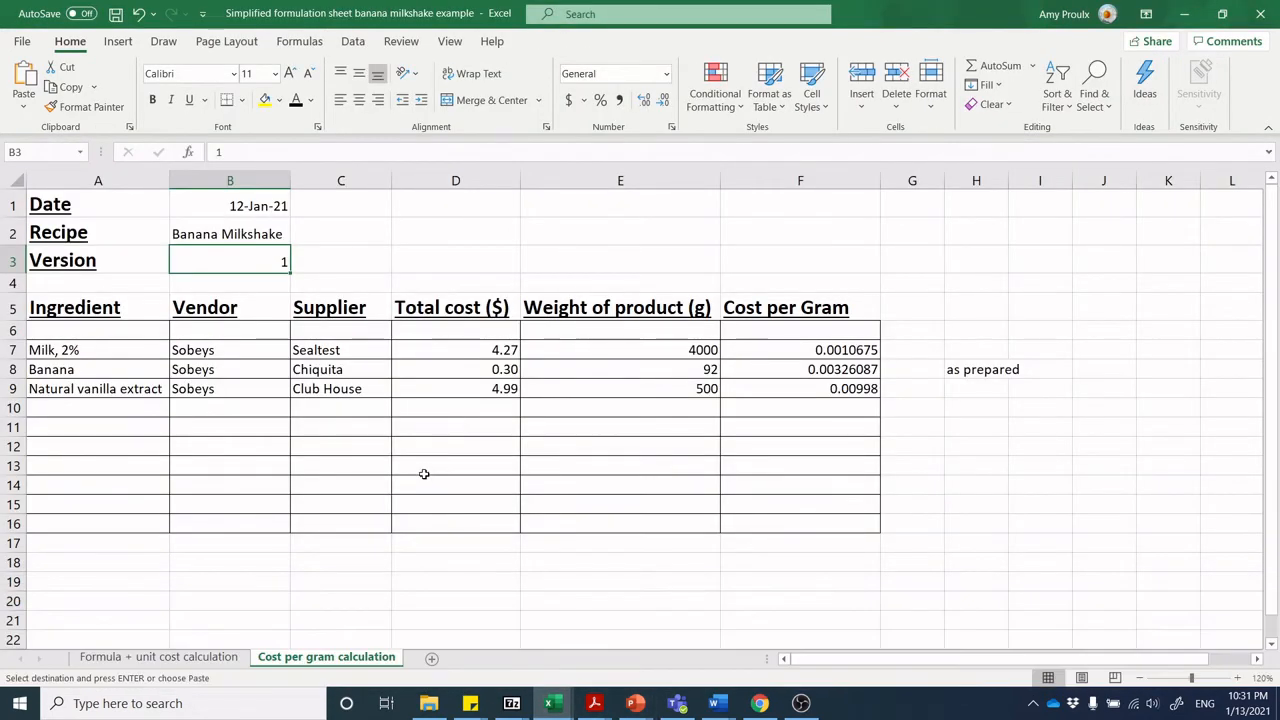
mouse_move(376, 630)
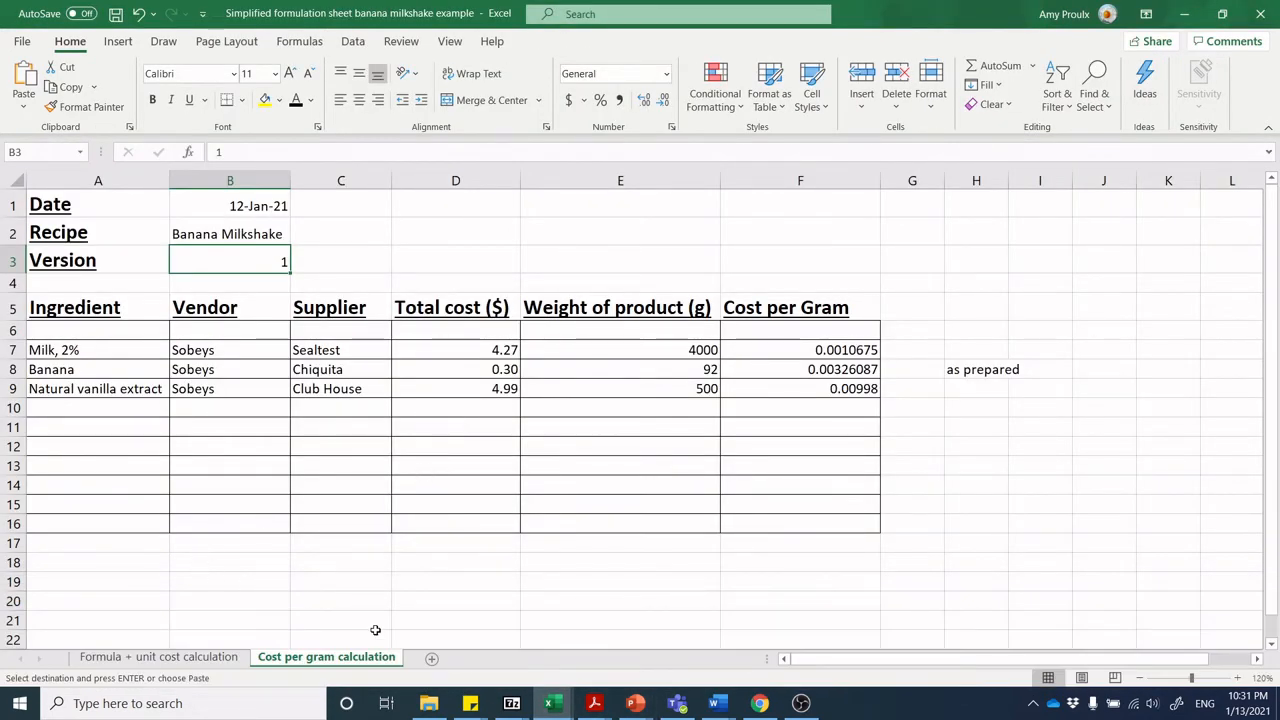
mouse_move(284, 472)
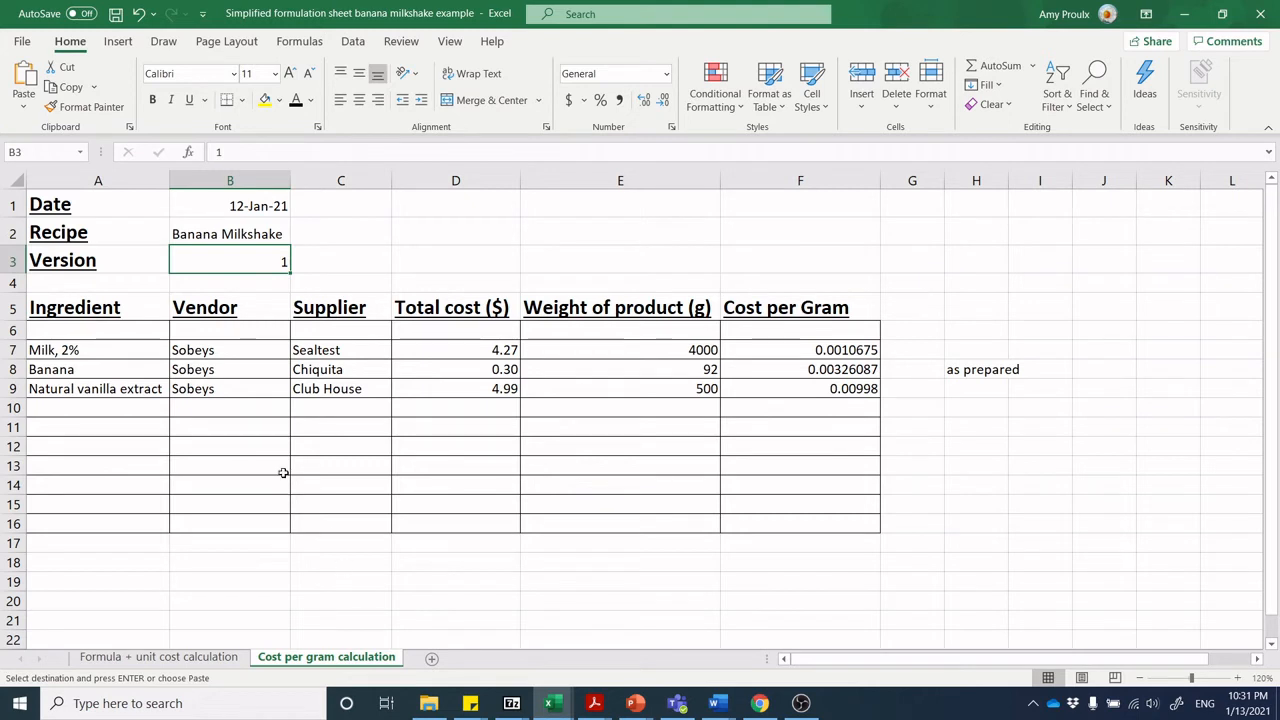
mouse_move(118, 368)
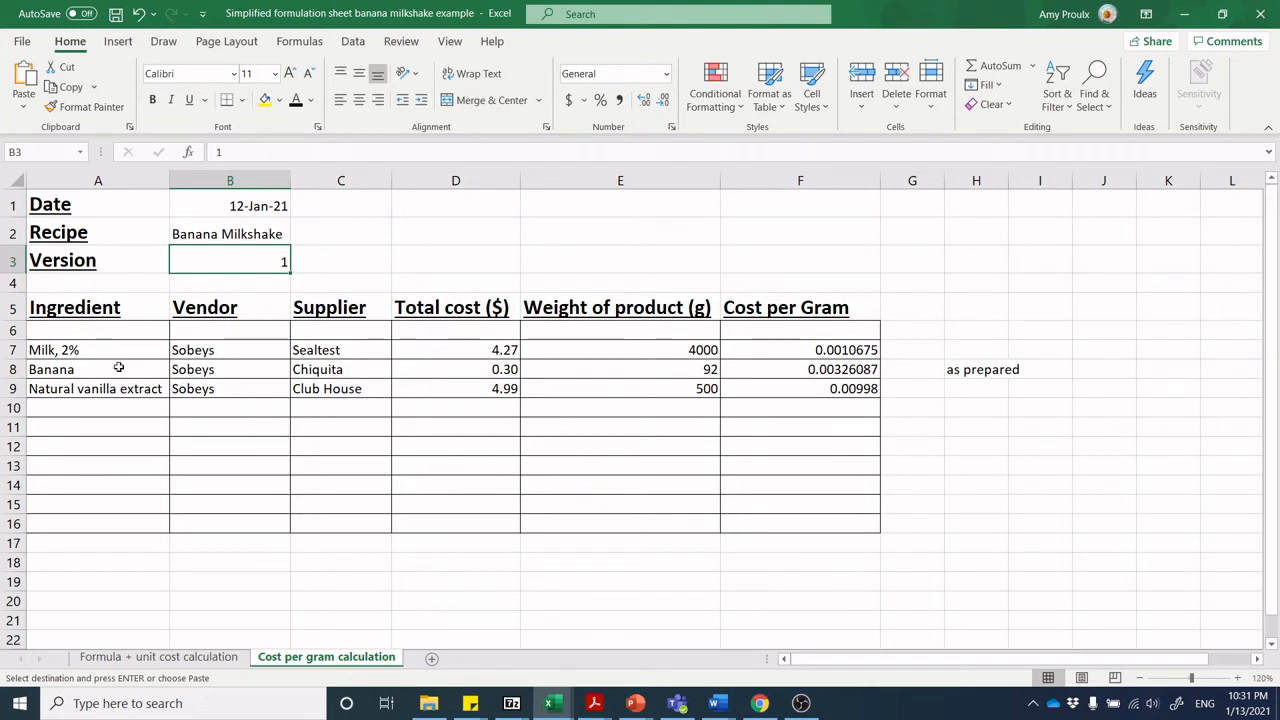
mouse_move(256, 344)
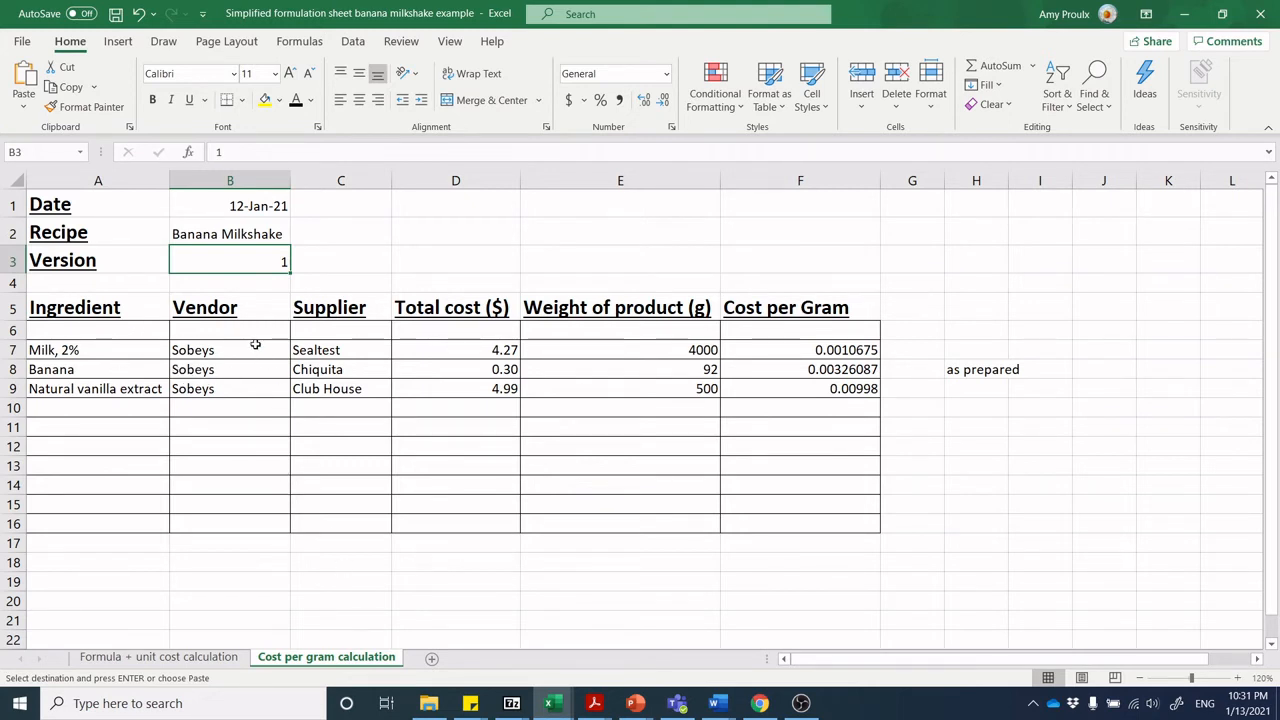
mouse_move(250, 320)
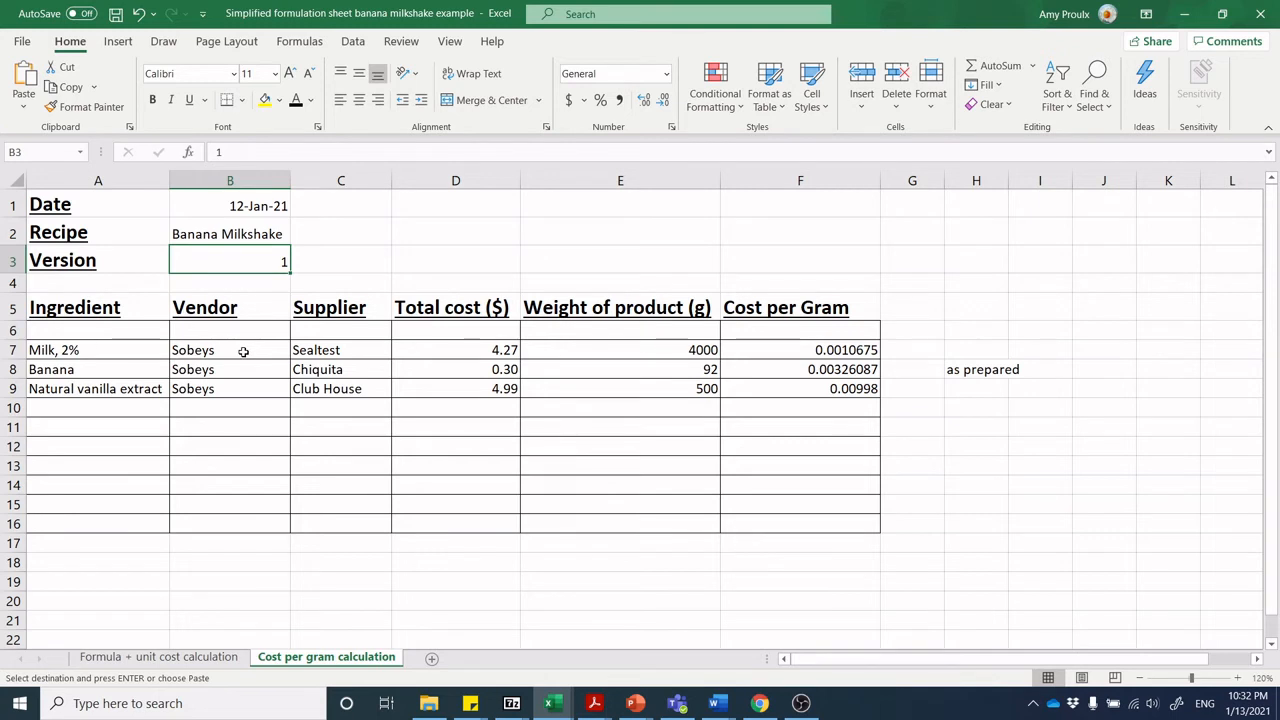
mouse_move(244, 352)
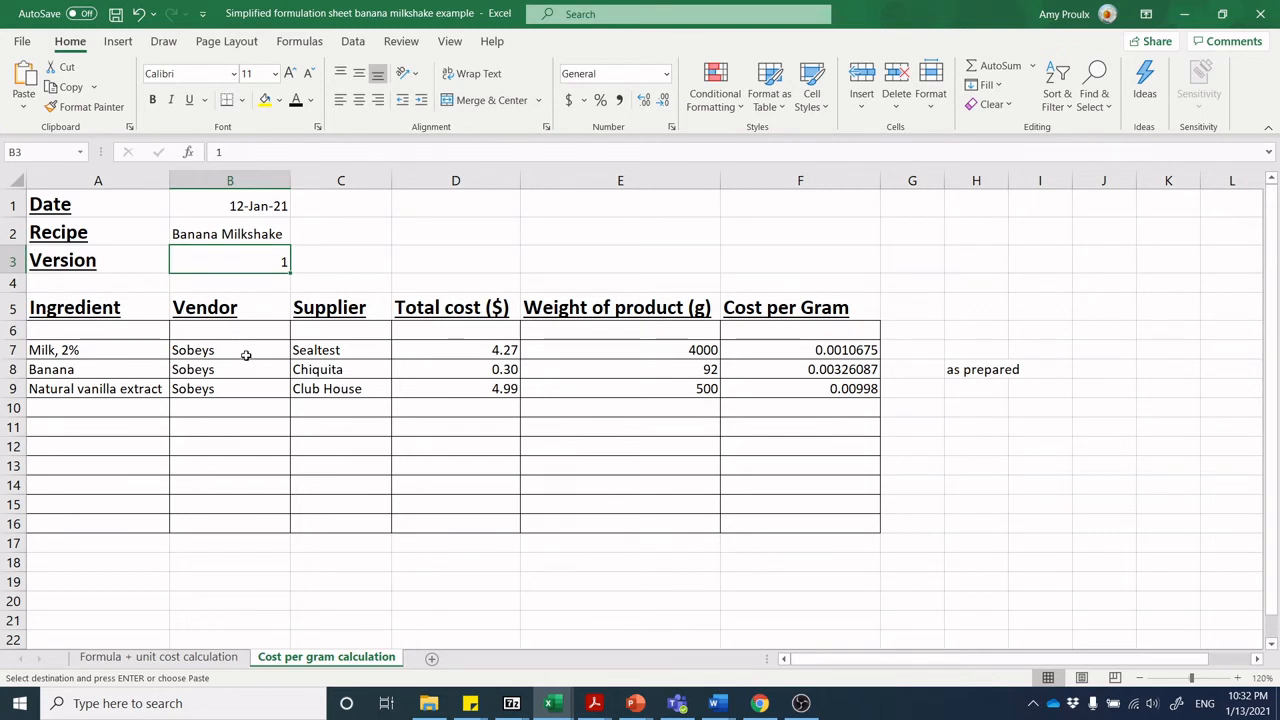
mouse_move(536, 384)
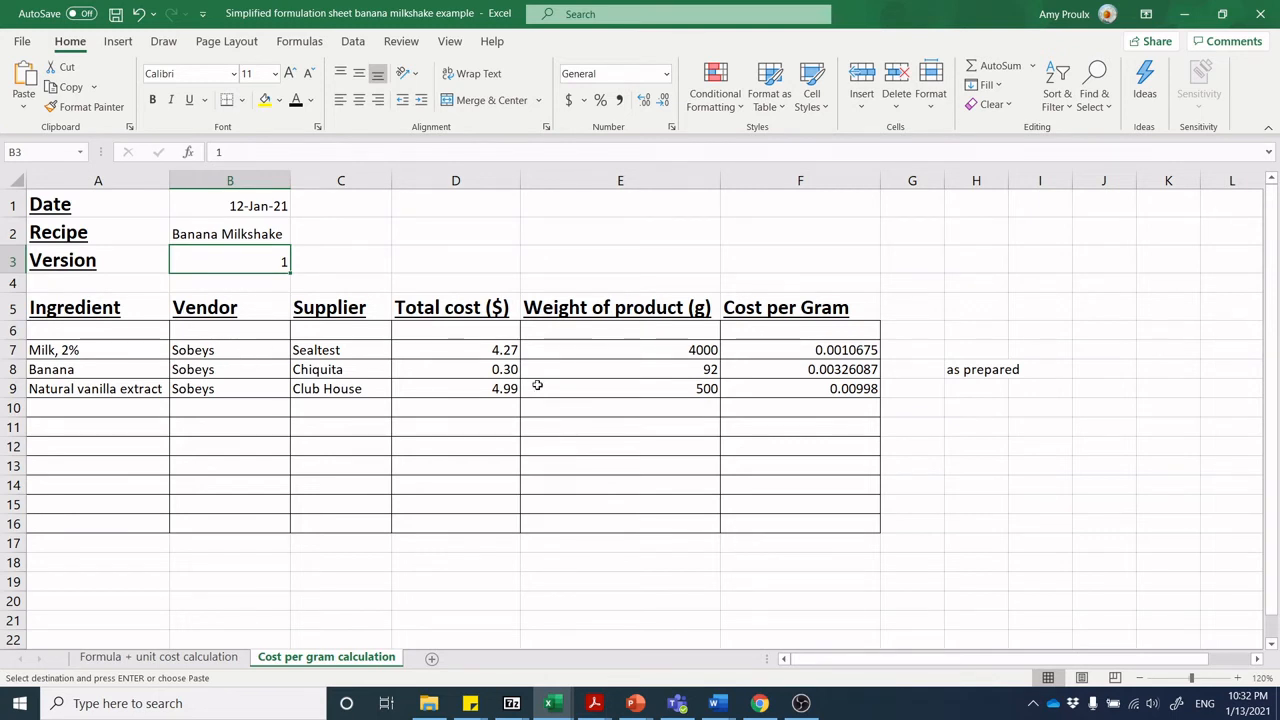
mouse_move(416, 344)
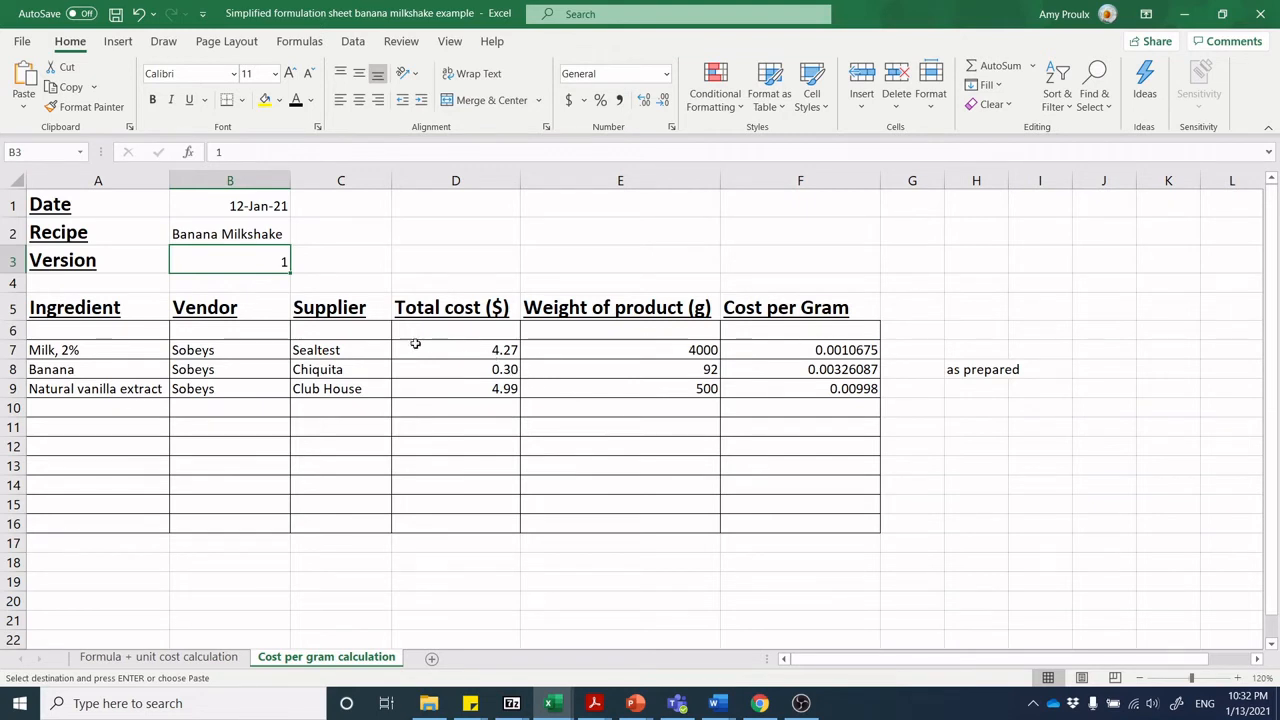
click(340, 348)
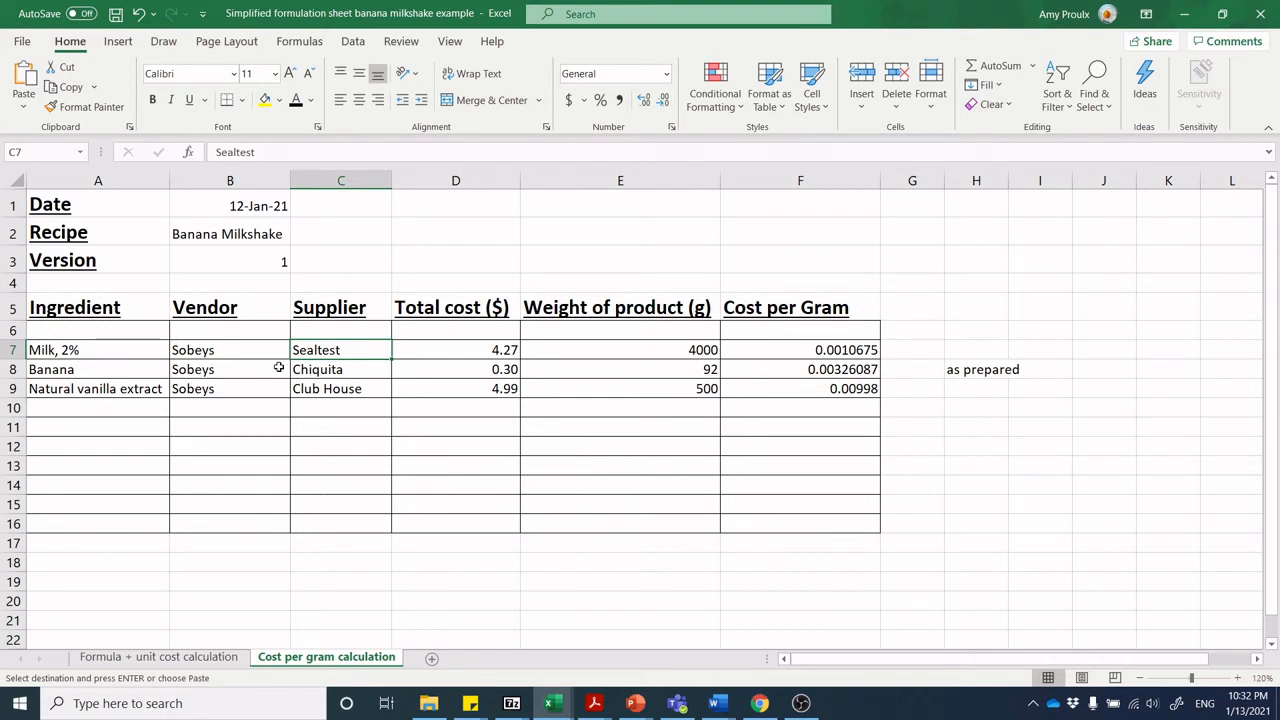
mouse_move(276, 356)
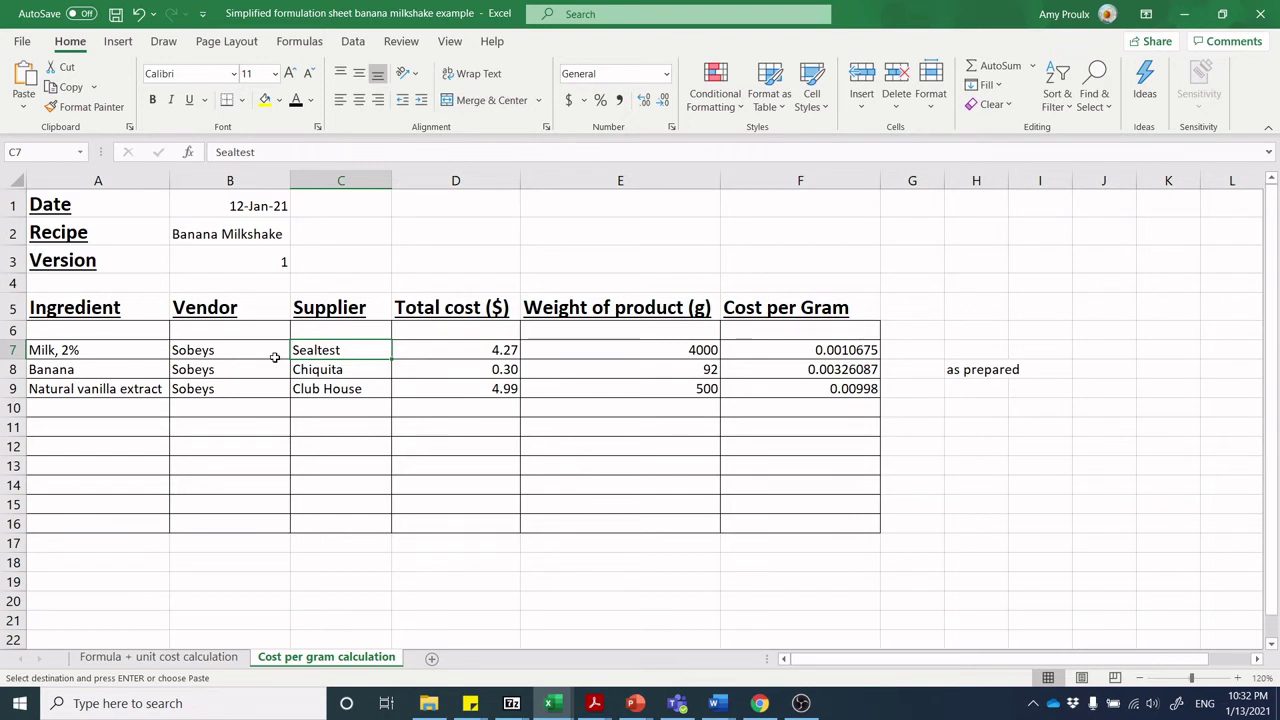
mouse_move(340, 348)
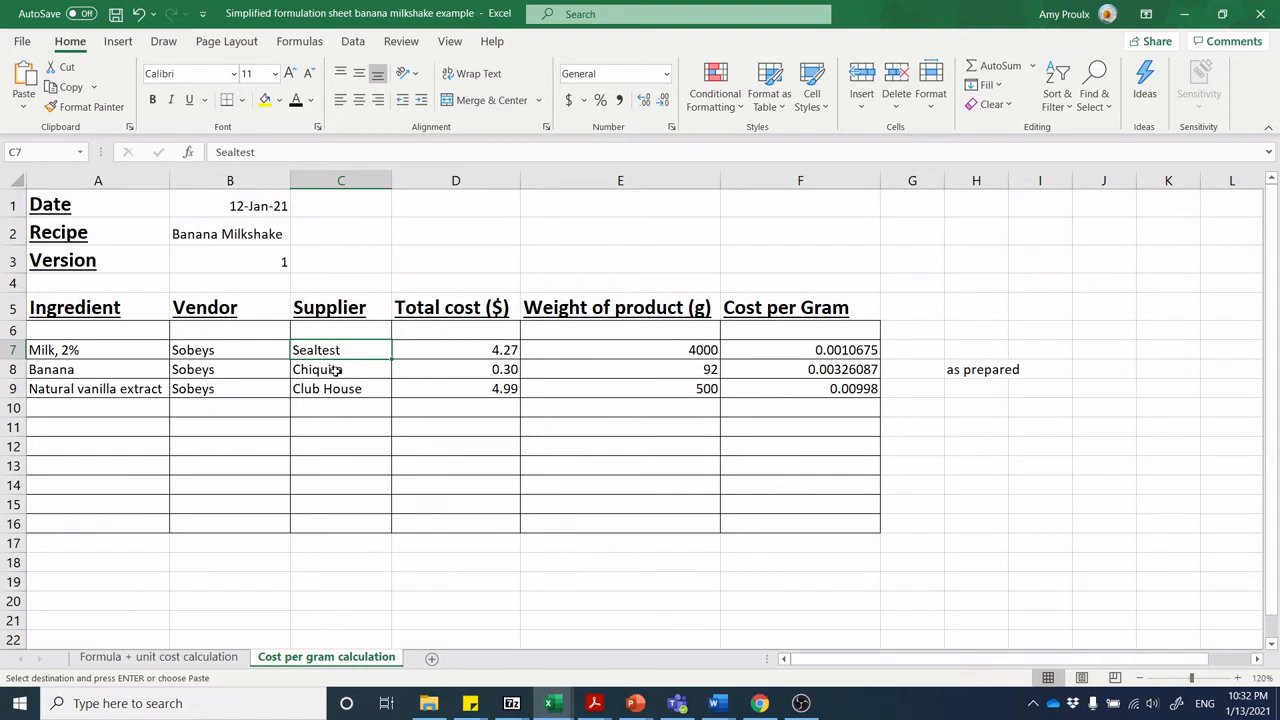
mouse_move(348, 352)
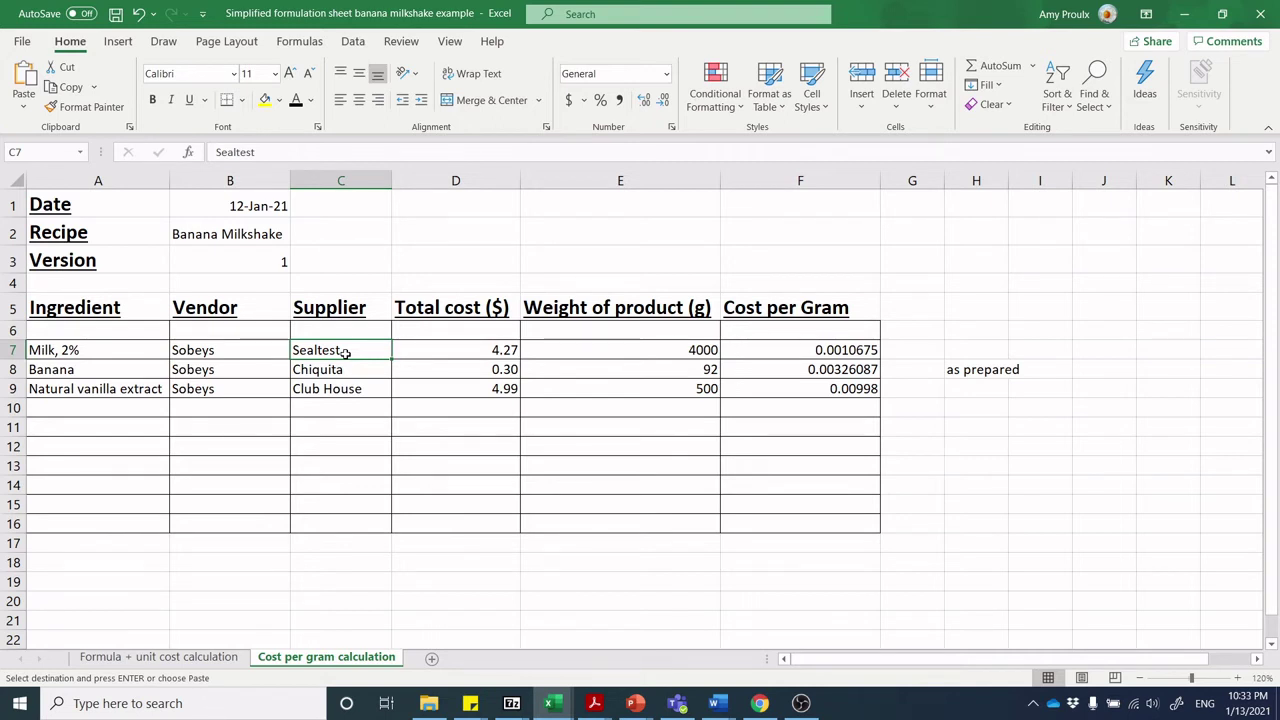
mouse_move(460, 414)
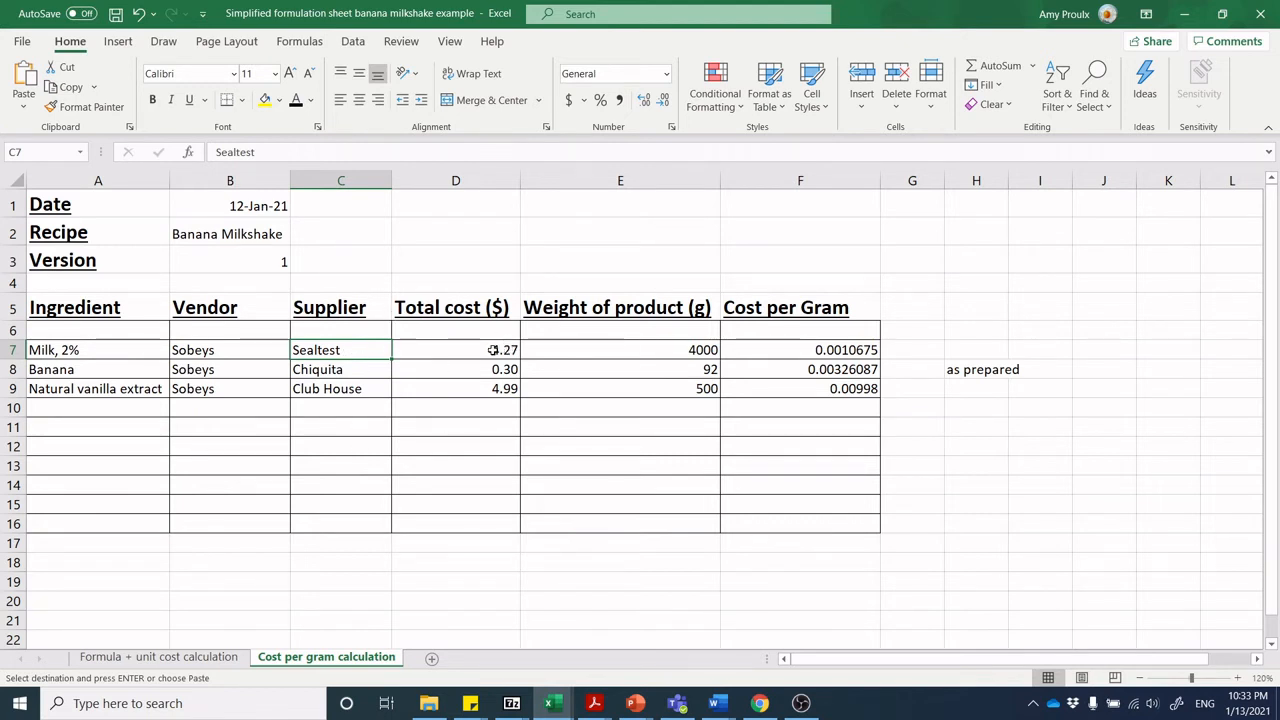
click(456, 350)
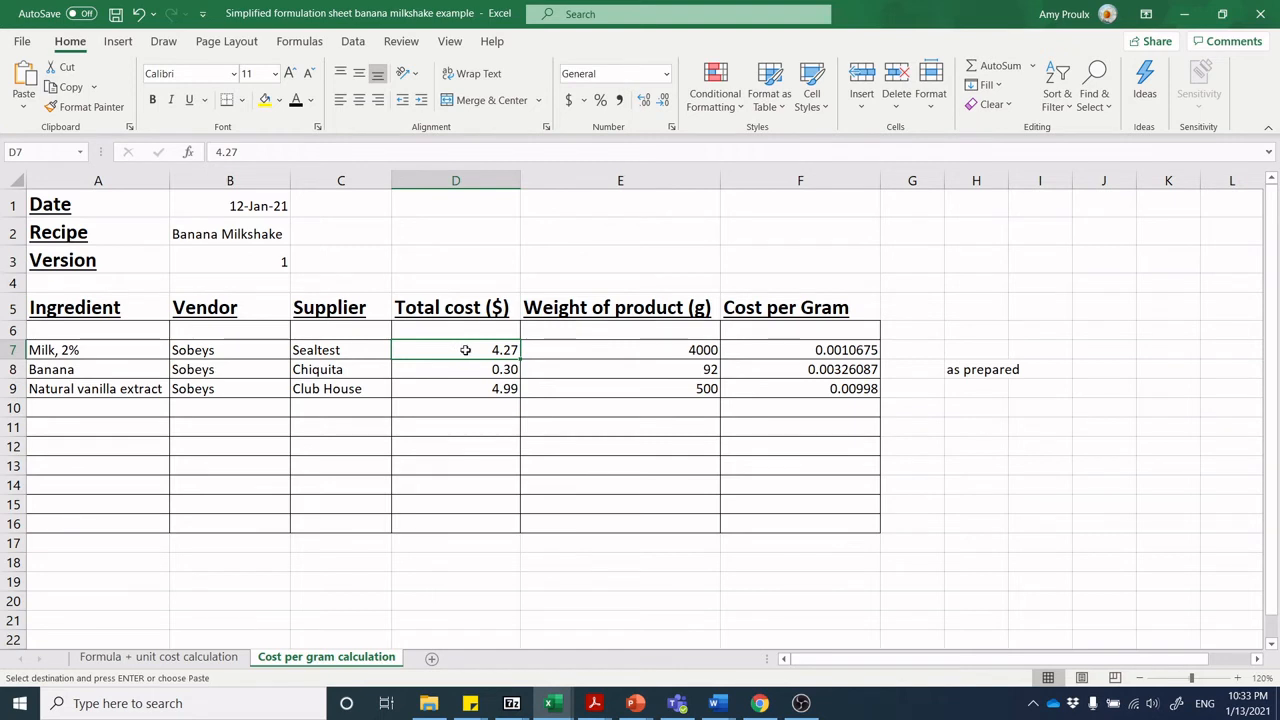
mouse_move(468, 350)
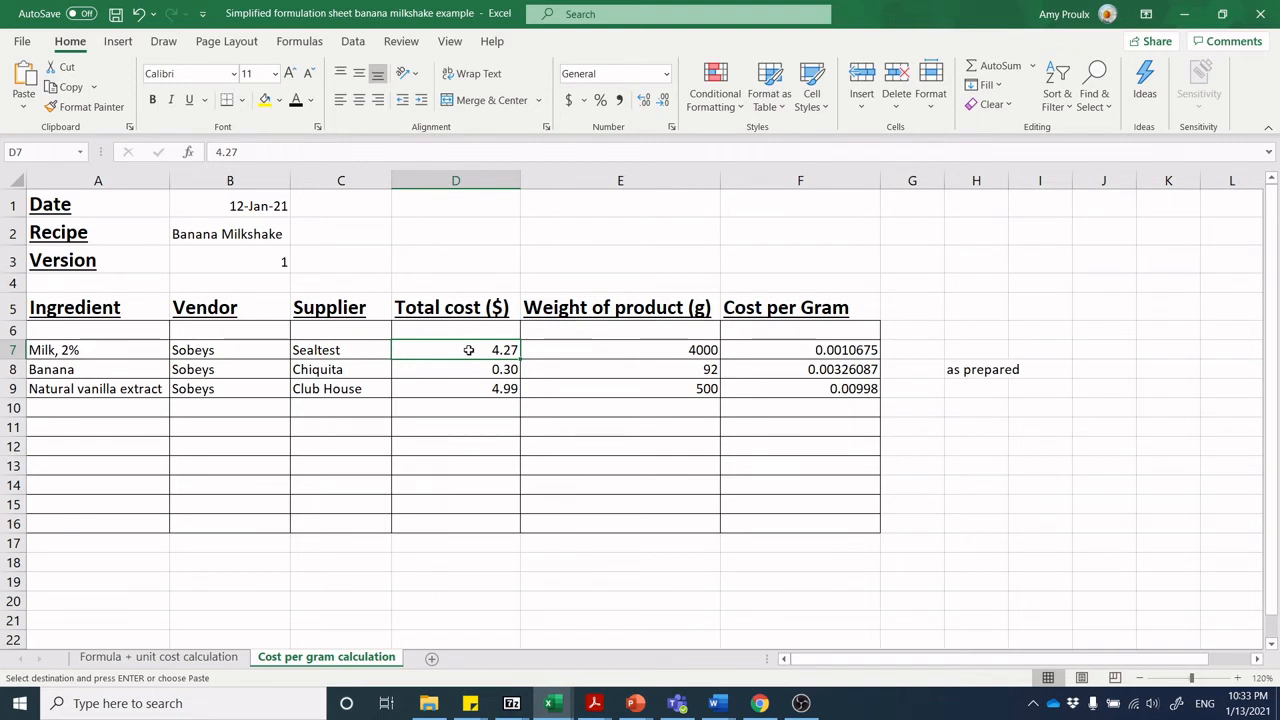
mouse_move(640, 352)
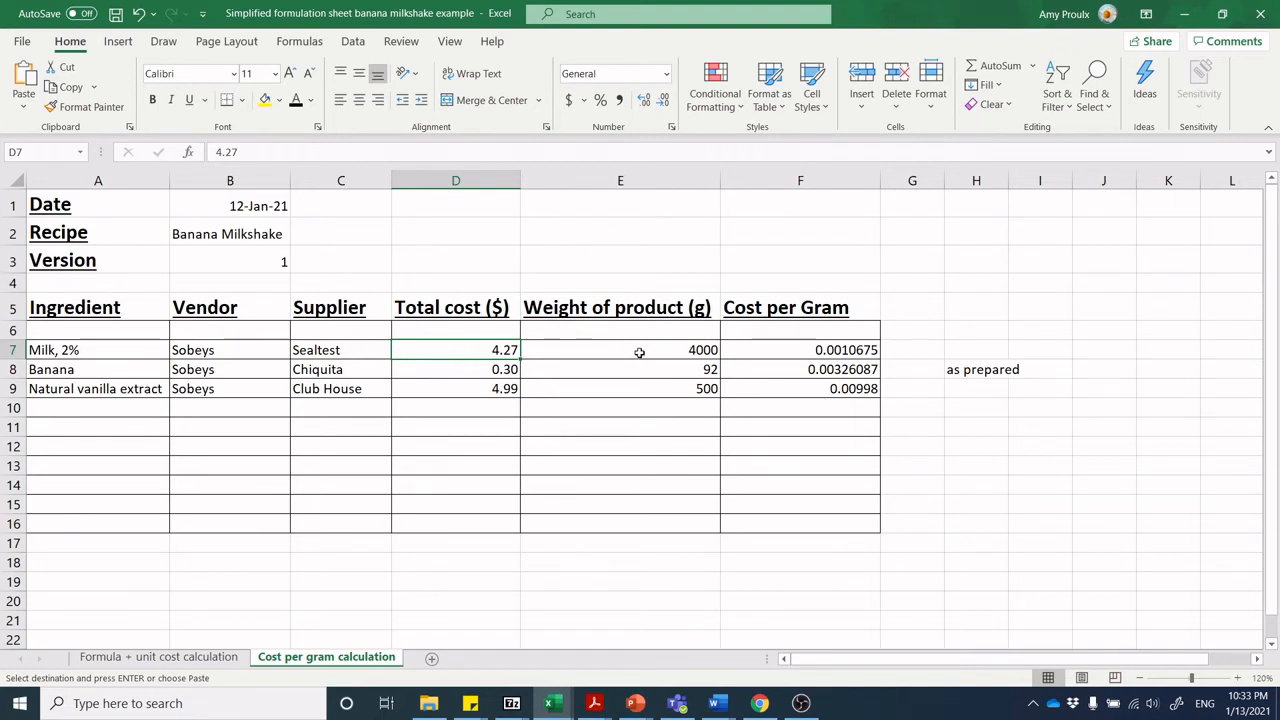
mouse_move(628, 356)
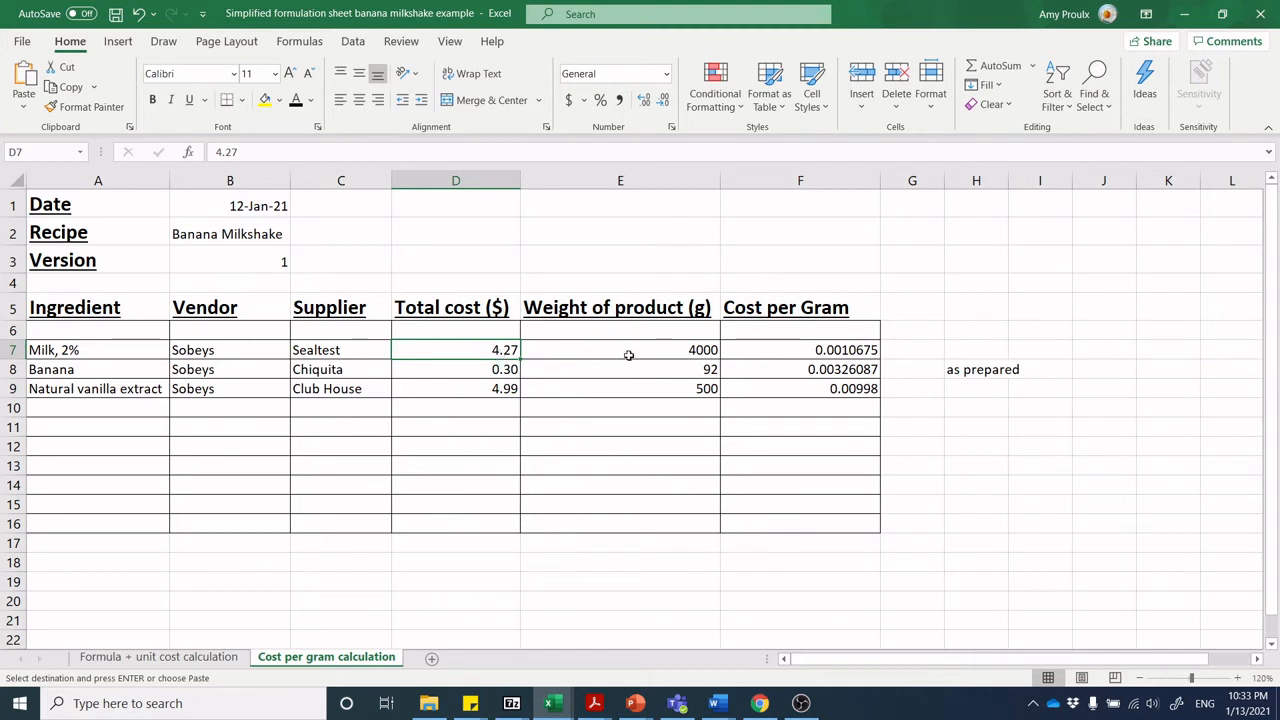
click(632, 352)
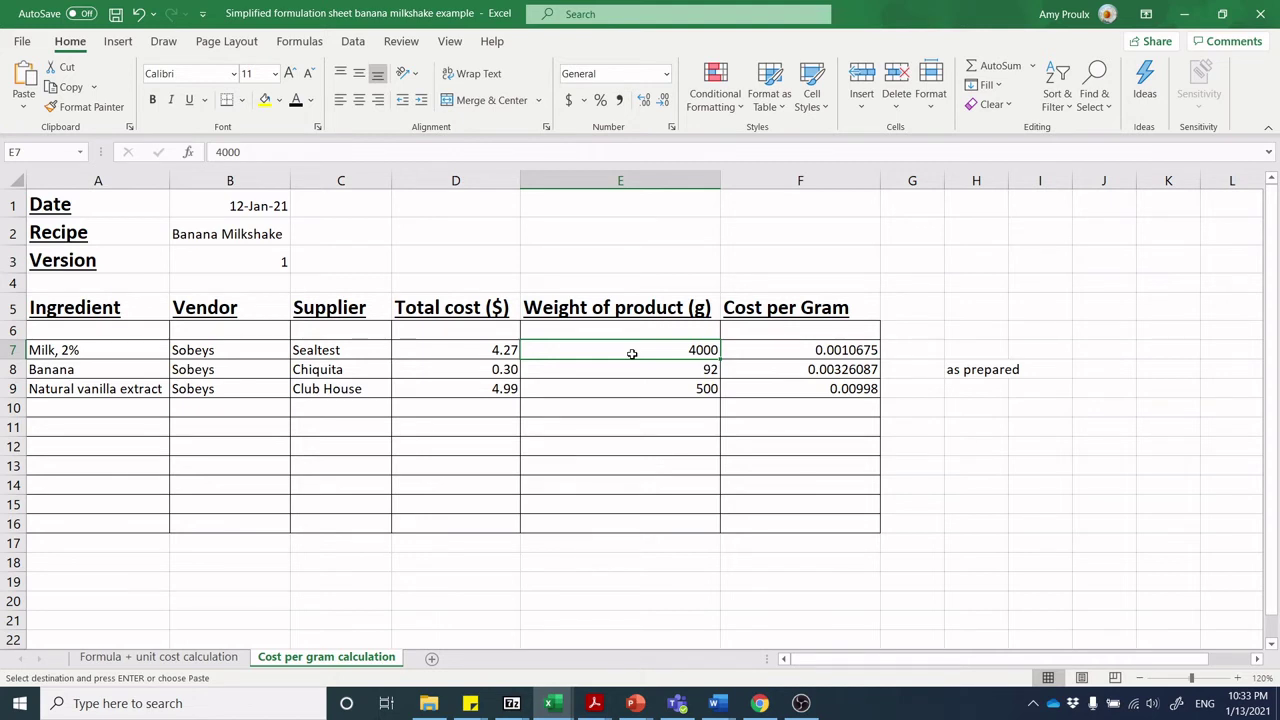
mouse_move(672, 348)
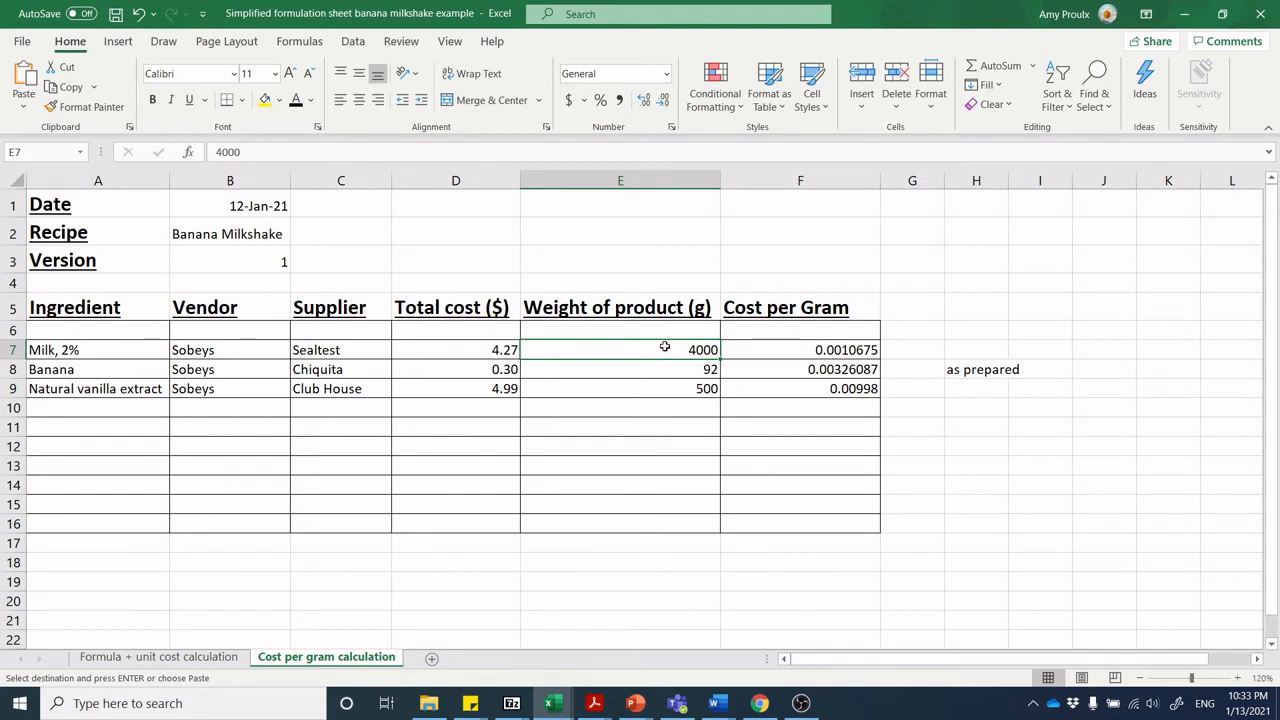
mouse_move(478, 368)
text(125)
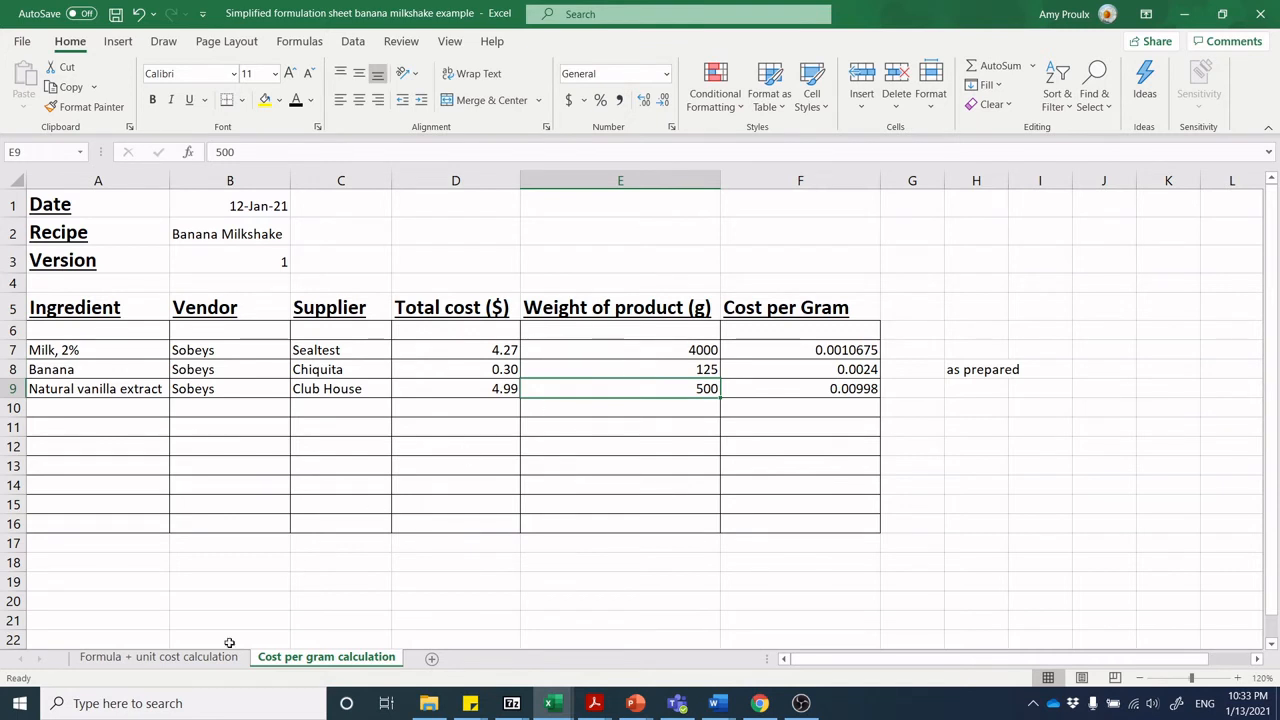
Compare the banana's 125 g product weight on the Cost per gram sheet against the formula sheet, giving 0.0024 per gram
click(158, 656)
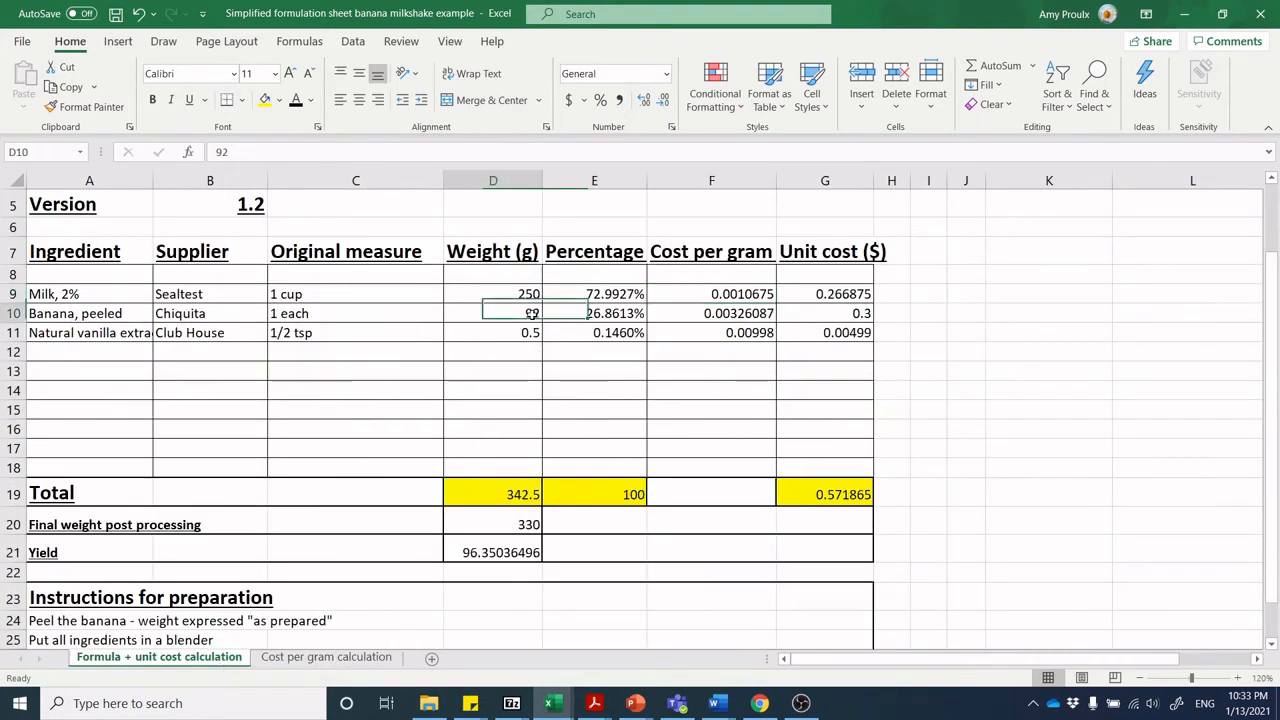
click(326, 656)
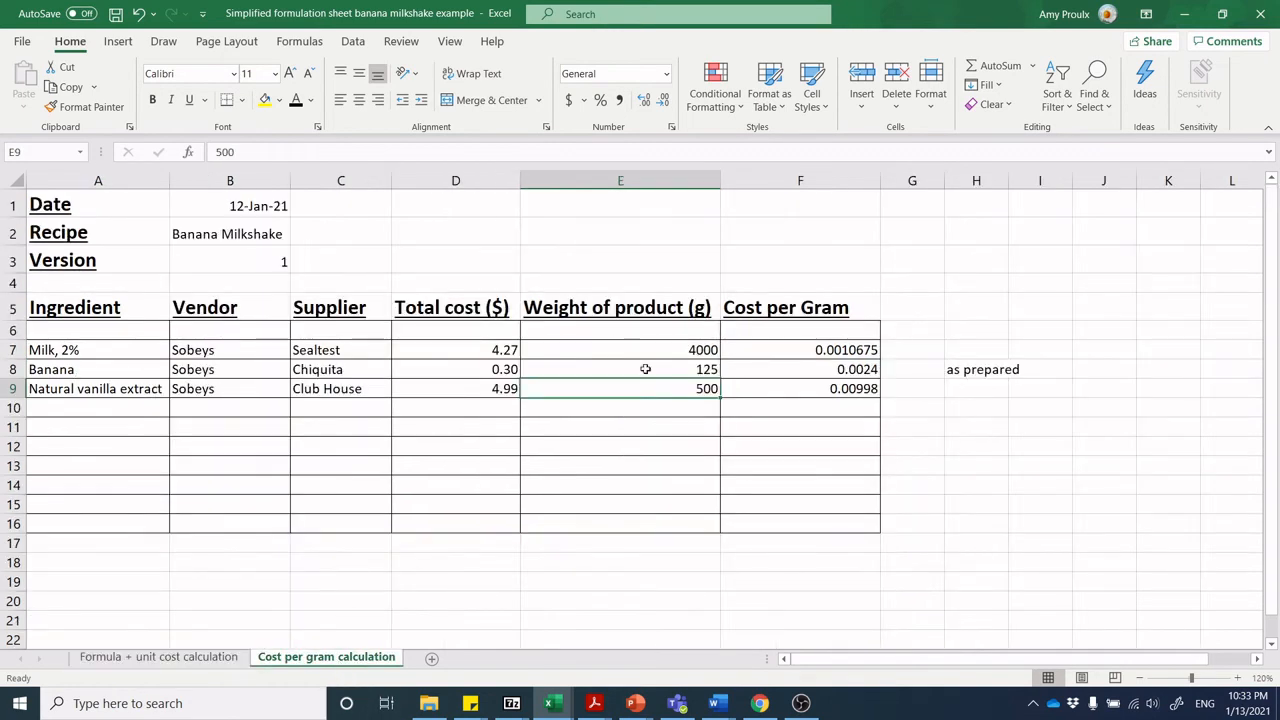
click(648, 368)
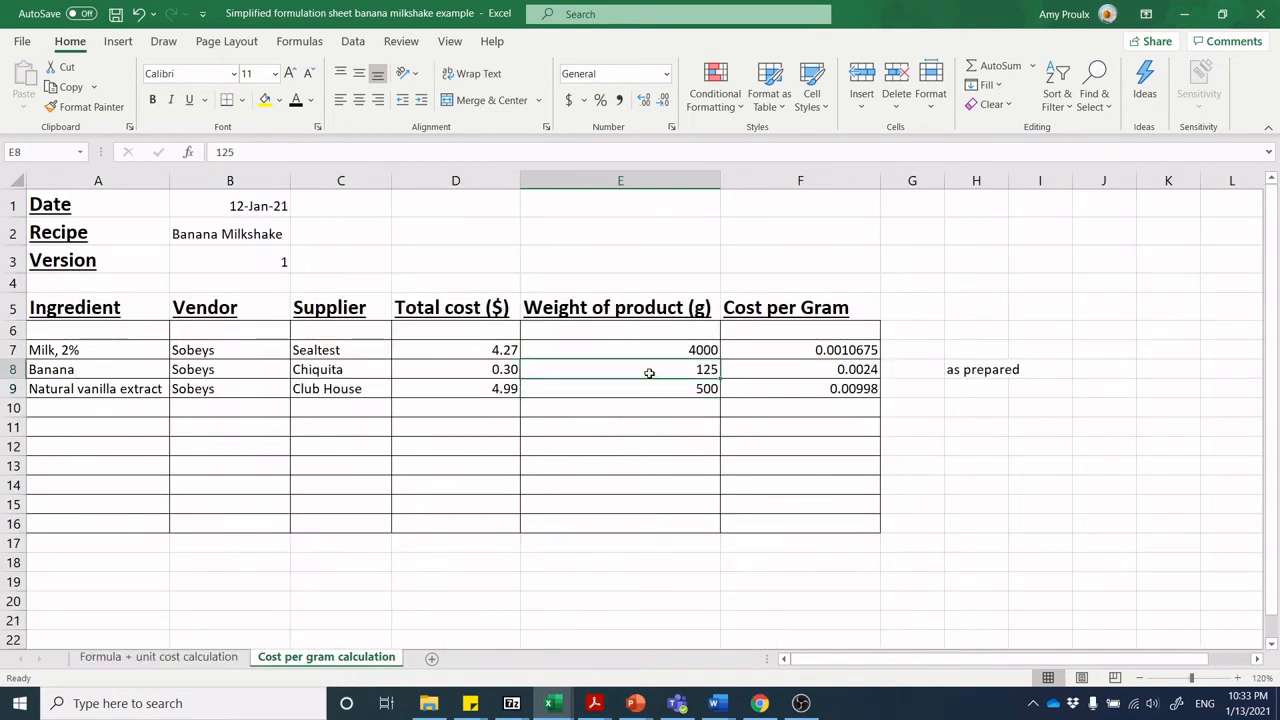
click(160, 656)
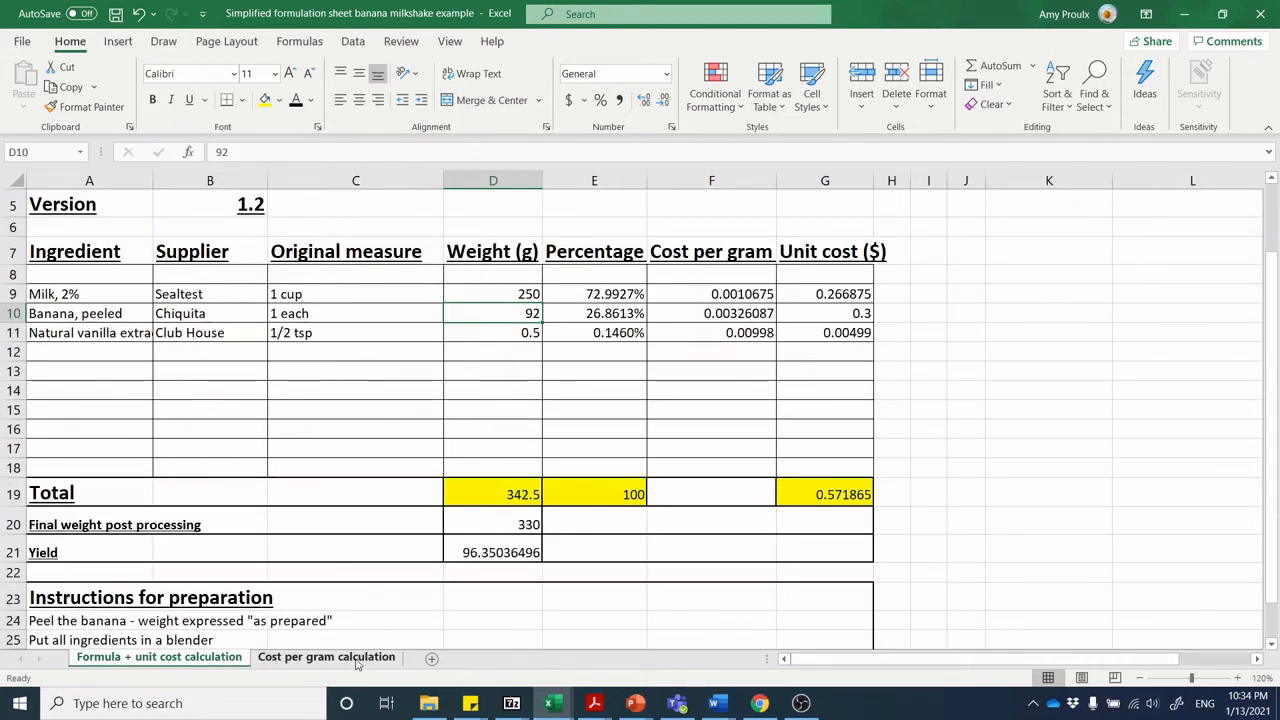
click(326, 656)
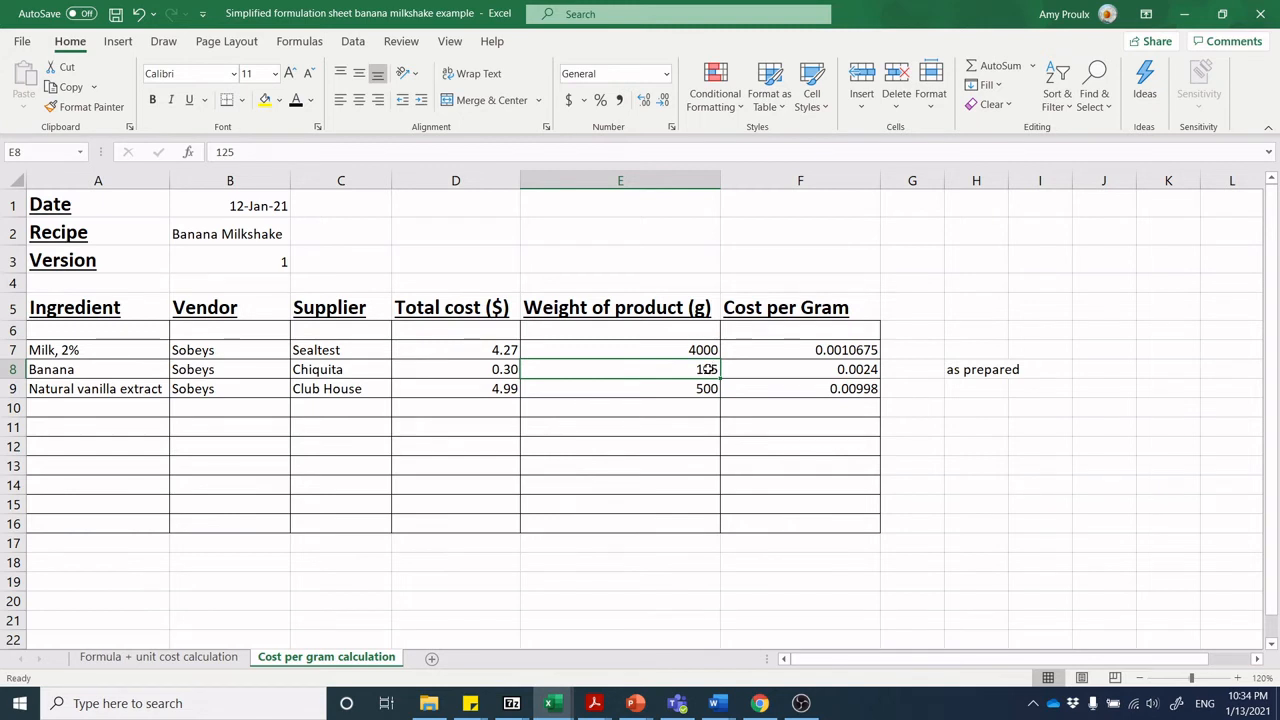
Change the banana's product weight from 125 to 92 g so its cost per gram recalculates to 0.00326087
text(92)
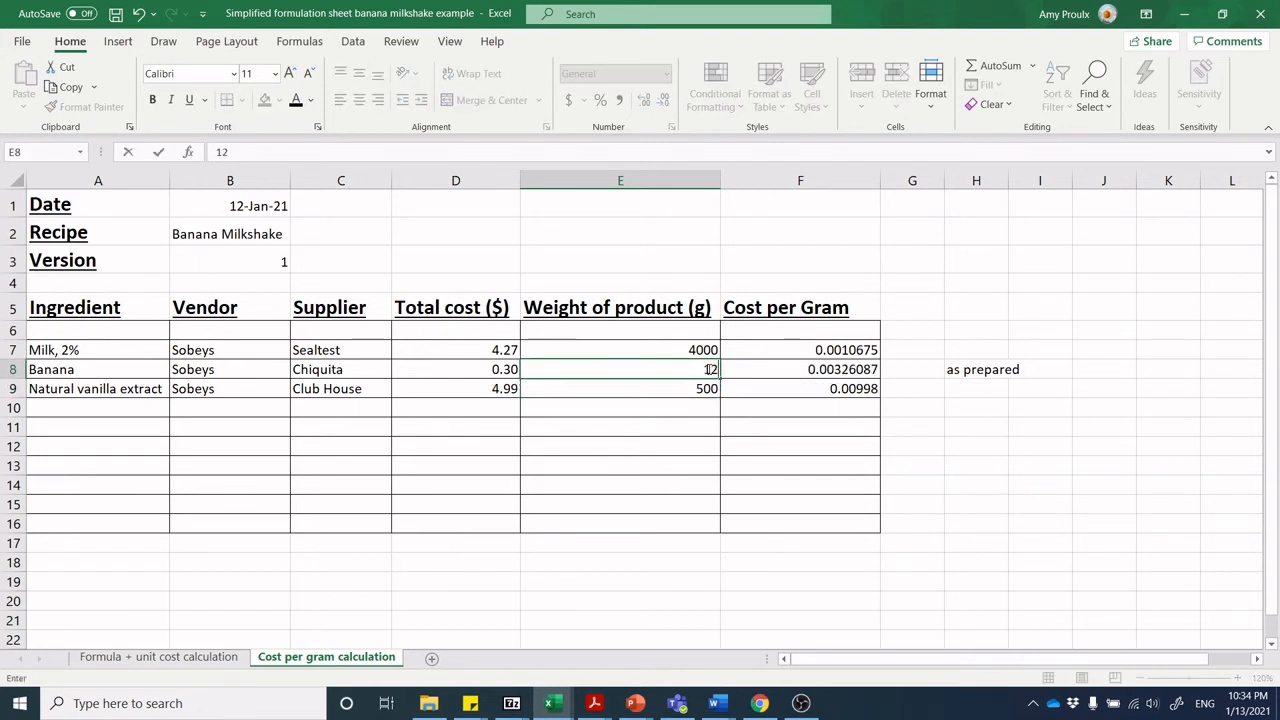
text(125)
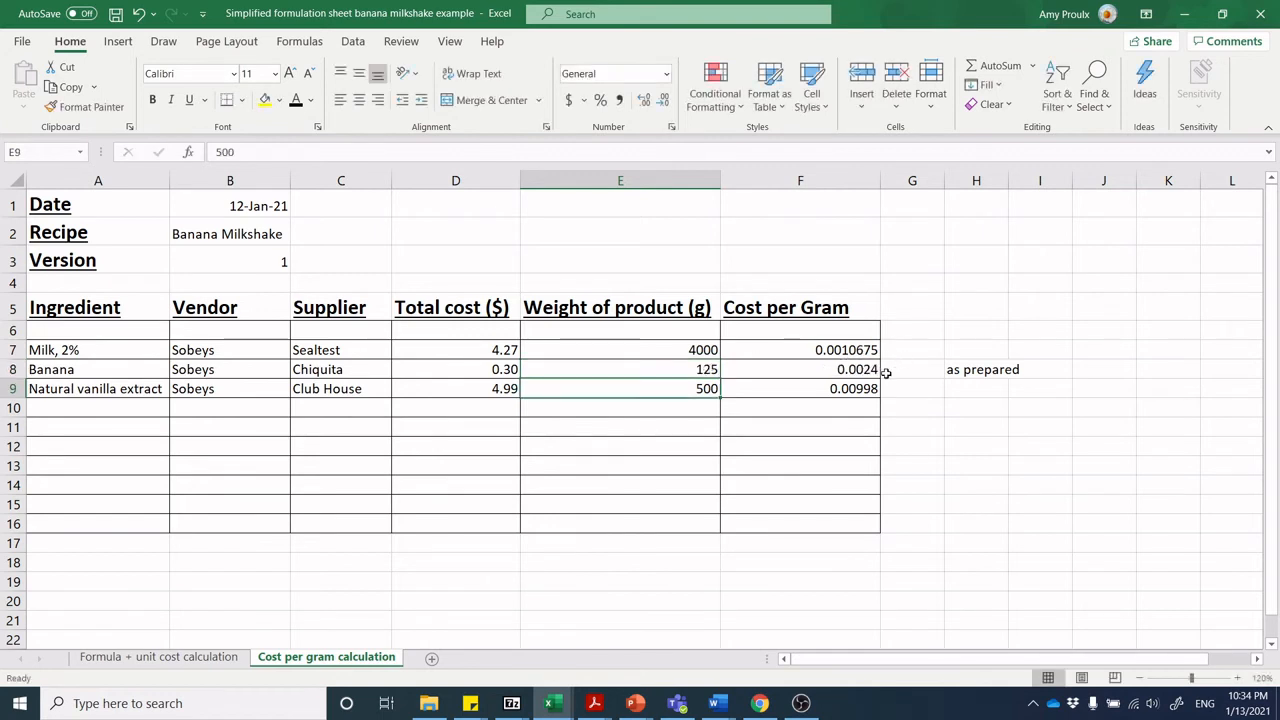
click(800, 368)
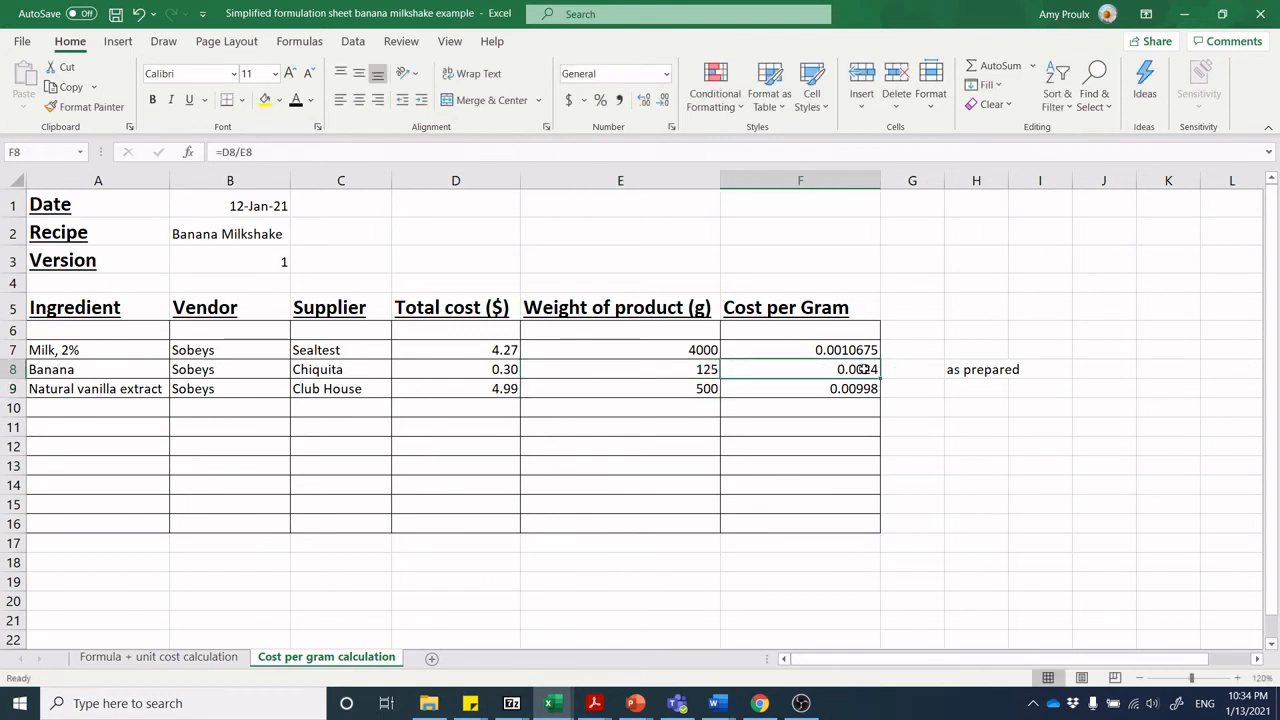
mouse_move(872, 376)
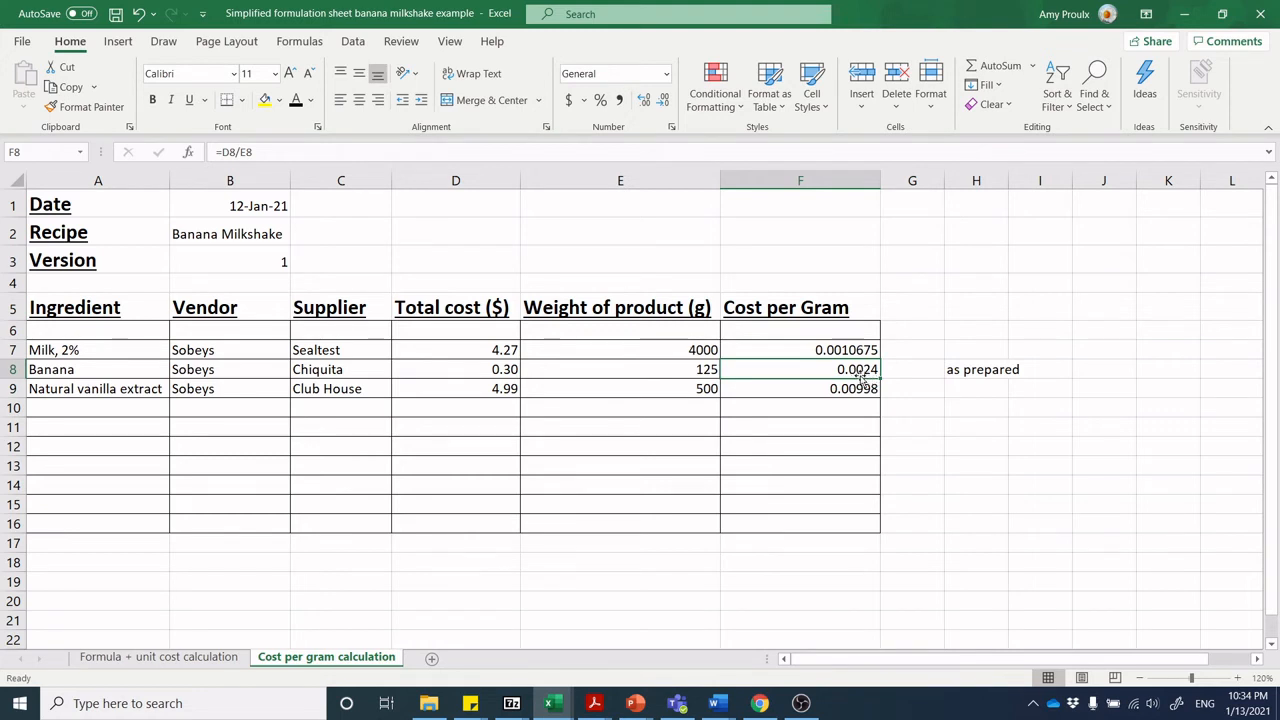
mouse_move(872, 372)
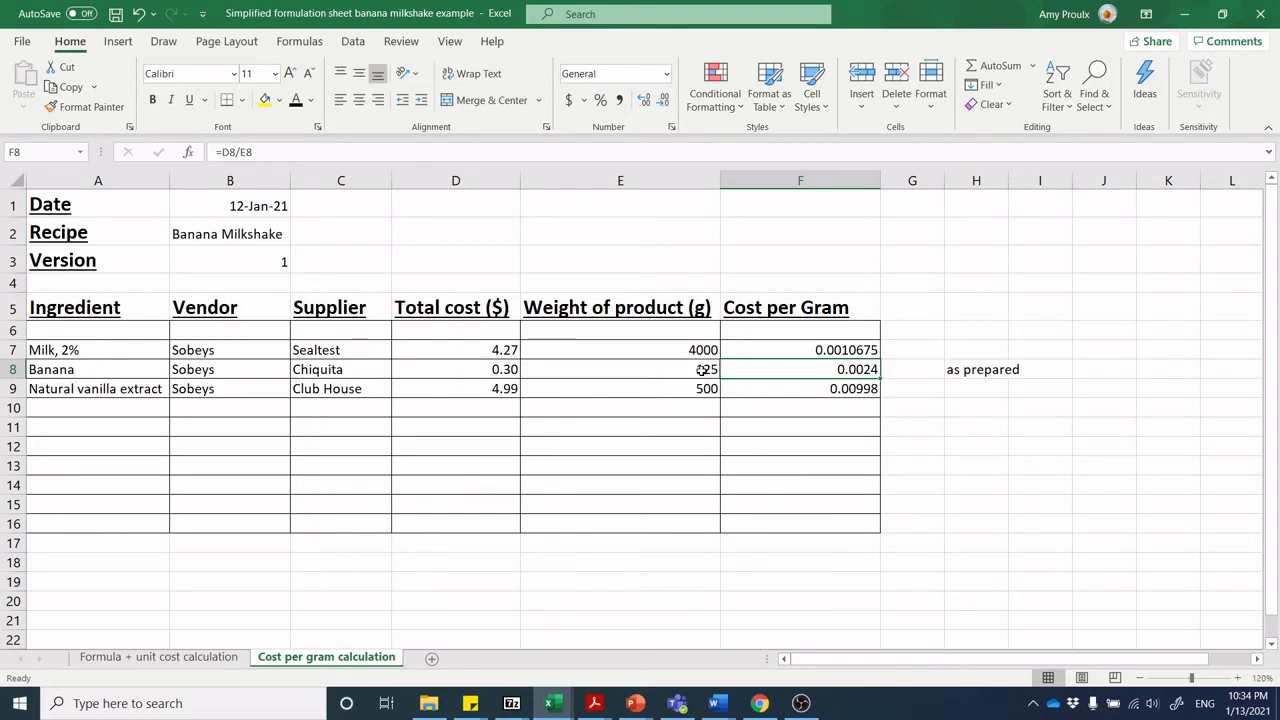
click(620, 368)
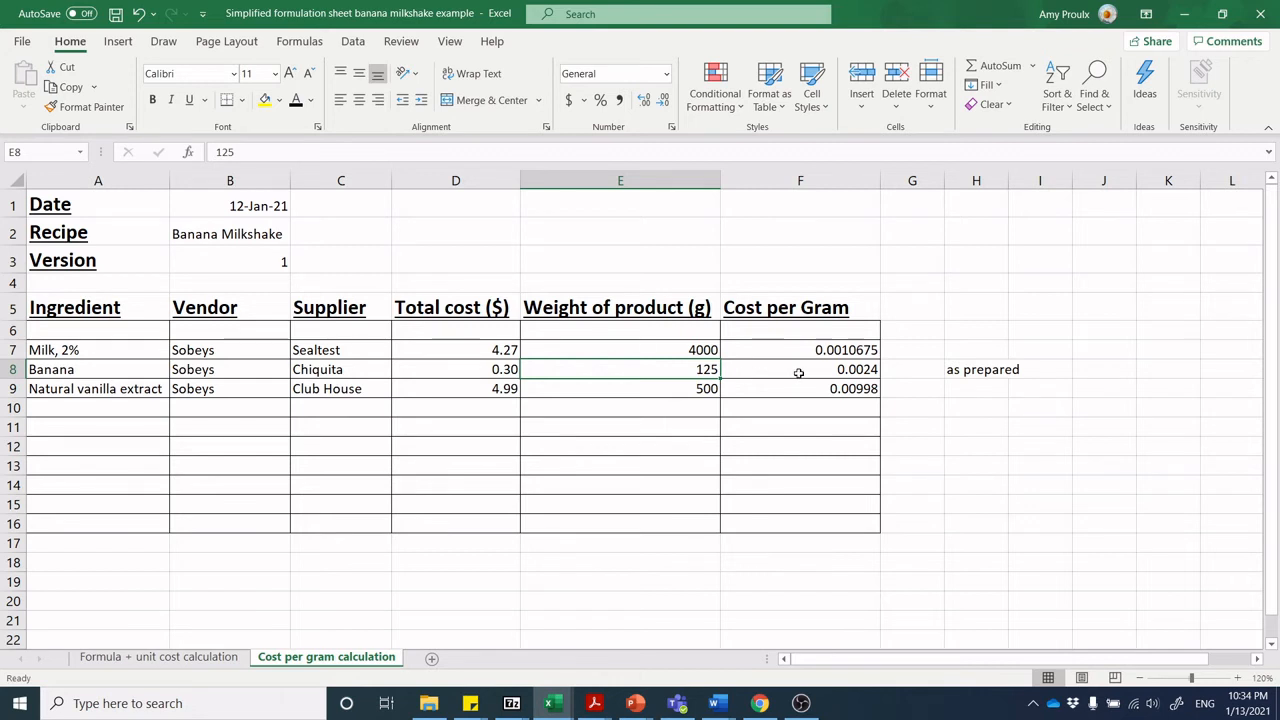
mouse_move(806, 384)
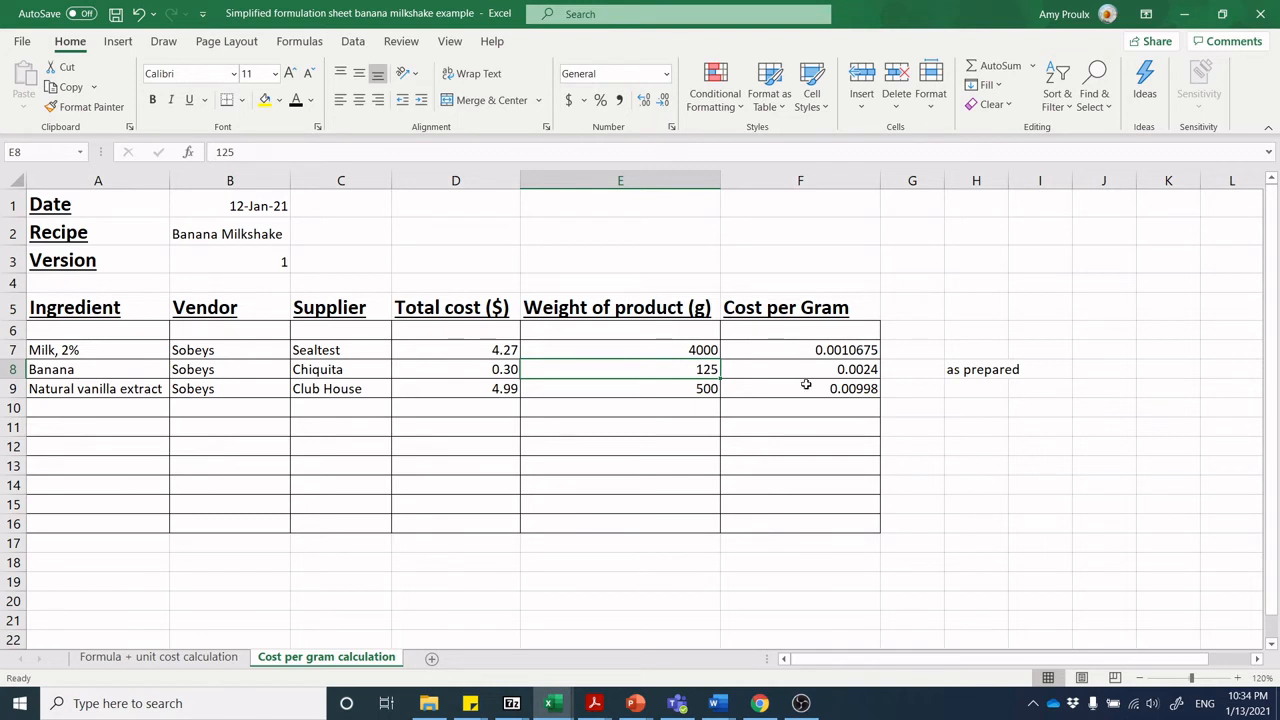
mouse_move(690, 368)
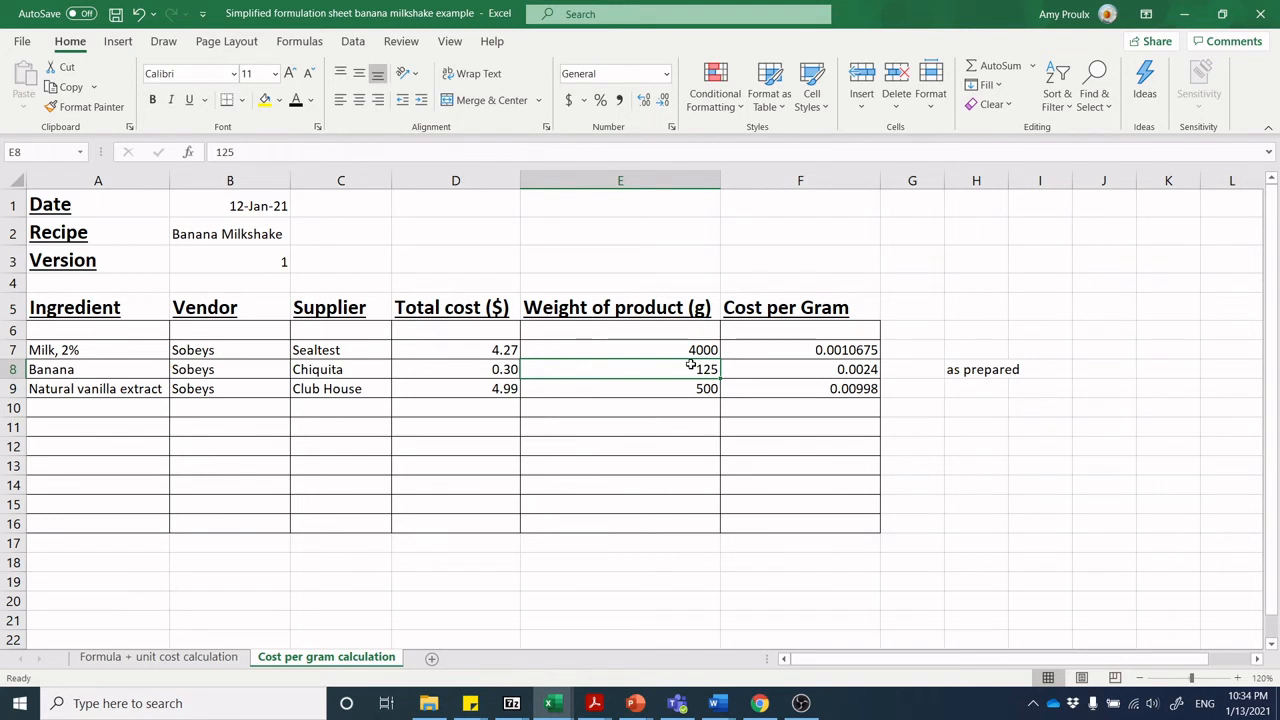
text(92)
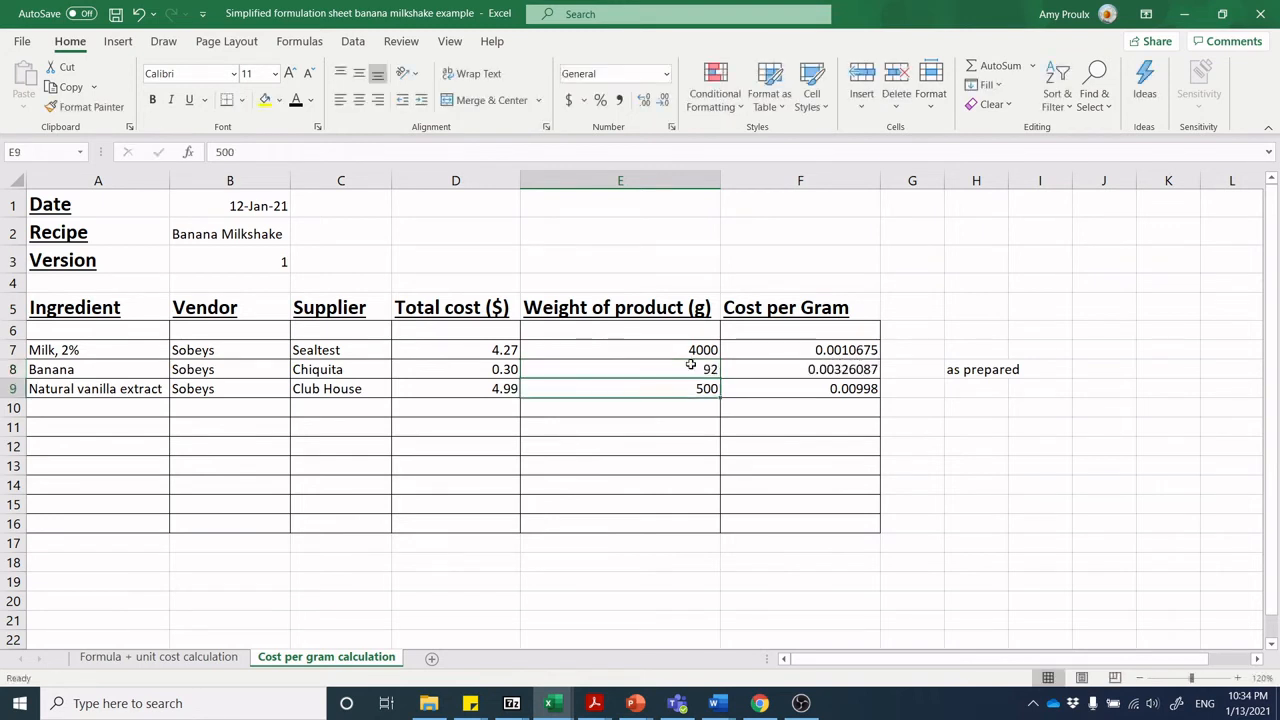
mouse_move(842, 368)
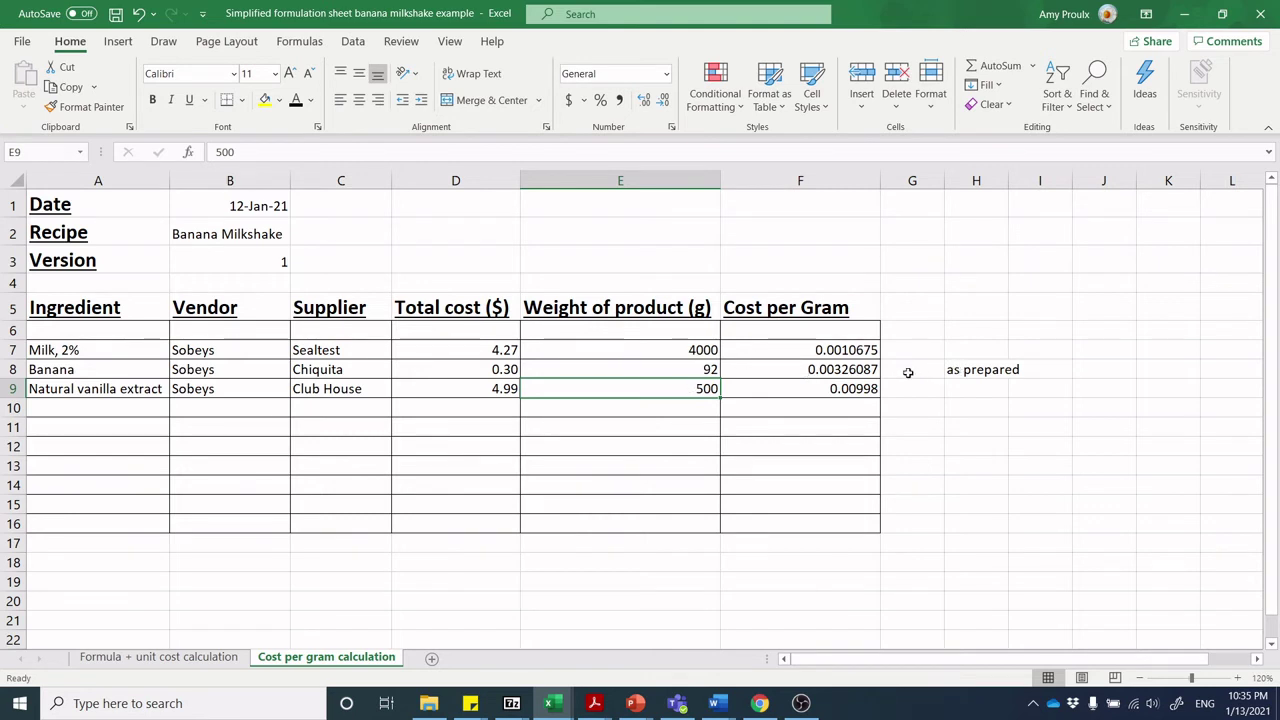
click(976, 368)
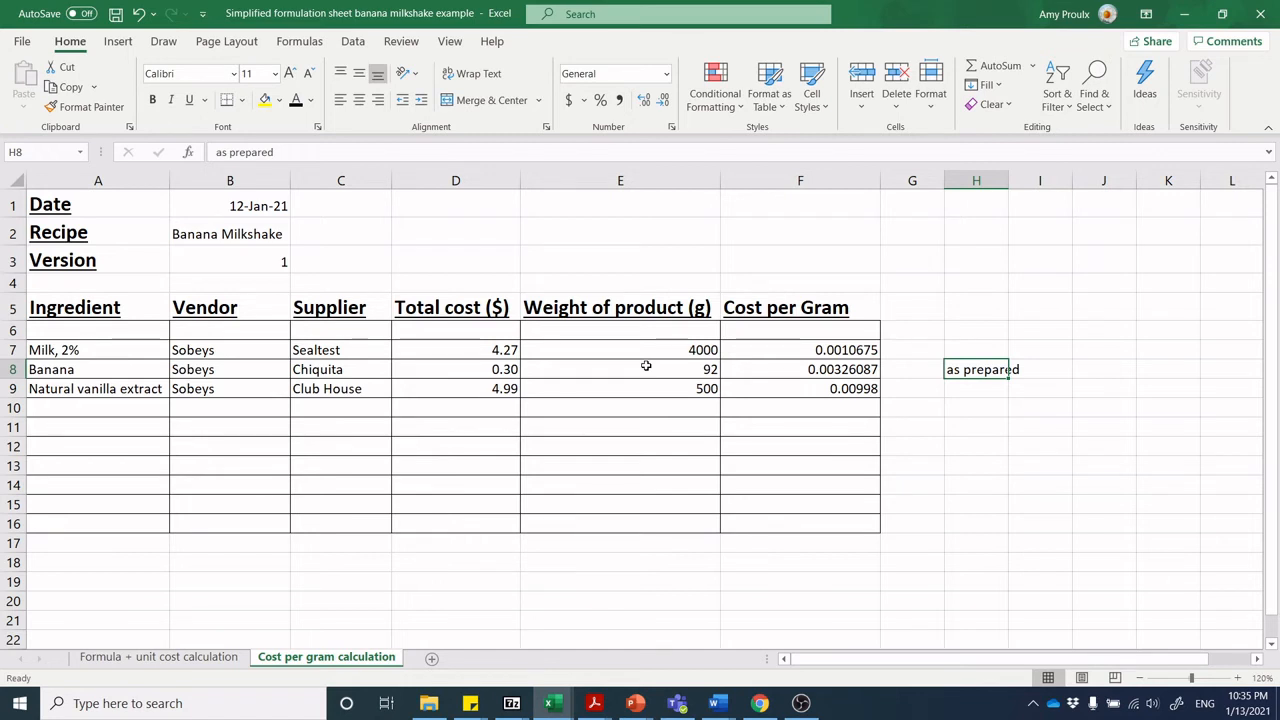
mouse_move(632, 364)
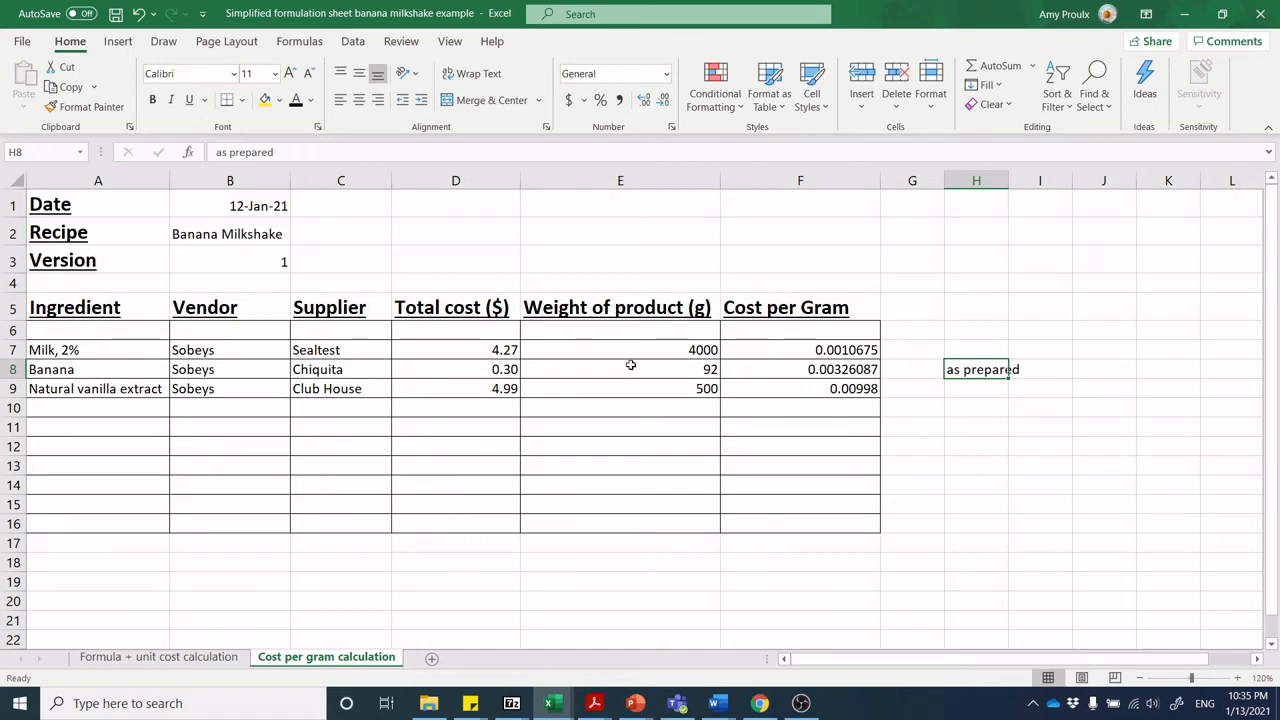
mouse_move(646, 372)
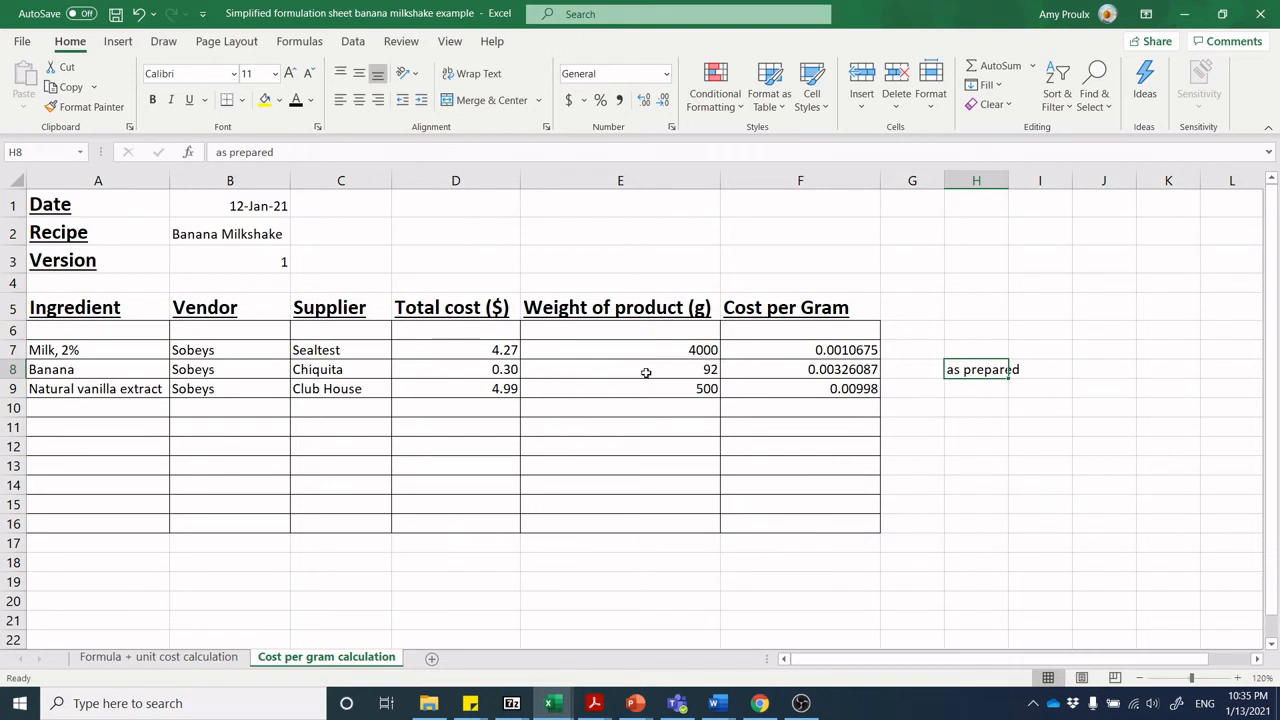
mouse_move(148, 394)
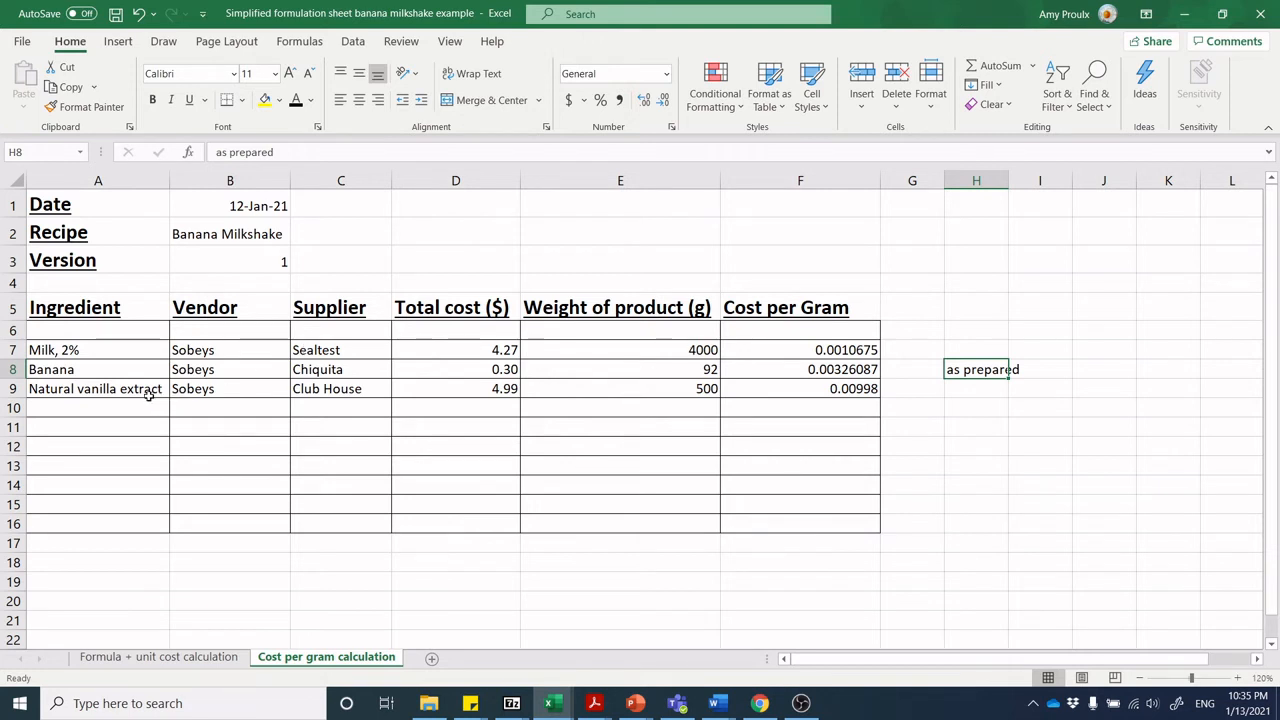
mouse_move(644, 390)
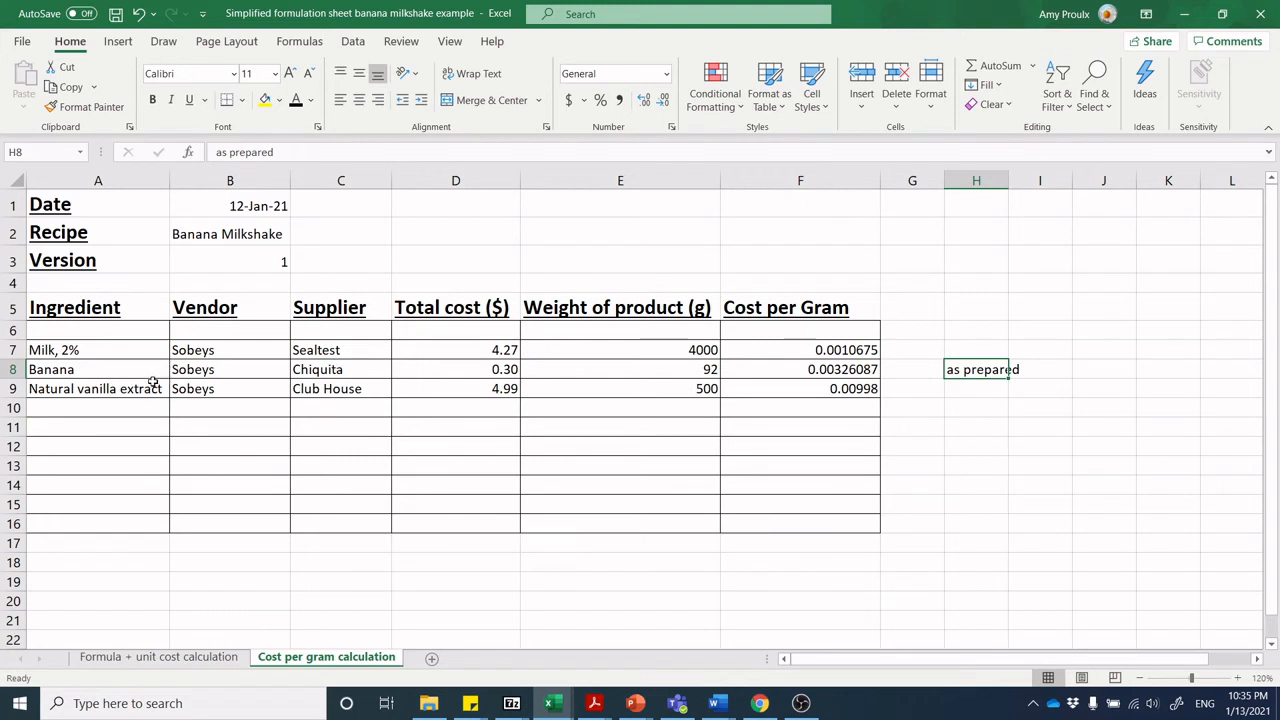
mouse_move(704, 398)
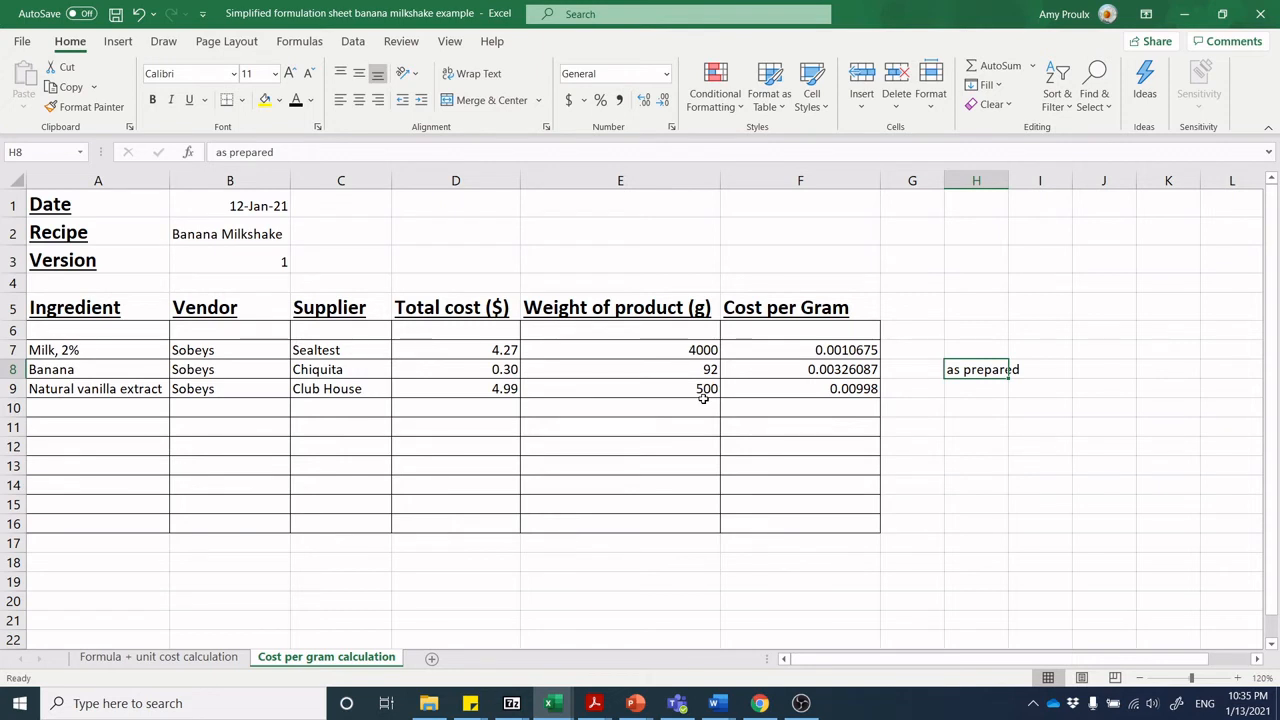
mouse_move(772, 400)
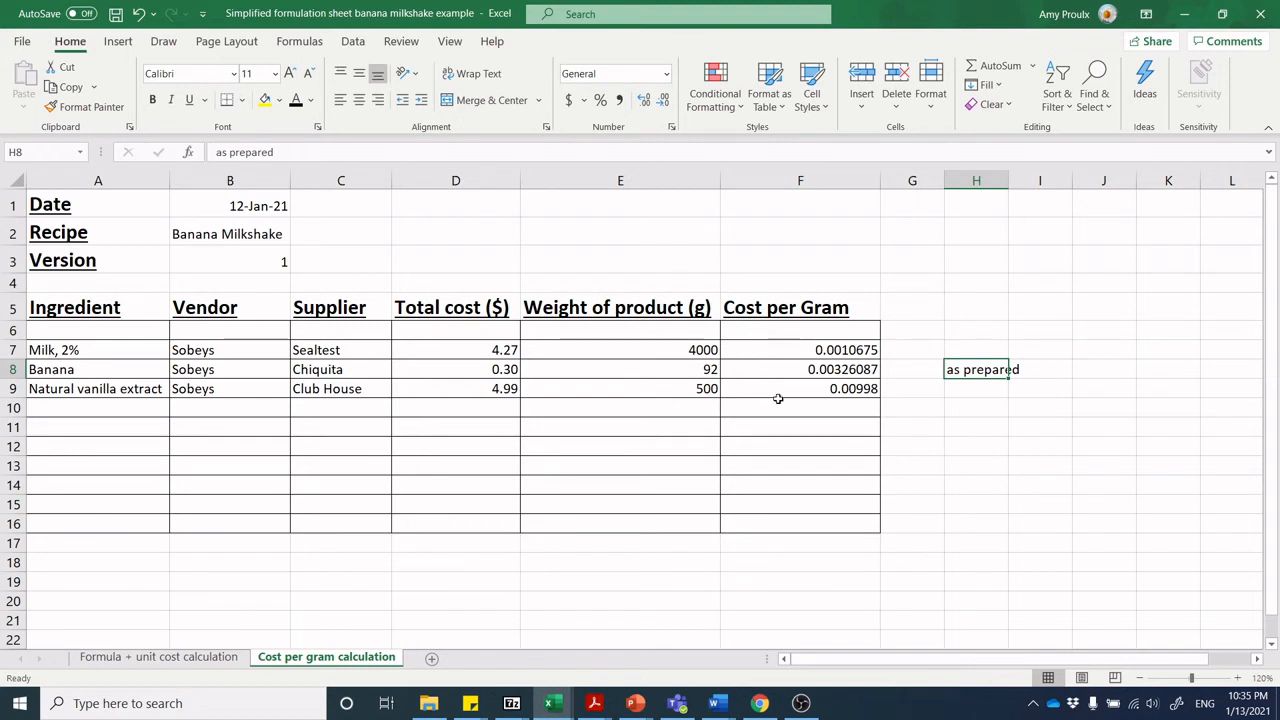
click(800, 388)
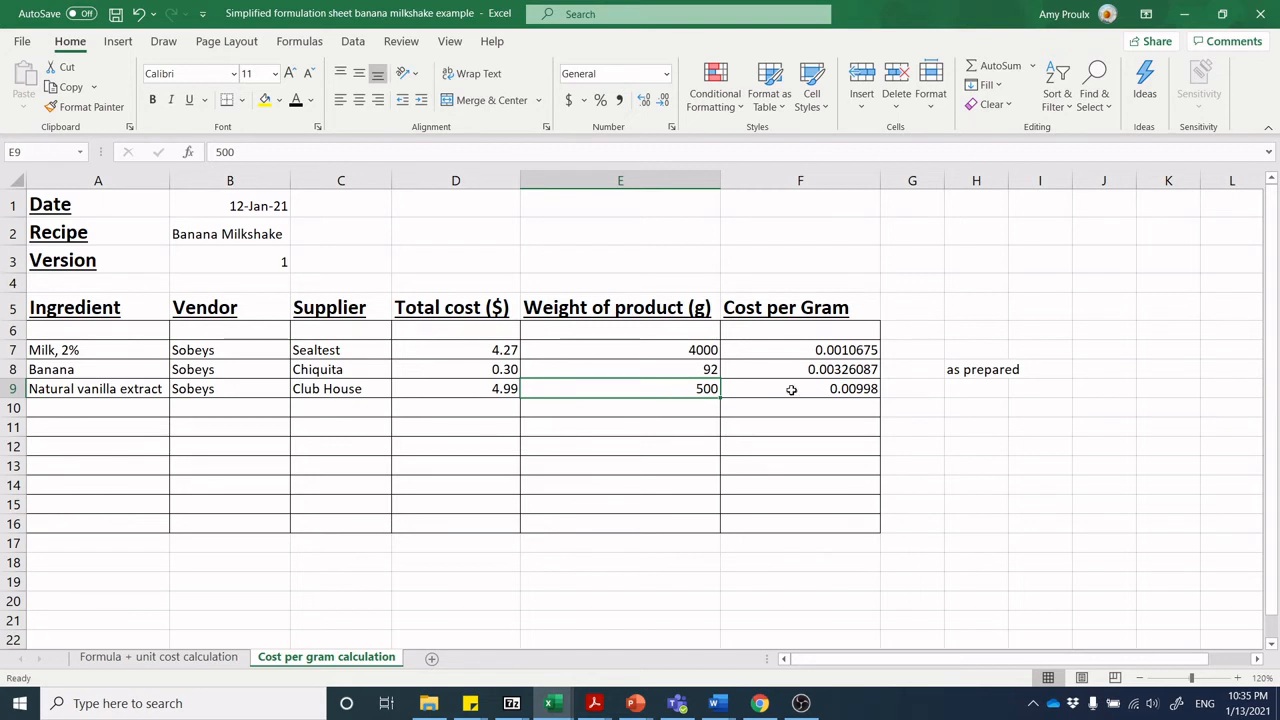
mouse_move(796, 390)
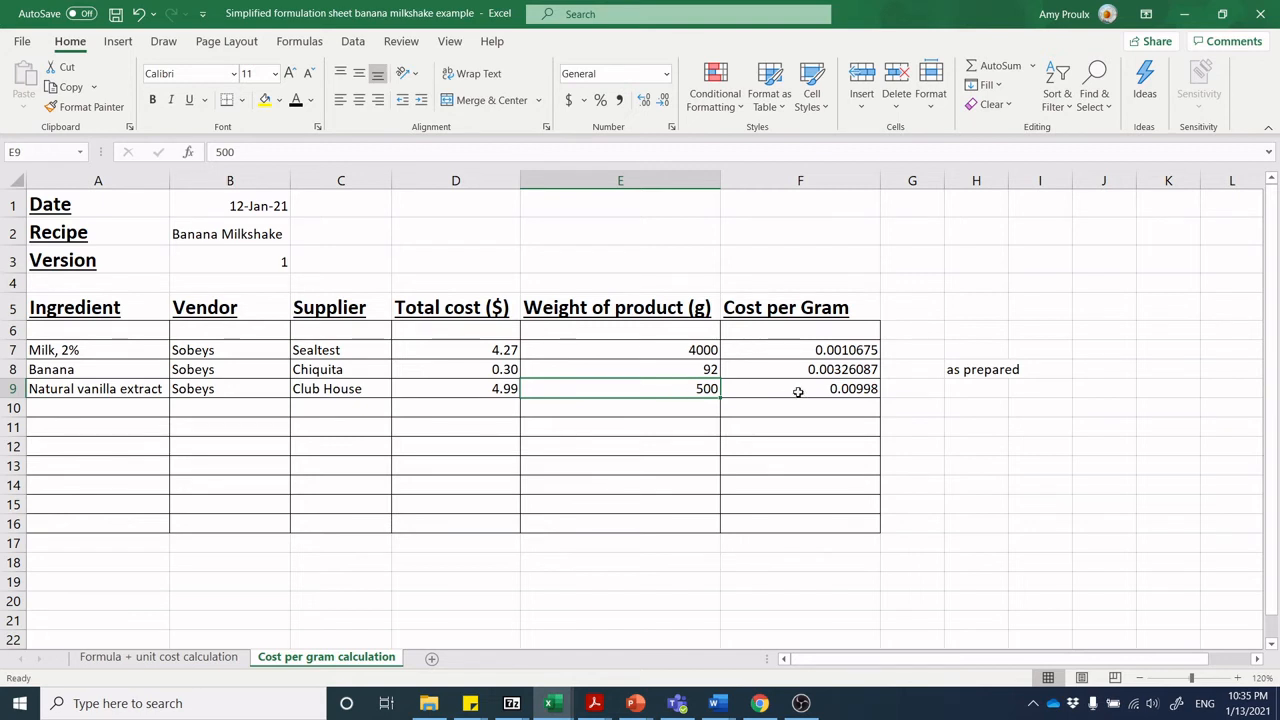
click(800, 388)
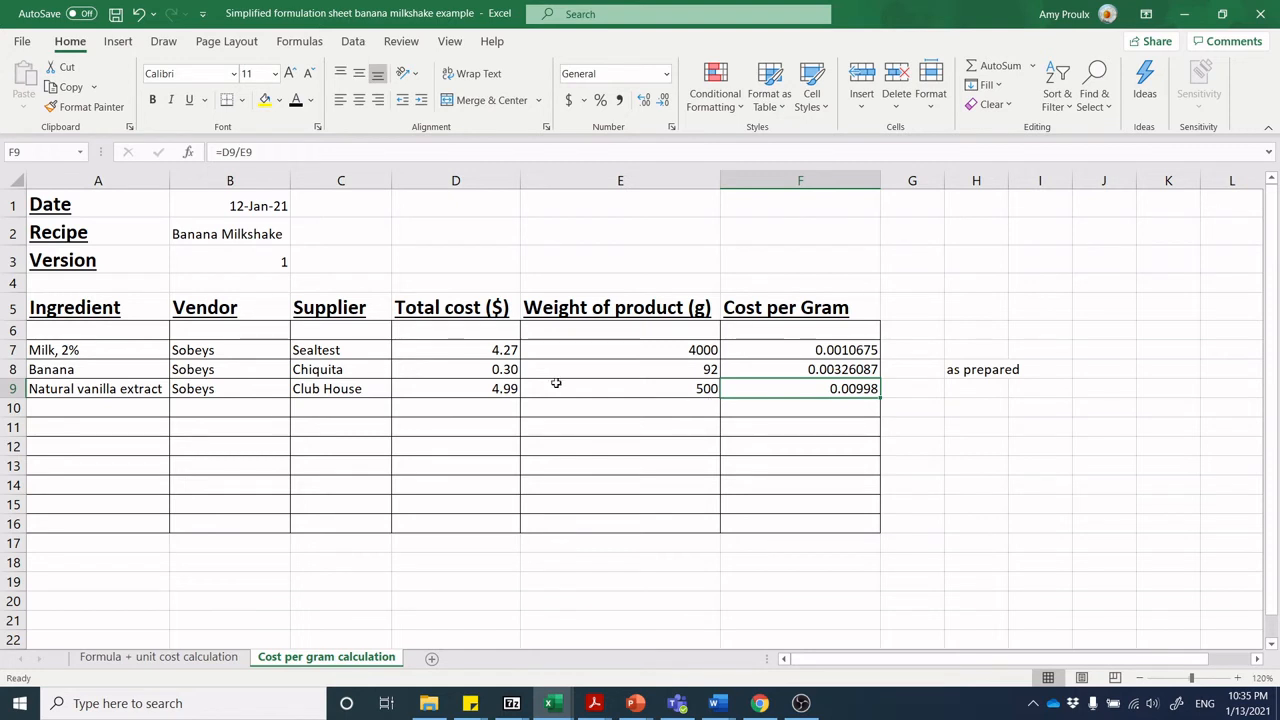
mouse_move(830, 388)
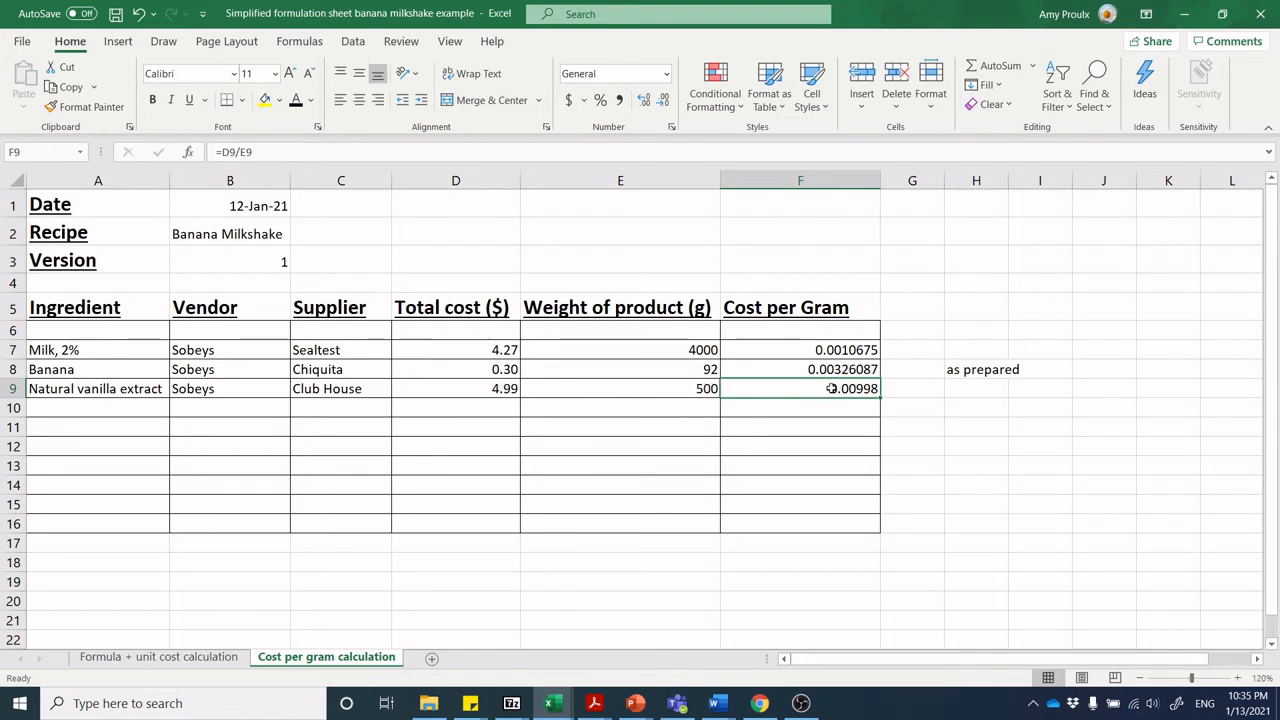
mouse_move(498, 388)
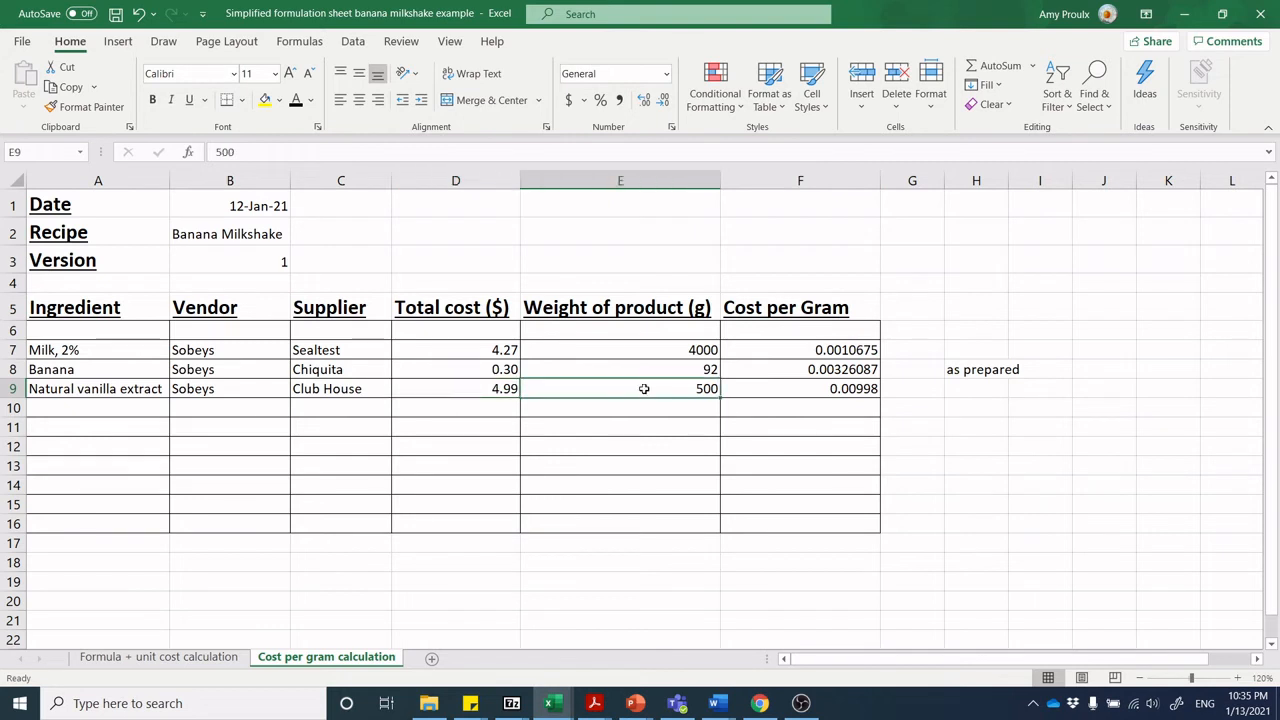
click(800, 388)
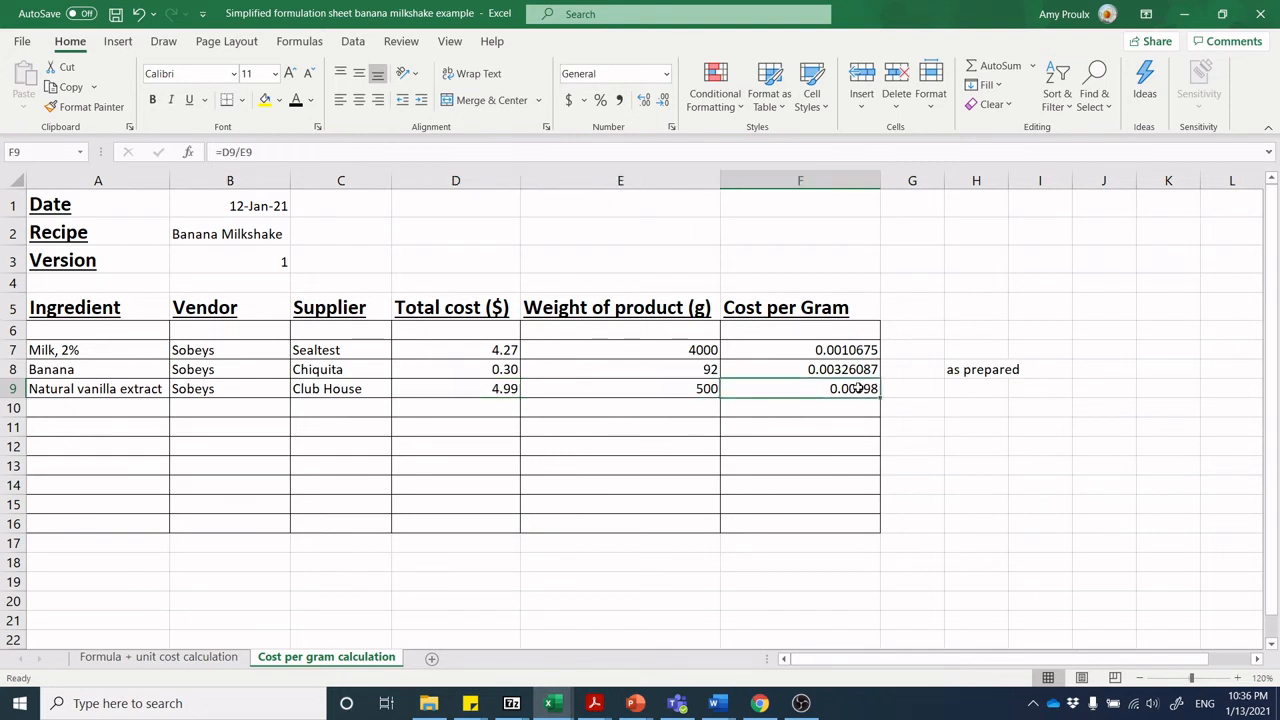
mouse_move(682, 388)
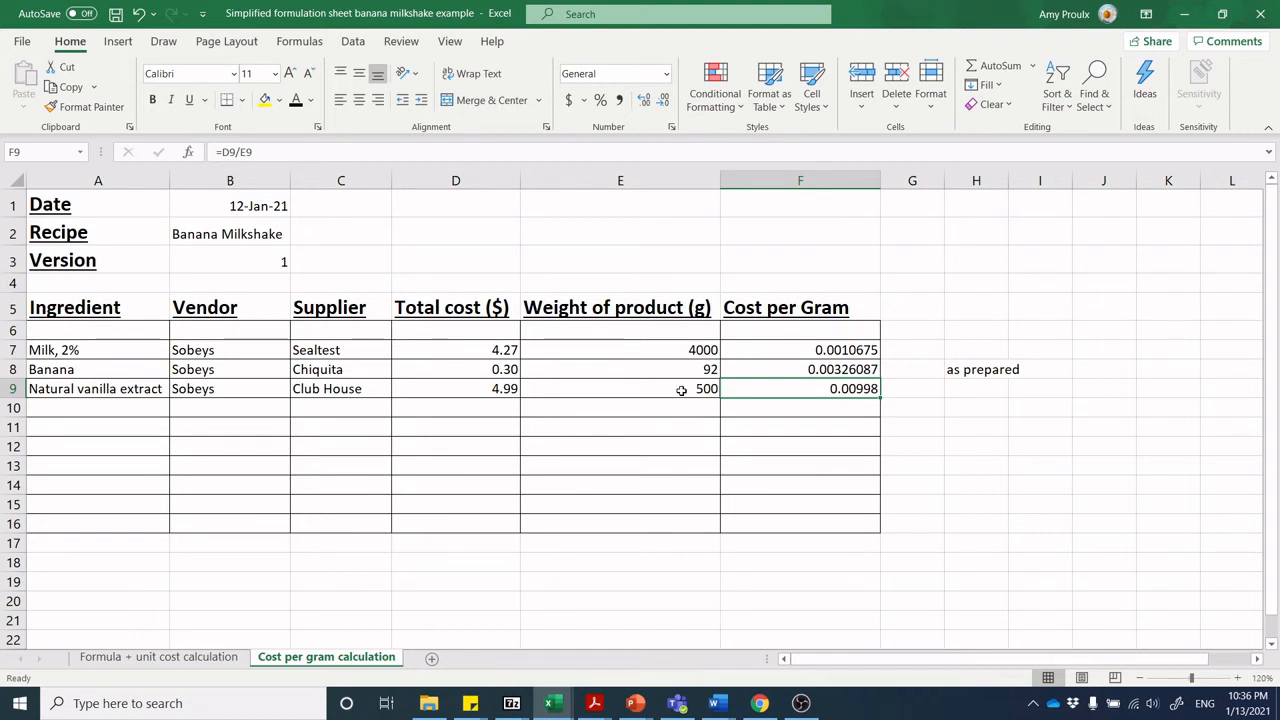
mouse_move(724, 404)
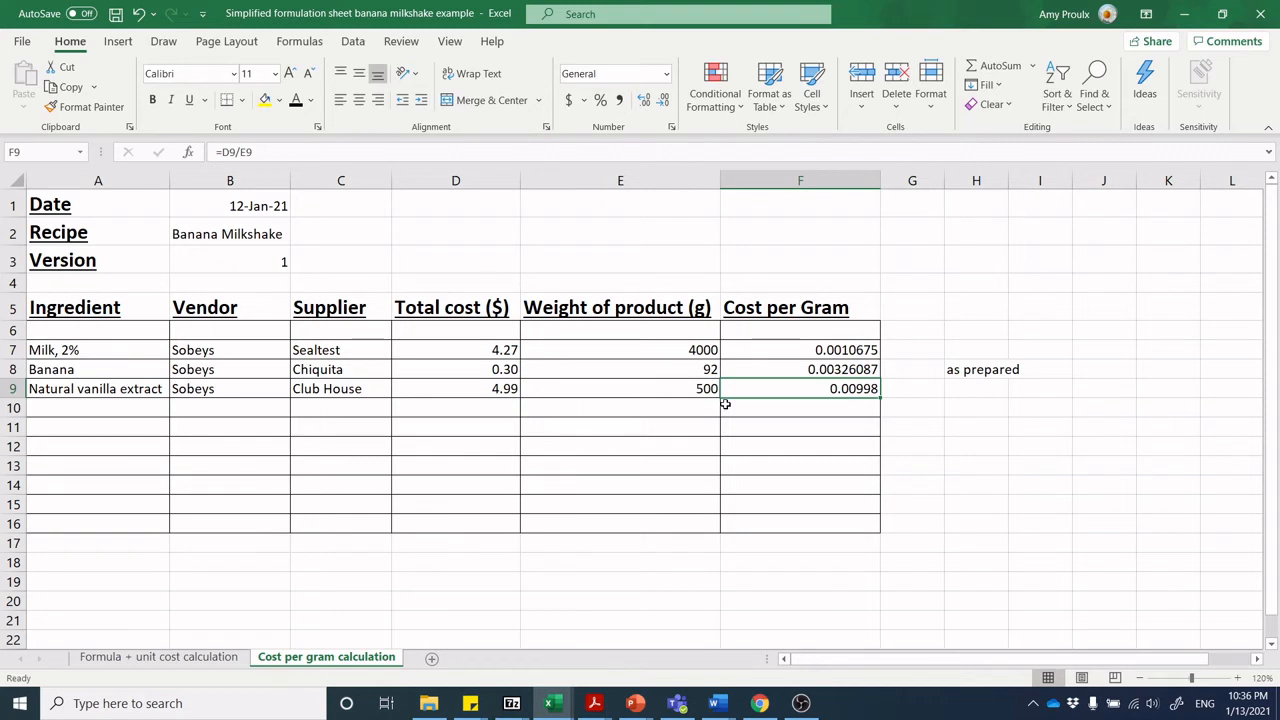
mouse_move(820, 336)
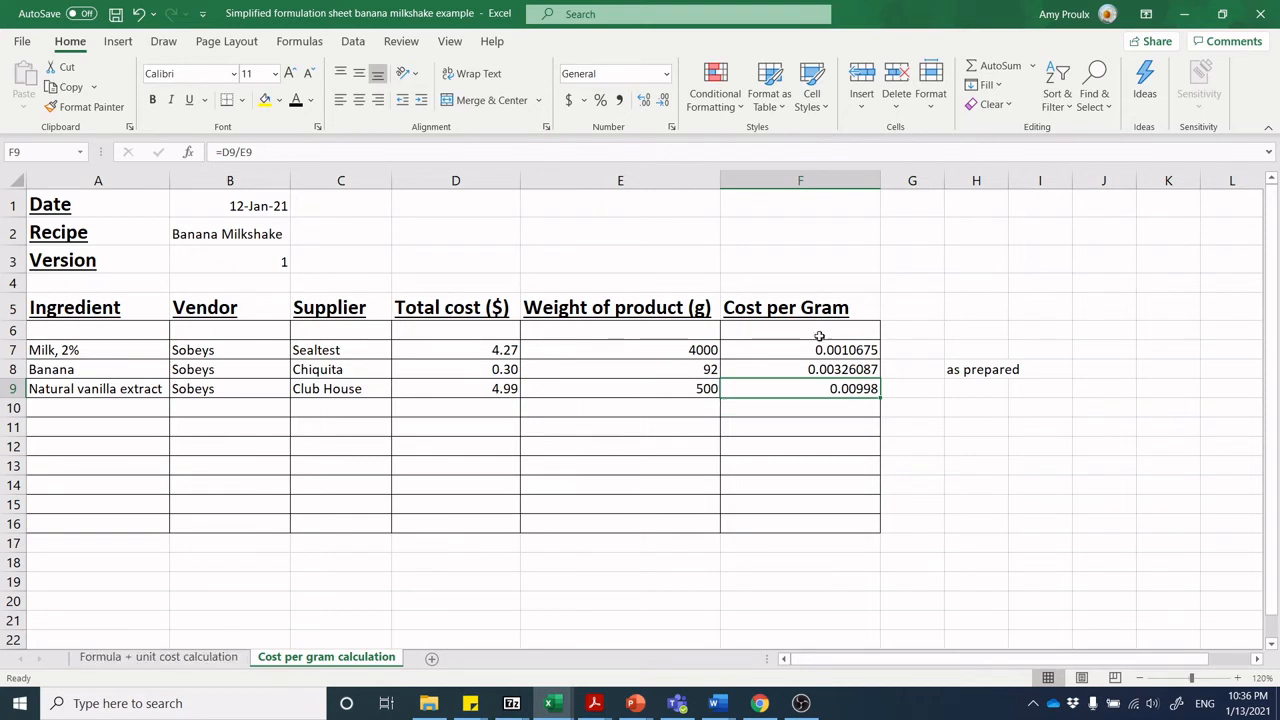
Copy the three cost-per-gram results and paste them as values only into the formula sheet's Cost per gram column
drag(800, 348, 800, 368)
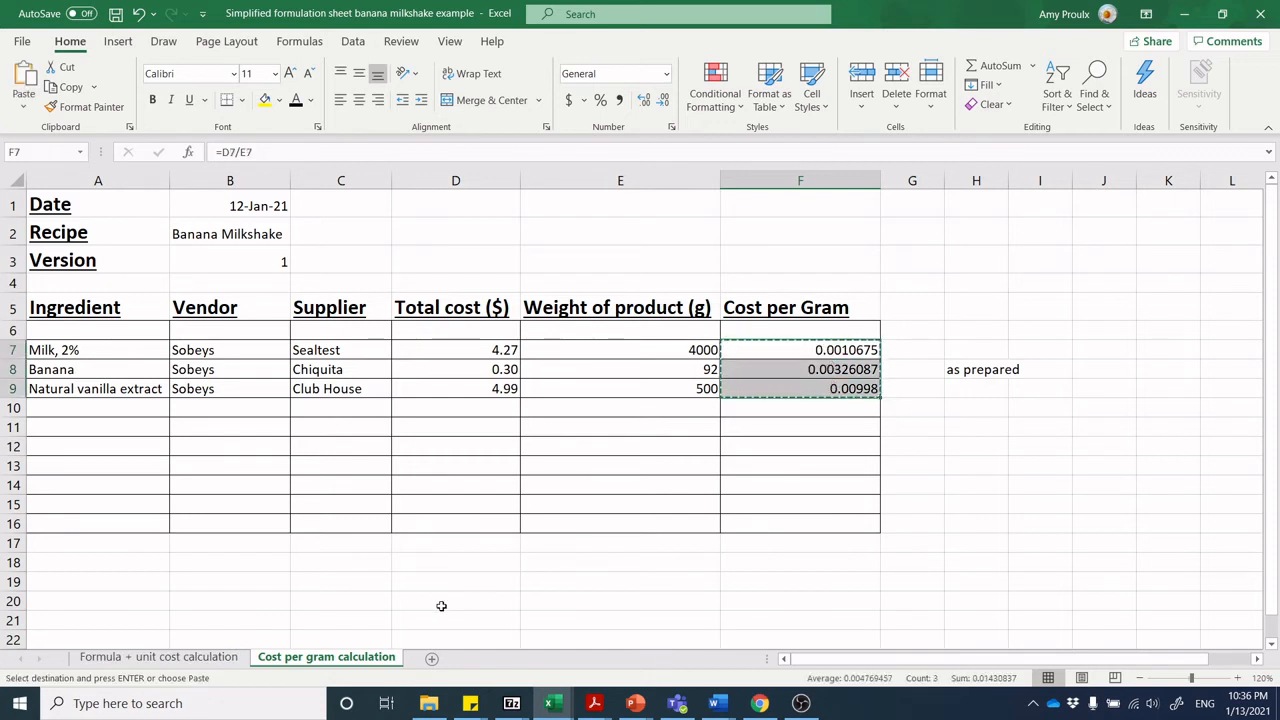
click(158, 656)
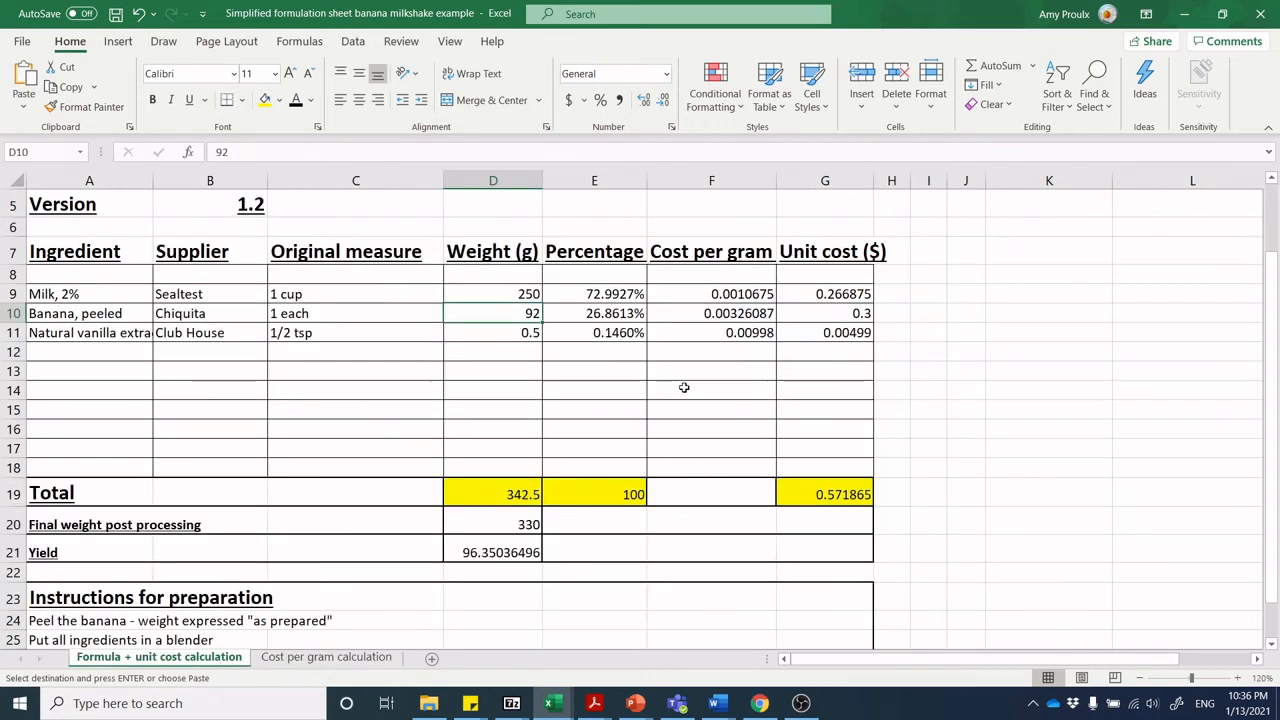
right_click(726, 292)
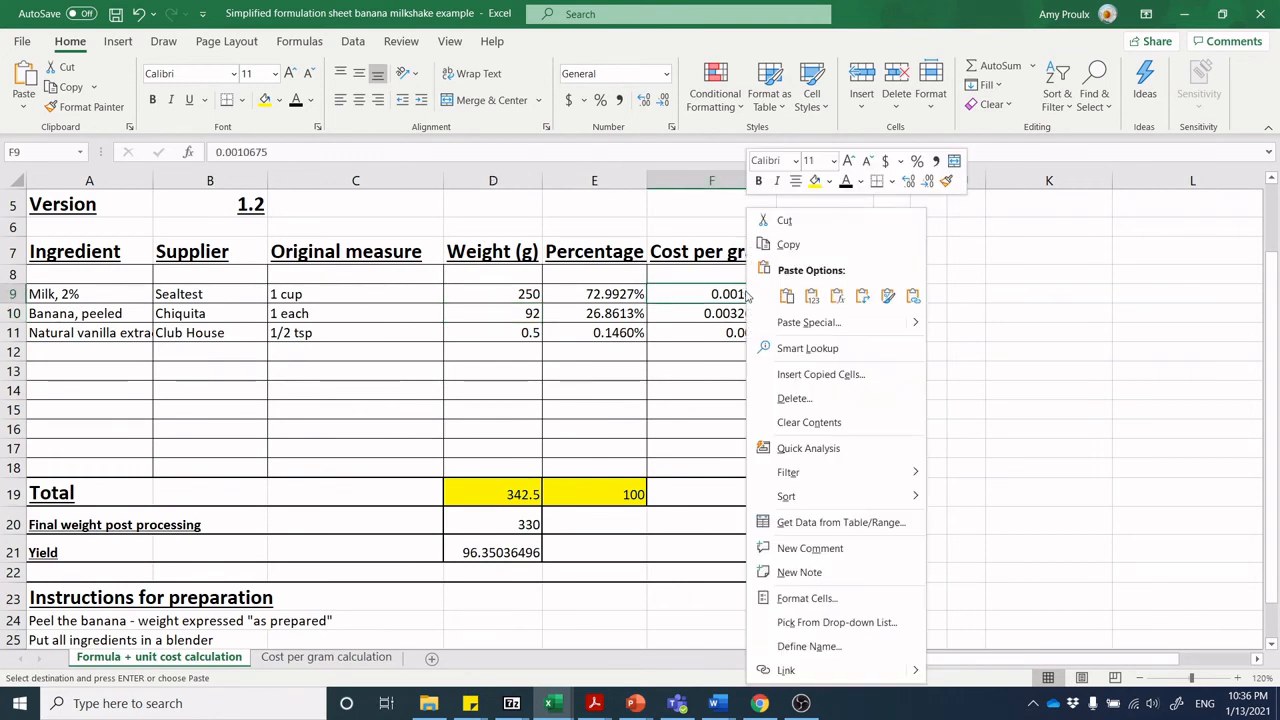
click(812, 296)
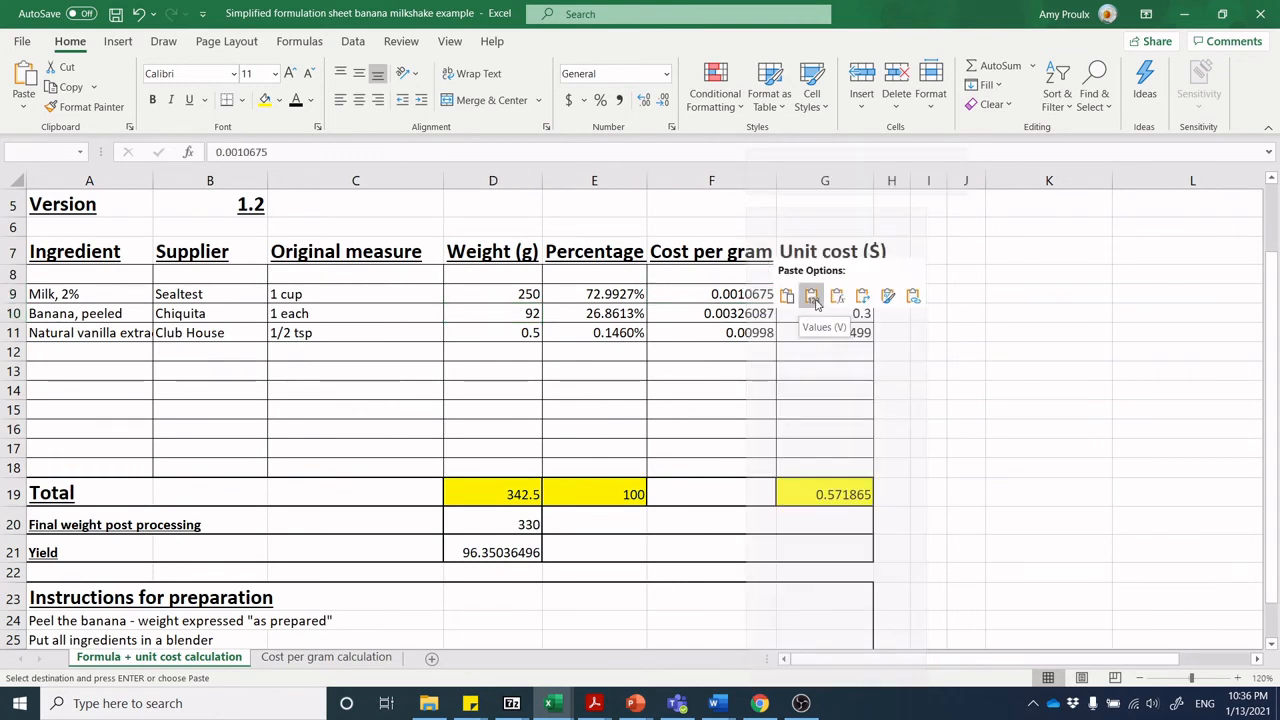
click(812, 296)
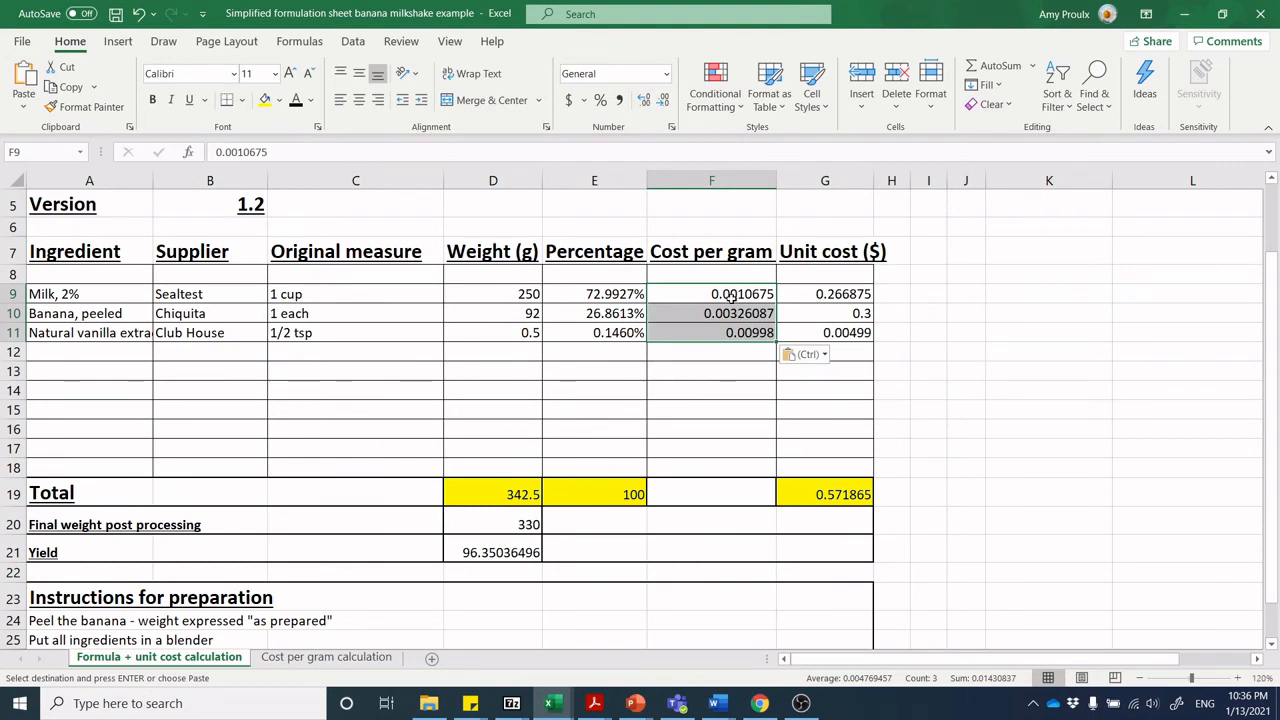
right_click(722, 292)
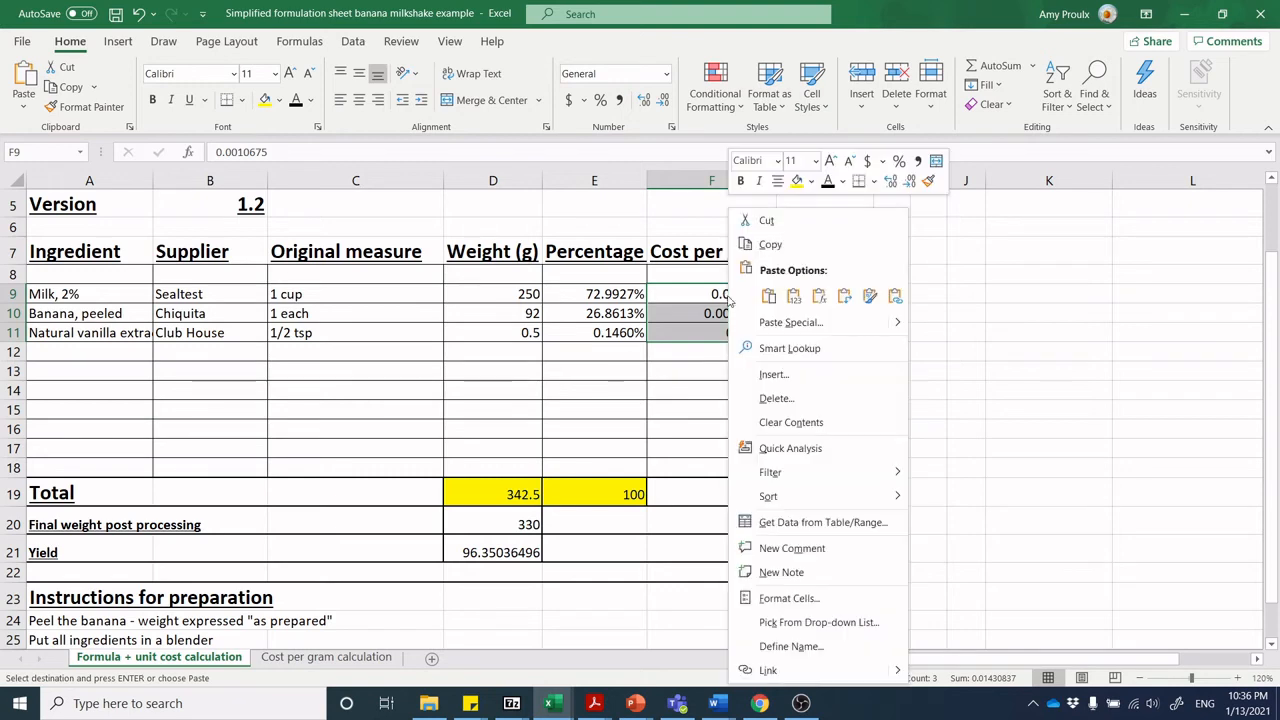
click(794, 296)
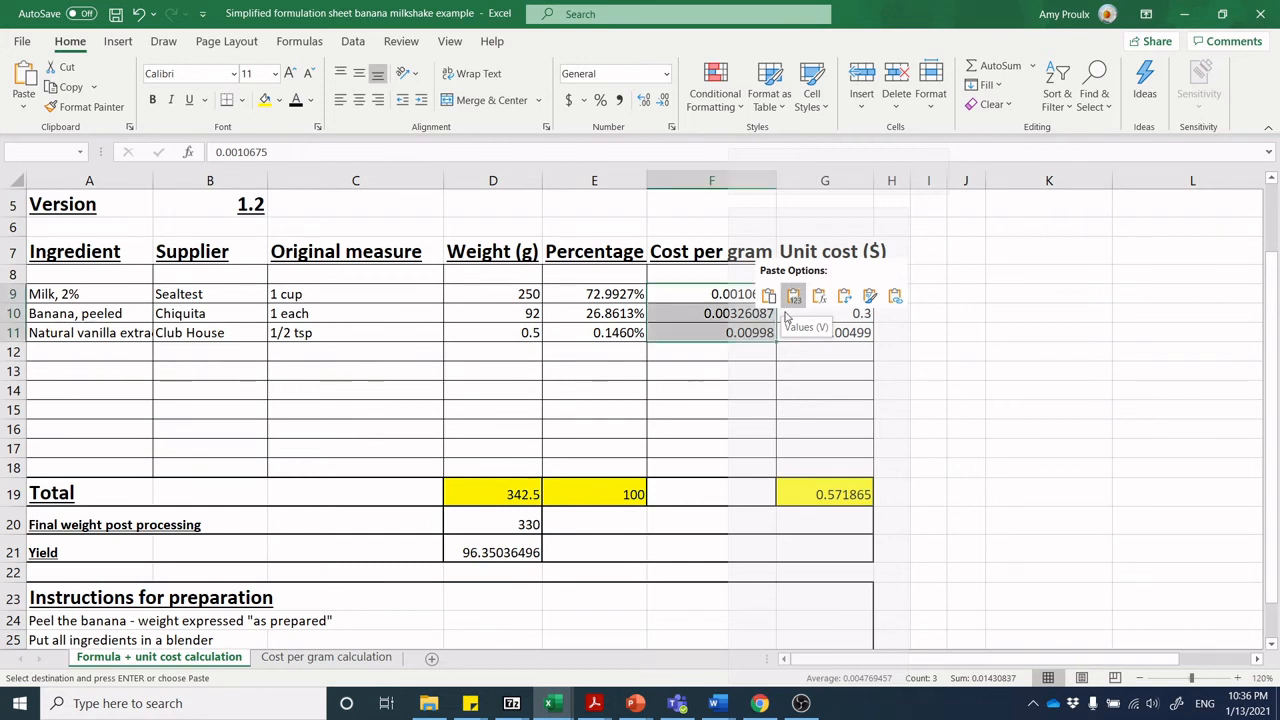
click(792, 296)
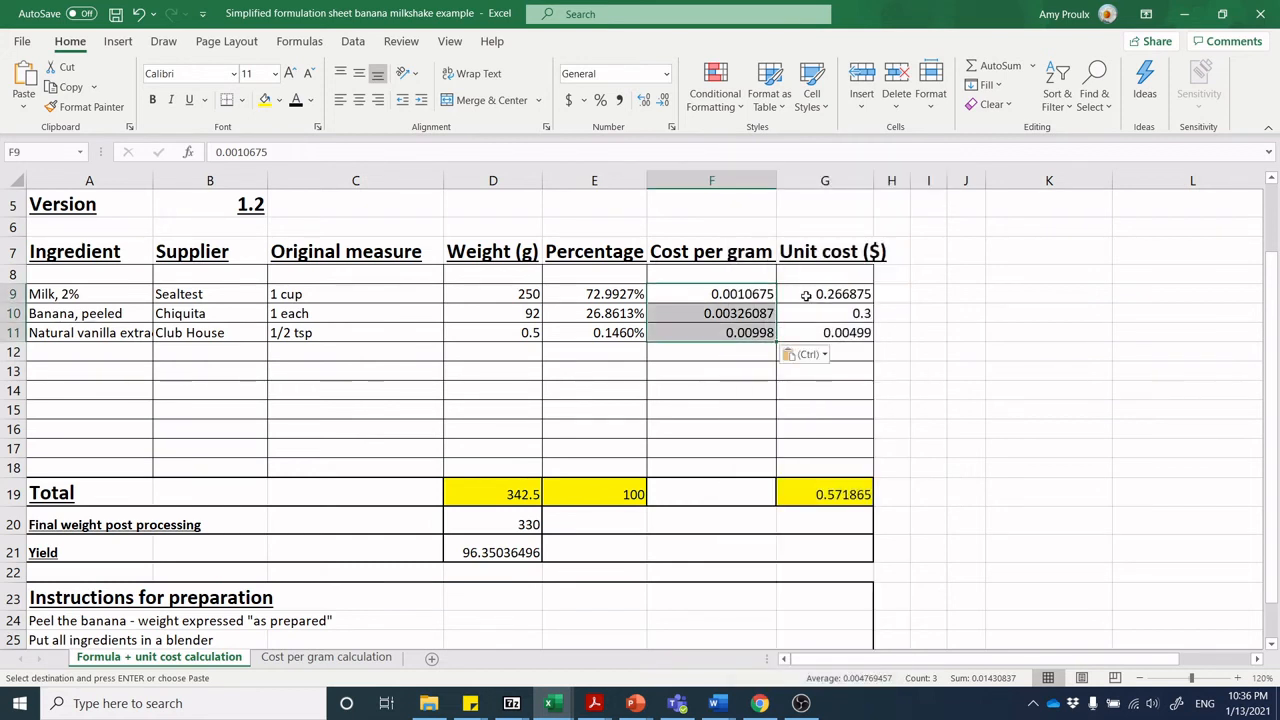
Check the milk and vanilla unit cost formulas, each cost per gram times weight, totalling 0.571865
click(824, 292)
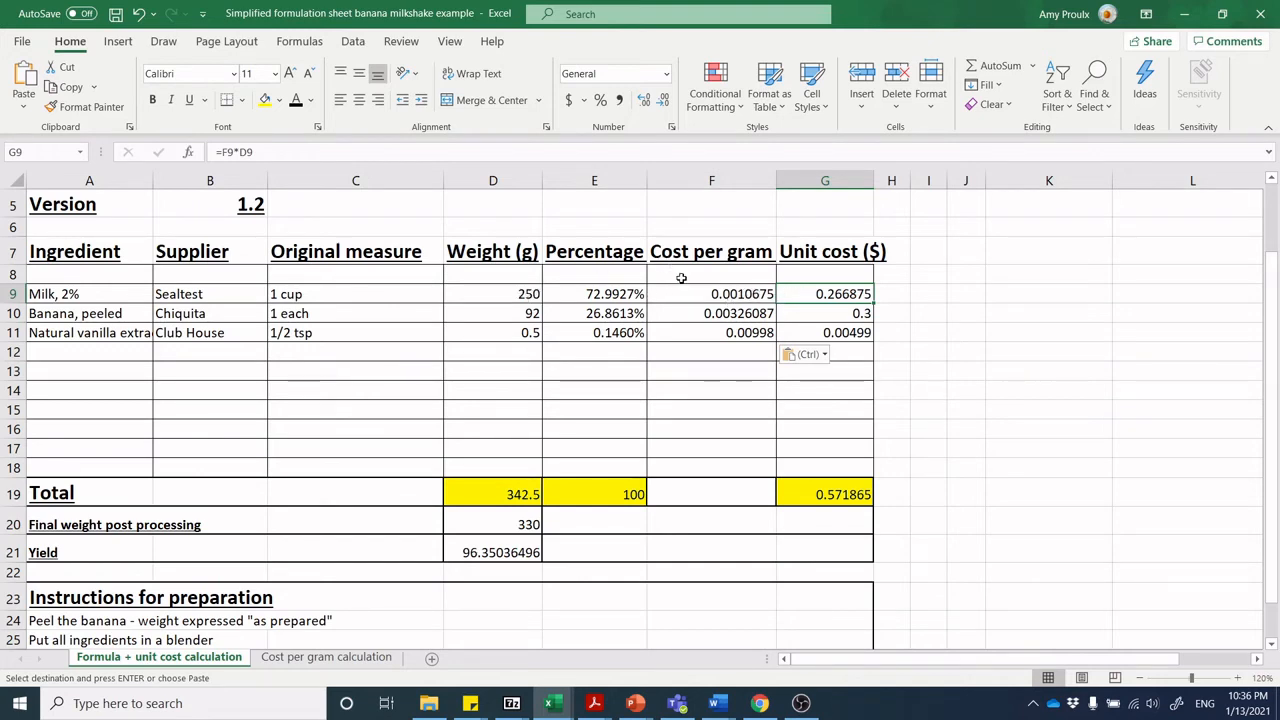
mouse_move(520, 292)
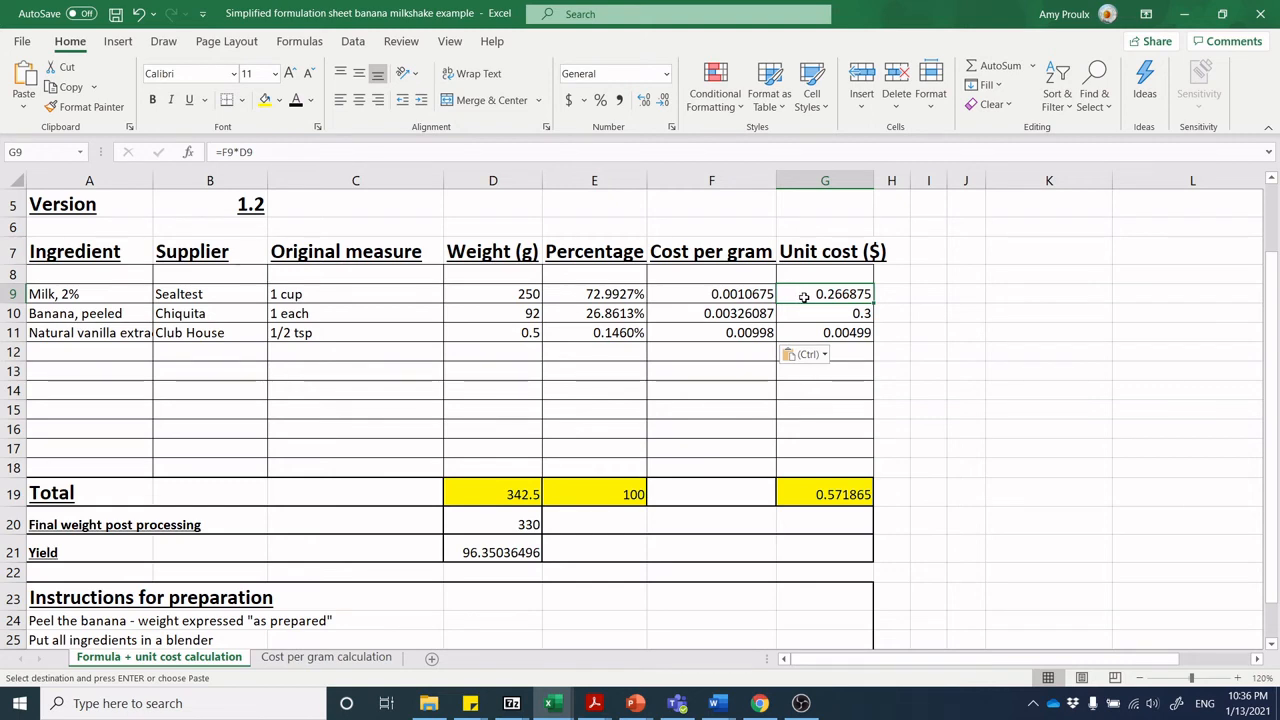
mouse_move(810, 294)
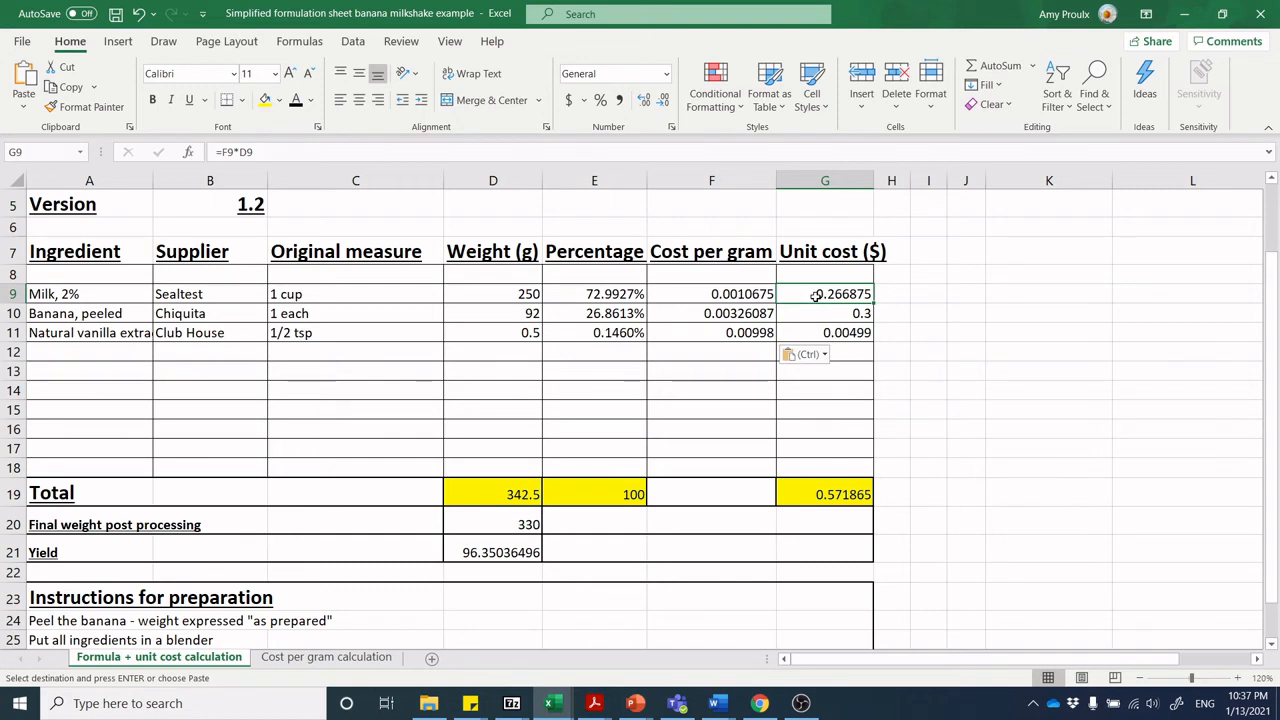
mouse_move(816, 320)
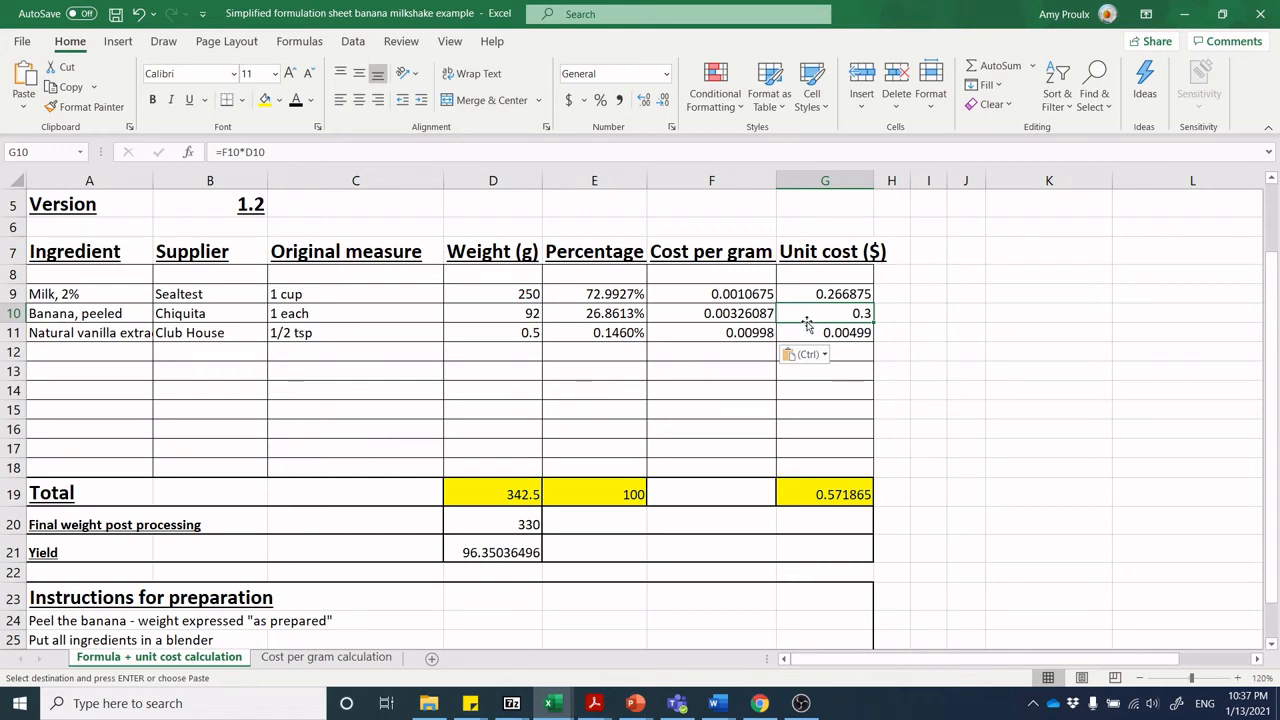
mouse_move(810, 332)
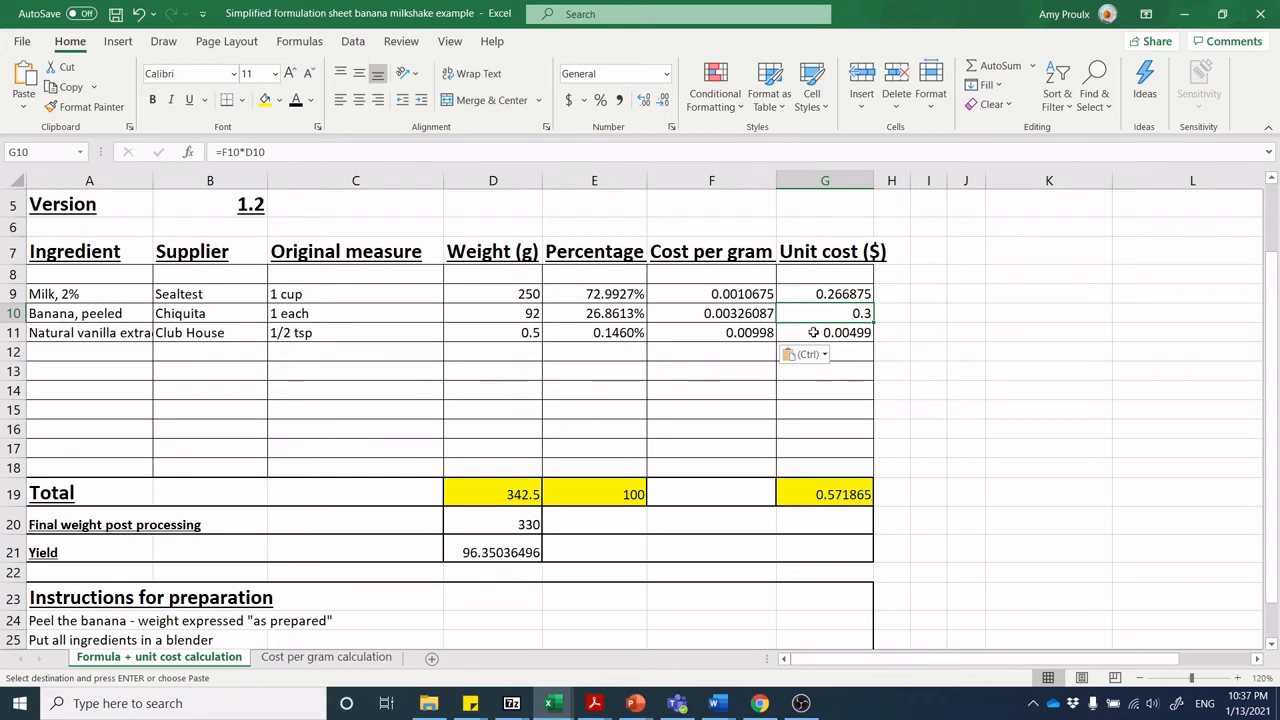
click(824, 332)
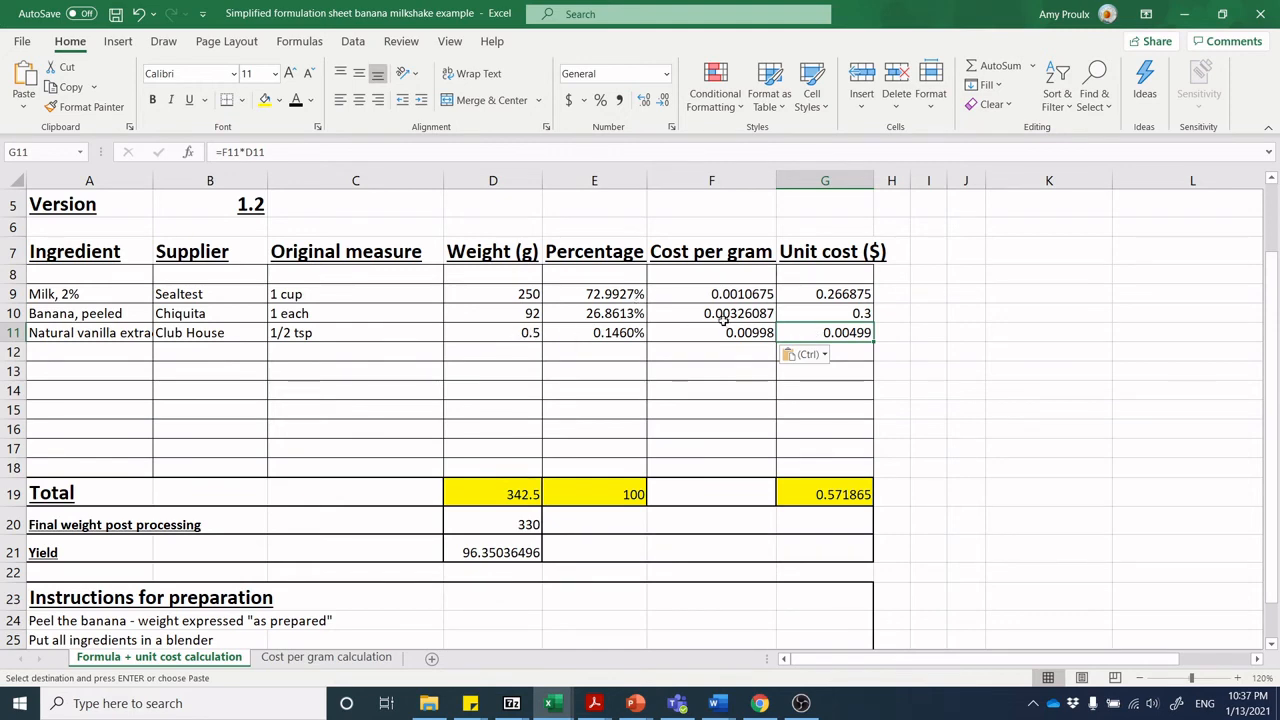
mouse_move(708, 336)
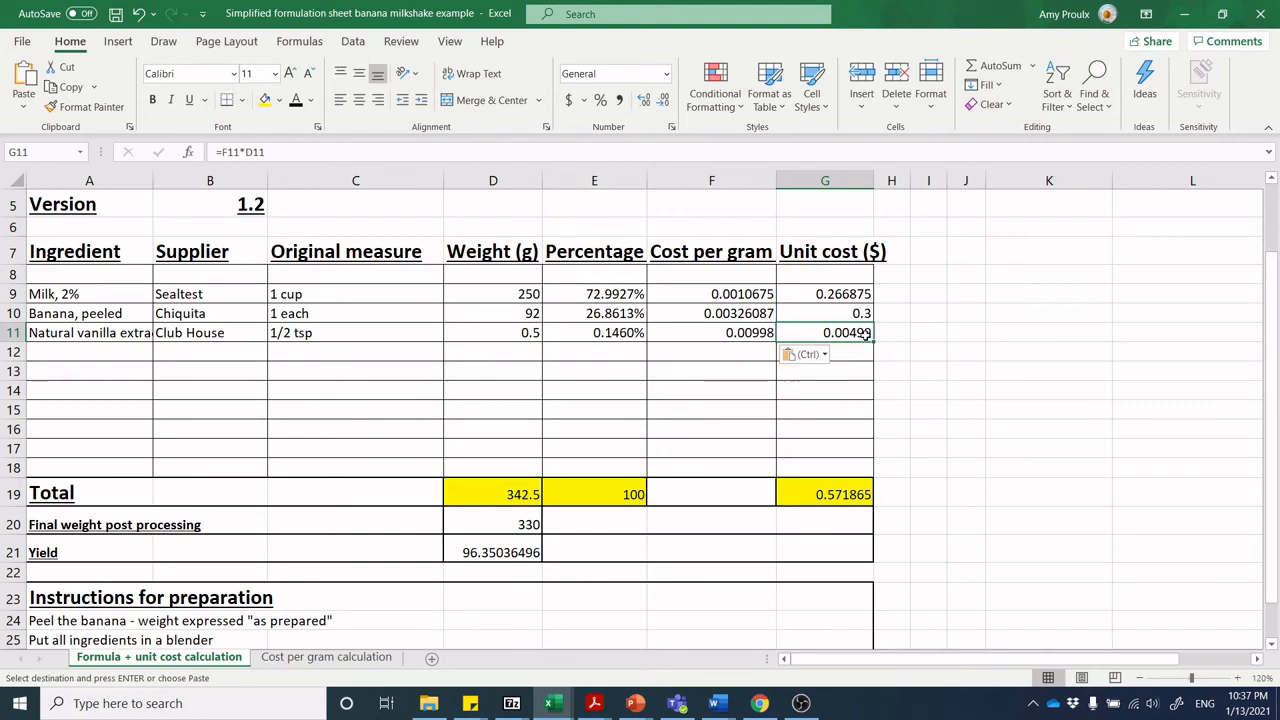
mouse_move(880, 334)
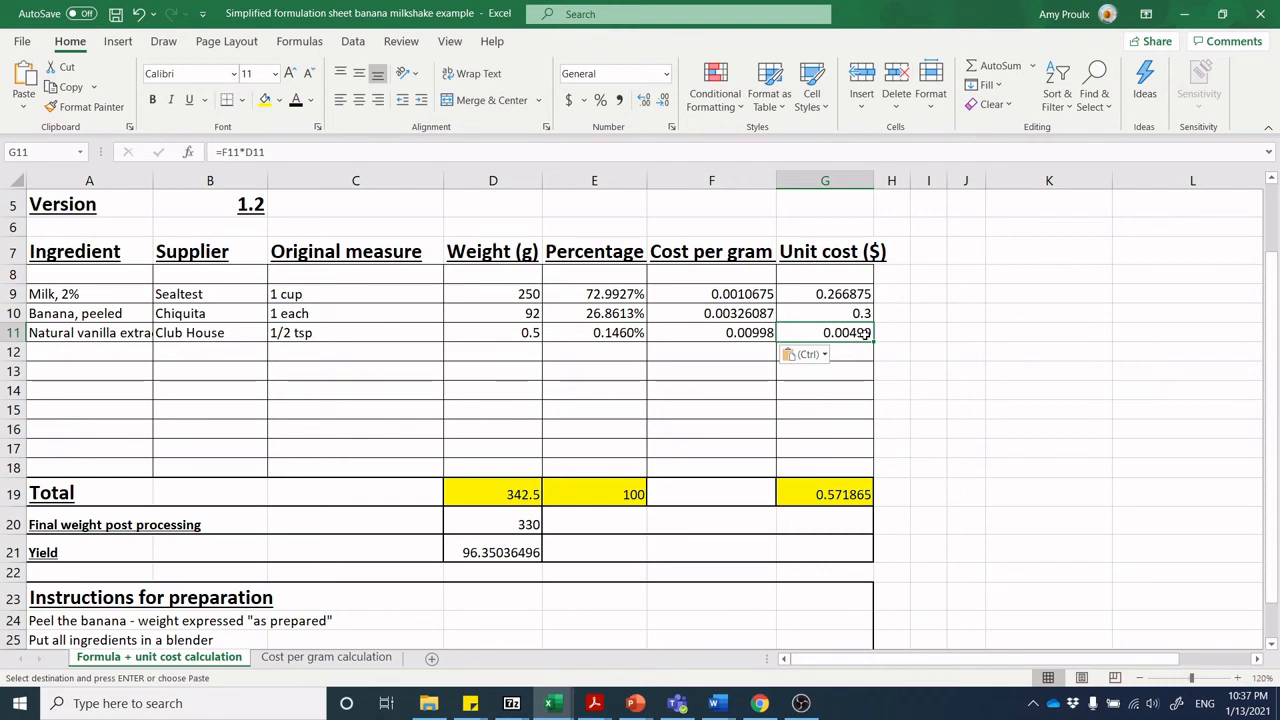
mouse_move(888, 328)
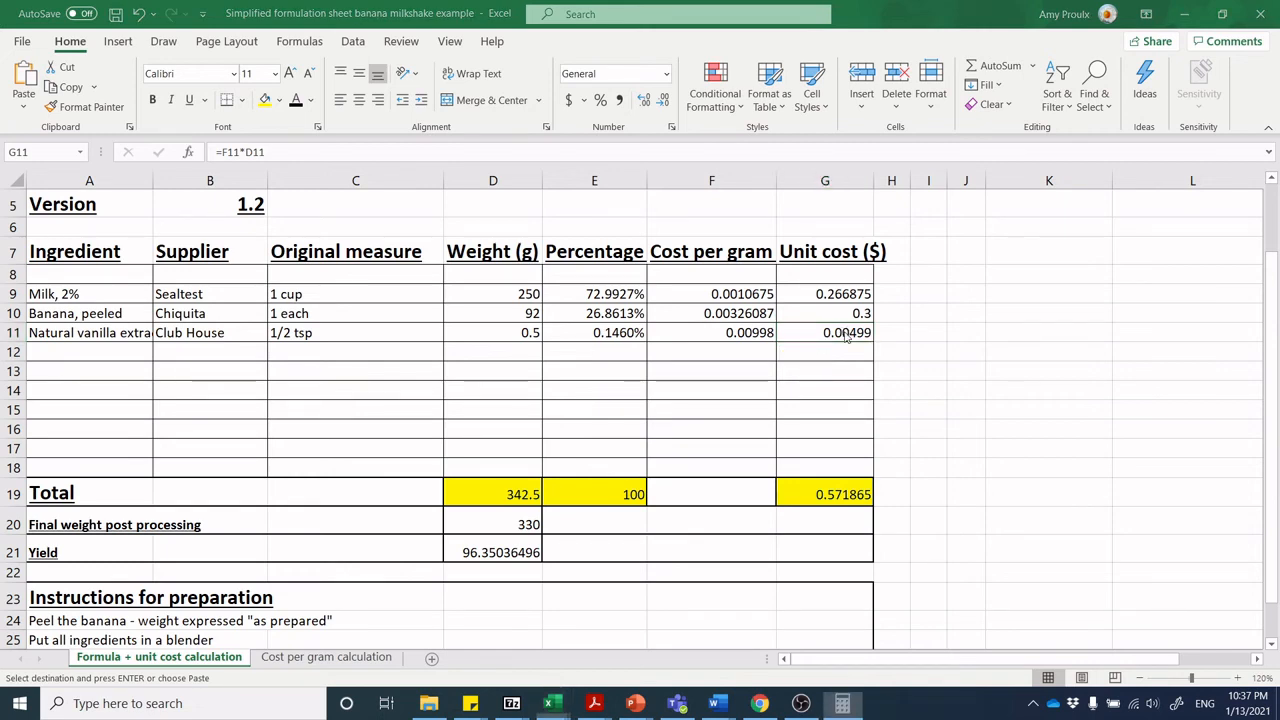
click(840, 702)
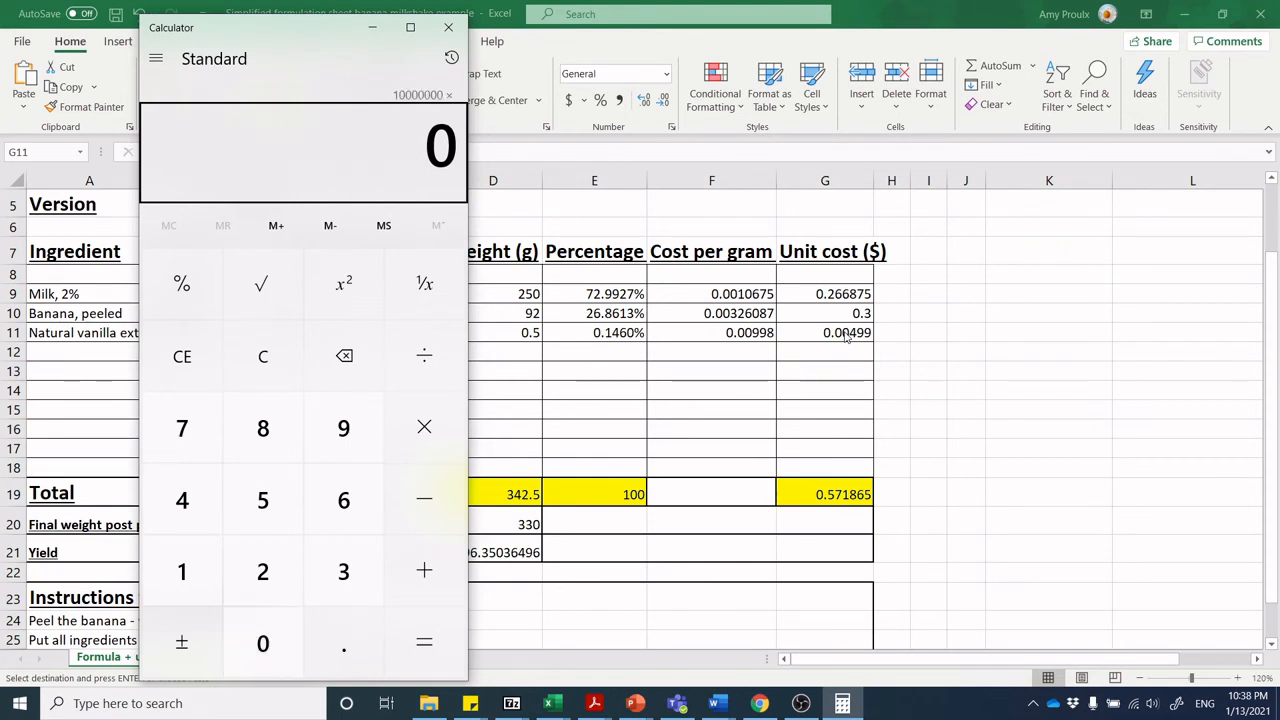
click(344, 642)
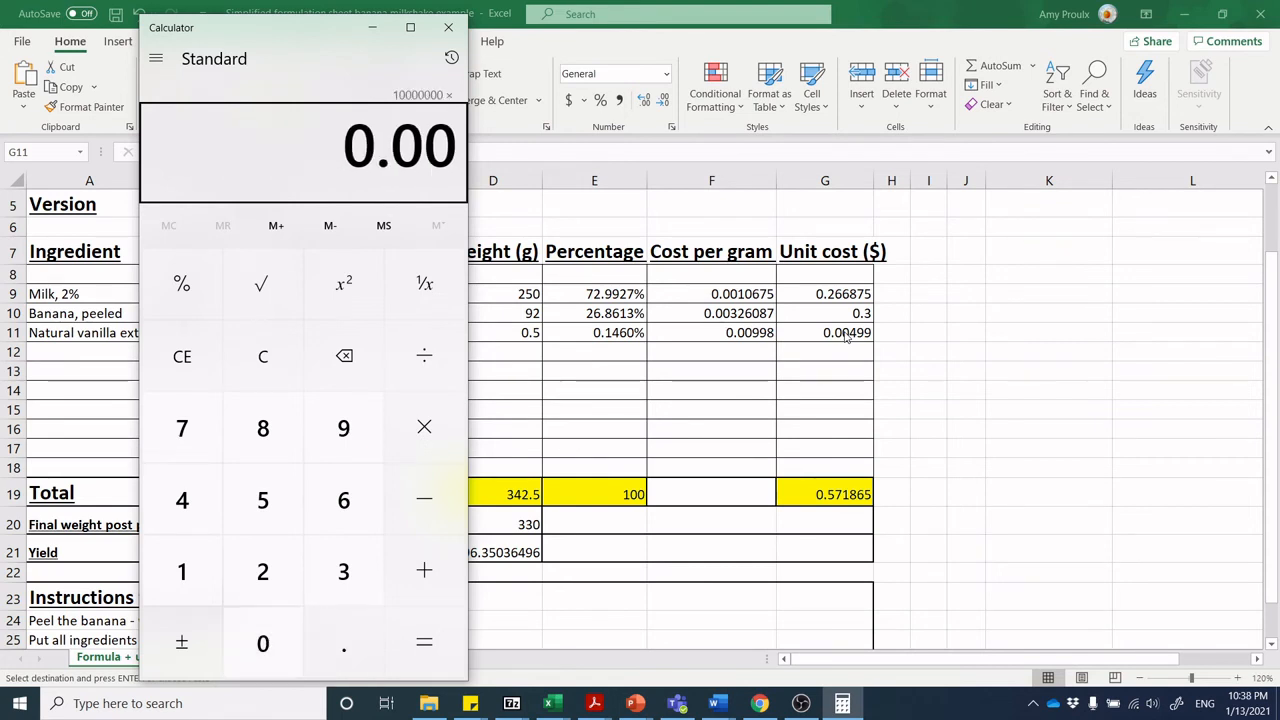
click(262, 500)
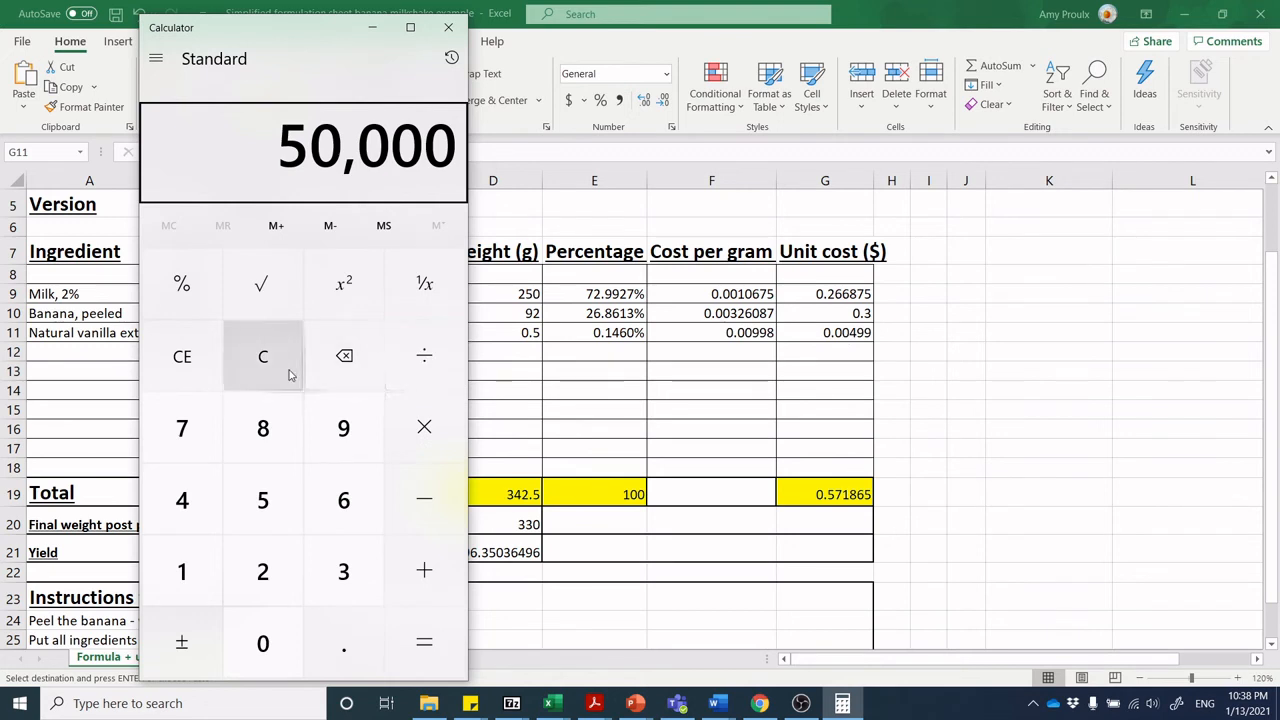
click(448, 28)
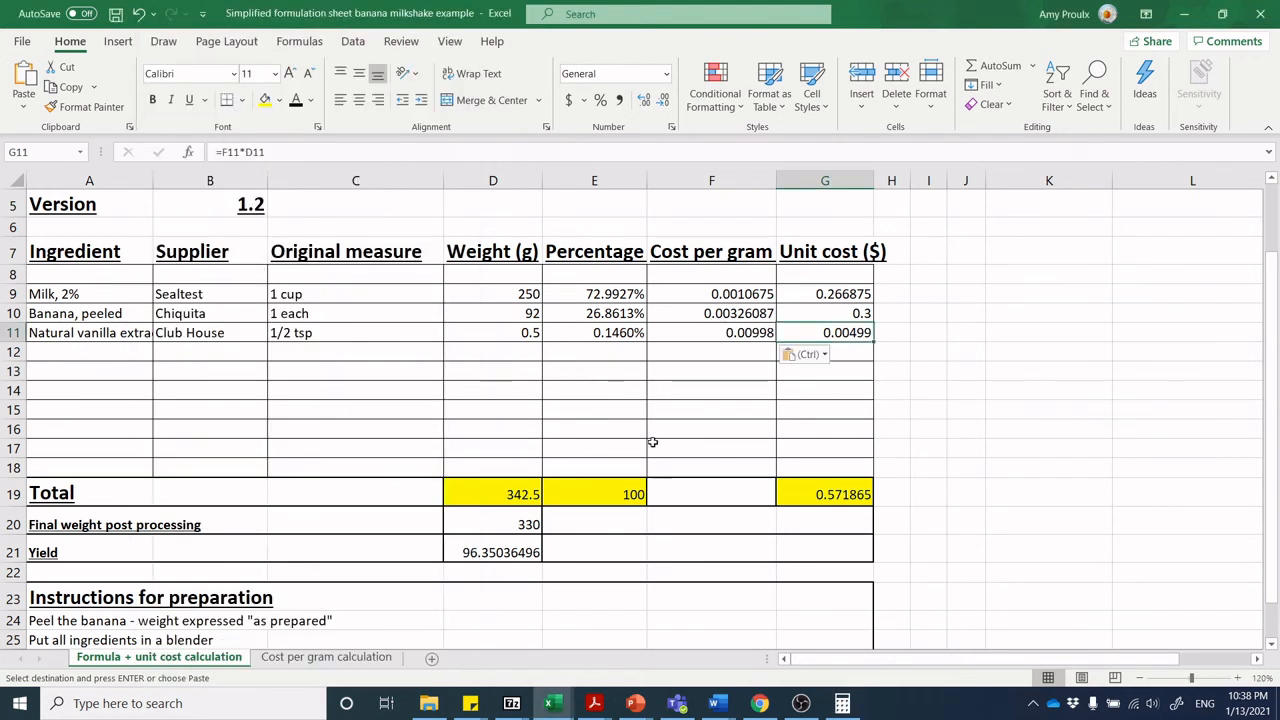
mouse_move(834, 608)
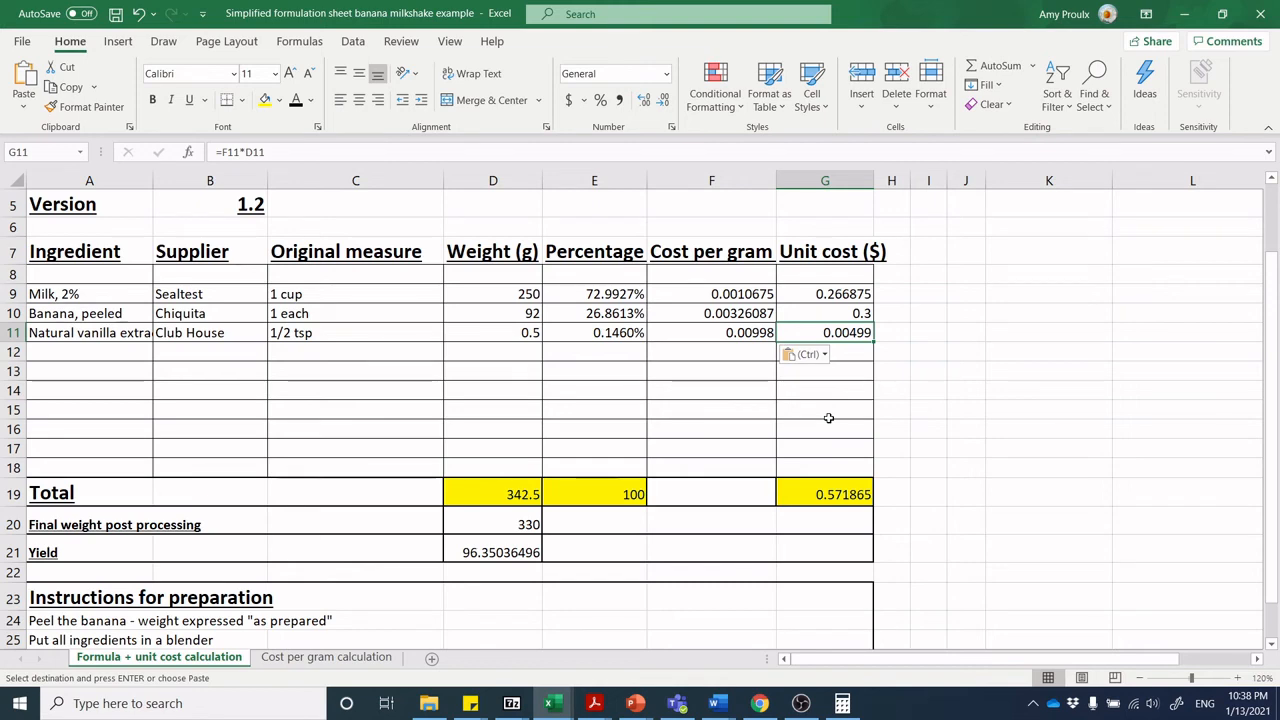
click(964, 390)
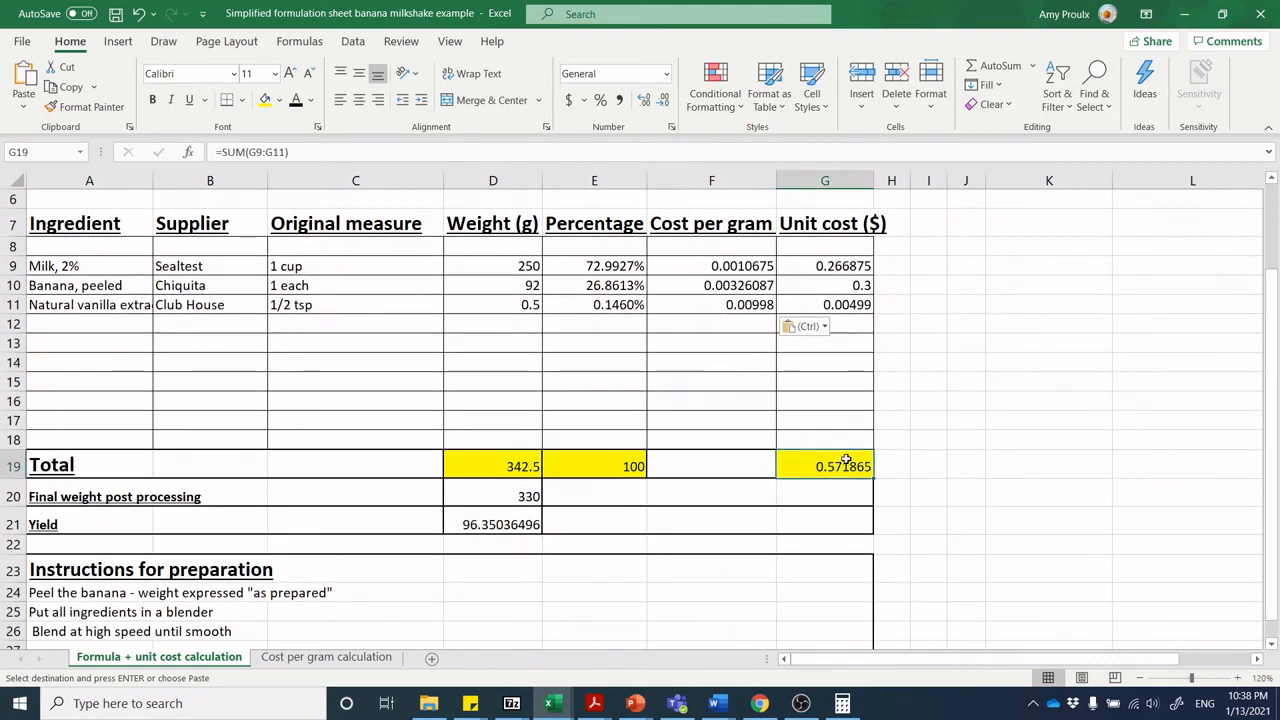
mouse_move(818, 464)
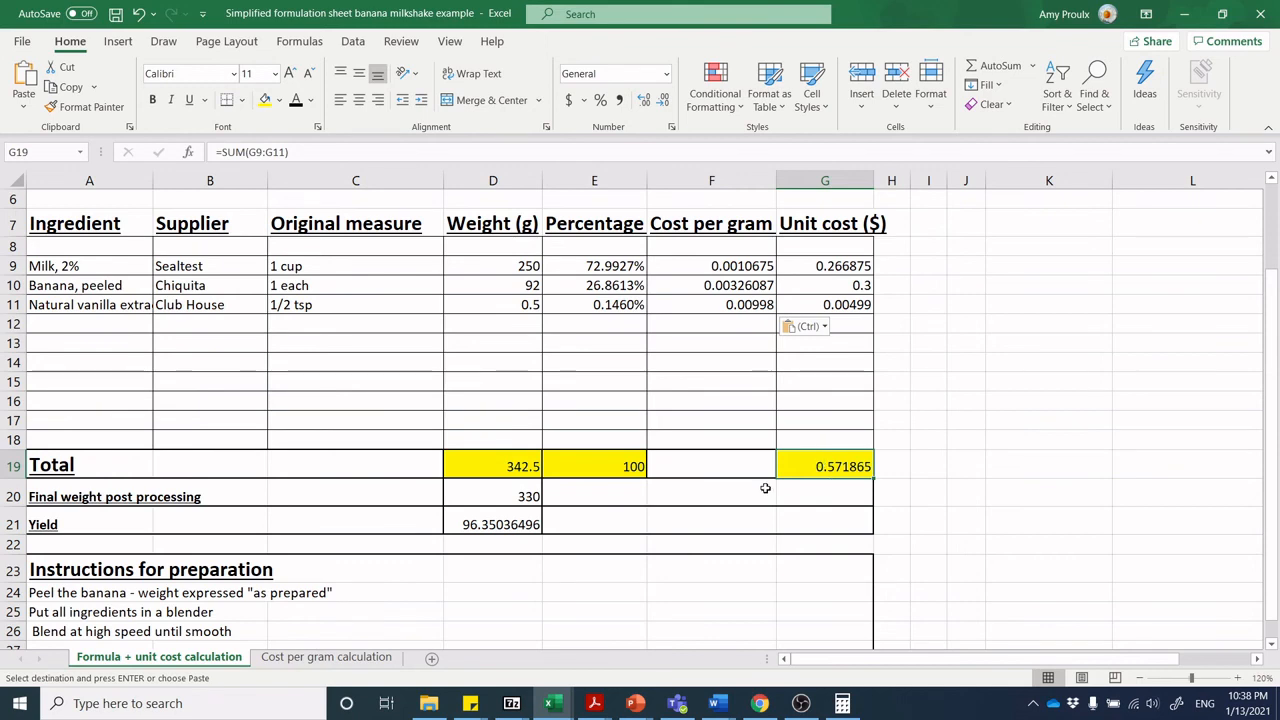
mouse_move(808, 480)
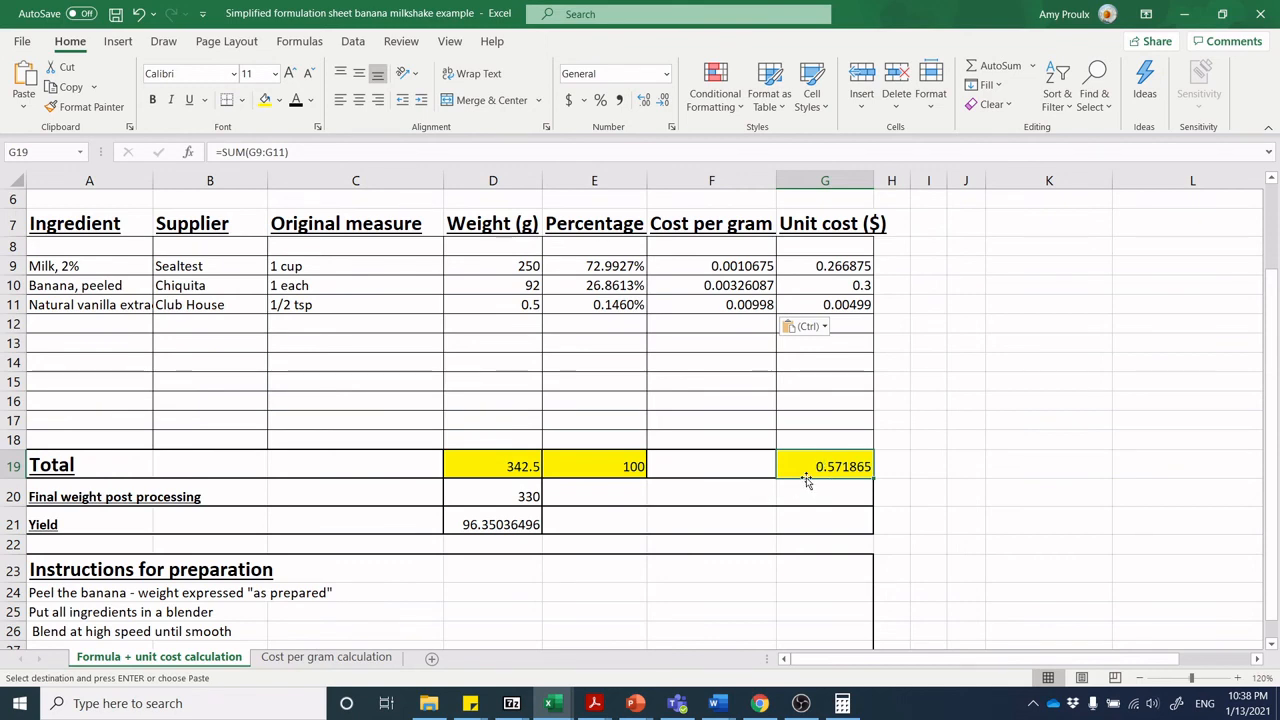
mouse_move(810, 464)
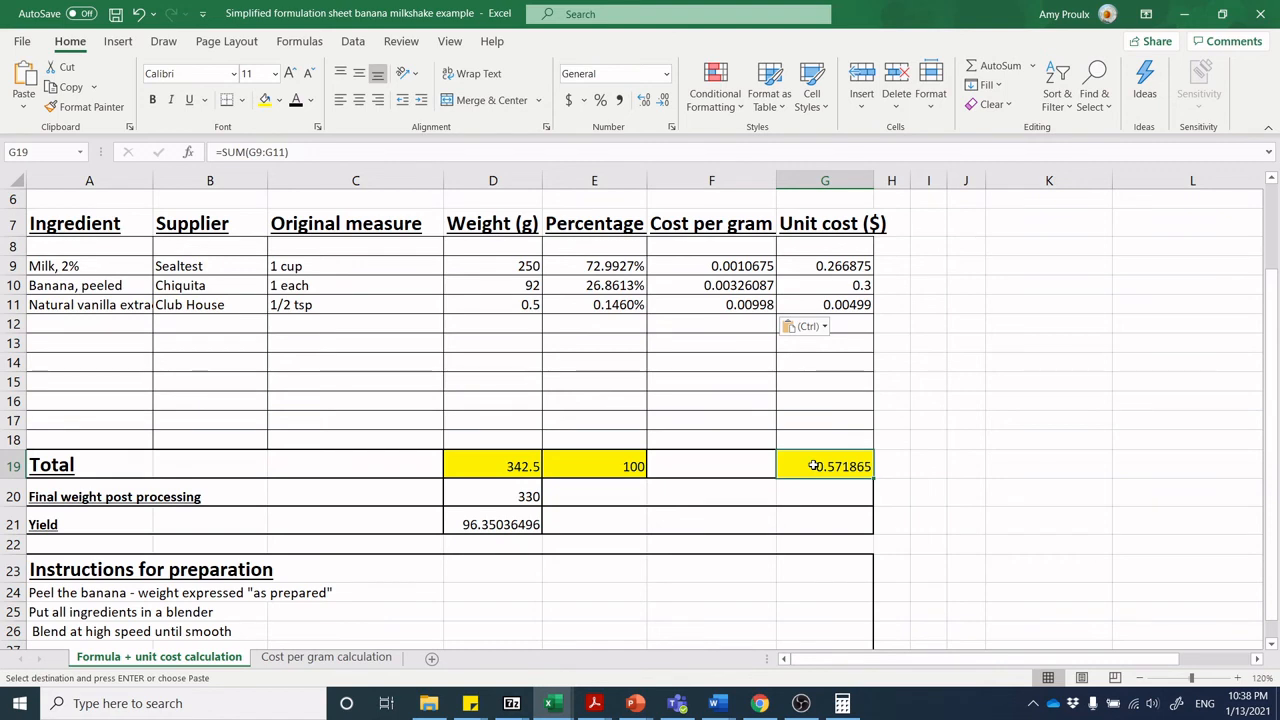
mouse_move(836, 396)
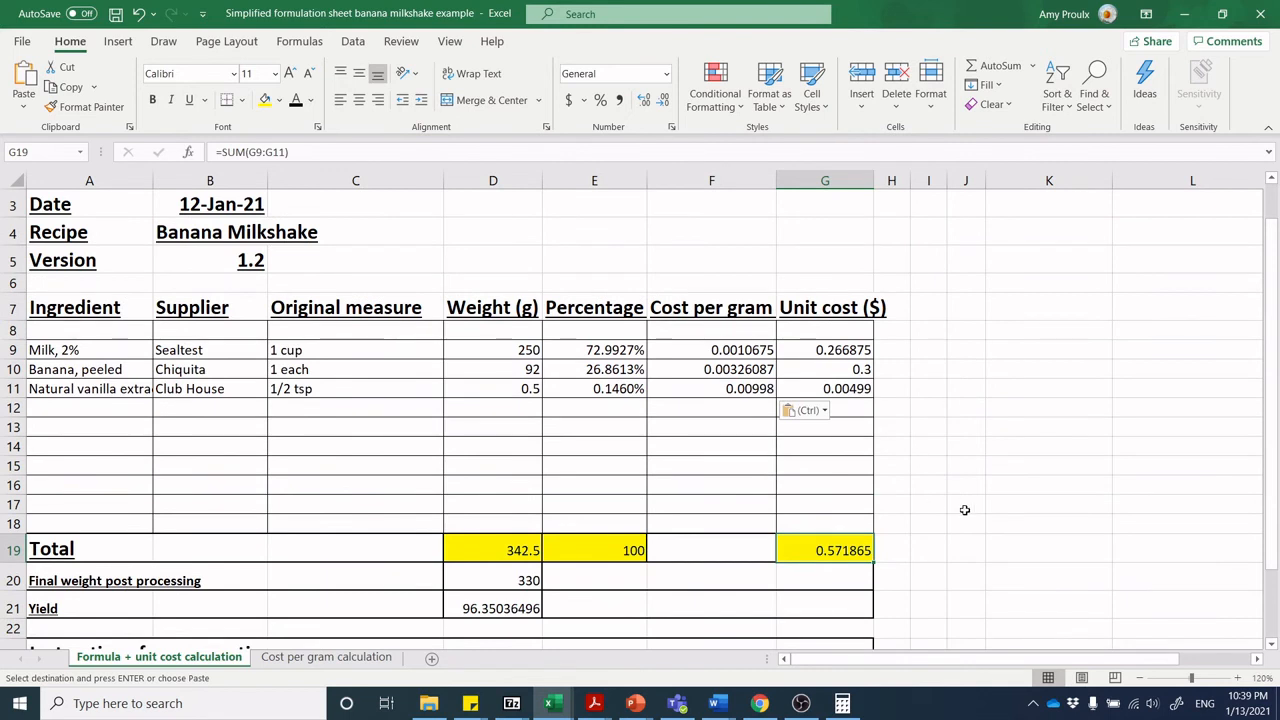
mouse_move(856, 550)
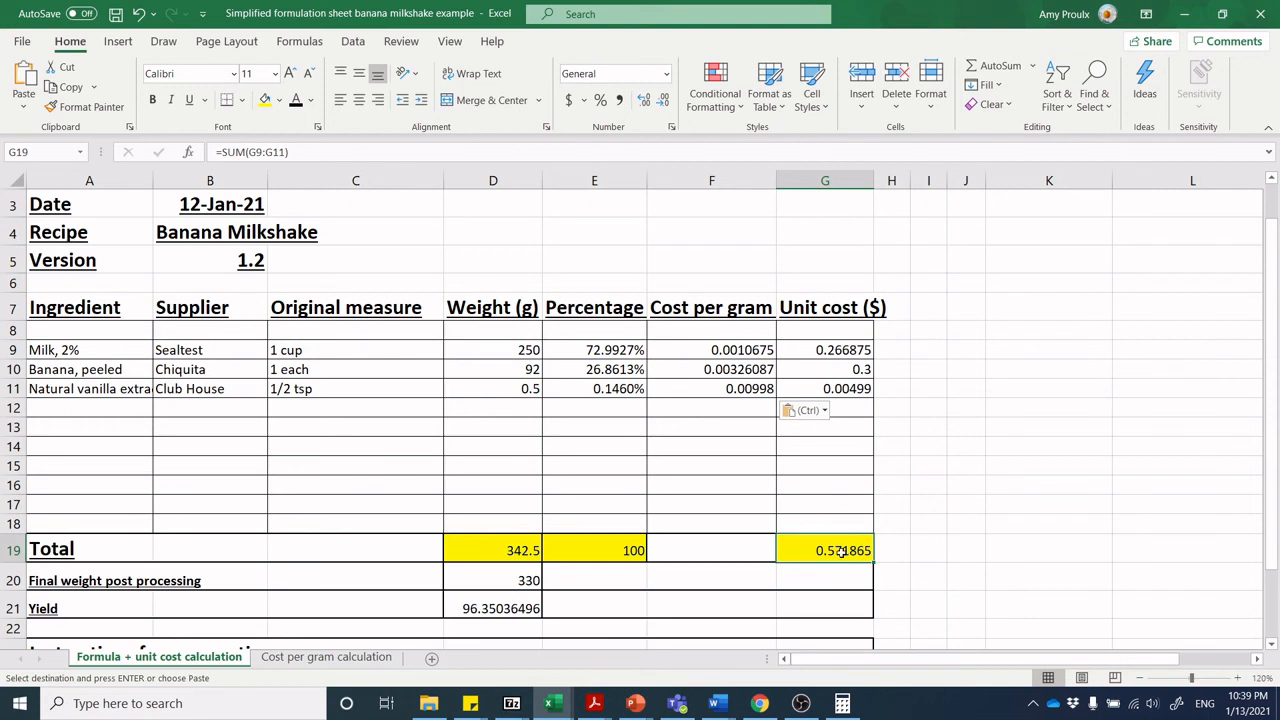
mouse_move(848, 550)
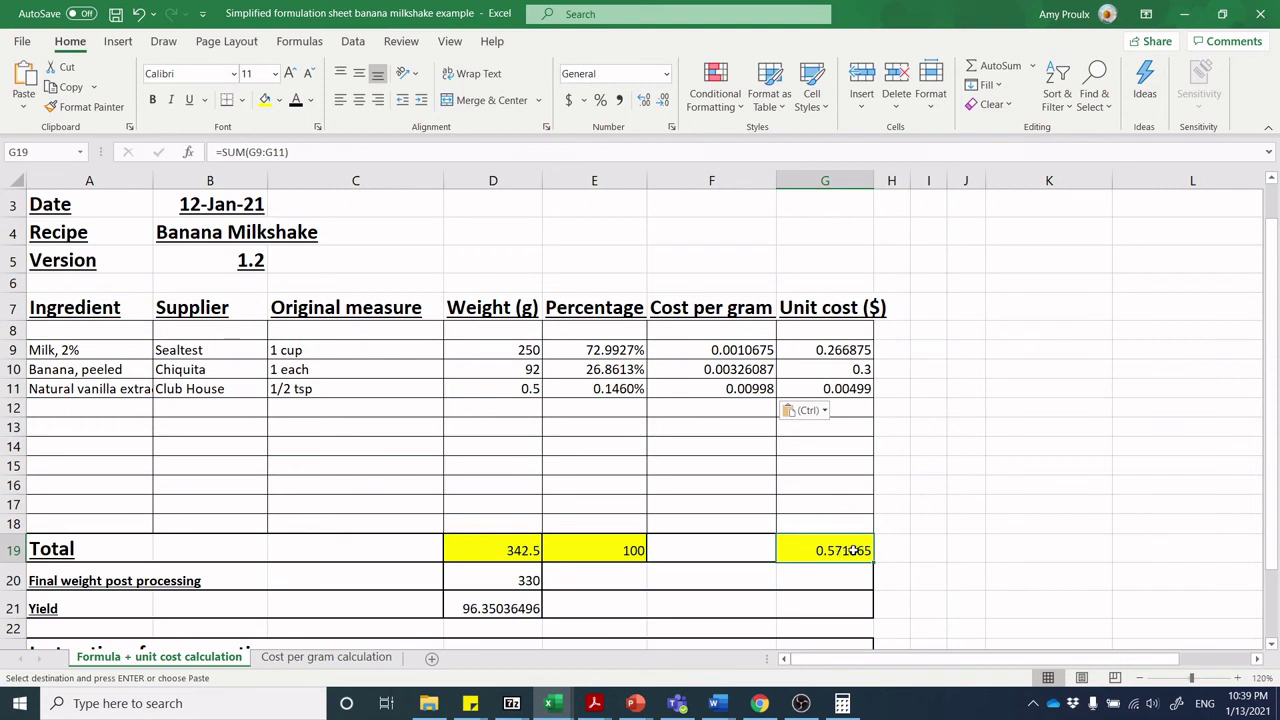
mouse_move(860, 550)
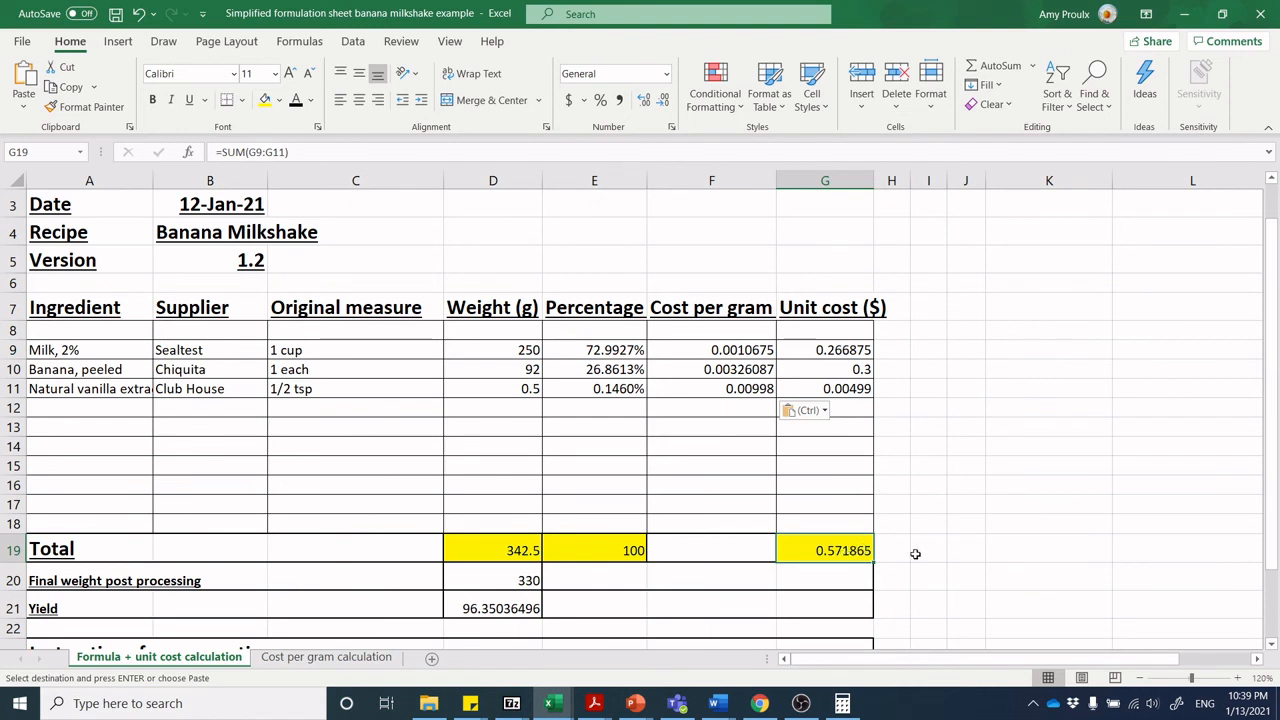
mouse_move(852, 410)
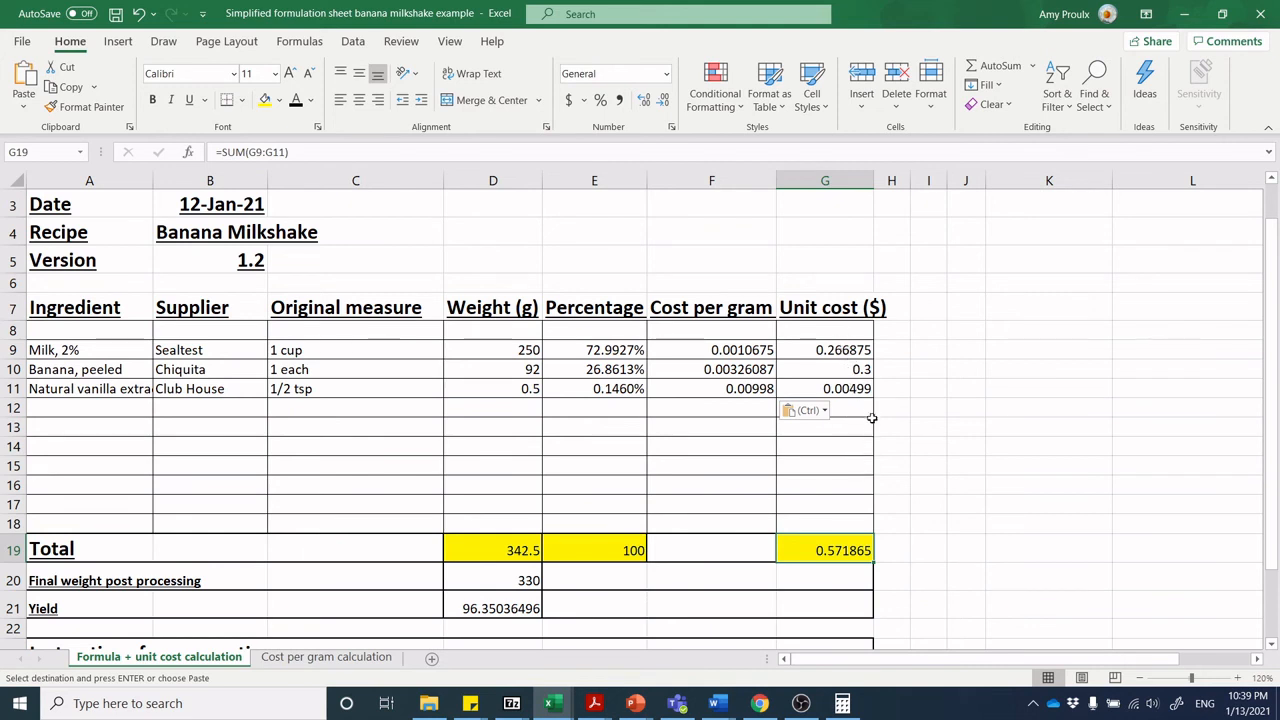
mouse_move(474, 478)
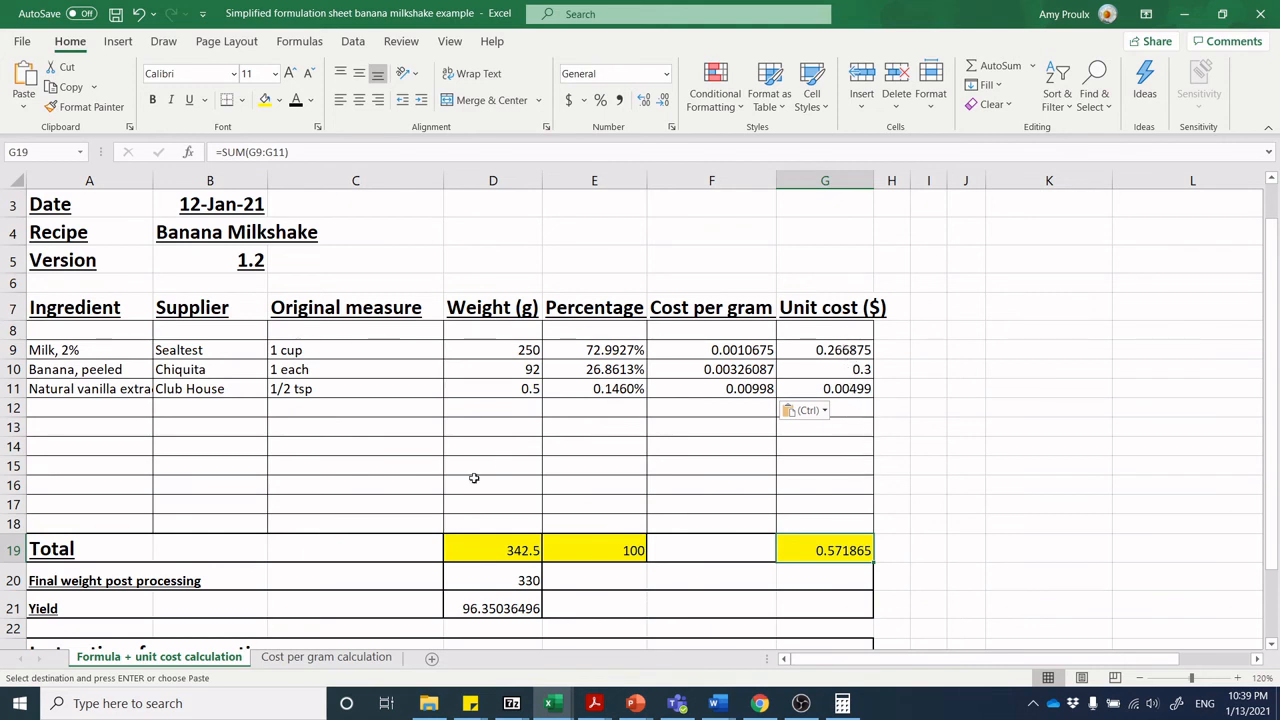
click(326, 656)
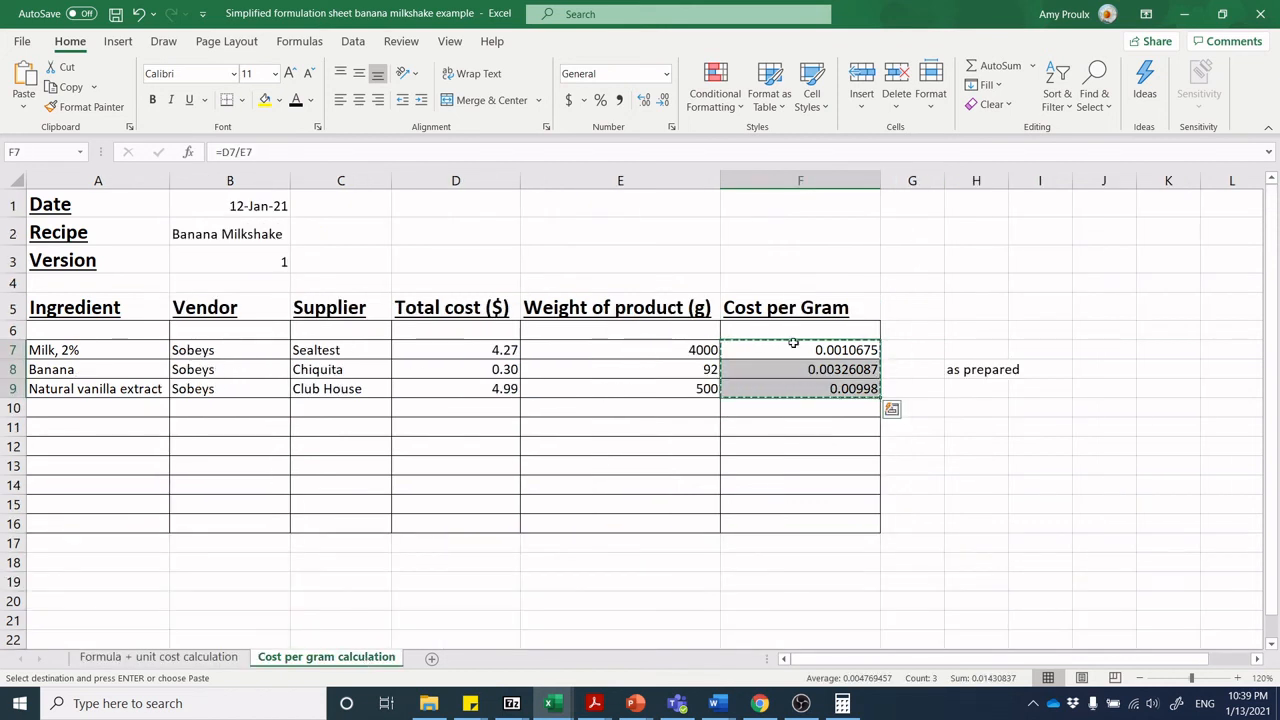
mouse_move(836, 406)
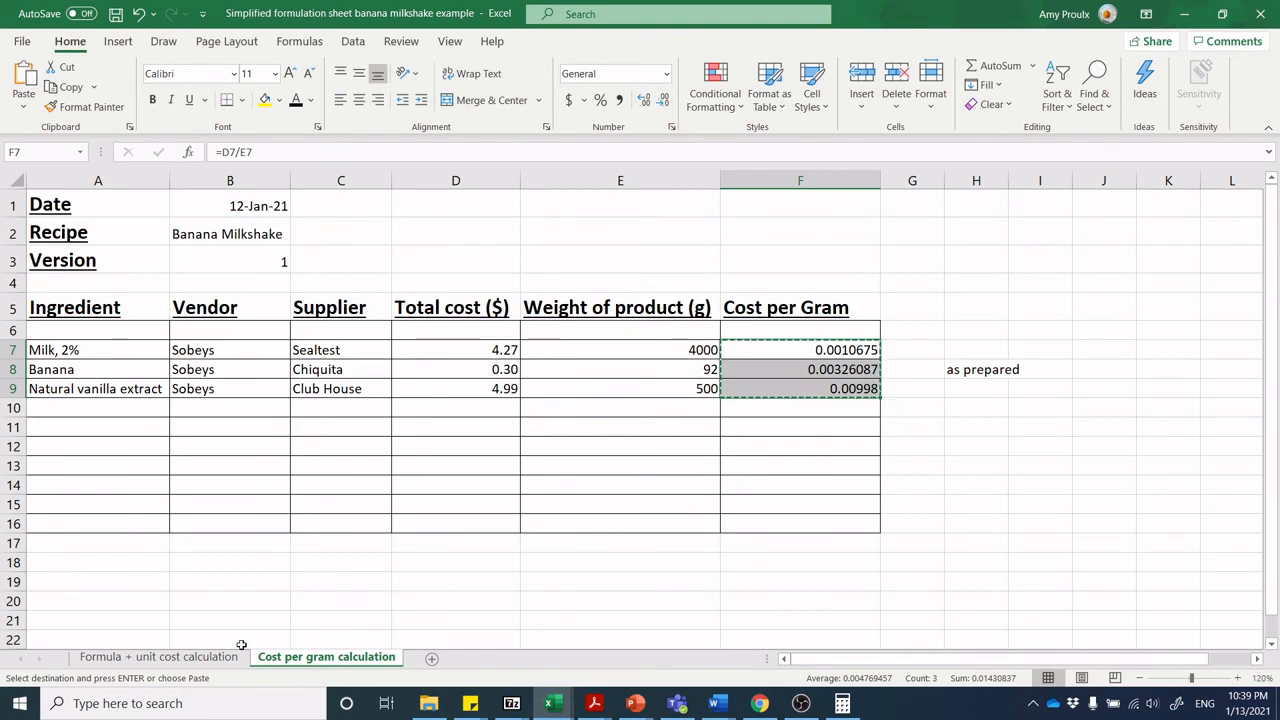
click(146, 656)
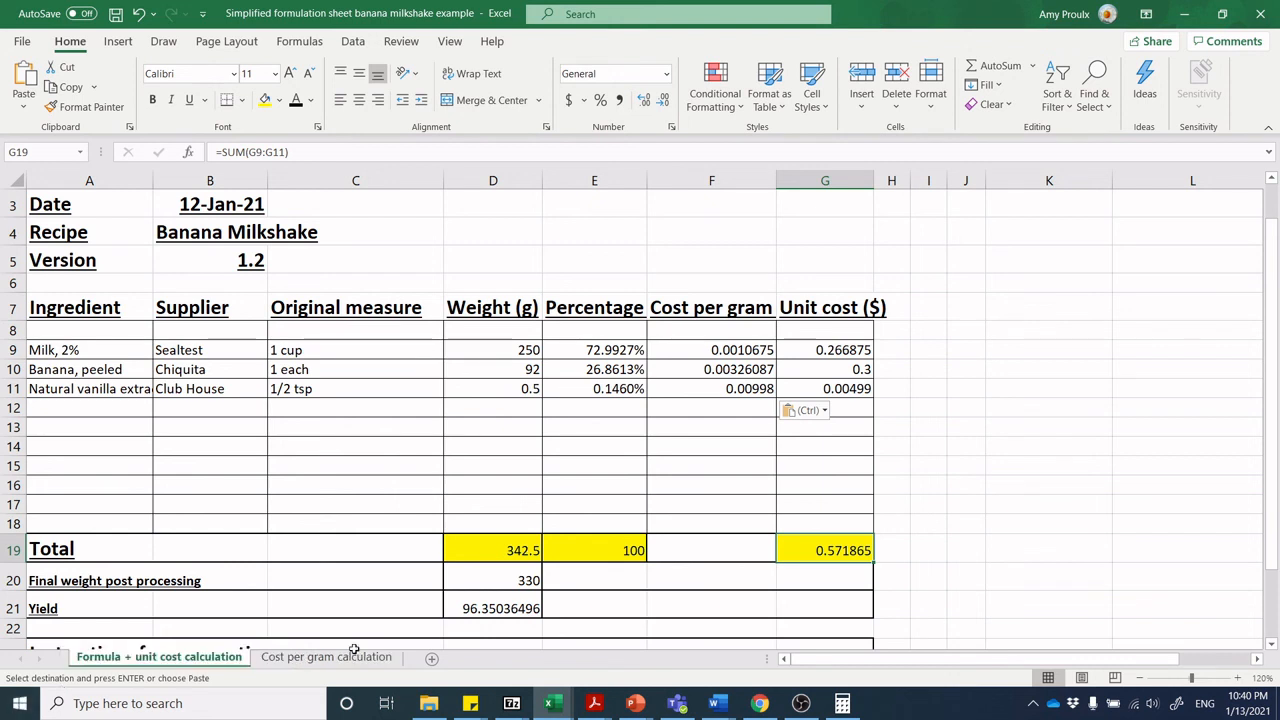
mouse_move(1176, 480)
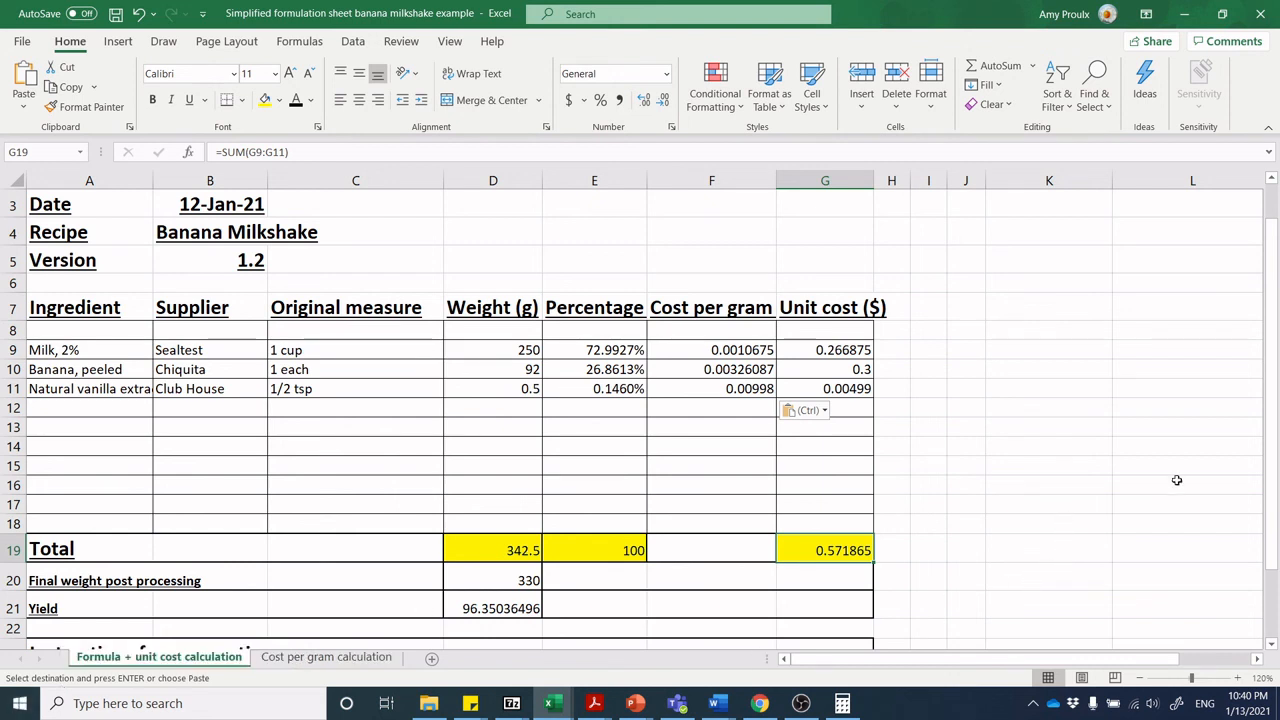
mouse_move(1214, 420)
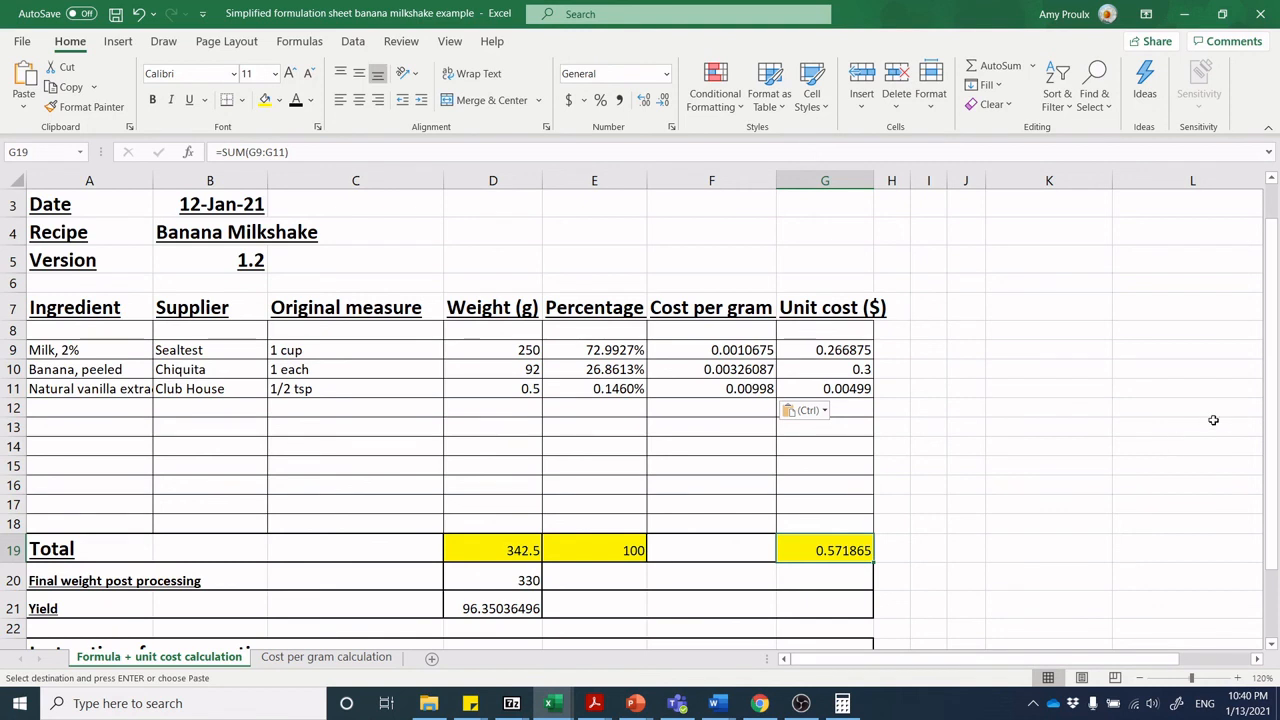
mouse_move(1204, 426)
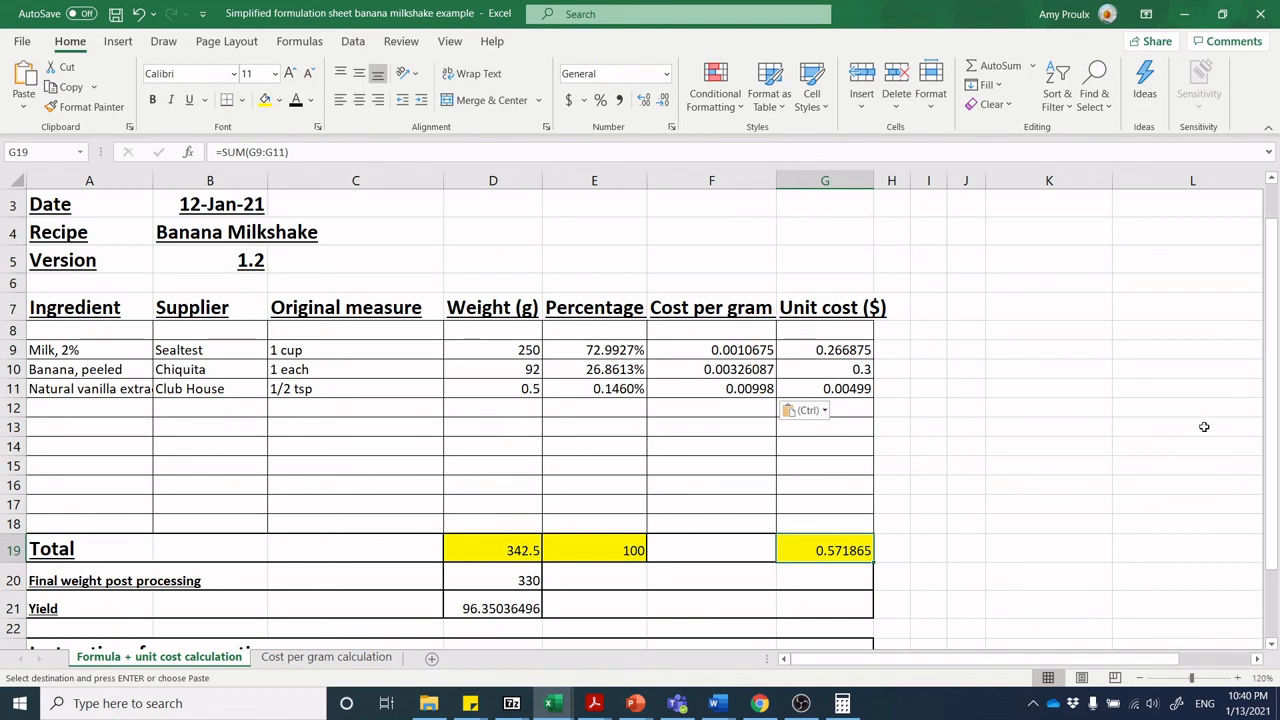
mouse_move(996, 520)
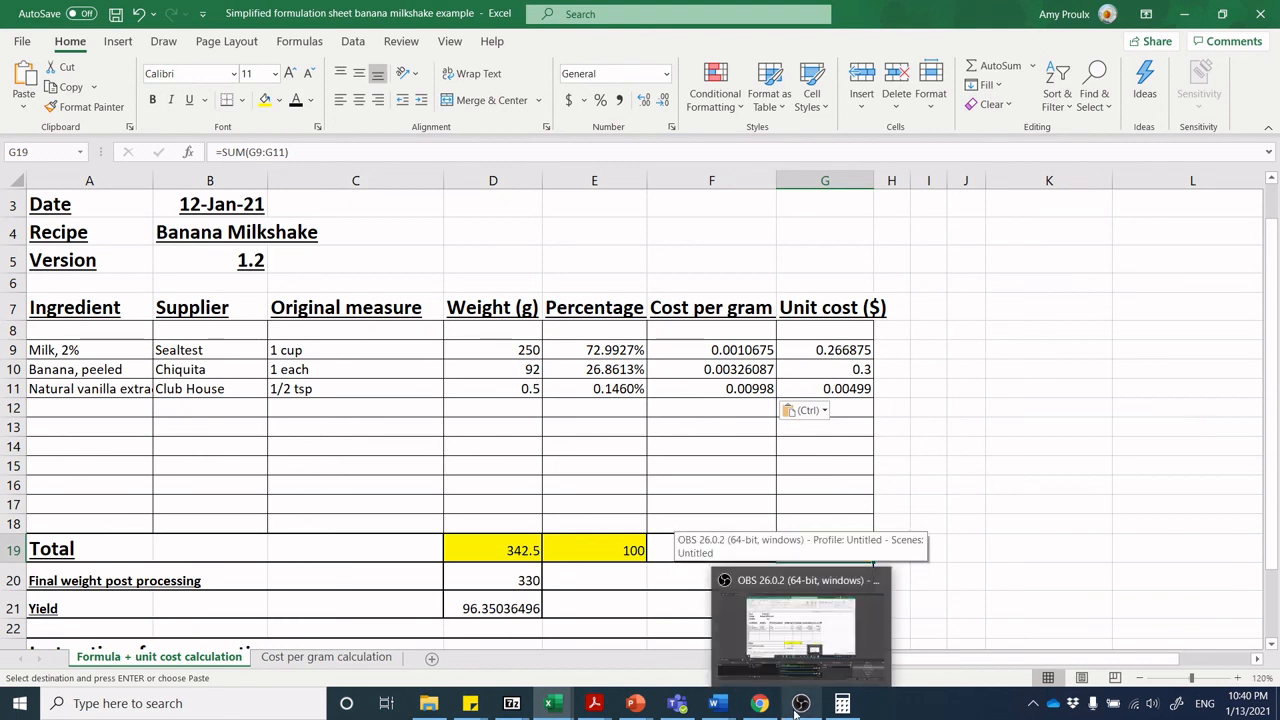
click(800, 704)
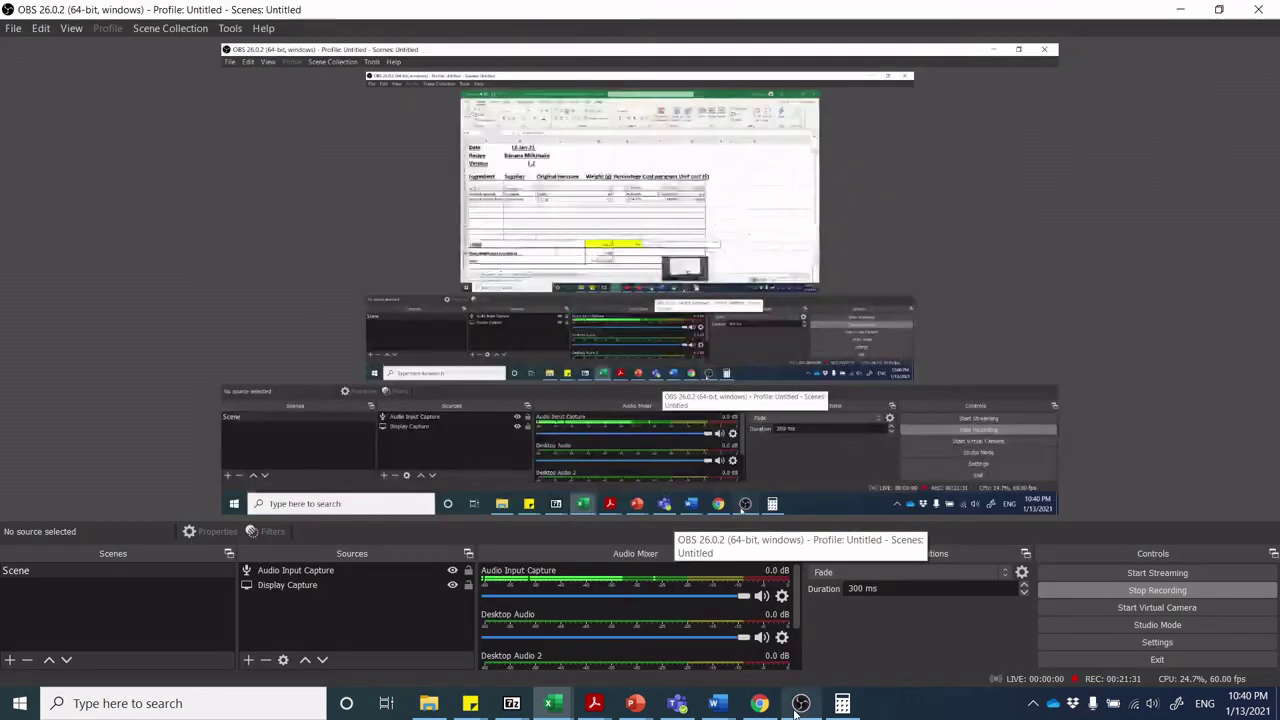